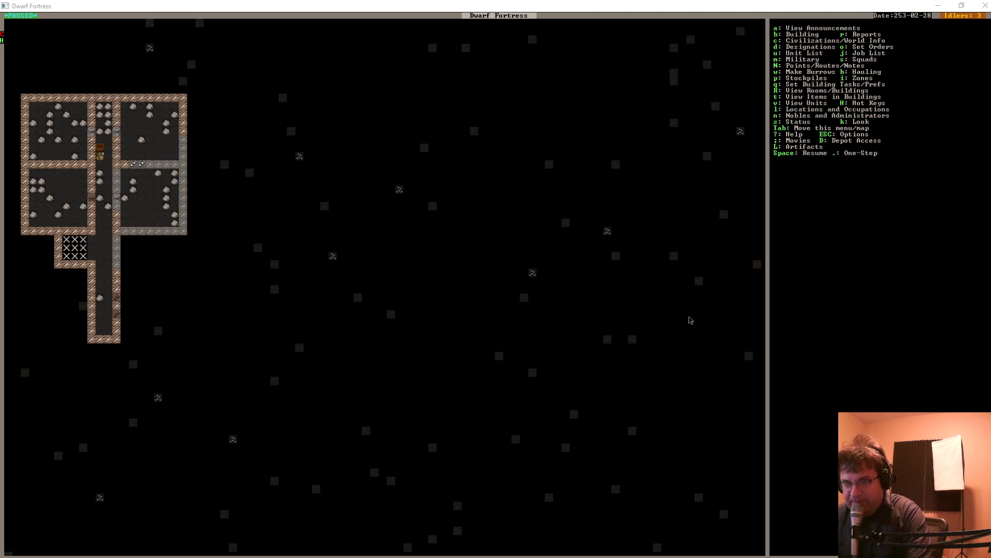
{"action": "mouse_move", "coordinate": [895, 341]}
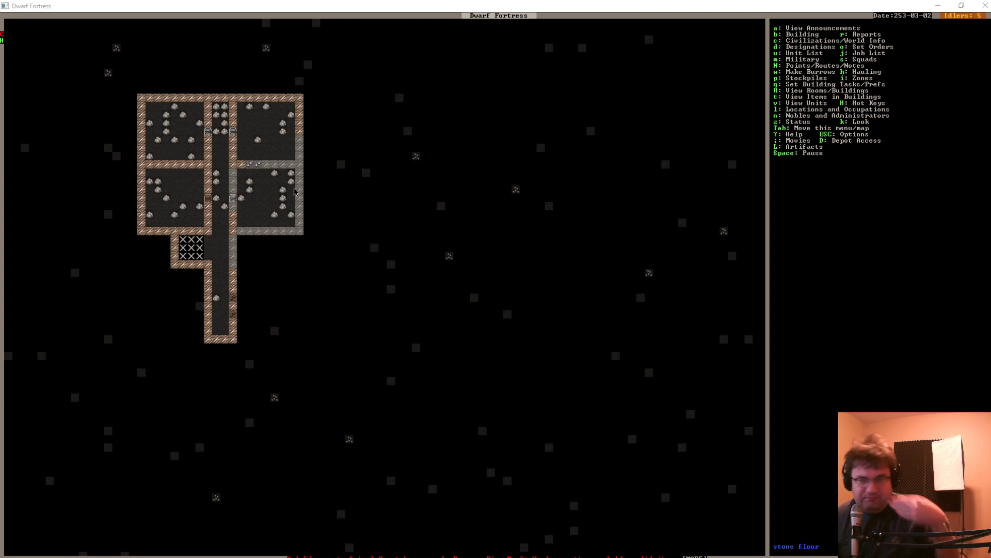
{"action": "mouse_move", "coordinate": [443, 177]}
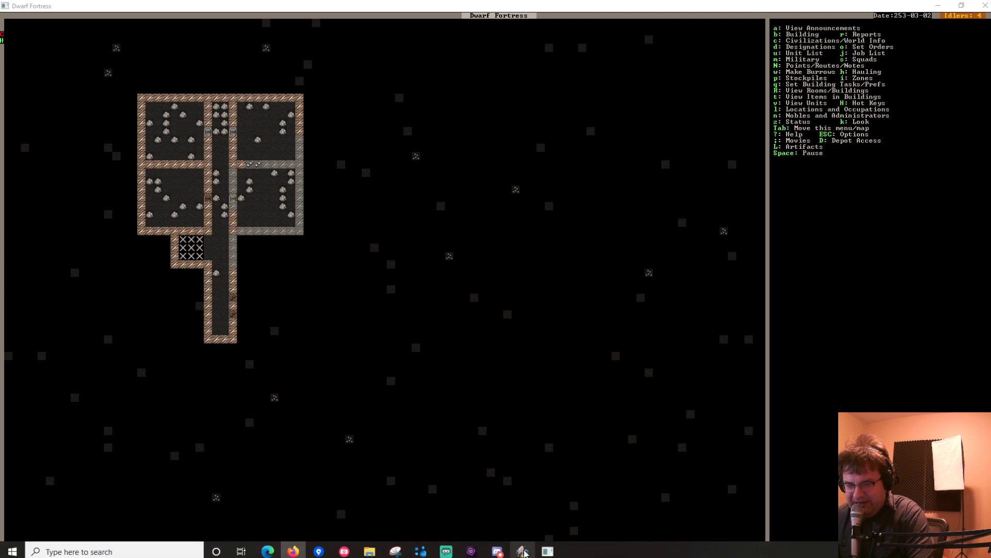
Bring up the DFHack console and type the 'enable au…' automation plugin command
{"action": "left_click", "coordinate": [547, 551]}
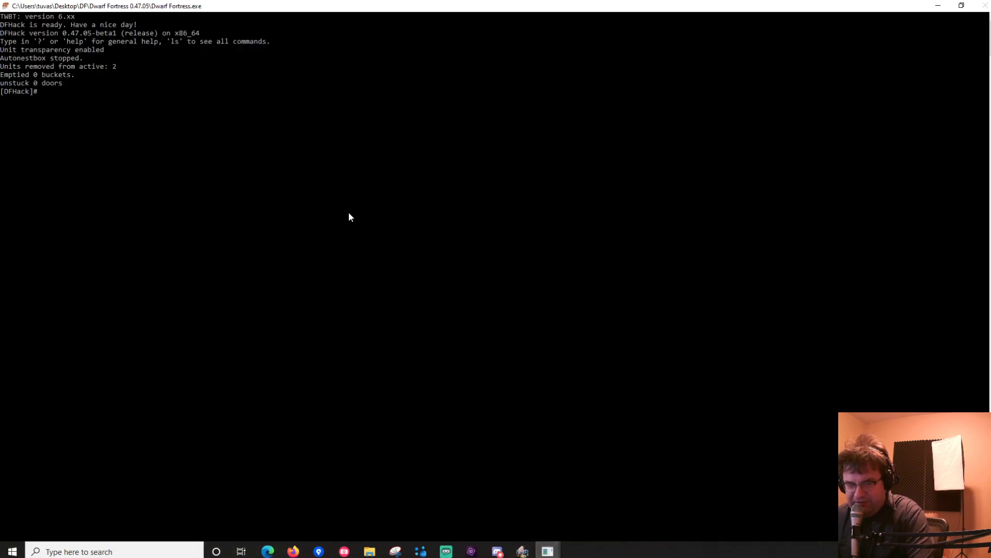
{"action": "type", "text": "enable au"}
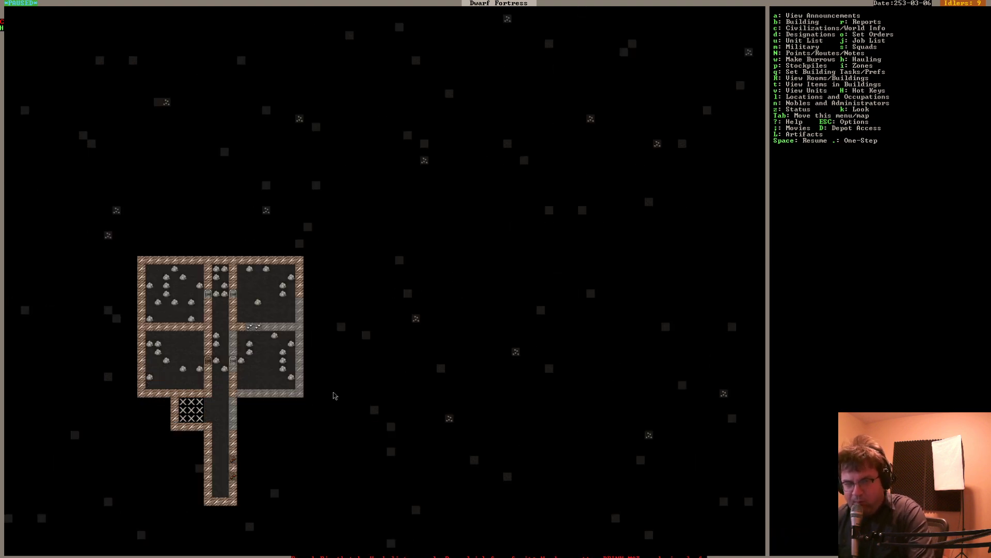
Open and dismiss the designations menu to view the bedroom-row level
{"action": "key", "text": "d"}
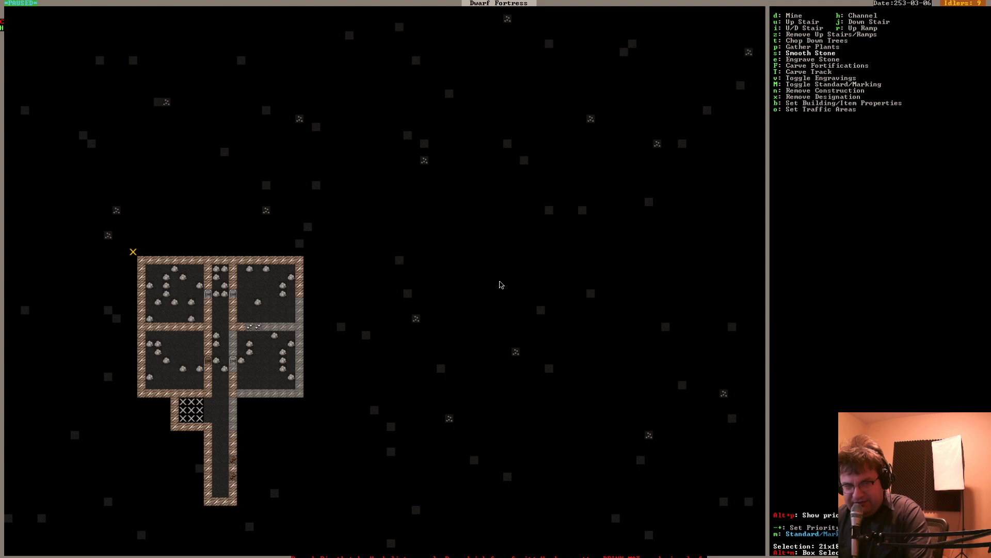
{"action": "key", "text": "Escape"}
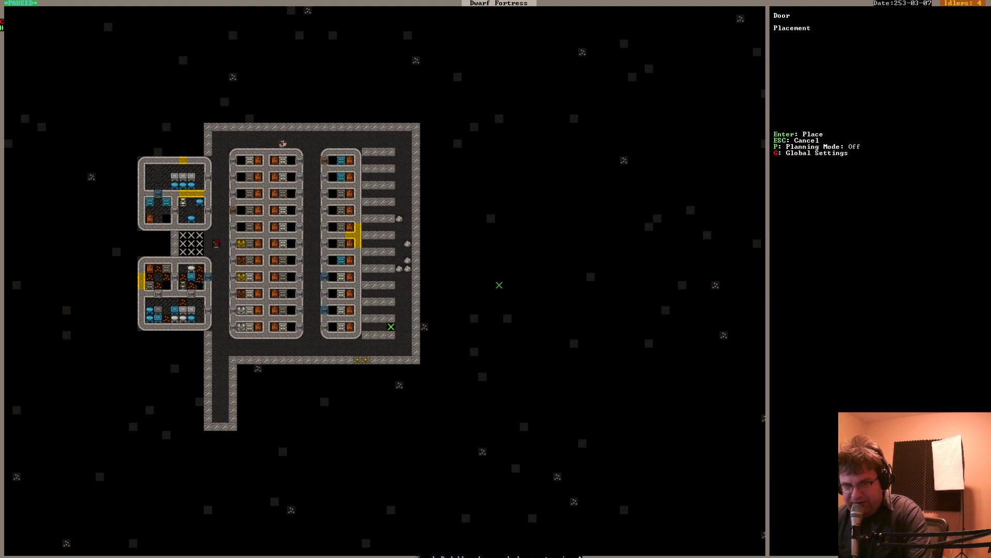
Queue planned beds in the empty bedrooms of the right-hand hall
{"action": "key", "text": "p"}
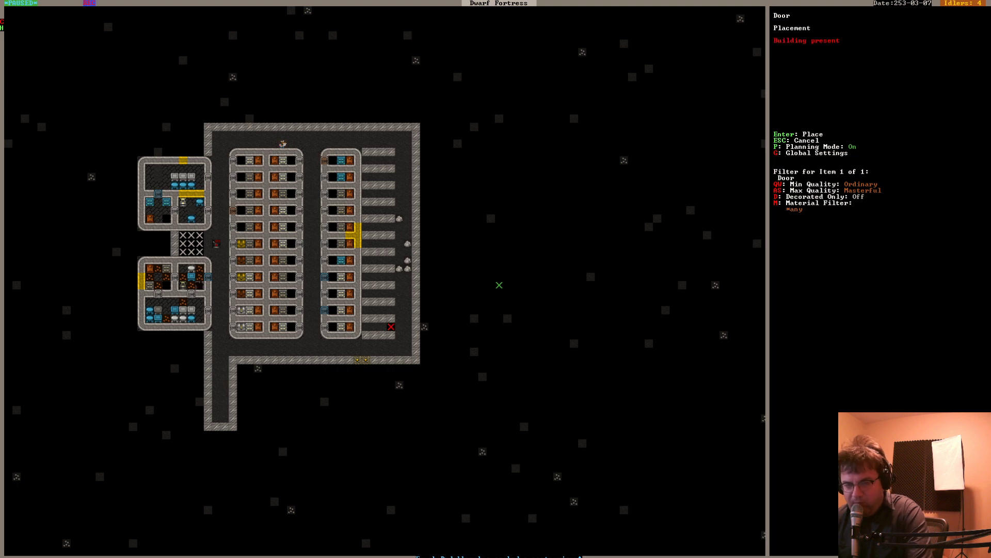
{"action": "mouse_move", "coordinate": [390, 276]}
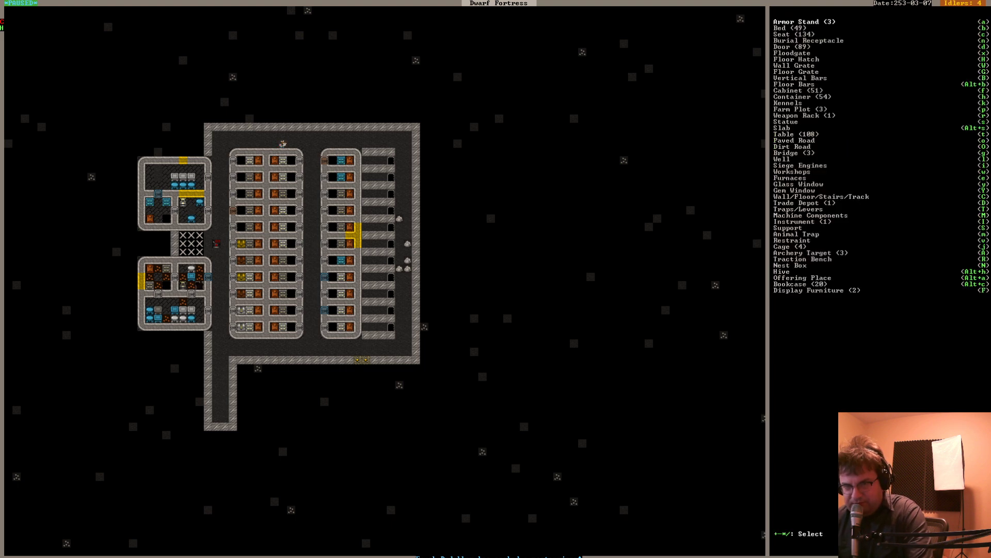
{"action": "left_click", "coordinate": [779, 28]}
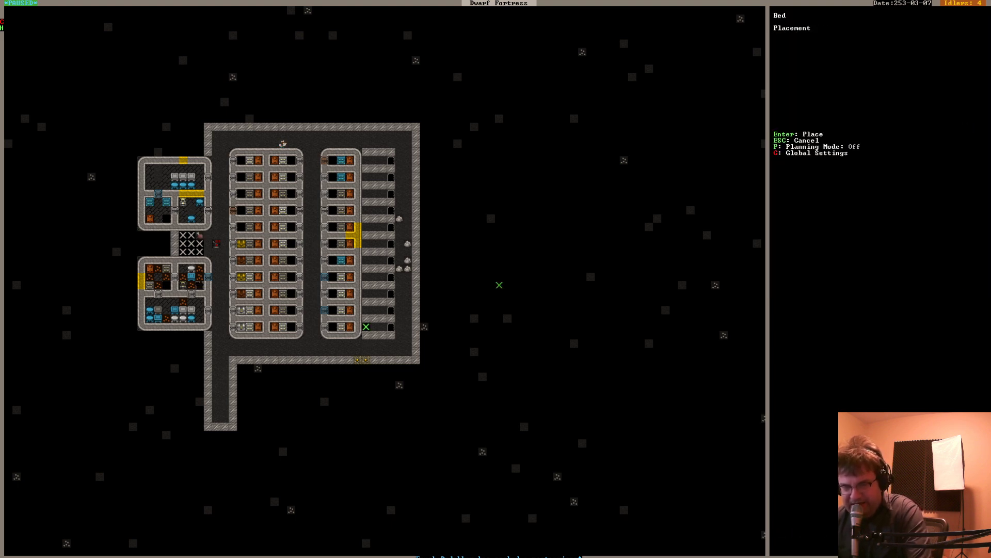
{"action": "key", "text": "Escape"}
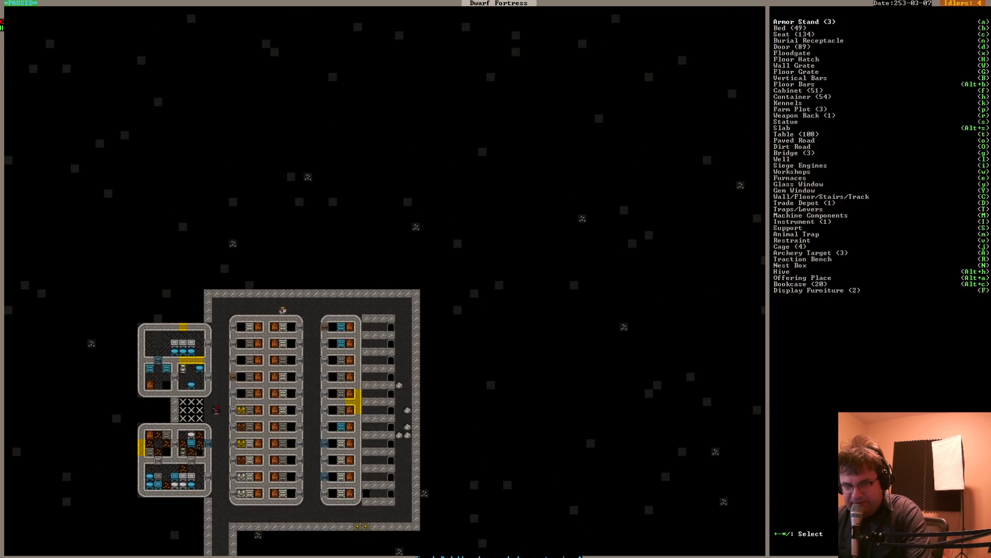
{"action": "left_click", "coordinate": [780, 28]}
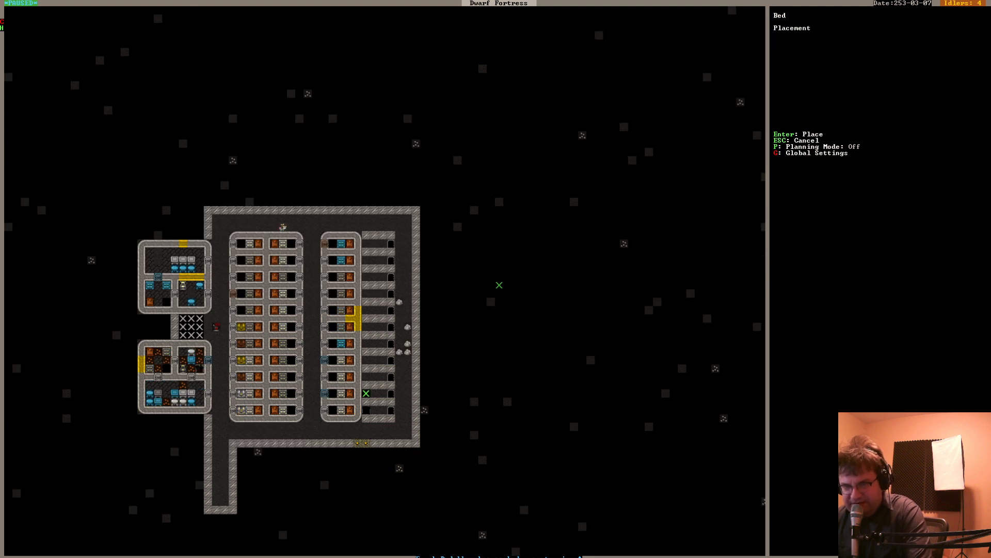
{"action": "key", "text": "p"}
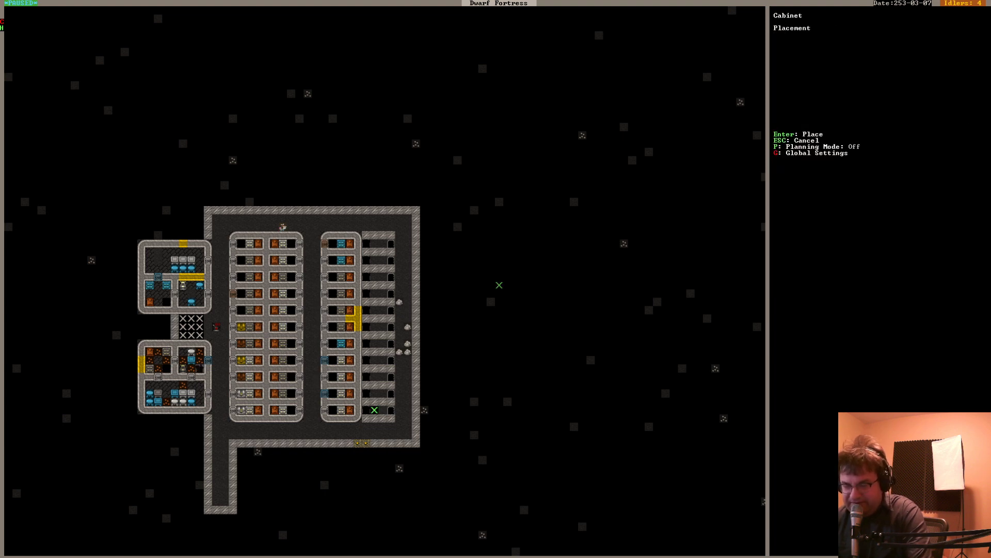
Place cabinets in the empty new bedrooms, then start placing a planned storage box
{"action": "key", "text": "Escape"}
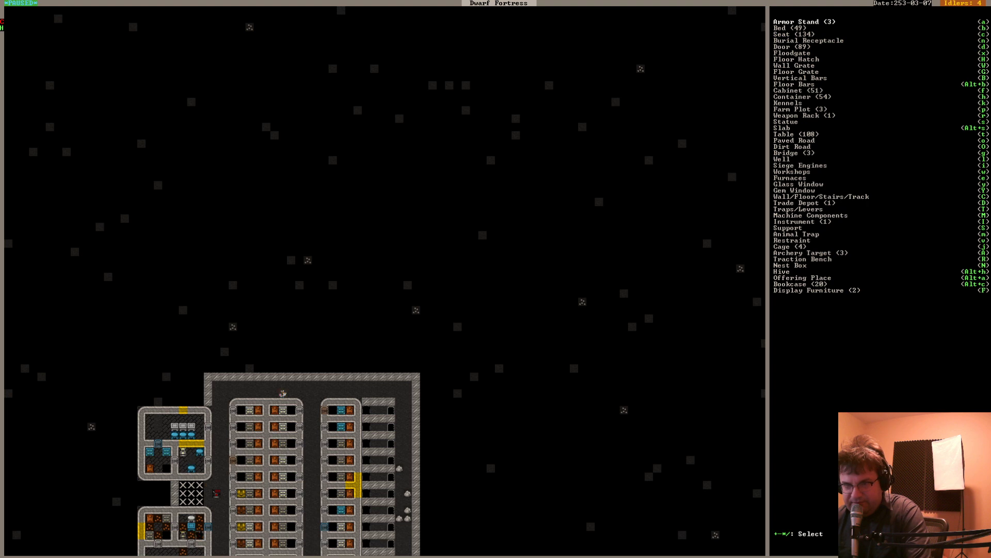
{"action": "key", "text": "Escape"}
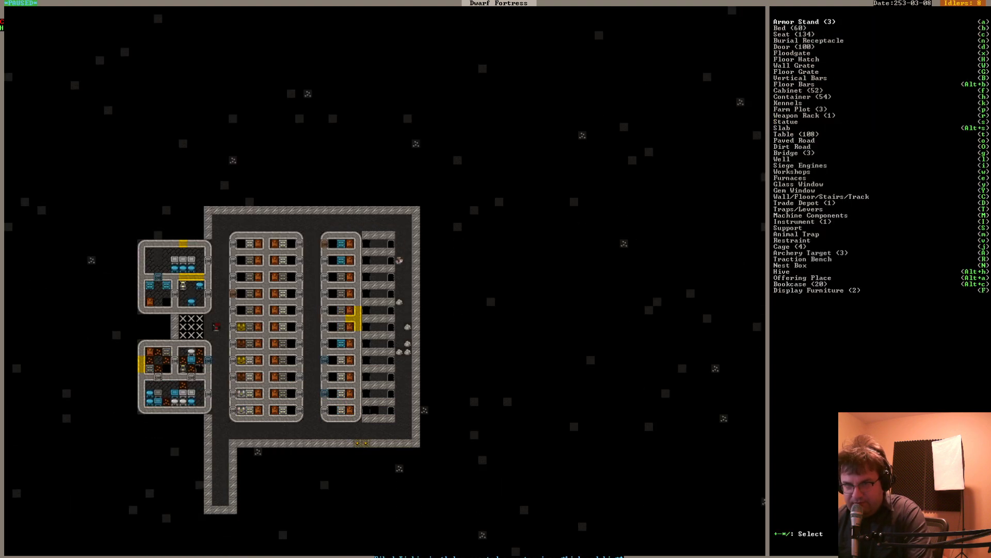
{"action": "left_click", "coordinate": [787, 103]}
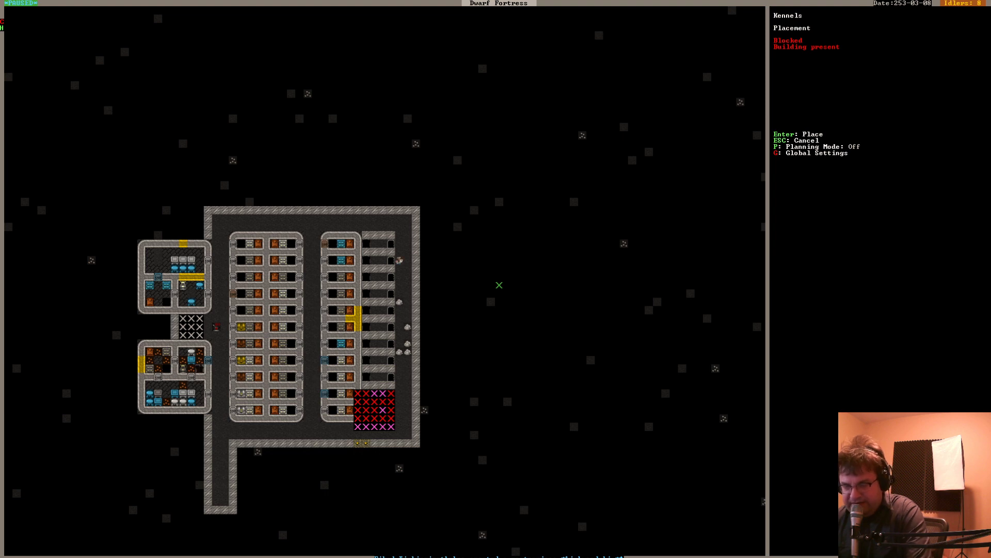
{"action": "key", "text": "p"}
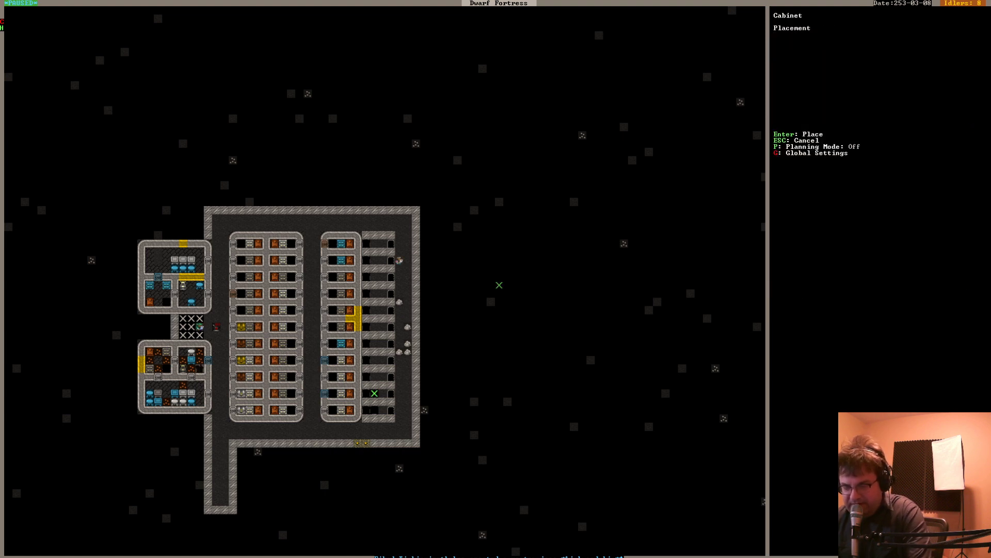
{"action": "key", "text": "Escape"}
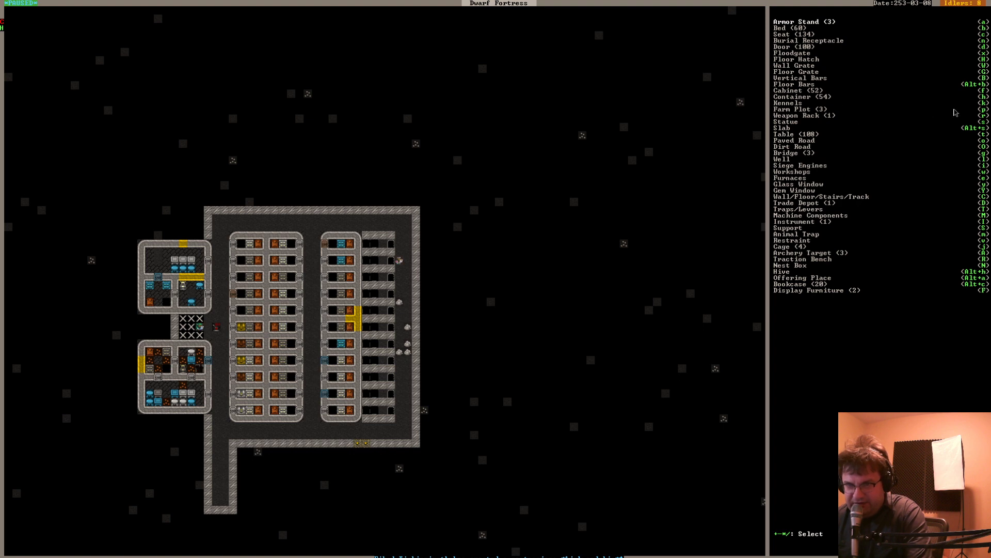
{"action": "left_click", "coordinate": [791, 96]}
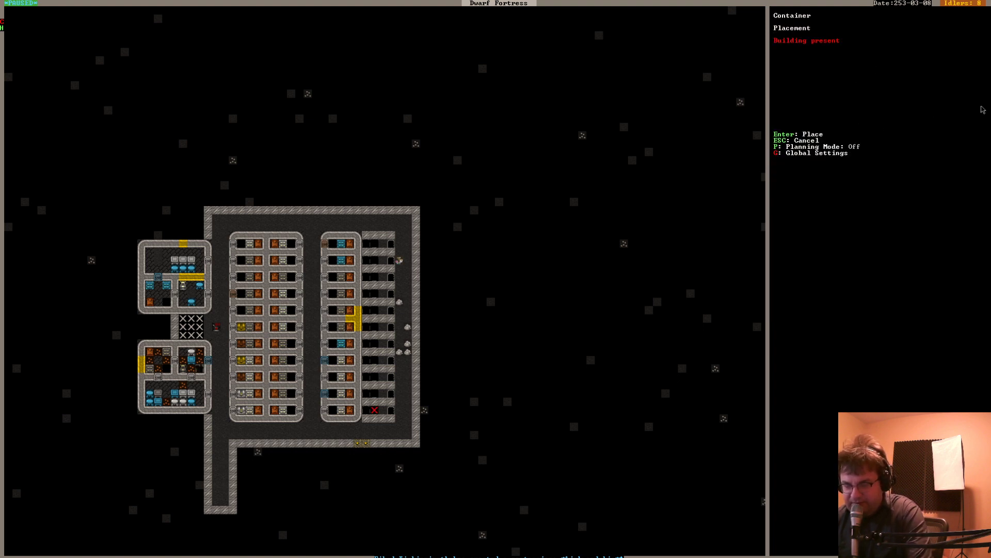
{"action": "key", "text": "p"}
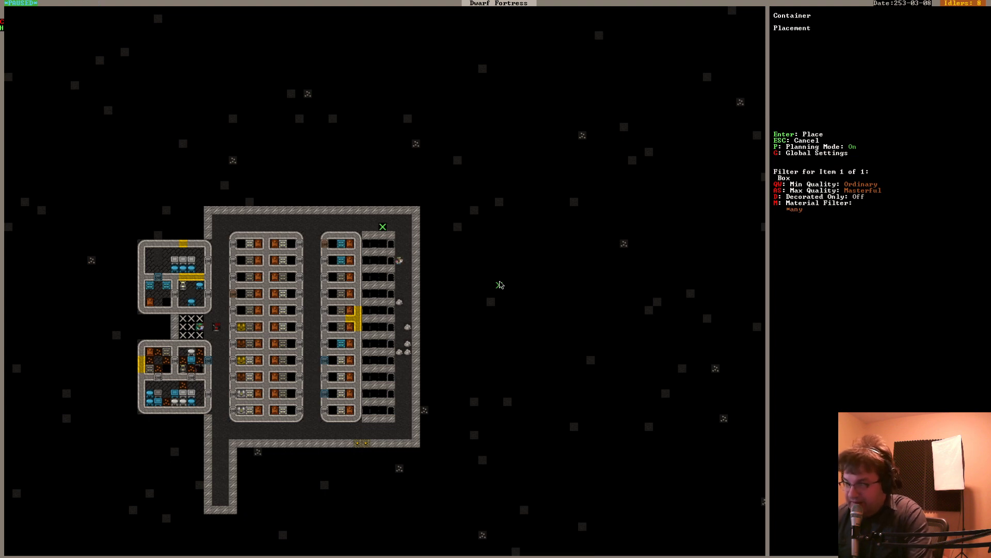
Exit the furniture build list to view the water-filled cavern level
{"action": "key", "text": "Escape"}
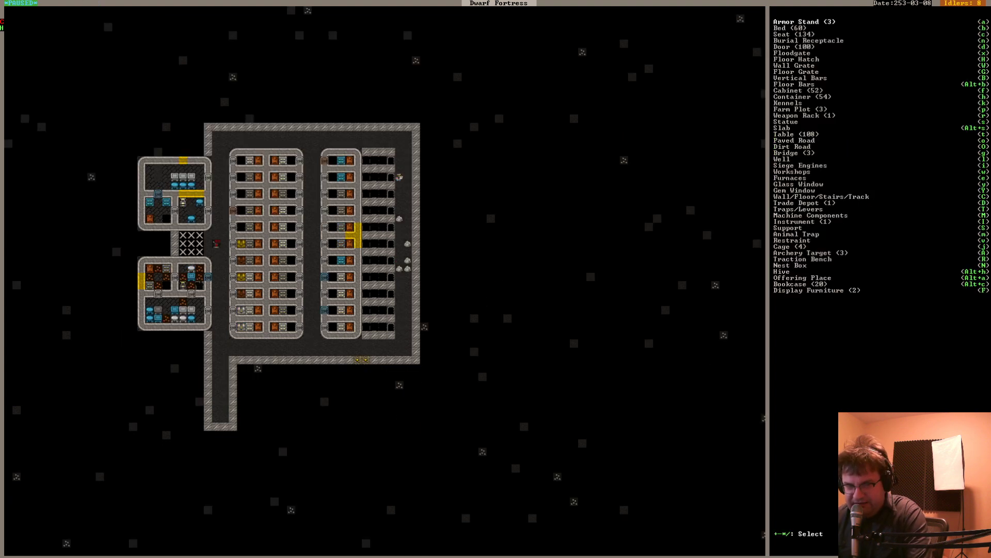
{"action": "key", "text": "Escape"}
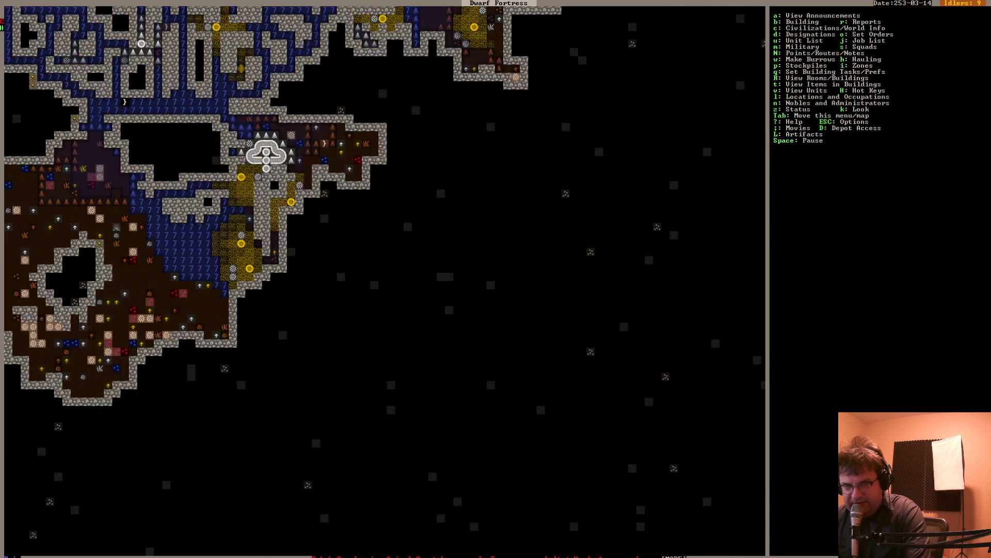
Open the digging designations menu for the 3x3 staircase level
{"action": "key", "text": "d"}
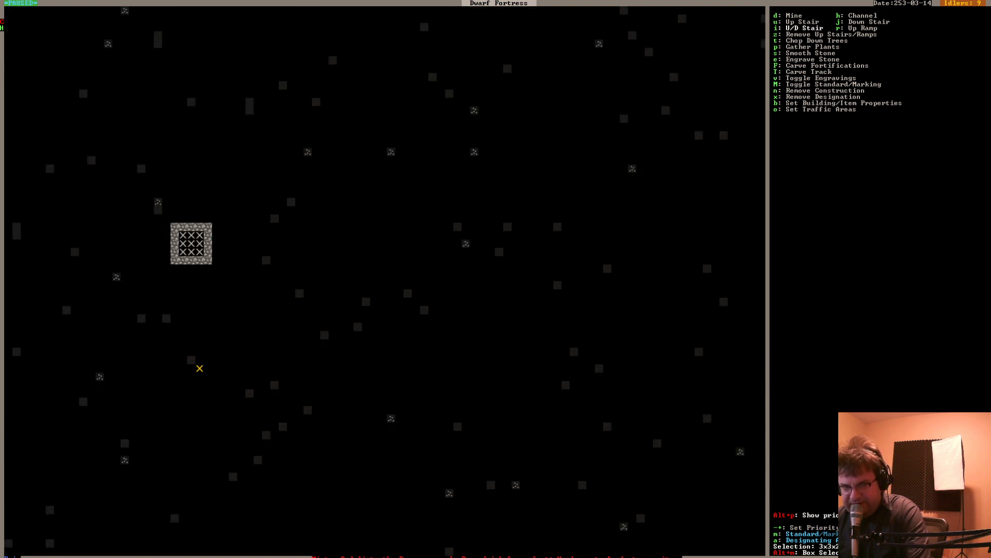
Designate a small patch just below the staircase for mining
{"action": "left_click", "coordinate": [199, 369]}
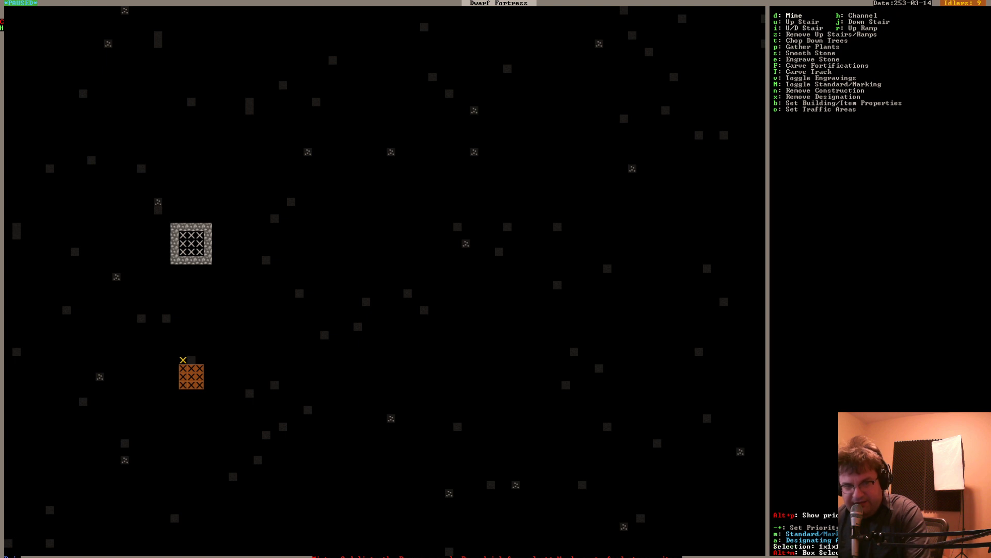
{"action": "left_click_drag", "start_coordinate": [182, 361], "coordinate": [183, 259]}
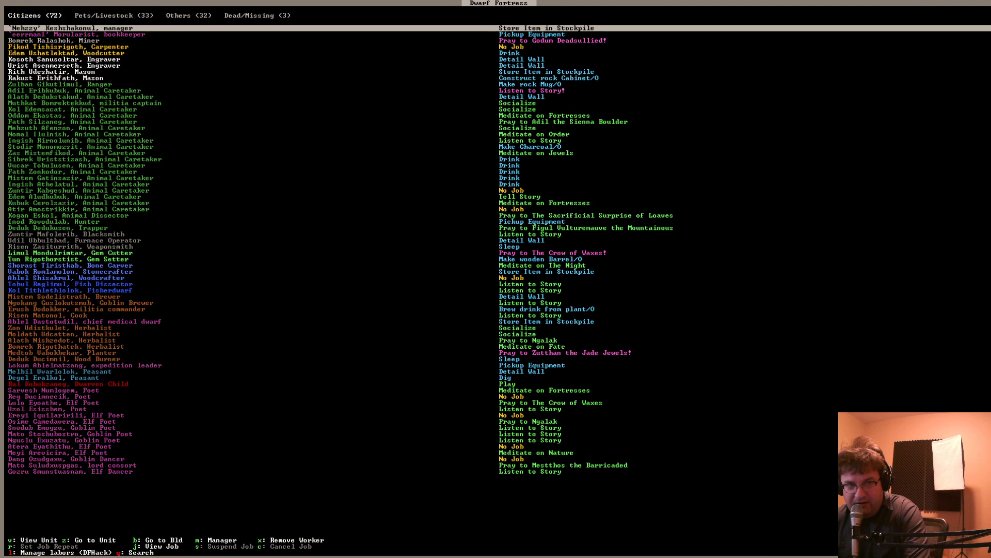
Check the Pets/Livestock and Dead/Missing tabs, then return to the Citizens list
{"action": "left_click", "coordinate": [110, 15]}
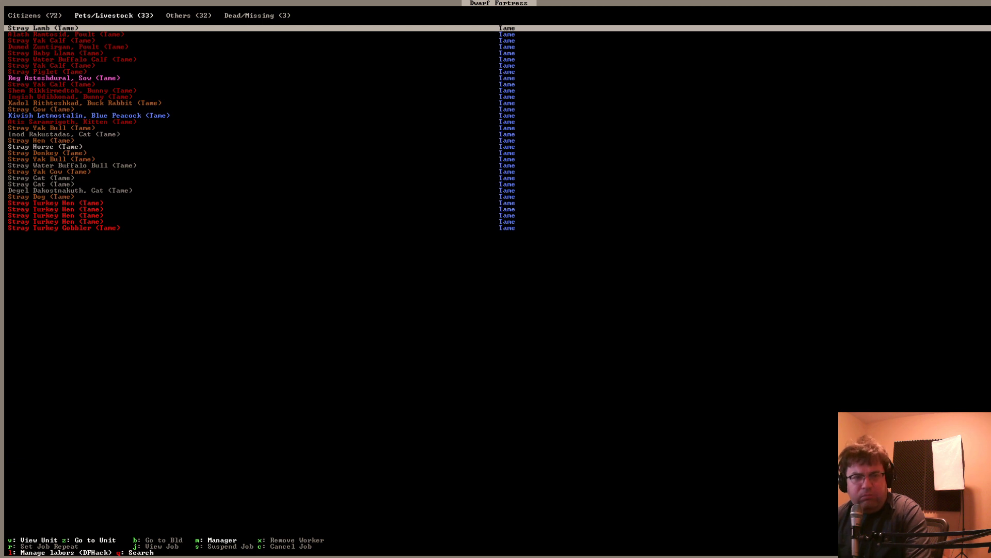
{"action": "left_click", "coordinate": [256, 15]}
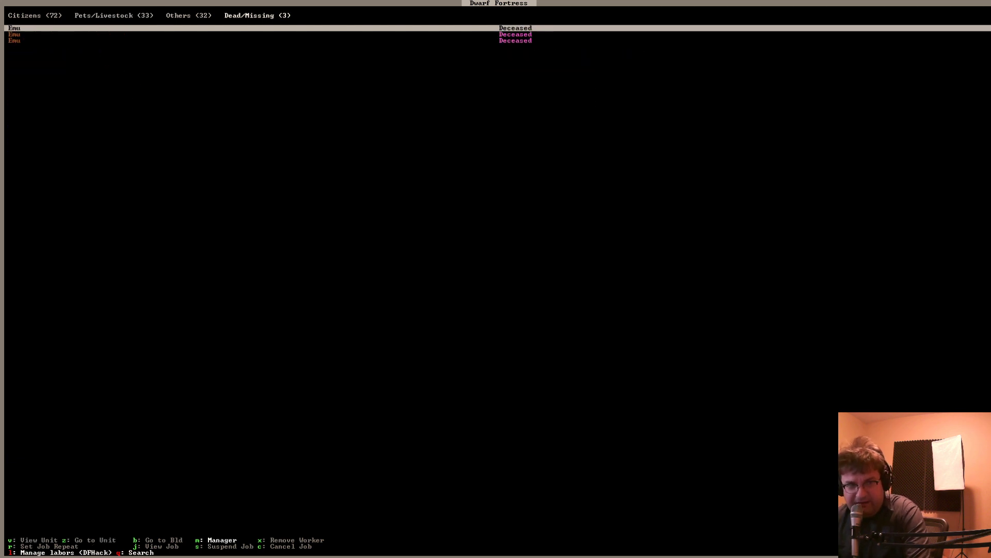
{"action": "left_click", "coordinate": [188, 15]}
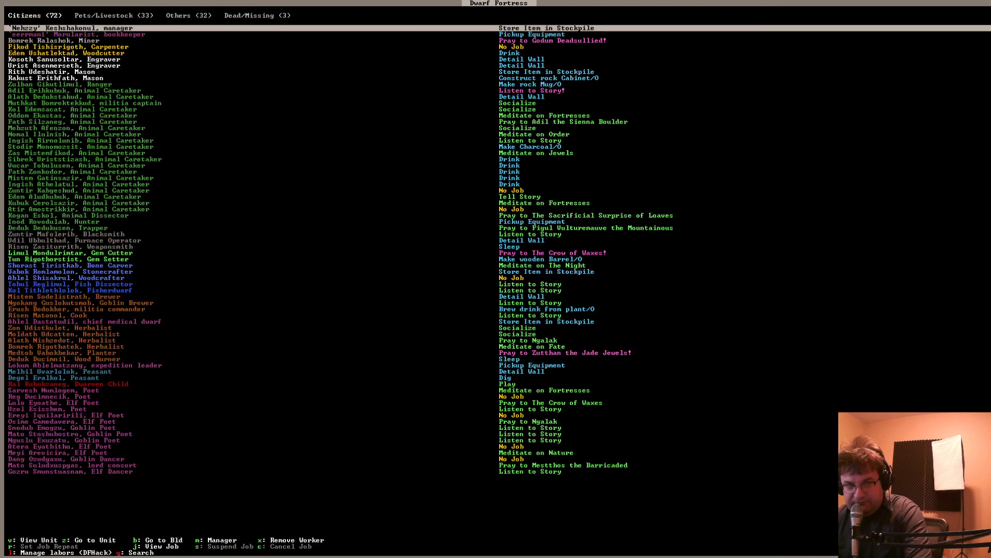
{"action": "left_click", "coordinate": [188, 15]}
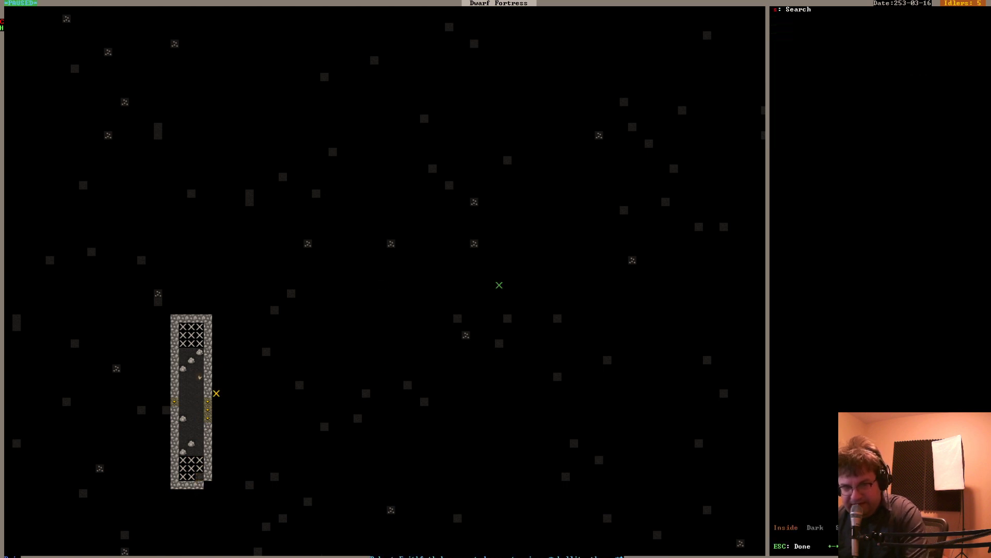
Back out of the unit list to the digging designations by the staircase
{"action": "key", "text": "Escape"}
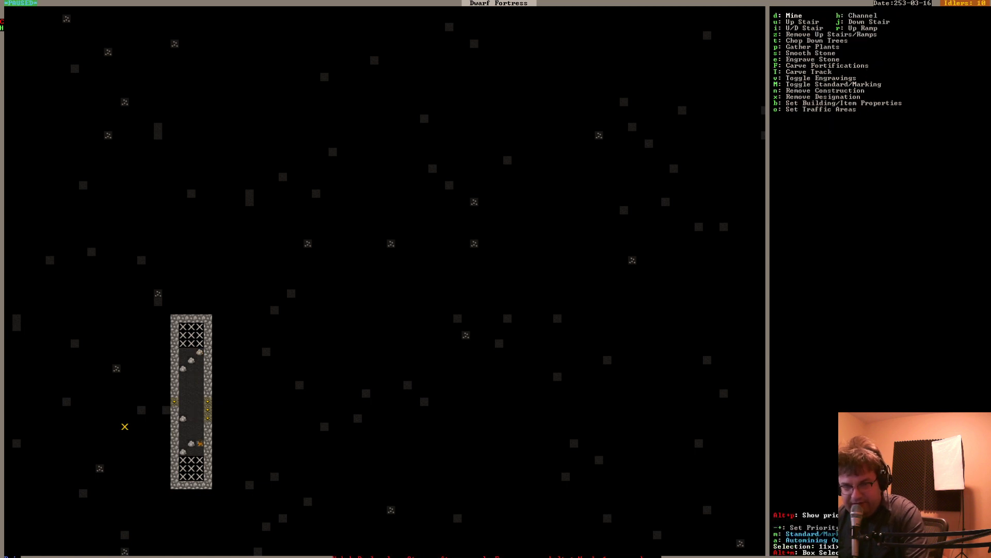
{"action": "key", "text": "Escape"}
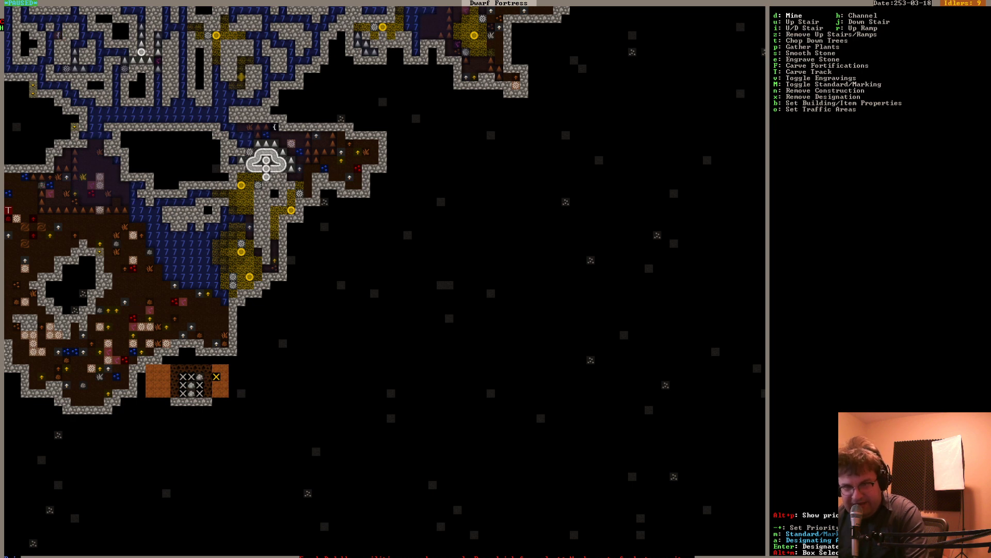
Shift the view to the four-room workshop level beside the stair shaft
{"action": "key", "text": "Escape"}
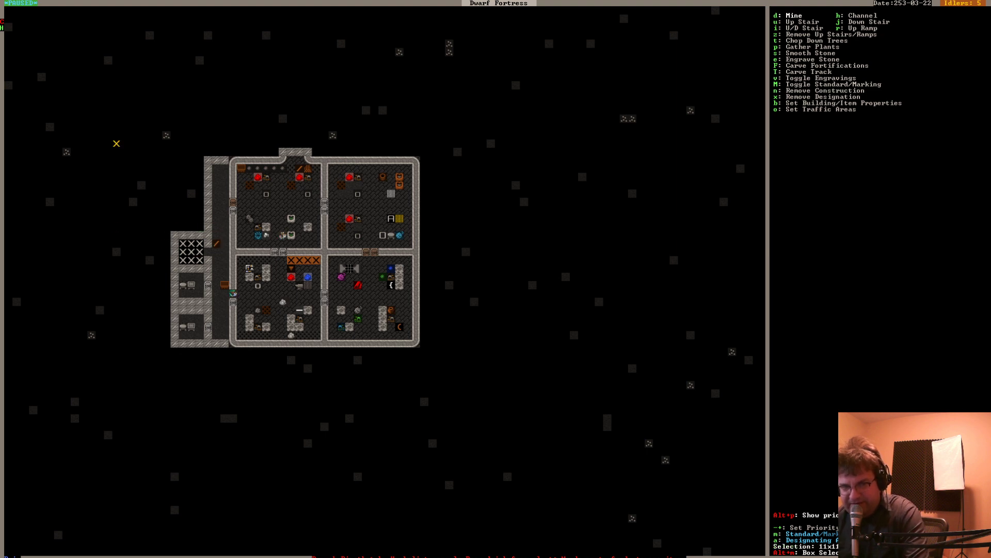
Mark the rectangular wall block beside the west corridor for digging
{"action": "left_click_drag", "start_coordinate": [115, 143], "coordinate": [203, 234]}
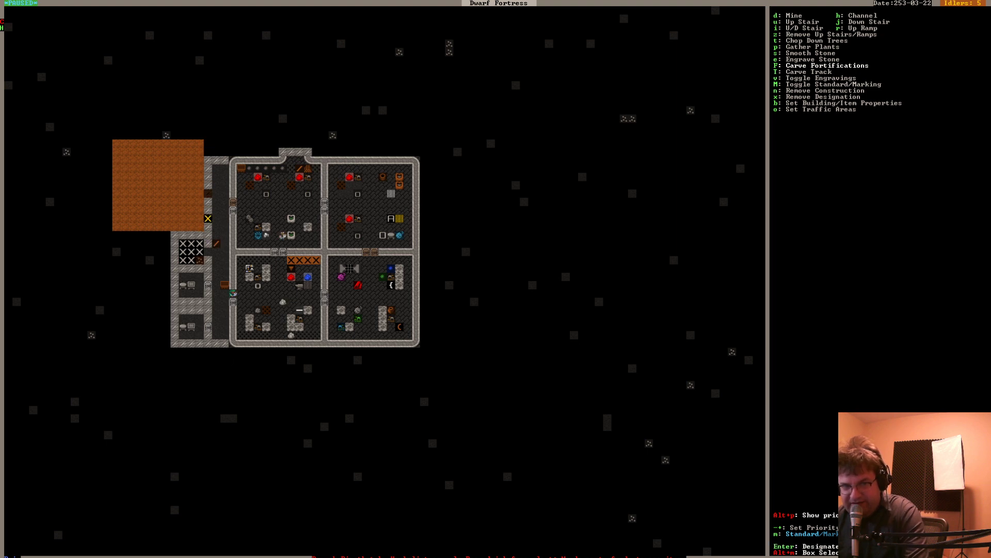
{"action": "key", "text": "Escape"}
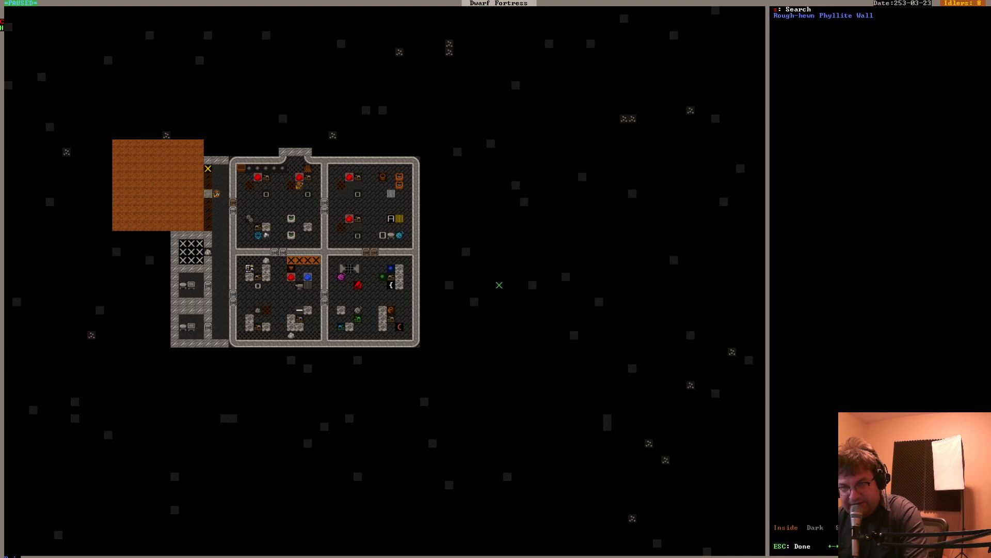
Exit look mode and switch to the DFHack console window
{"action": "key", "text": "Escape"}
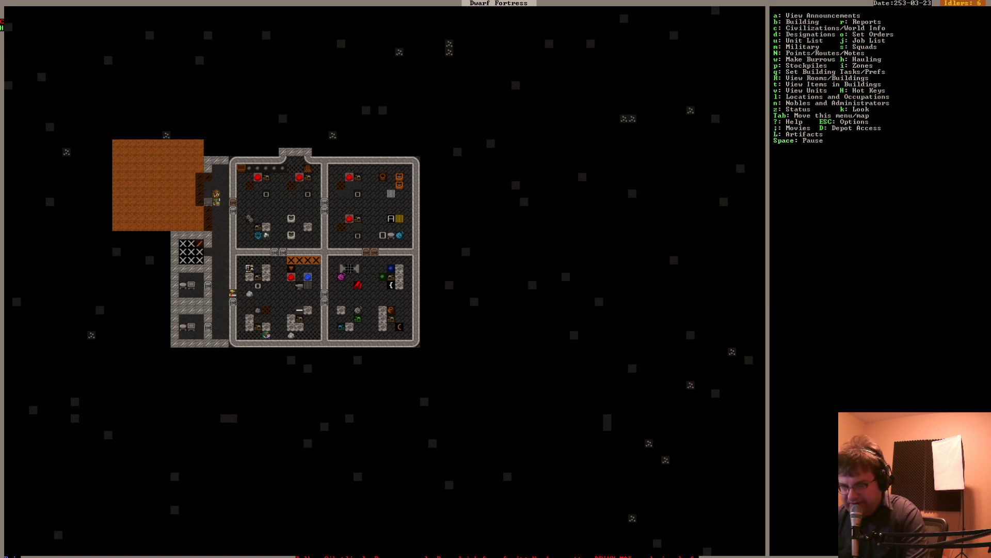
{"action": "left_click", "coordinate": [11, 551]}
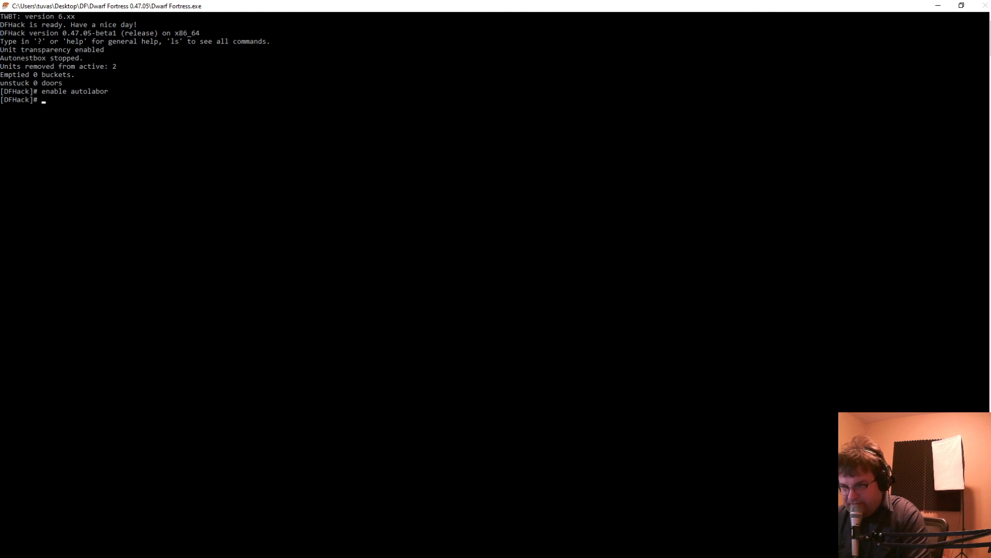
{"action": "left_click", "coordinate": [9, 551]}
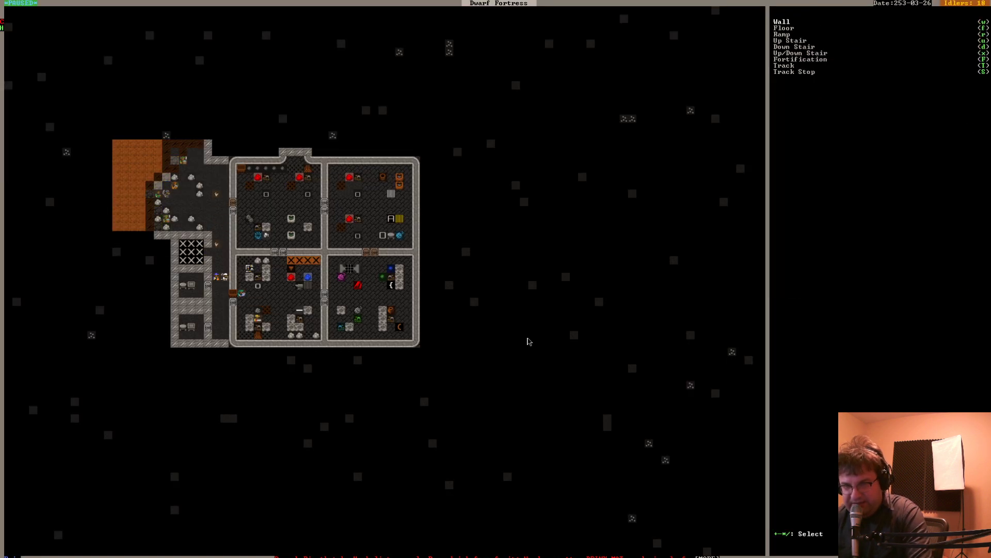
Place fortifications along the wall between the corridor and the dug room
{"action": "left_click", "coordinate": [800, 59]}
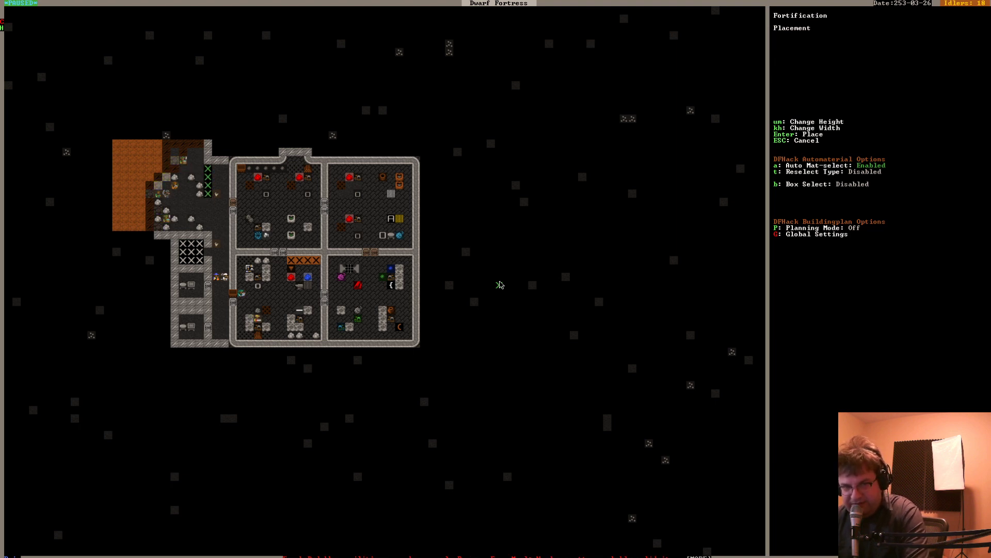
{"action": "key", "text": "Enter"}
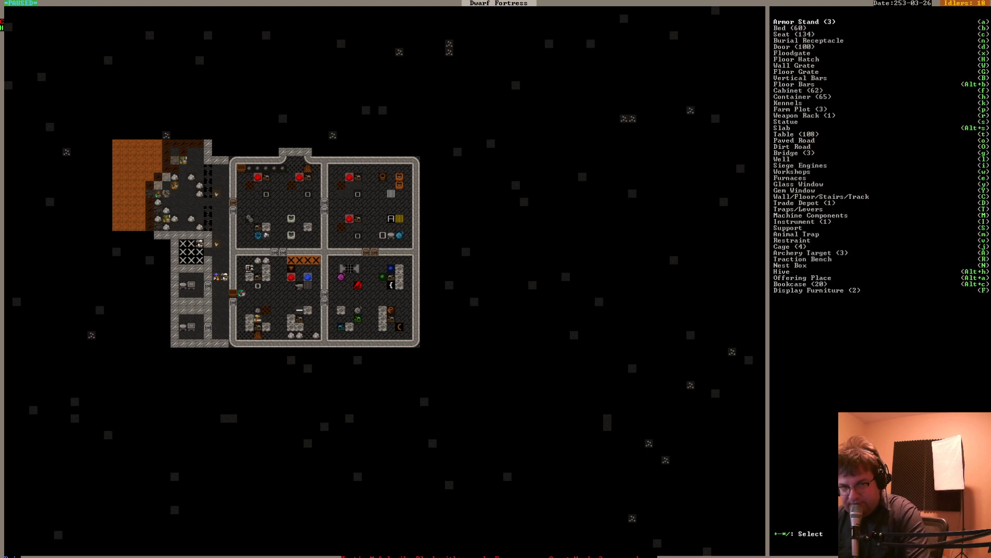
Let mining finish and view the dug-out room west of the corridor
{"action": "key", "text": "Escape"}
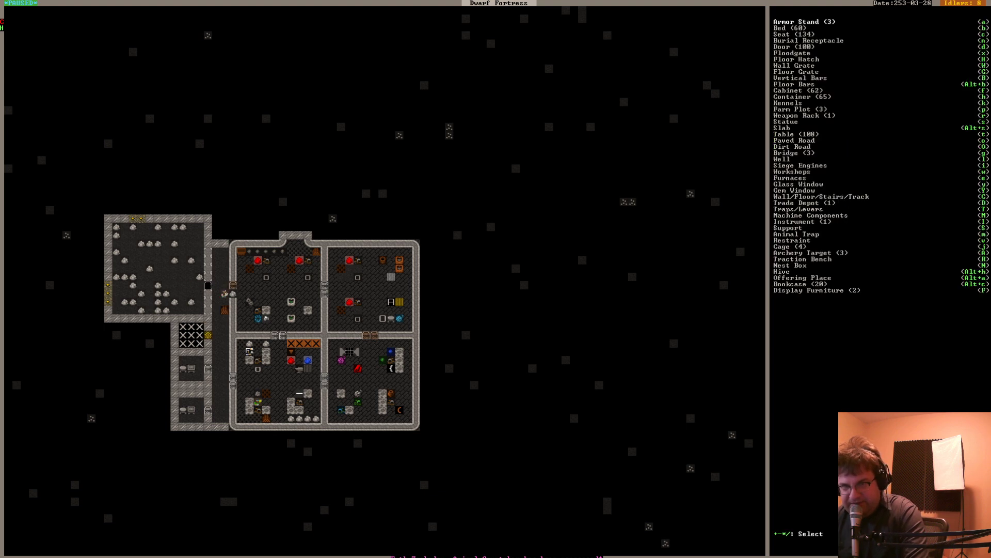
Back out through the designations menu to reach the Building menu
{"action": "key", "text": "Escape"}
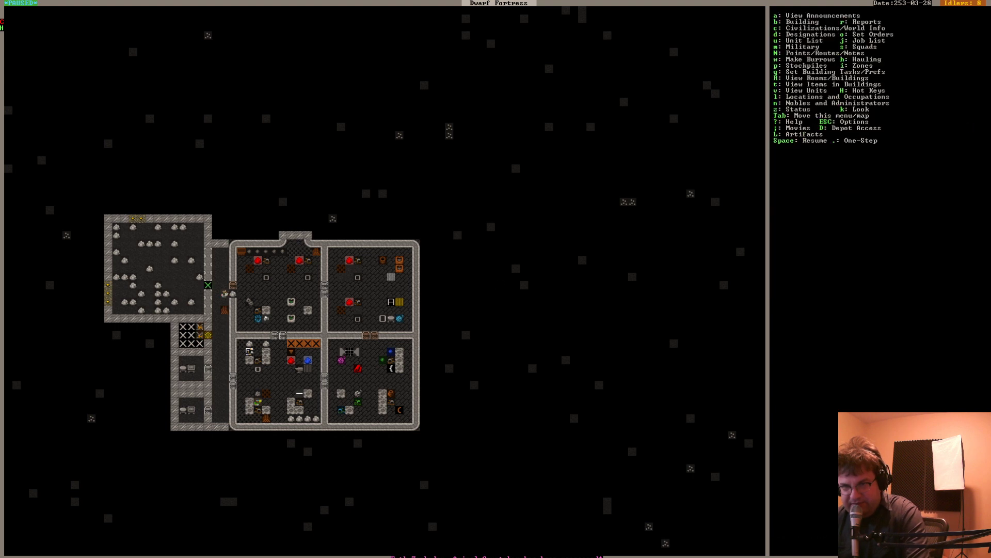
{"action": "key", "text": "d"}
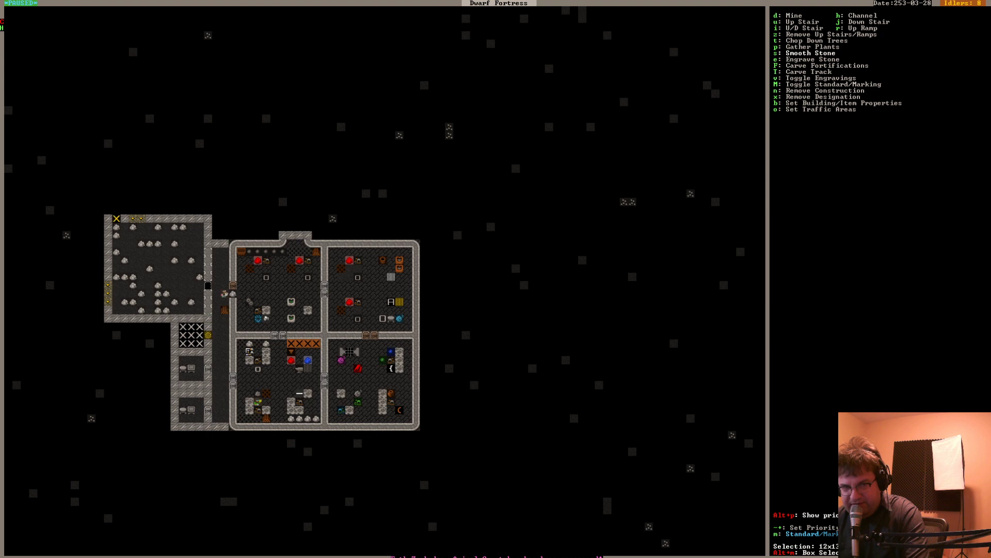
{"action": "key", "text": "Escape"}
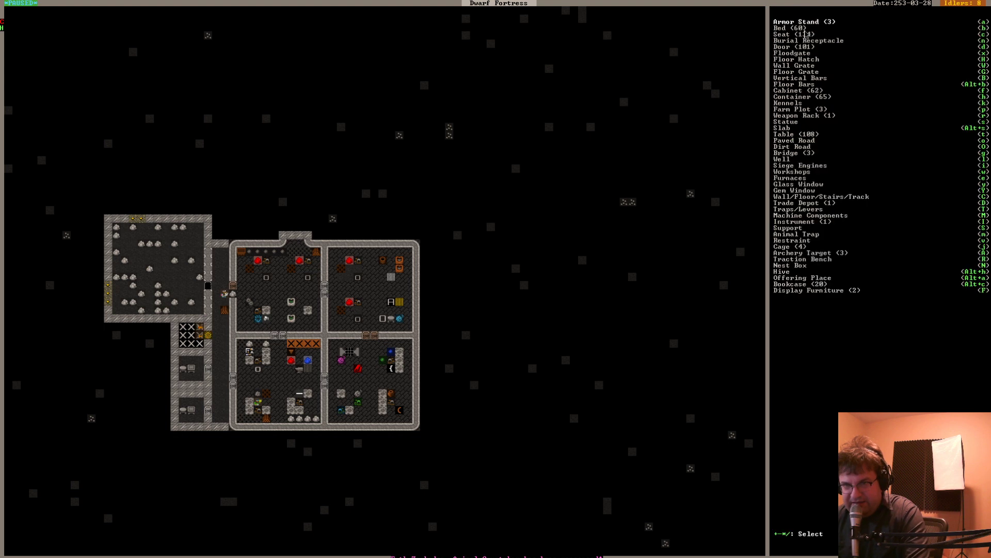
Place planned beds throughout the stone-strewn upper-left room
{"action": "left_click", "coordinate": [781, 27]}
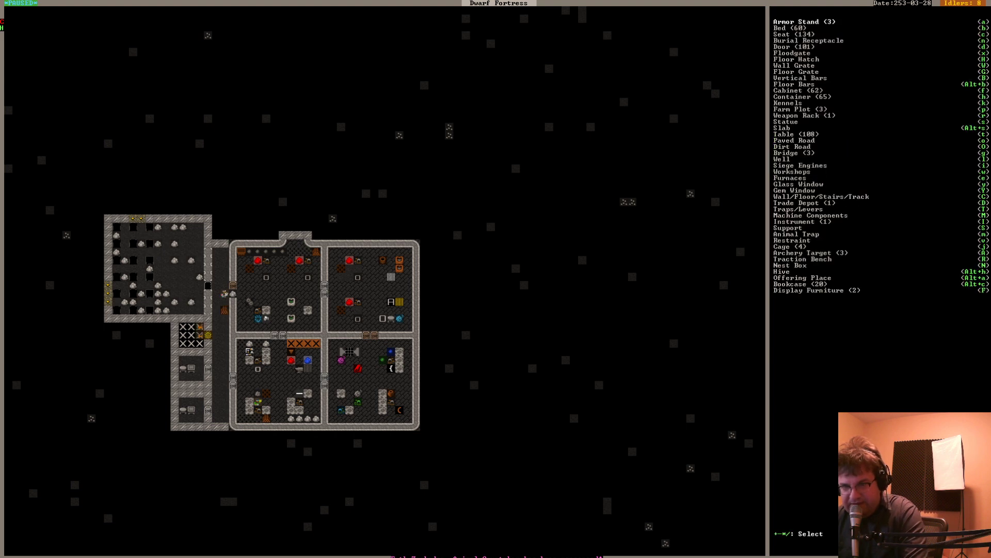
{"action": "mouse_move", "coordinate": [882, 215]}
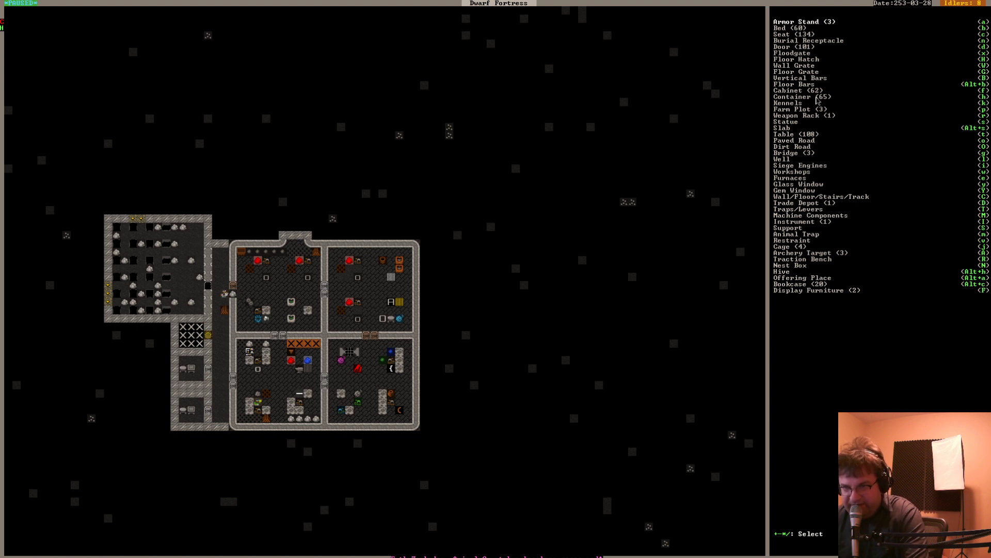
Start placing a Container (box) in the upper-left room
{"action": "left_click", "coordinate": [801, 96]}
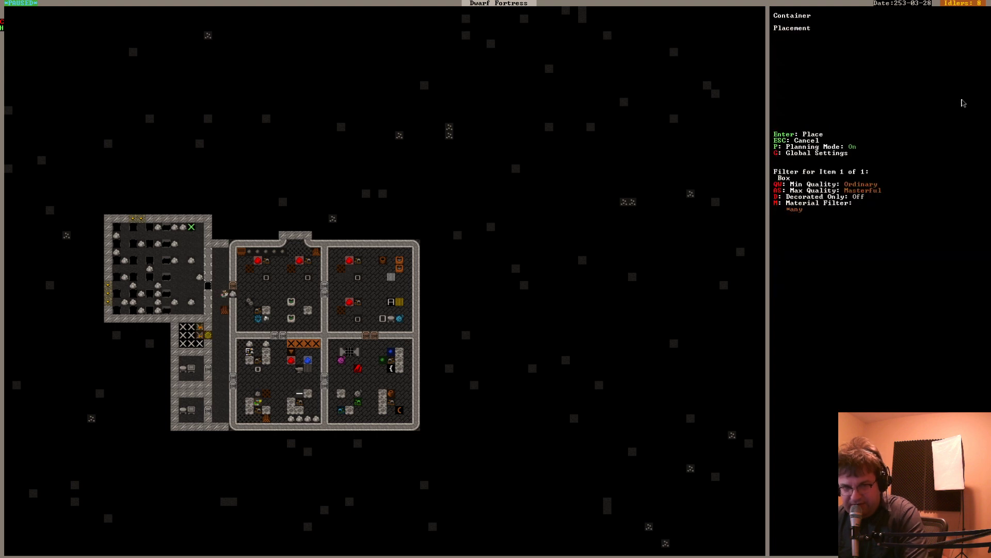
{"action": "mouse_move", "coordinate": [199, 243]}
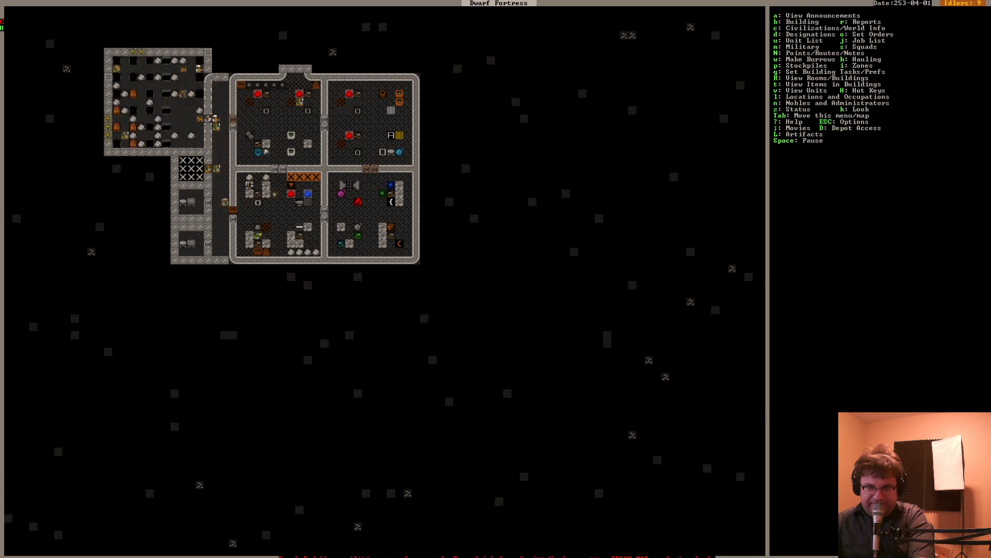
Unpause the game and open the Military screen to reach squad uniforms
{"action": "key", "text": "Space"}
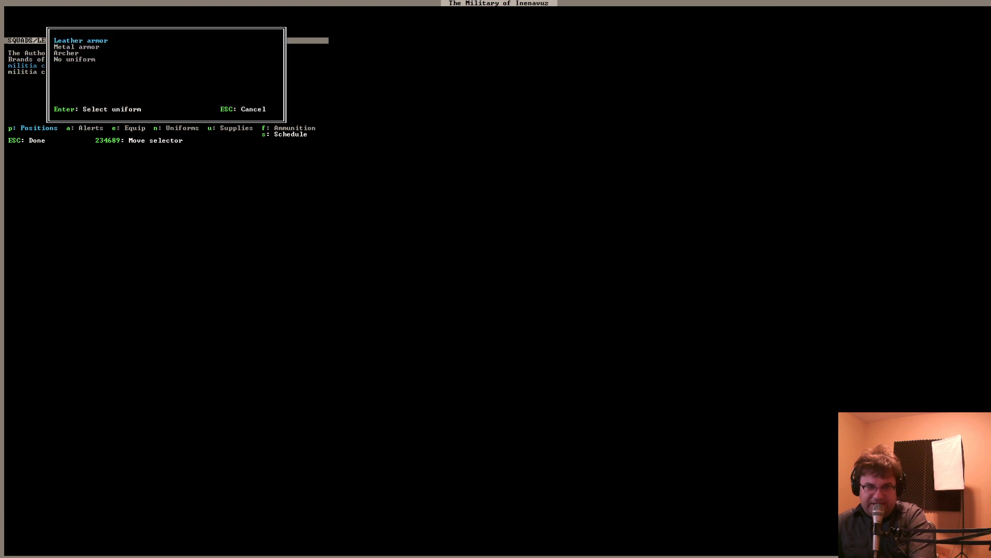
Assign uniforms to squads The Bolts of Will and Crystalline Chances
{"action": "key", "text": "Escape"}
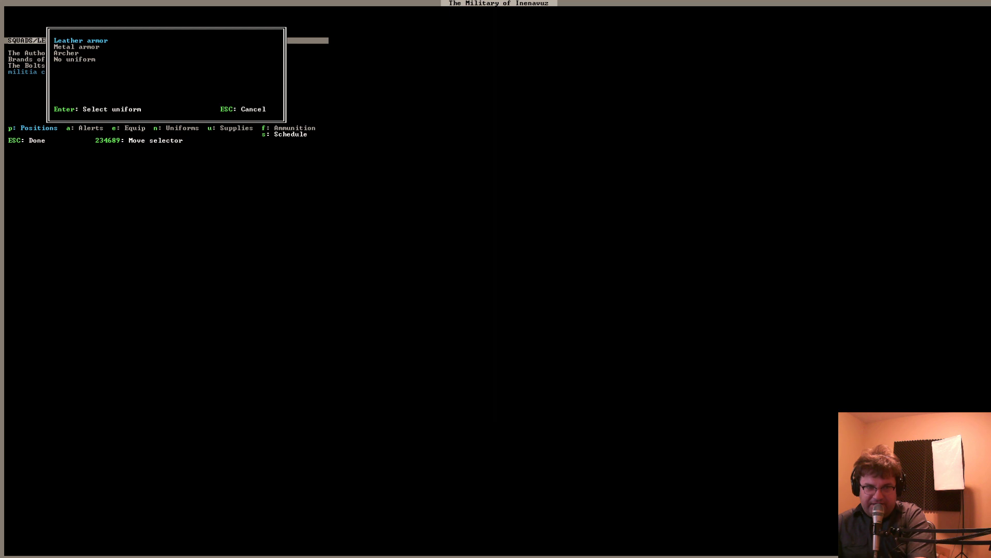
{"action": "key", "text": "Escape"}
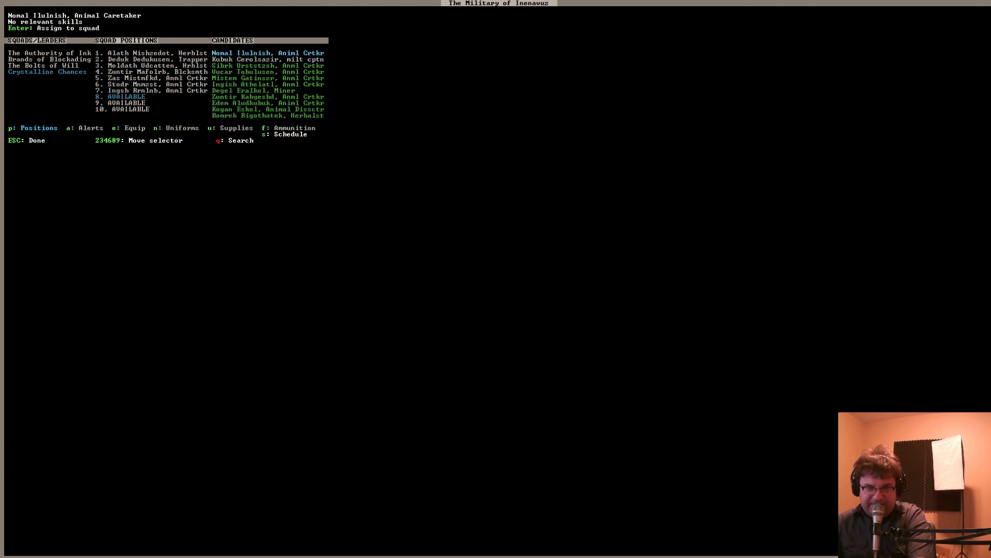
Exit the Military screen back to the bedroom-hall level of the map
{"action": "key", "text": "Enter"}
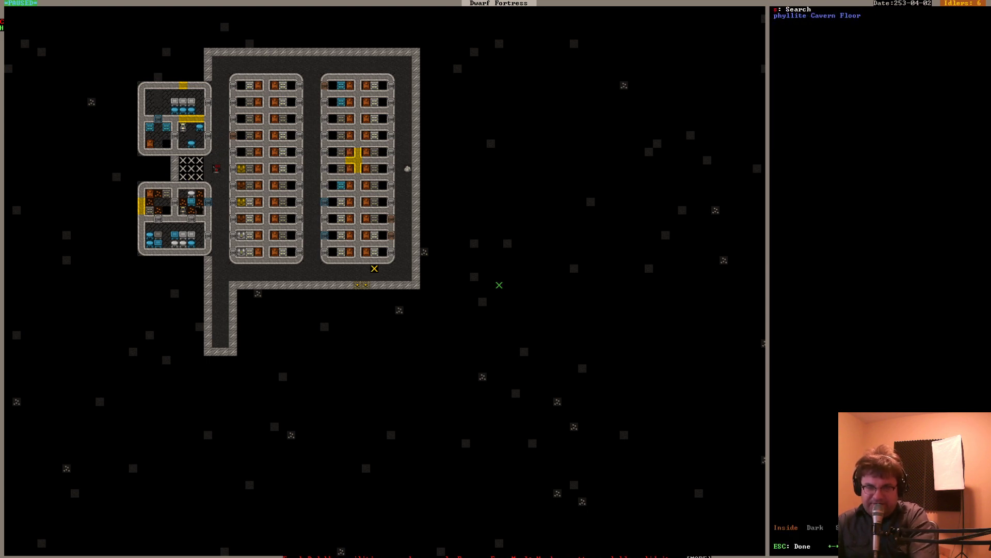
Leave look mode and move to the cavern level with the underground lake
{"action": "key", "text": "Escape"}
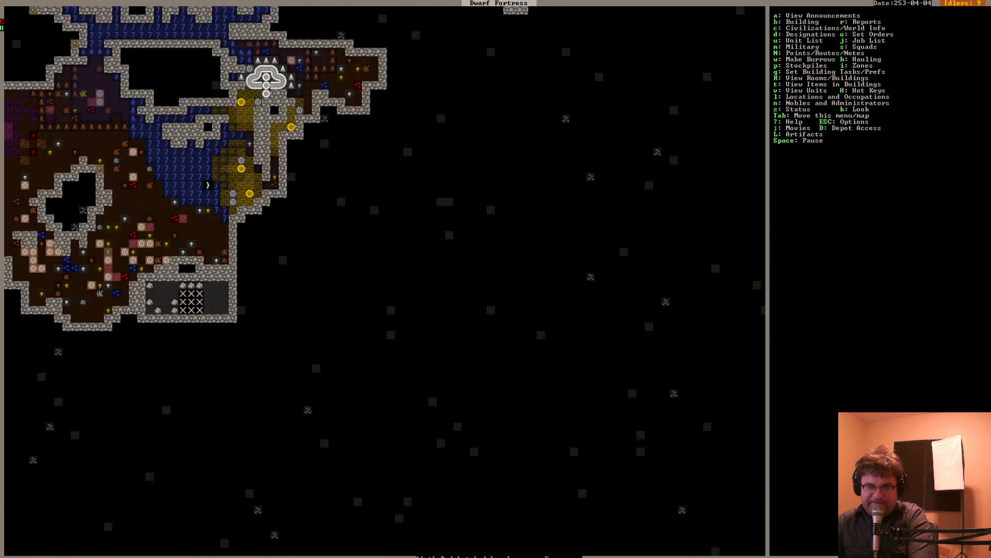
Designate the ground strip directly above the boulder room for mining
{"action": "key", "text": "d"}
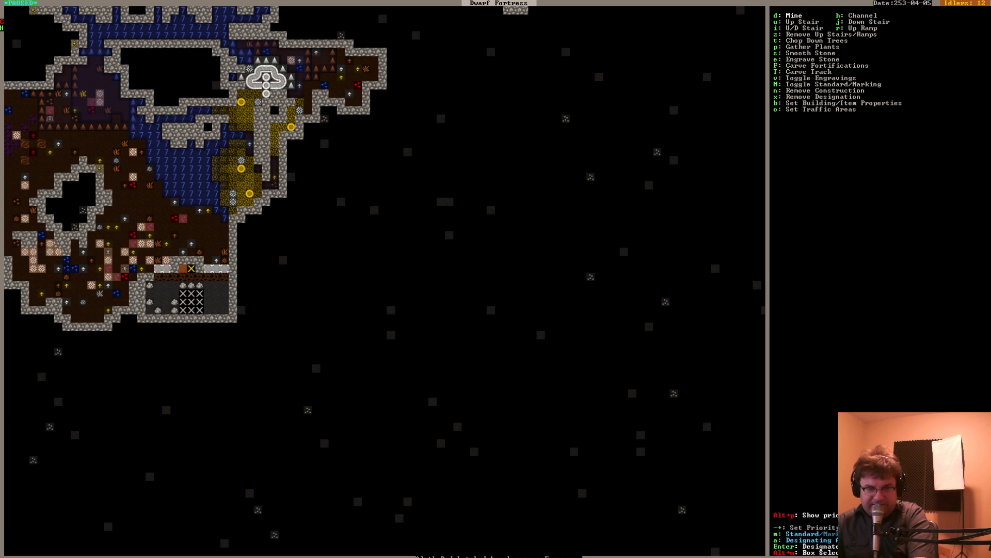
{"action": "key", "text": "Escape"}
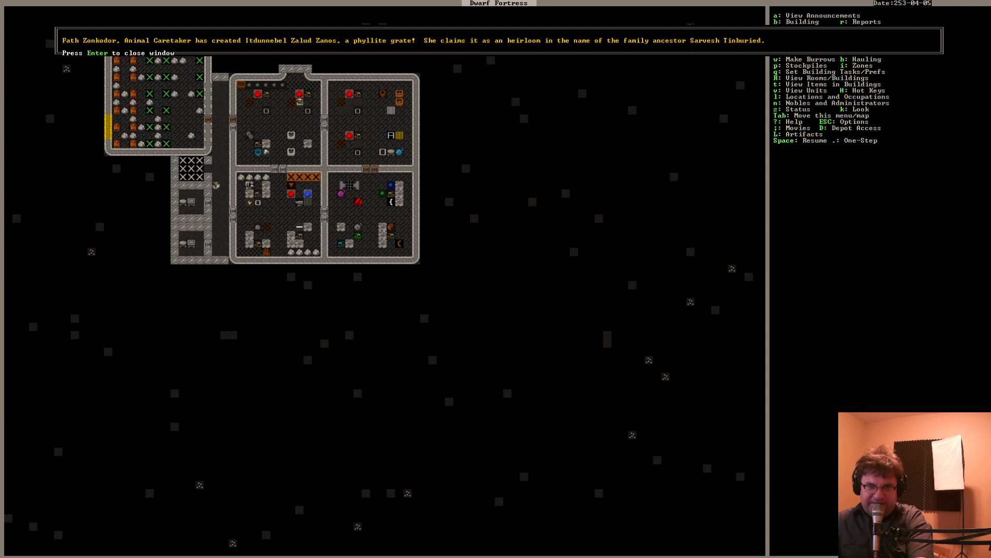
Review the 2400-value phyllite grate artifact's details, then close them
{"action": "key", "text": "Enter"}
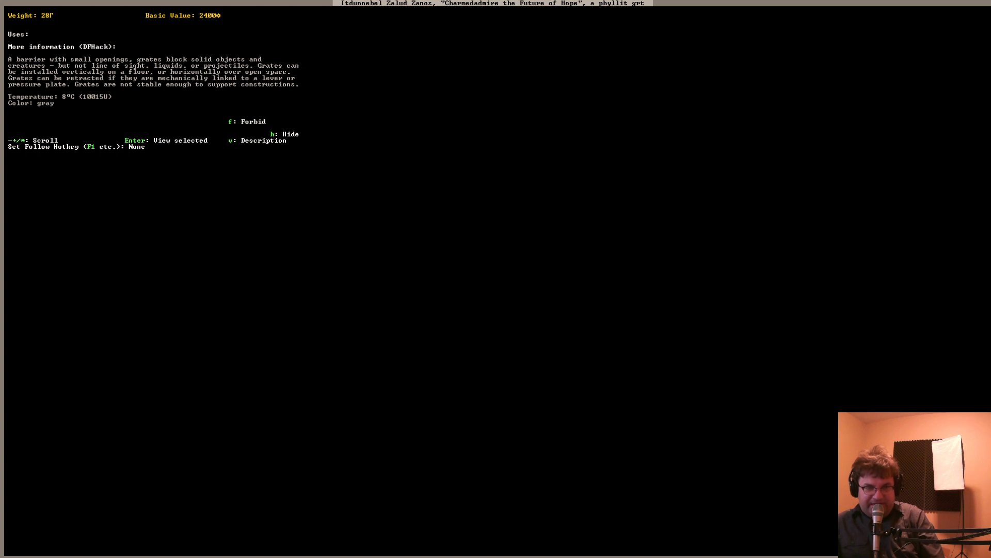
{"action": "key", "text": "v"}
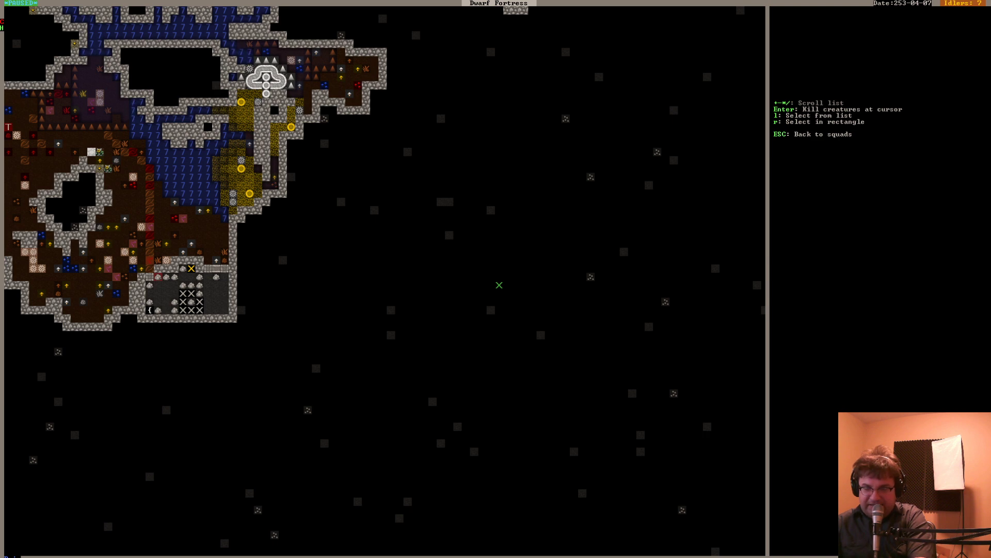
Box a cavern area to gather the kea and poets as kill targets
{"action": "key", "text": "l"}
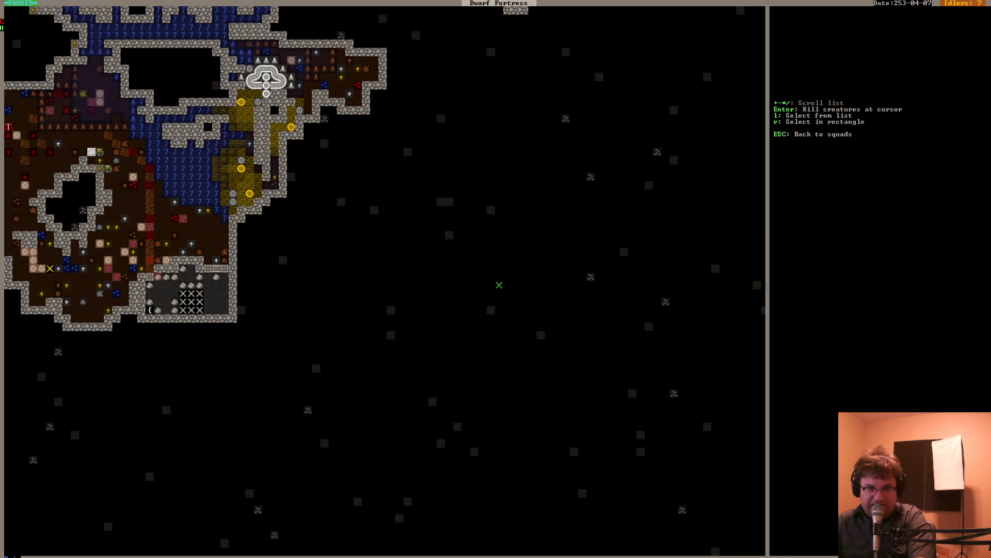
{"action": "key", "text": "Escape"}
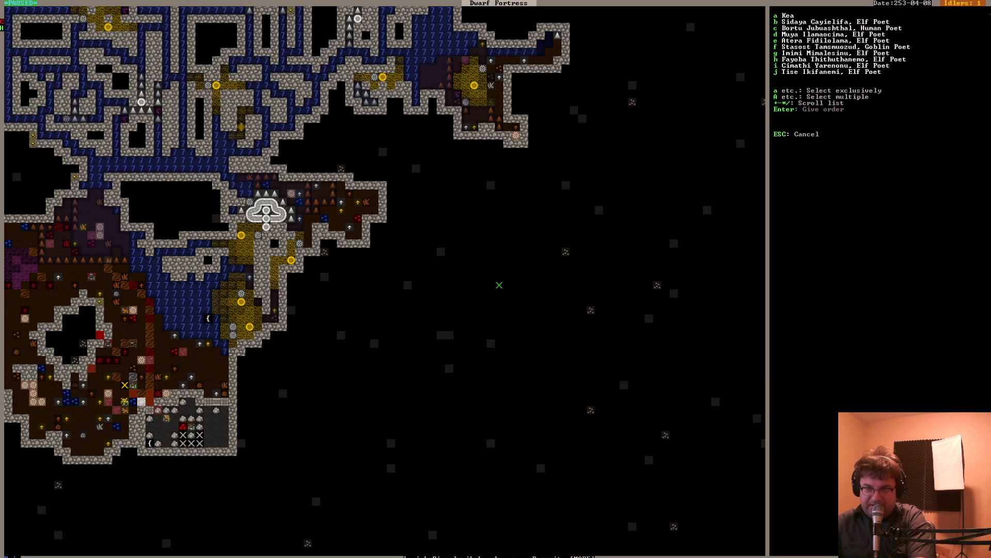
Order the squad to kill the selected kea and poets, then resume play
{"action": "key", "text": "a"}
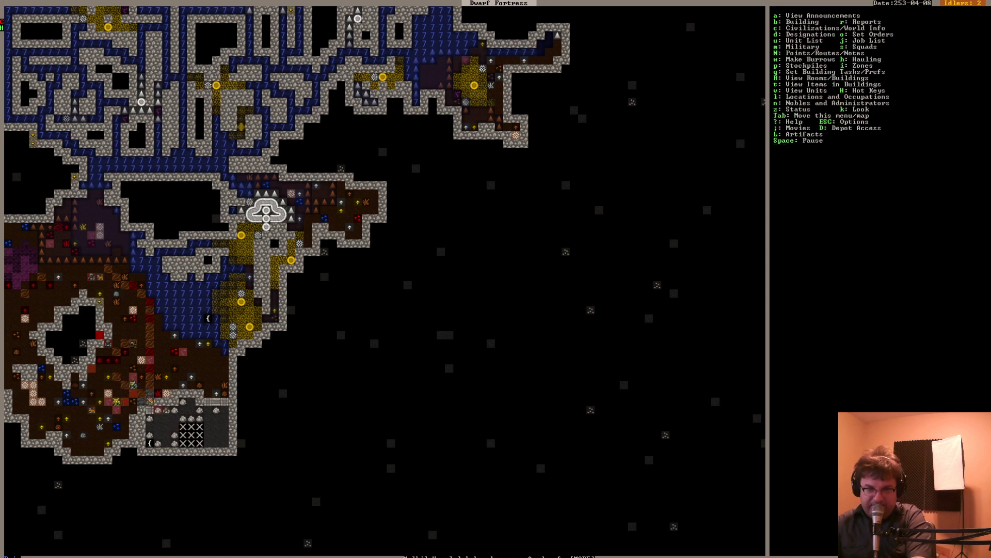
Inspect the forgotten beast, pause, and open the citizens' job list
{"action": "left_click", "coordinate": [778, 15]}
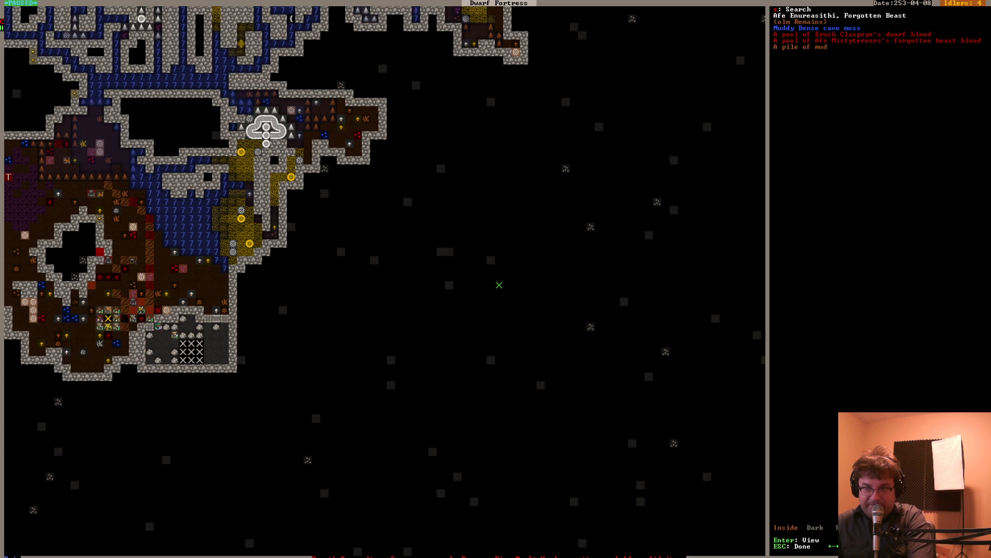
{"action": "key", "text": "Enter"}
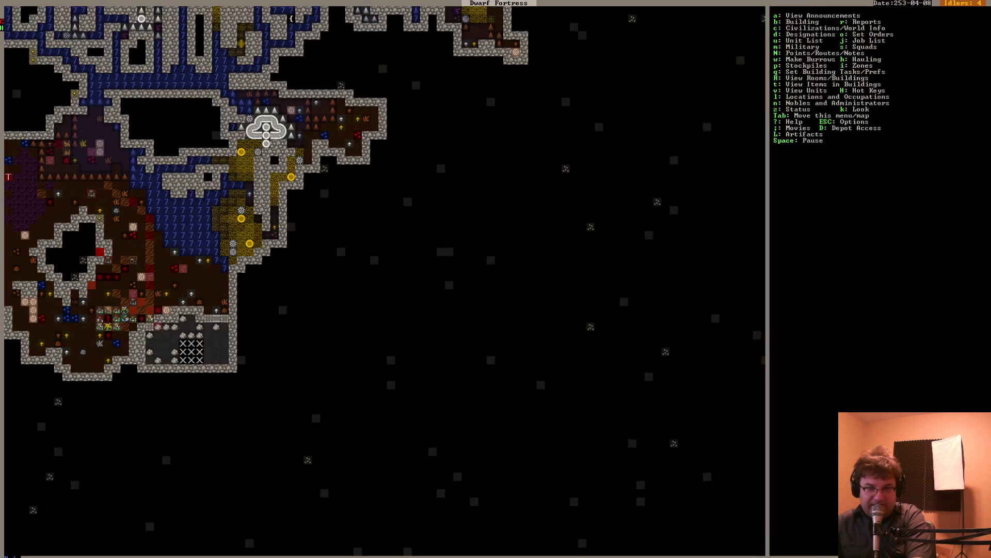
{"action": "key", "text": "Space"}
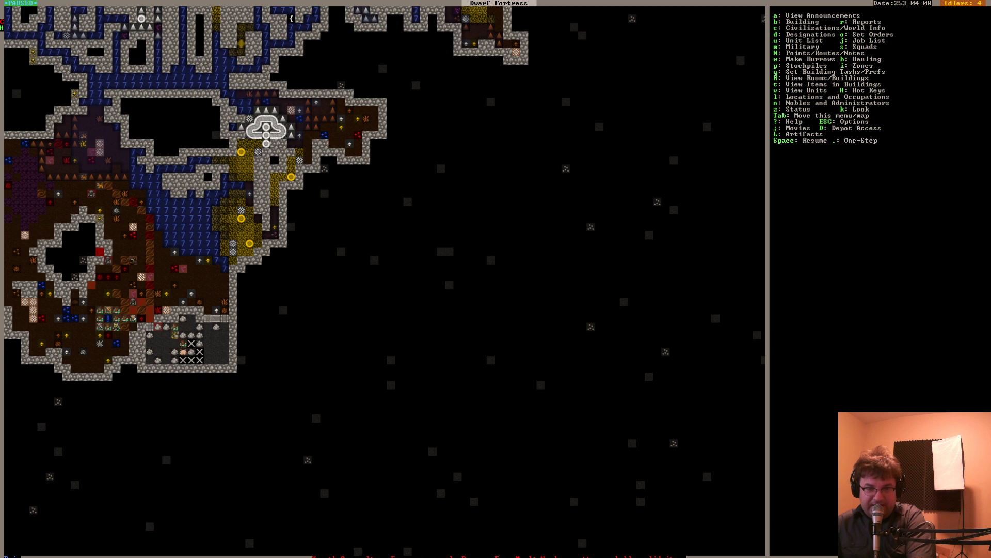
{"action": "key", "text": "u"}
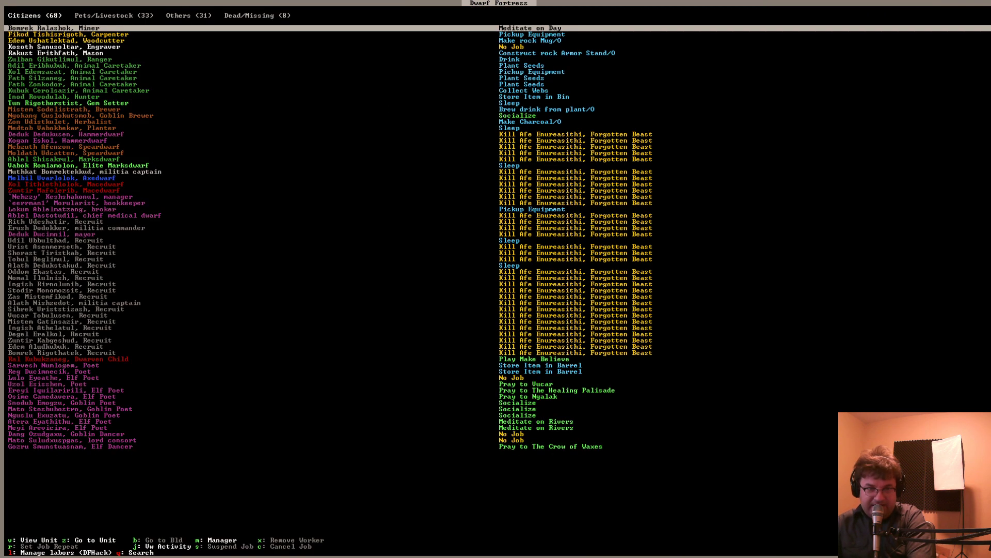
Open forgotten beast Afe Enureasithi's injury description from the Others list
{"action": "left_click", "coordinate": [187, 15]}
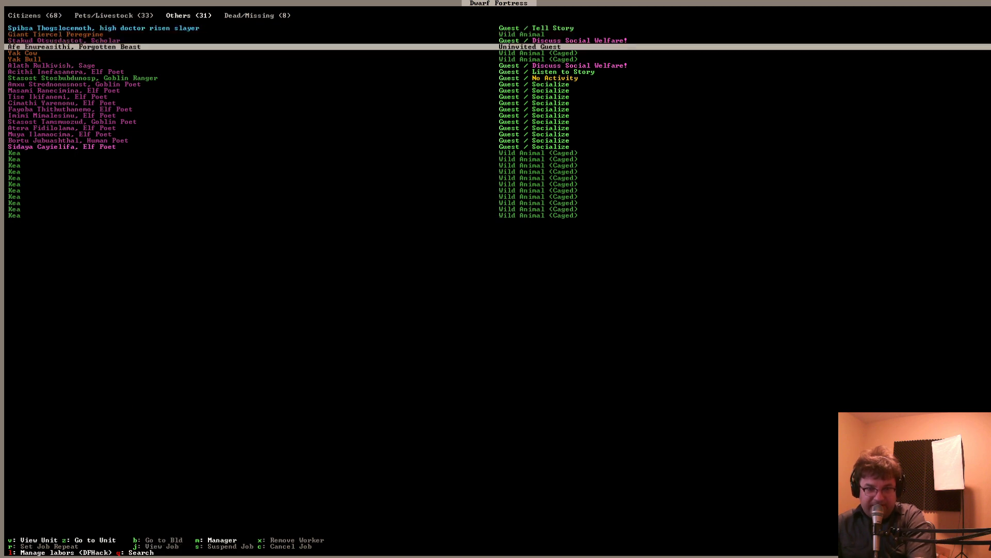
{"action": "left_click", "coordinate": [73, 47]}
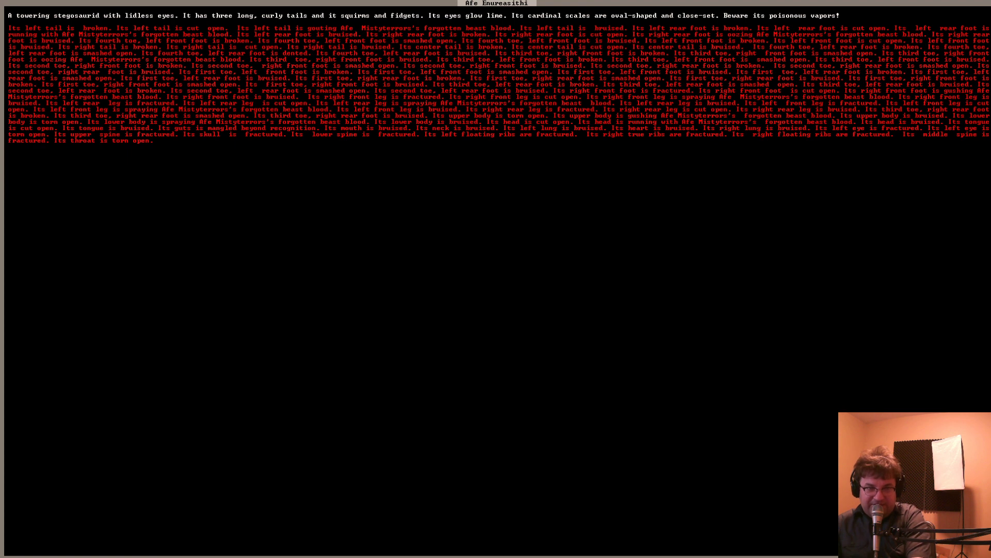
{"action": "mouse_move", "coordinate": [398, 140]}
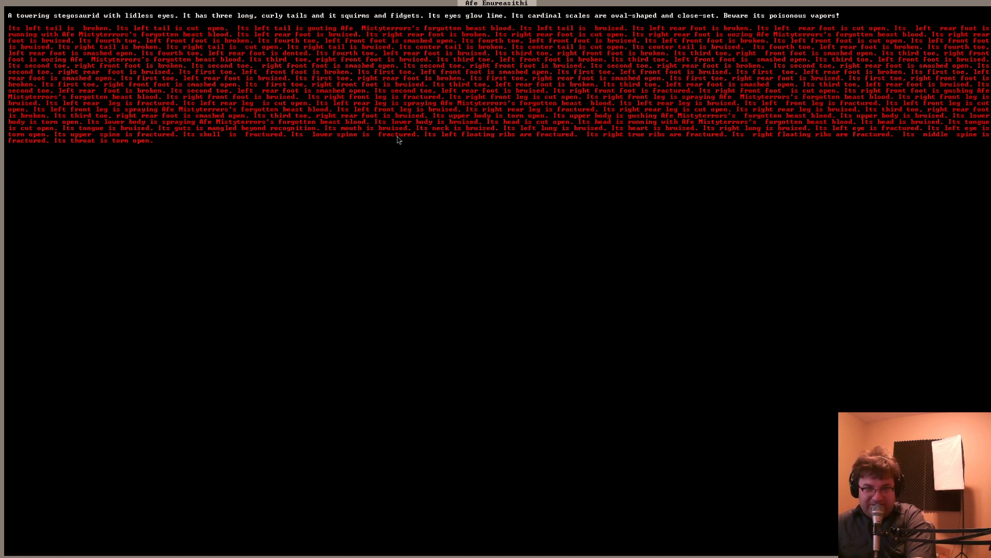
{"action": "mouse_move", "coordinate": [543, 146]}
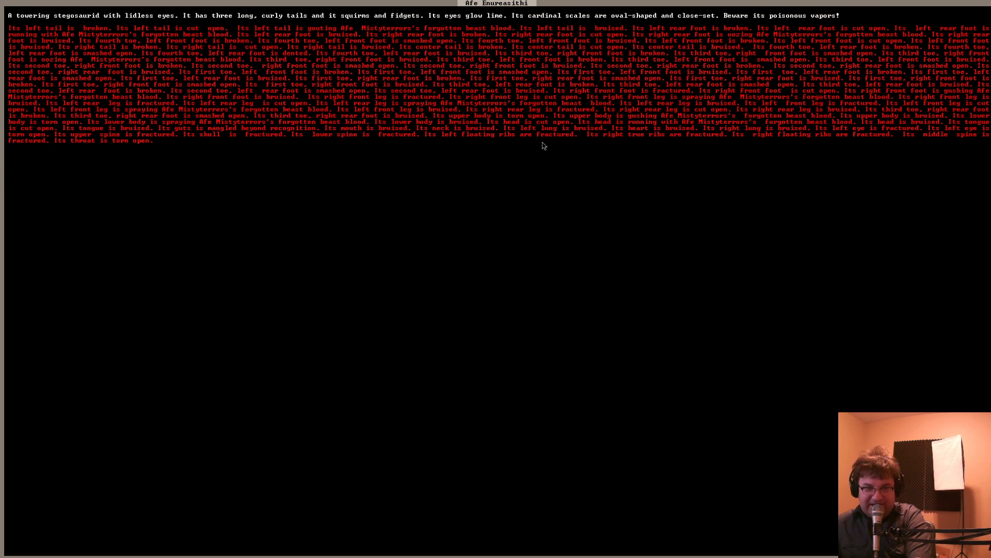
{"action": "mouse_move", "coordinate": [848, 152]}
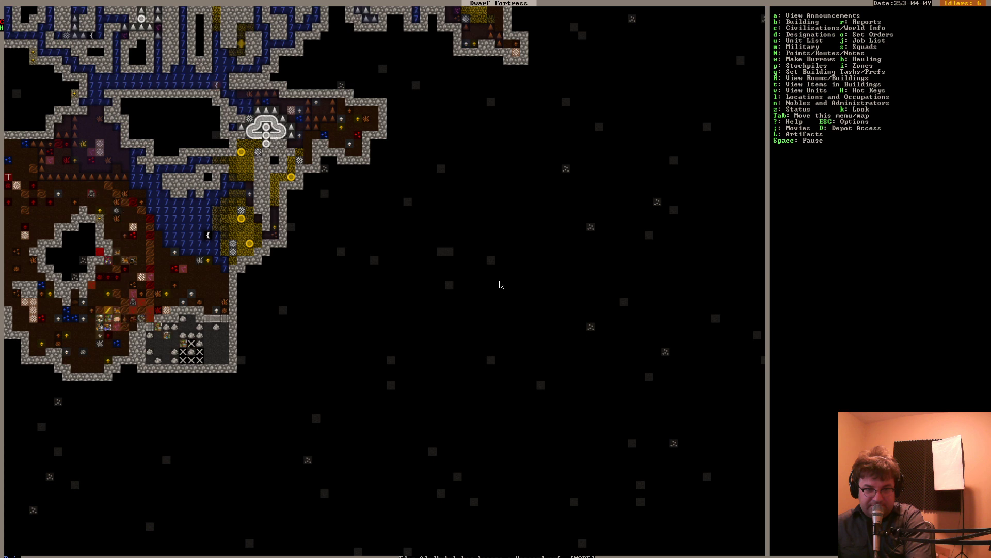
Open the unit list on pets and livestock, showing nine dead or missing
{"action": "key", "text": "s"}
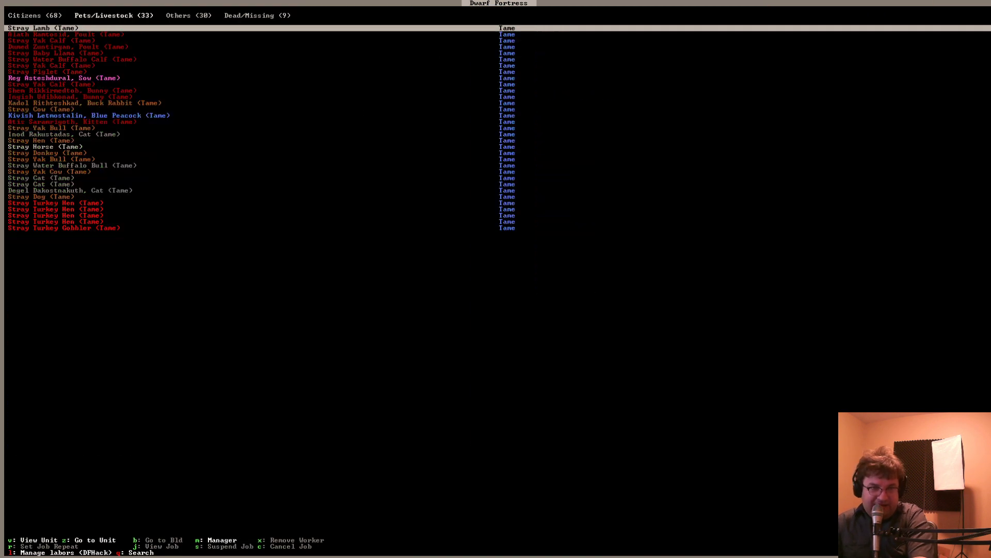
Browse the dead and missing entries, including fallen recruits, then return to citizens
{"action": "left_click", "coordinate": [255, 15]}
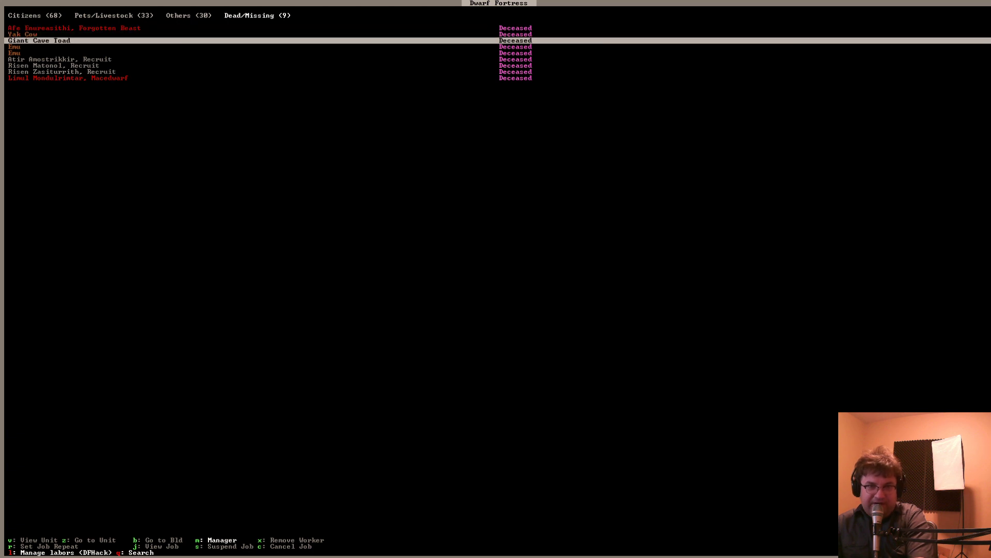
{"action": "key", "text": "down"}
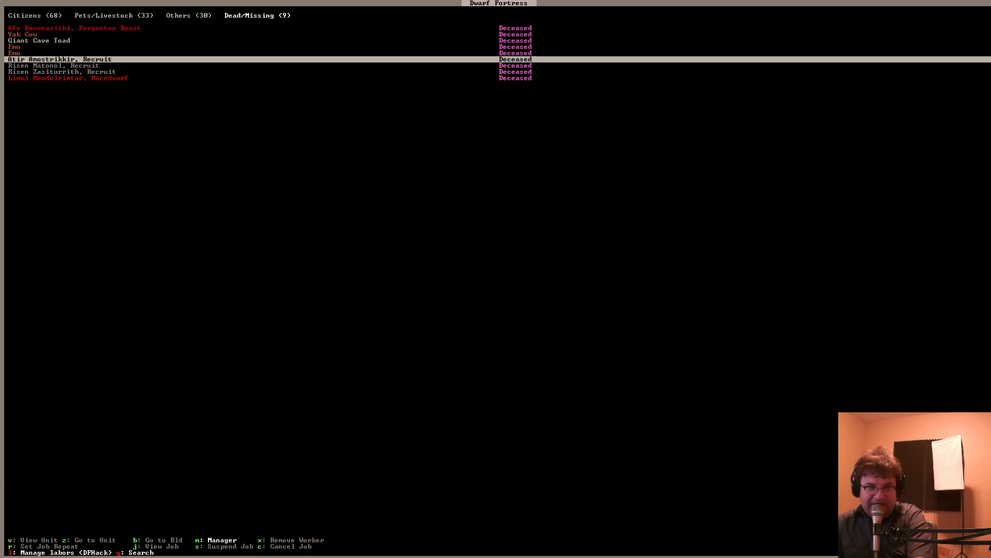
{"action": "key", "text": "down"}
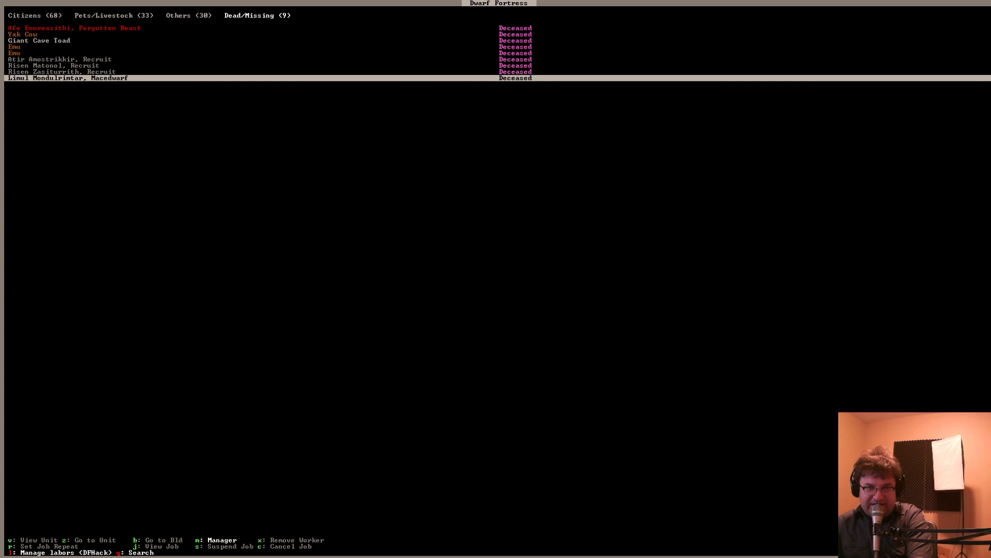
{"action": "key", "text": "up"}
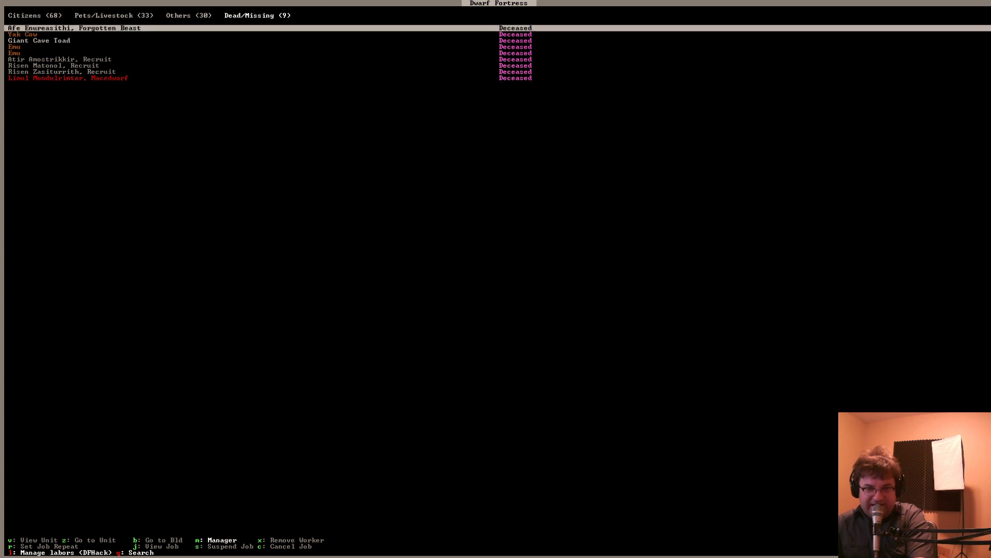
{"action": "left_click", "coordinate": [34, 15]}
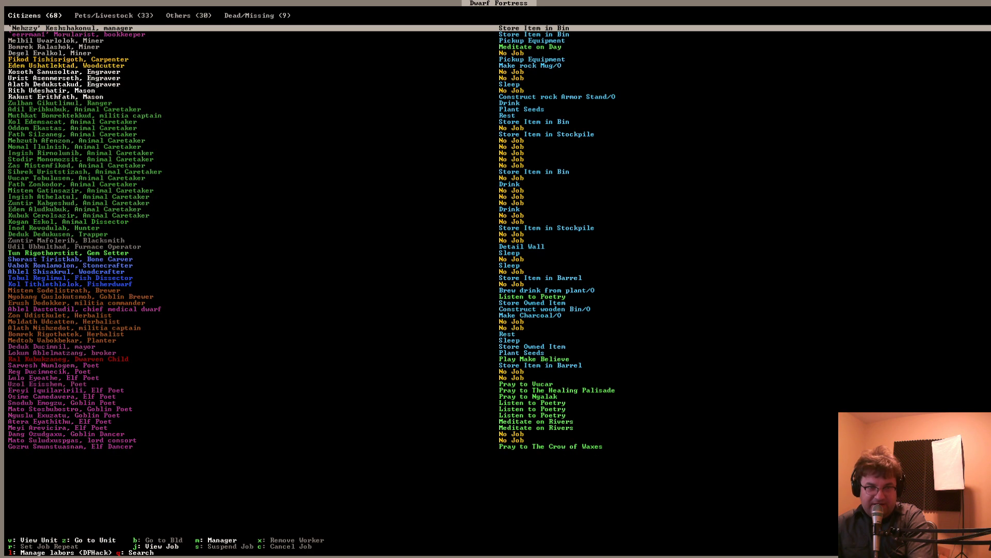
Cycle through the Others and Dead/Missing lists, ending on the 33 pets and livestock
{"action": "left_click", "coordinate": [187, 15]}
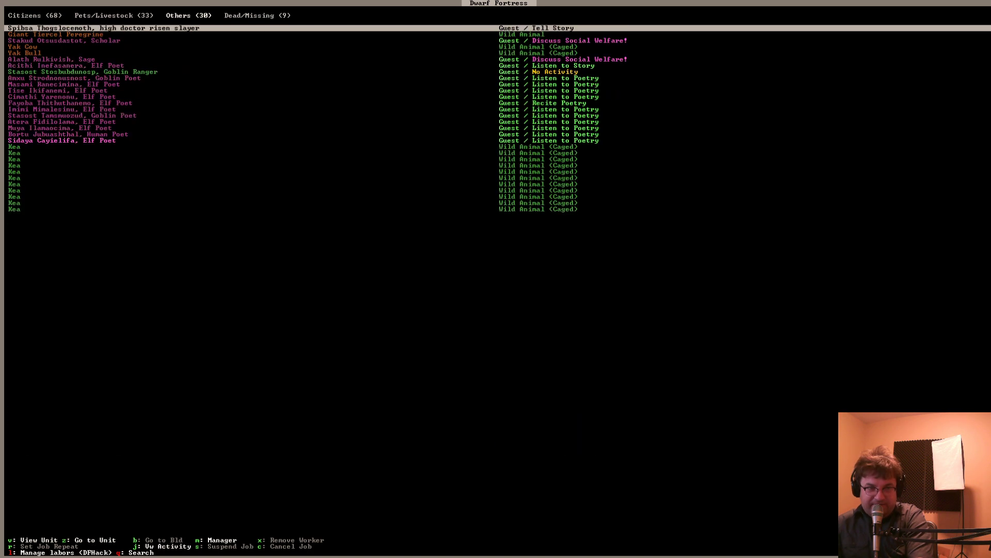
{"action": "left_click", "coordinate": [257, 15]}
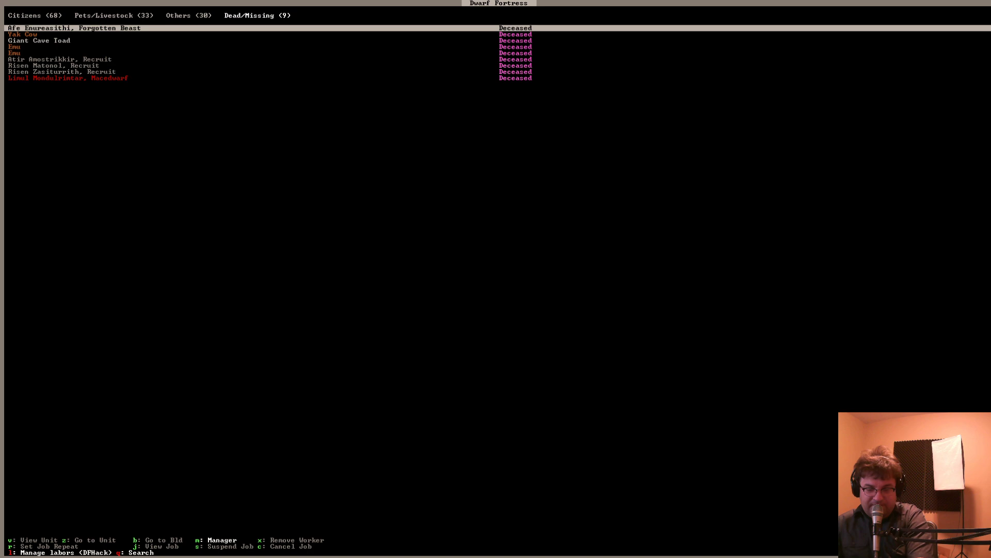
{"action": "left_click", "coordinate": [113, 15]}
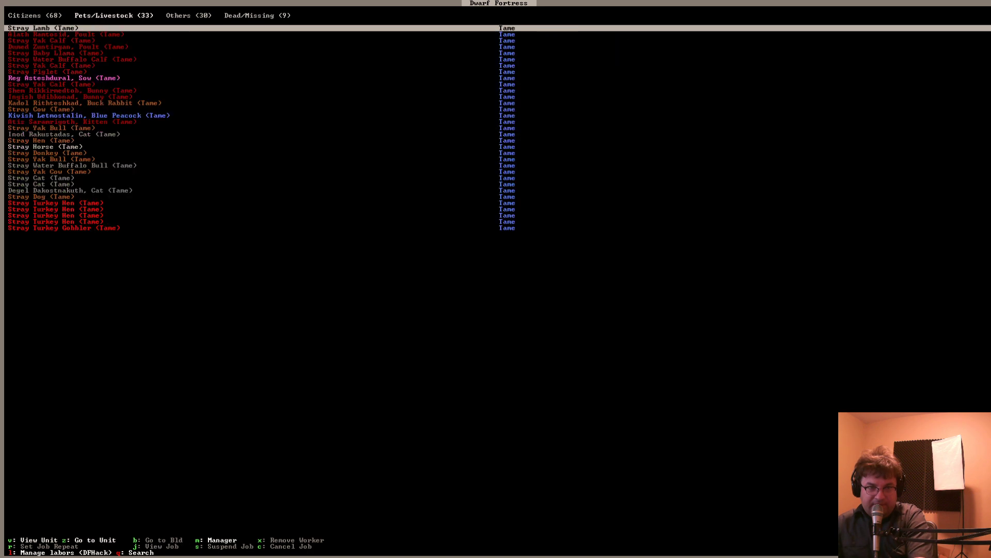
{"action": "left_click", "coordinate": [182, 15]}
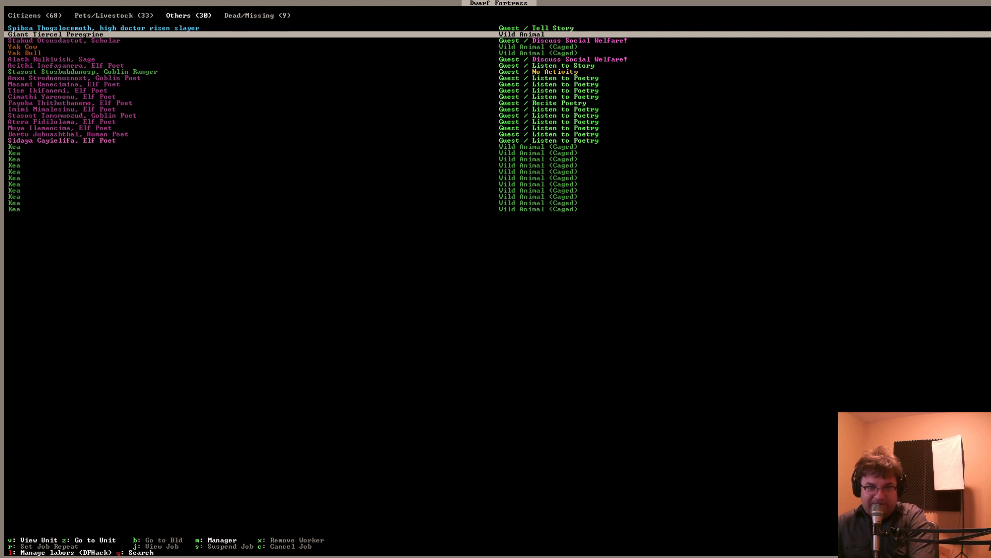
{"action": "left_click", "coordinate": [111, 15]}
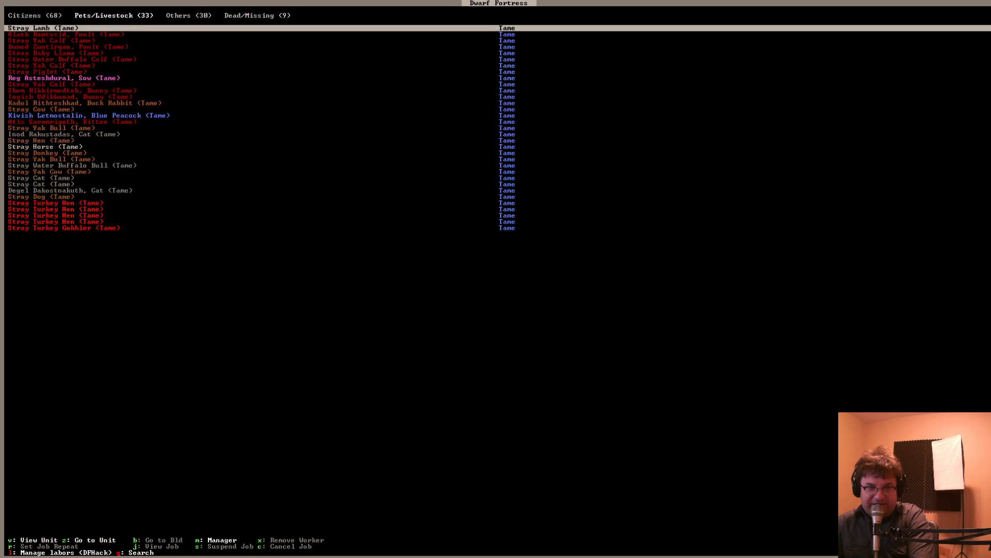
Browse the fortress health report, then view idle animal caretaker Mebzuth Afenzon's skills
{"action": "left_click", "coordinate": [256, 15]}
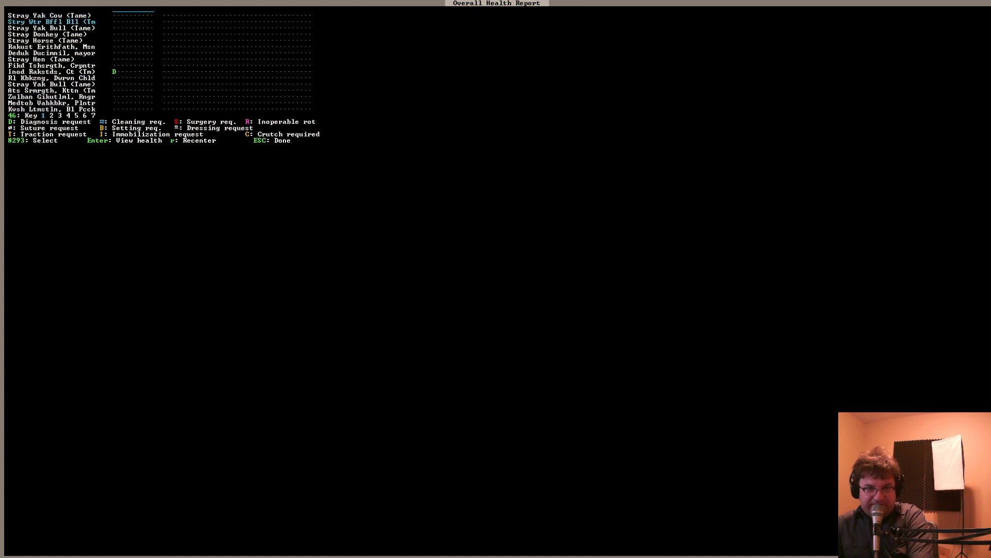
{"action": "key", "text": "down"}
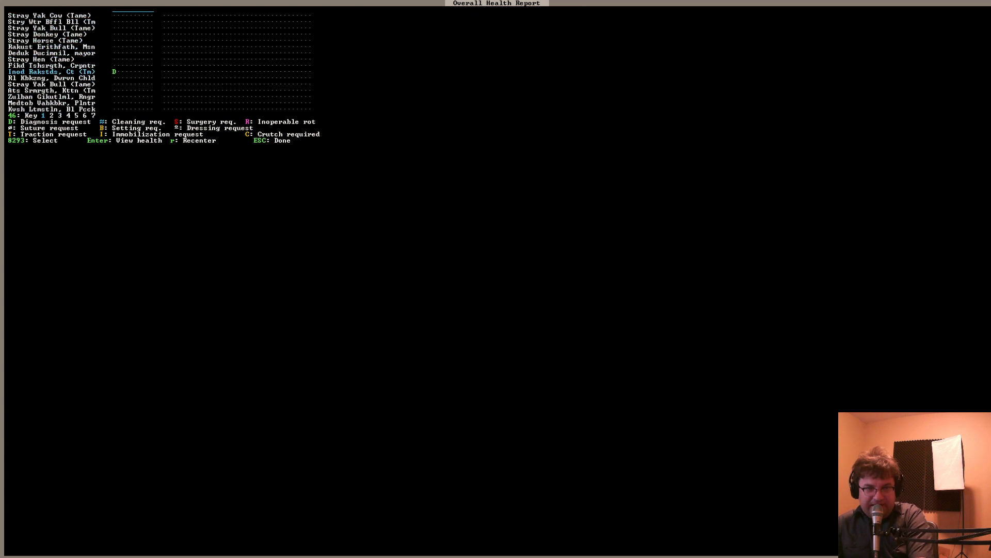
{"action": "key", "text": "down"}
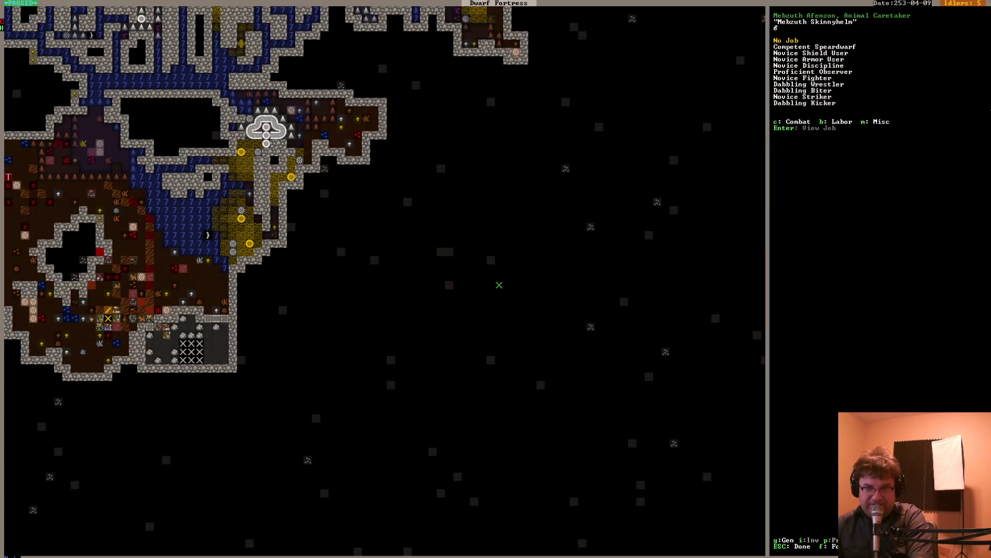
Reopen the Citizens list showing all 68 dwarves' current jobs
{"action": "key", "text": "Escape"}
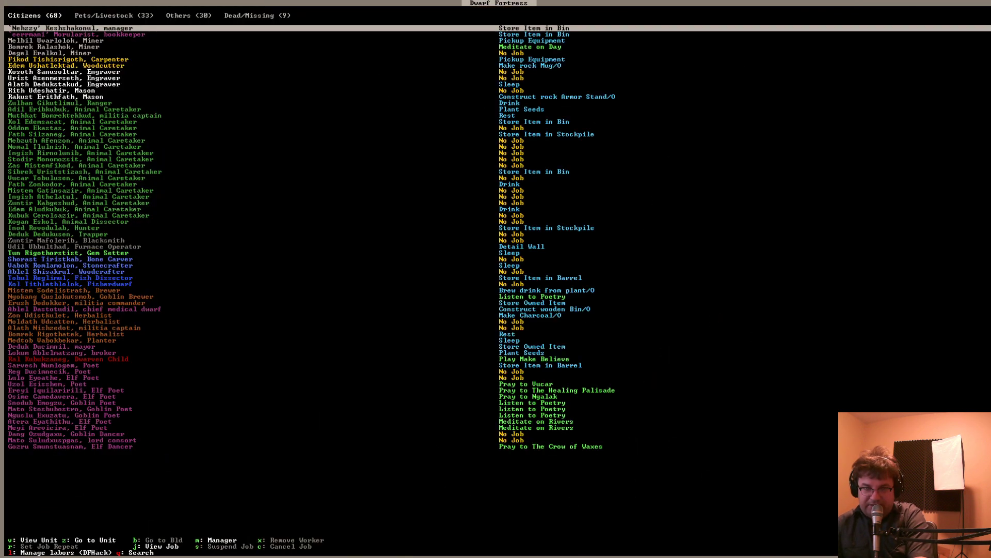
Check visiting guests and caged animals under Others, then return to the fortress map
{"action": "left_click", "coordinate": [187, 15]}
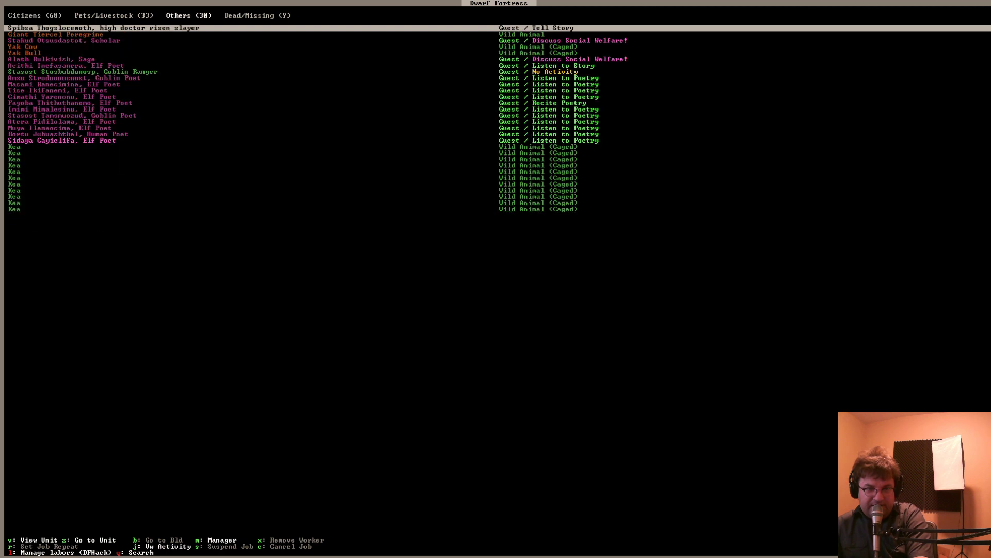
{"action": "left_click", "coordinate": [255, 15]}
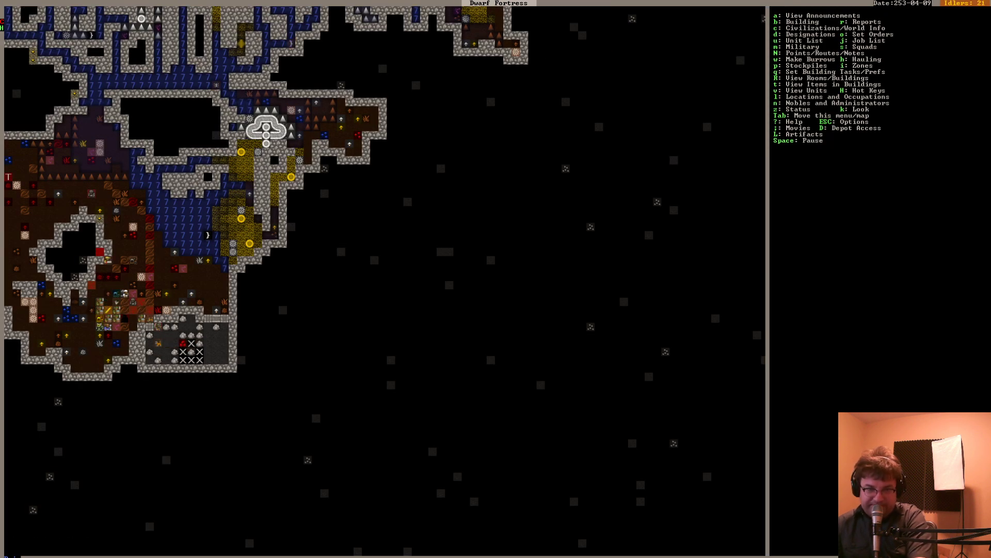
Pause, resume for a couple of days, and view the winding water-channel level
{"action": "key", "text": "space"}
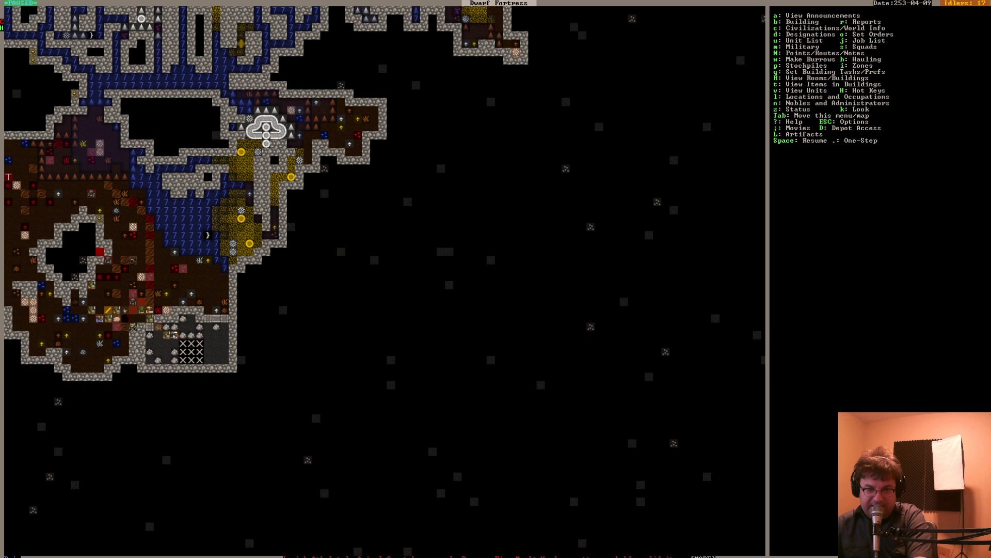
{"action": "key", "text": "d"}
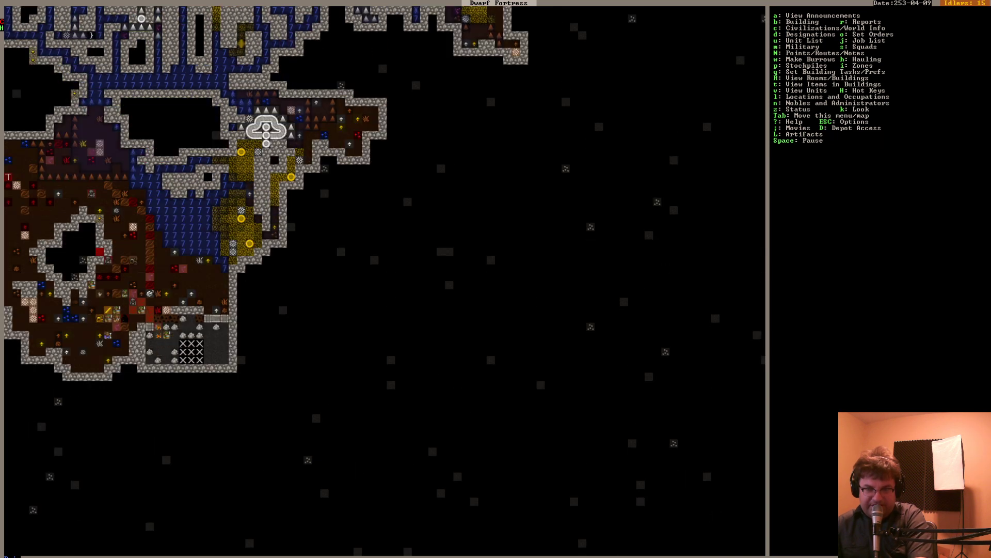
{"action": "key", "text": "a"}
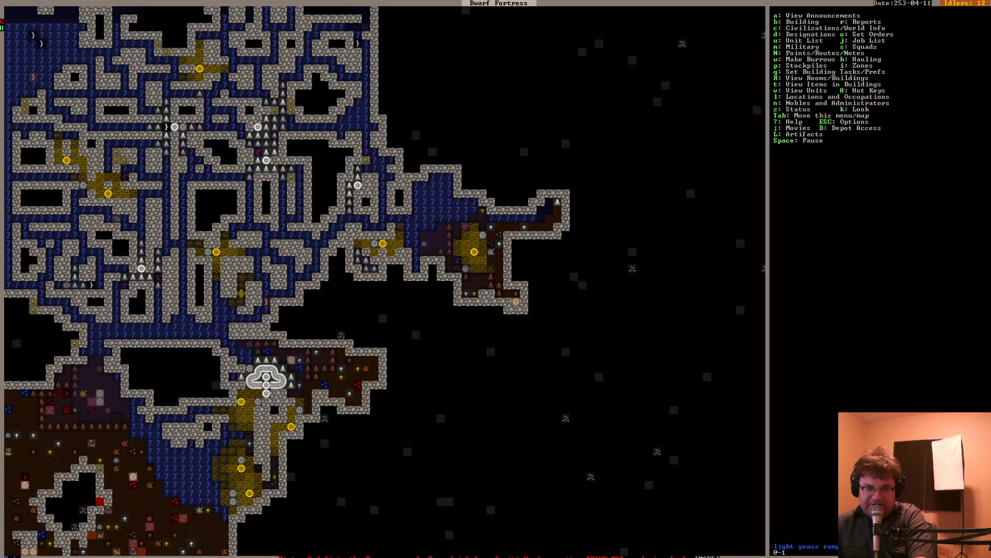
Return to the fortress level and reach the furniture building list
{"action": "scroll", "scroll_direction": "down", "scroll_amount": 3}
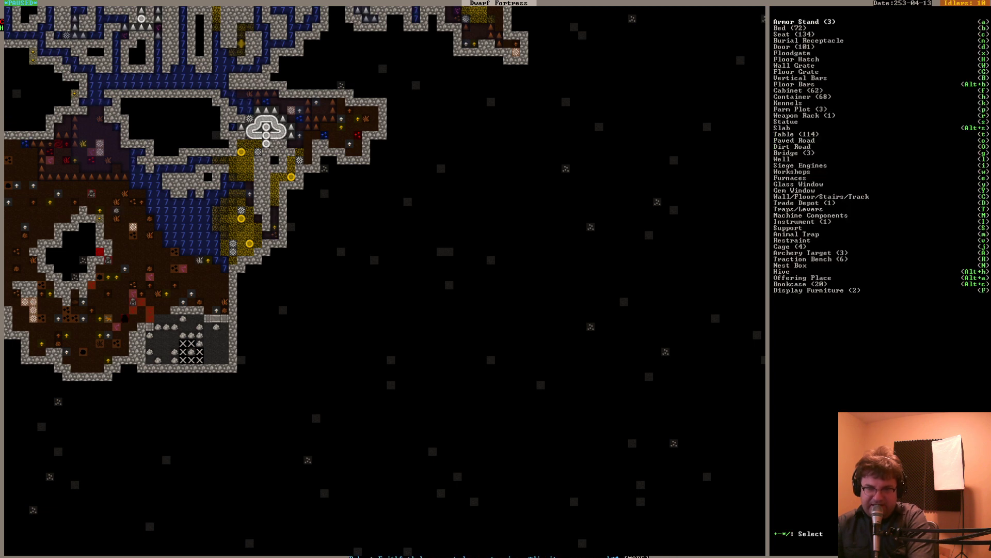
Plan a door by the lower workshops, cancel the blocked placement, and open the citizens' job list
{"action": "left_click", "coordinate": [783, 46]}
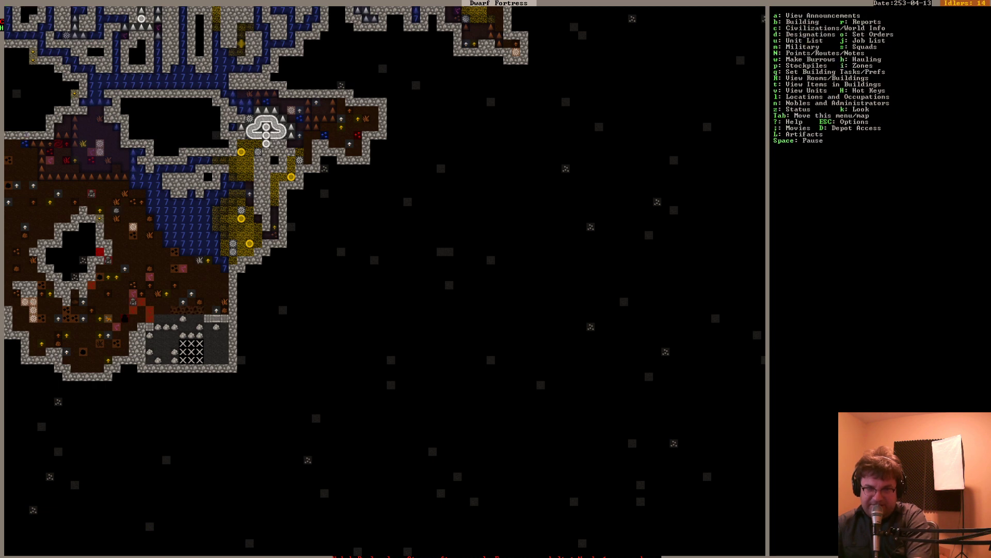
{"action": "key", "text": "b"}
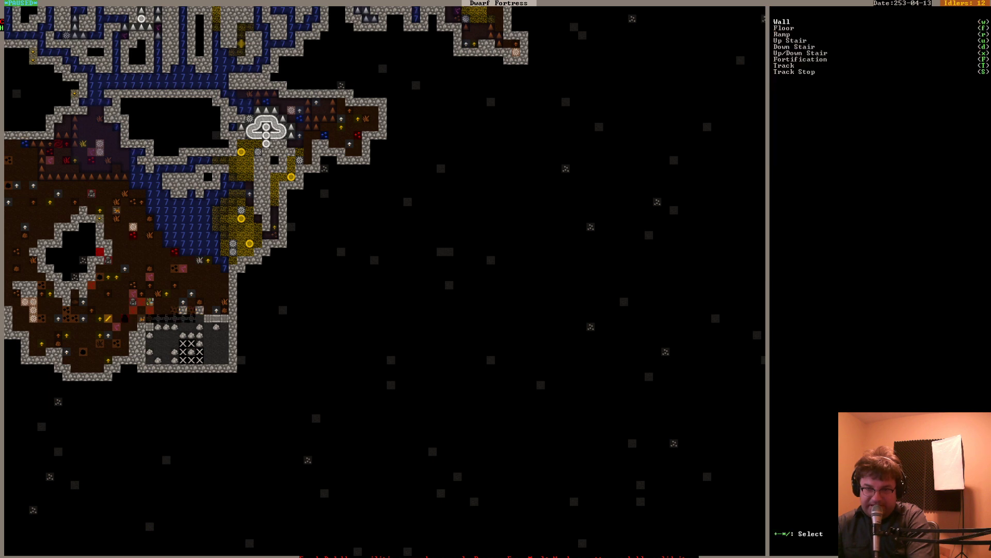
{"action": "key", "text": "Escape"}
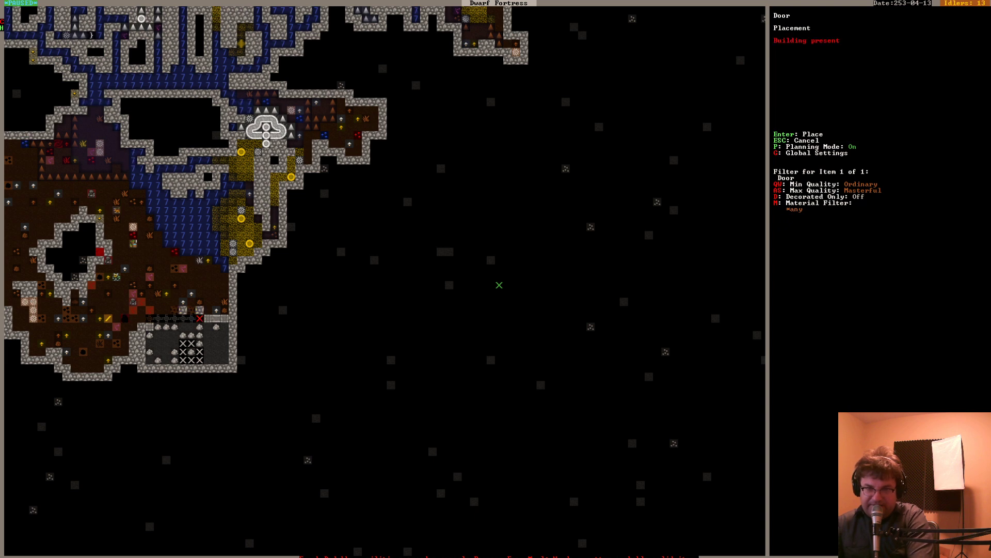
{"action": "key", "text": "Escape"}
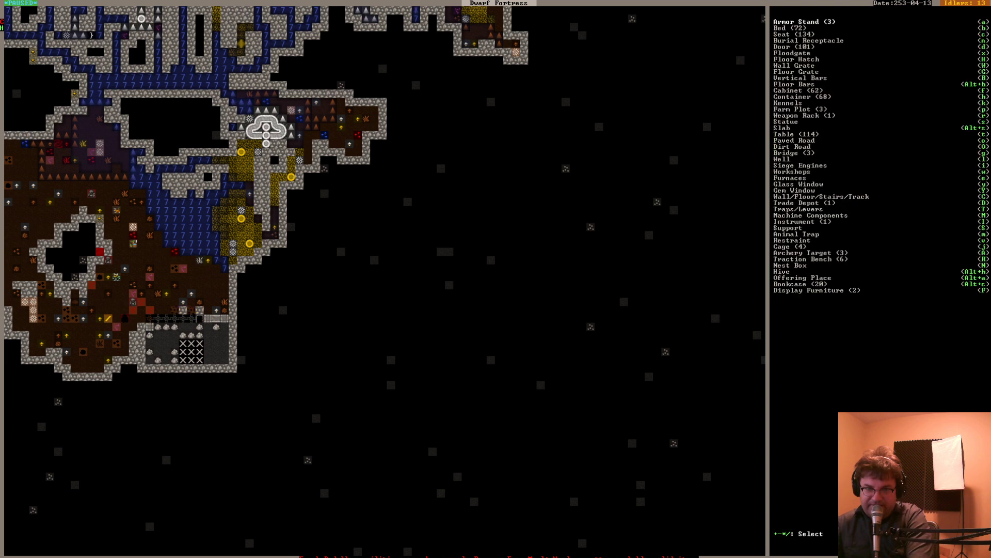
{"action": "key", "text": "Escape"}
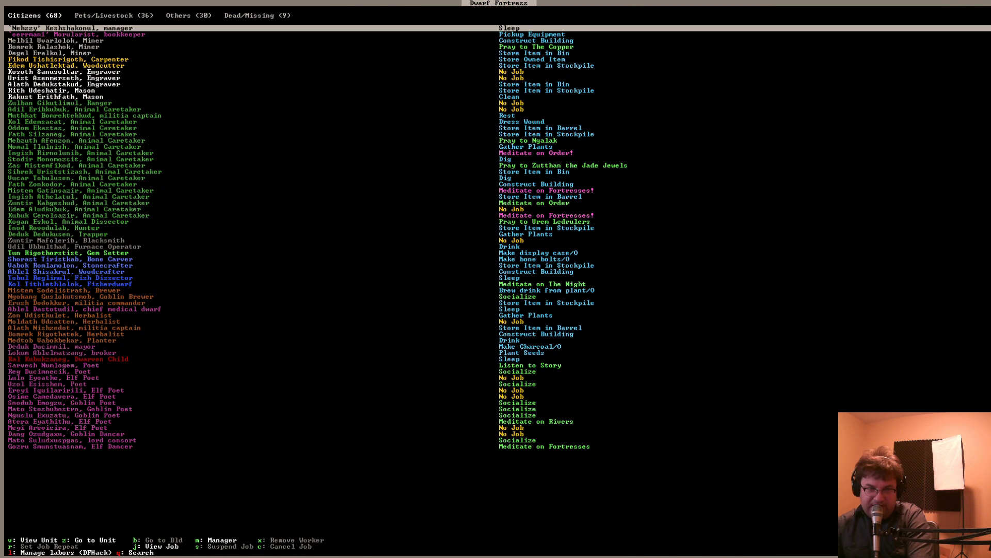
Go to the smelter and open its smelting task list
{"action": "left_click", "coordinate": [257, 15]}
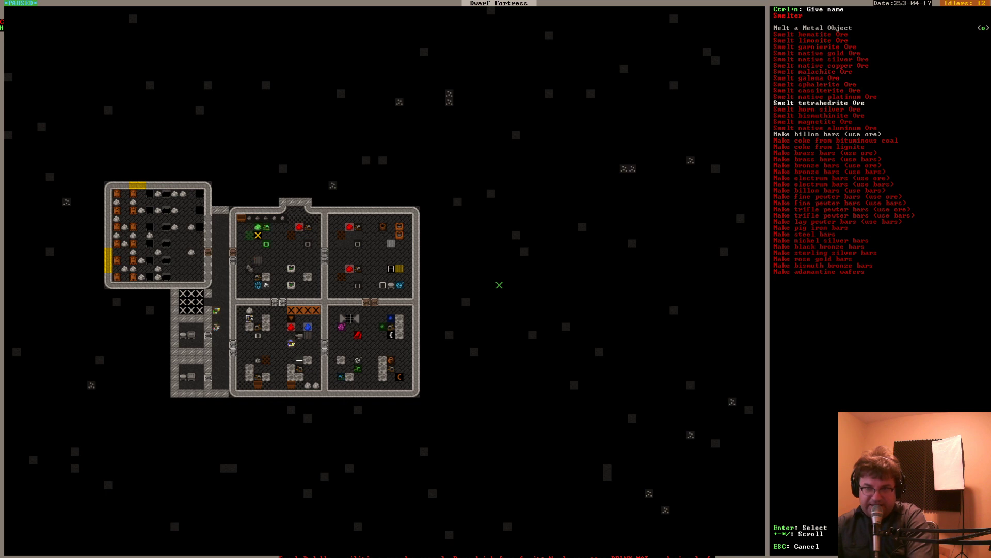
Queue a tetrahedrite ore smelting job and leave the smelter for the gneiss armor stand
{"action": "left_click", "coordinate": [818, 102]}
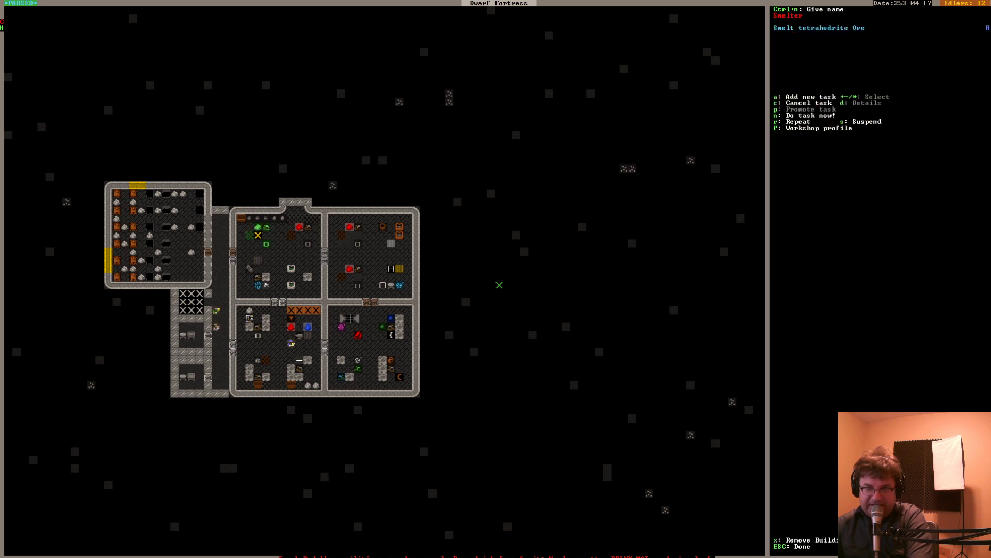
{"action": "key", "text": "Escape"}
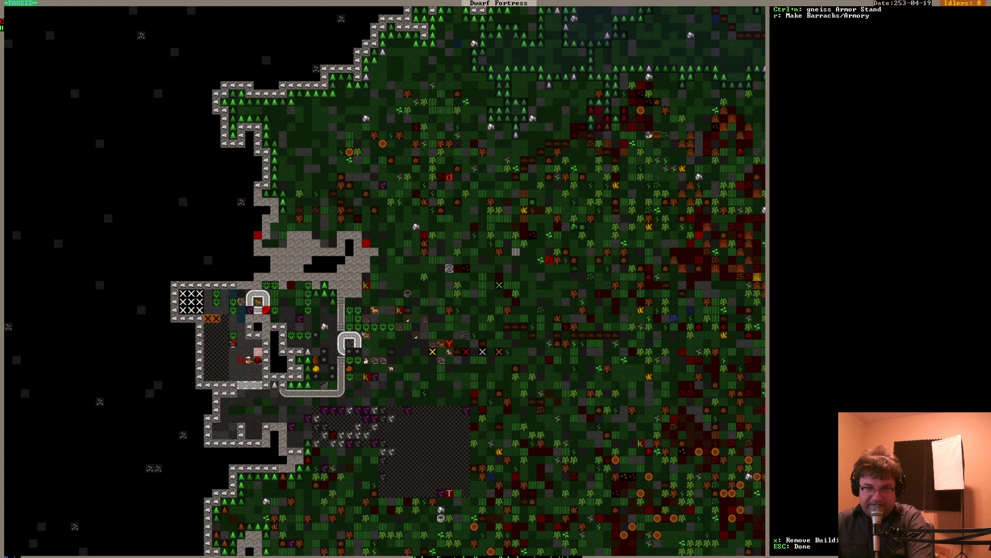
Review possible gneiss armor stand owners, leave it unassigned, and return to the overview
{"action": "key", "text": "r"}
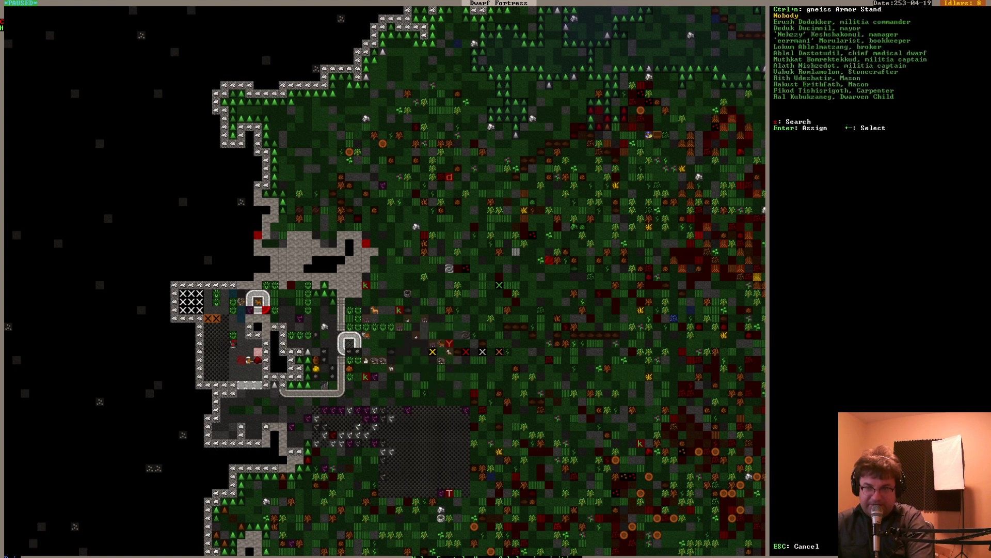
{"action": "key", "text": "Escape"}
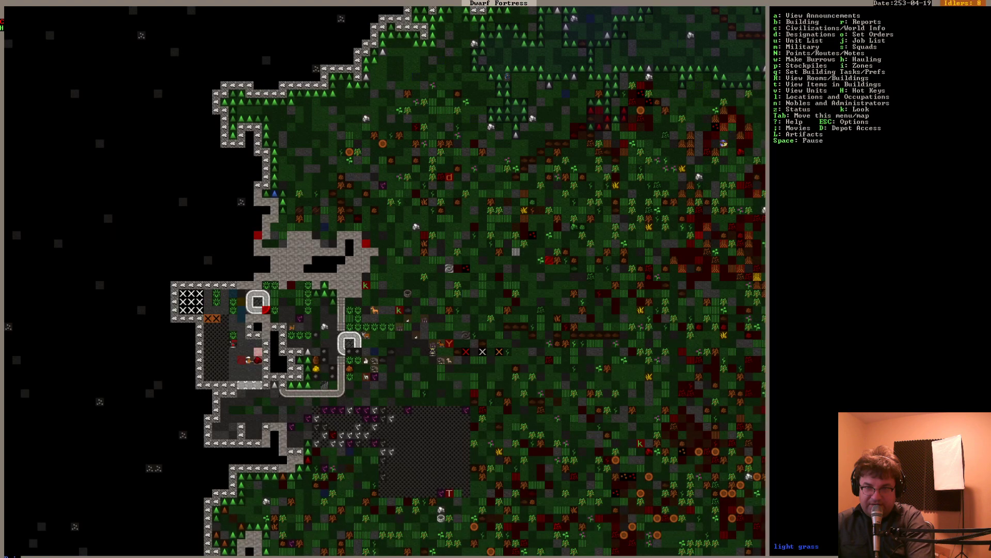
{"action": "key", "text": "m"}
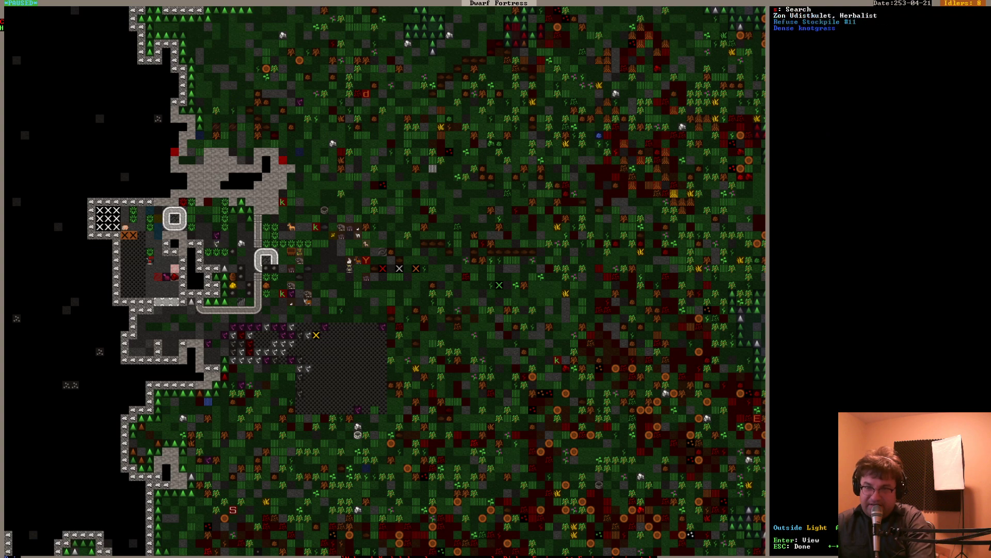
Exit look mode after seeing the herbalist on dense knotgrass in Refuse Stockpile #11
{"action": "key", "text": "Escape"}
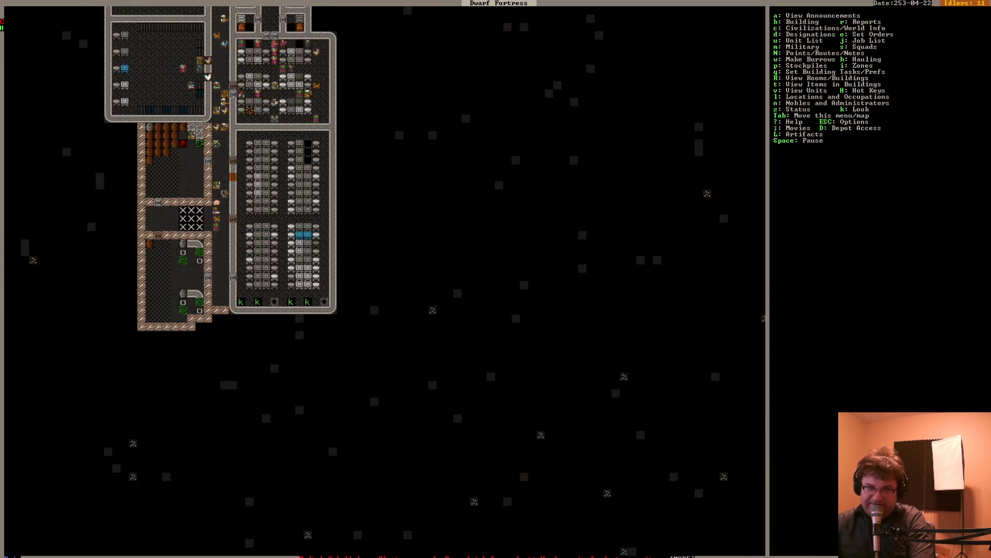
Designate a rectangular strip south of the two bed halls for mining
{"action": "key", "text": "d"}
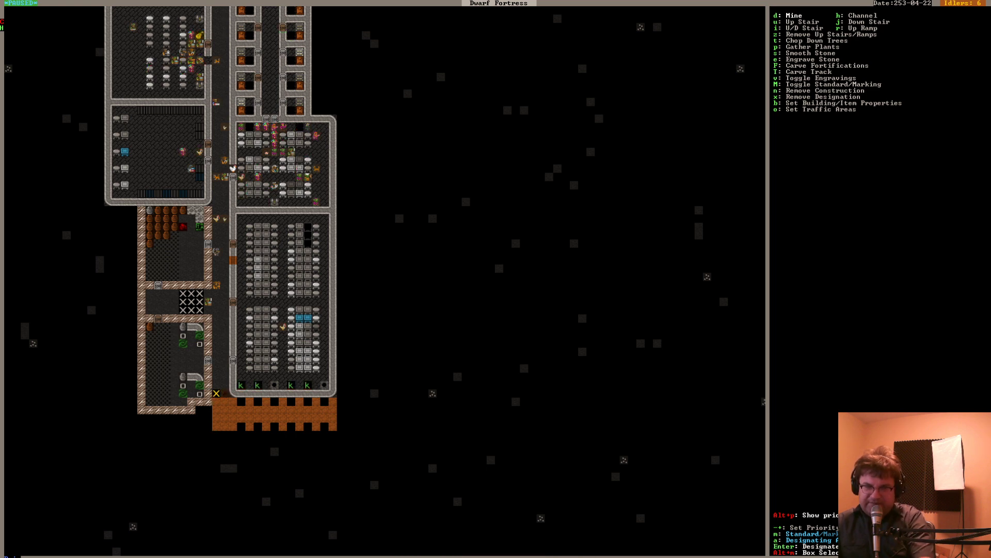
Search jobs for stone items, cancel, then view the mason's coffin and furniture queue
{"action": "key", "text": "Escape"}
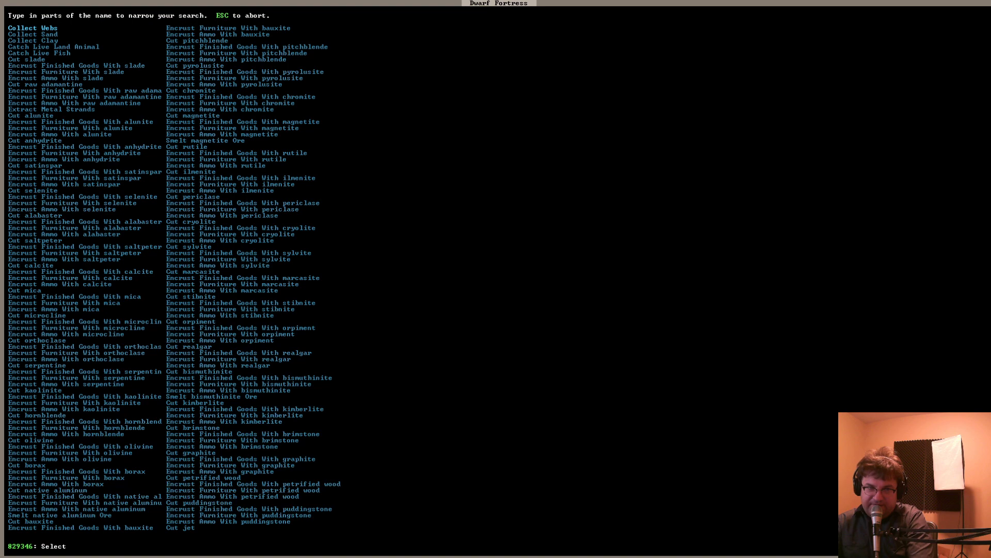
{"action": "type", "text": "g"}
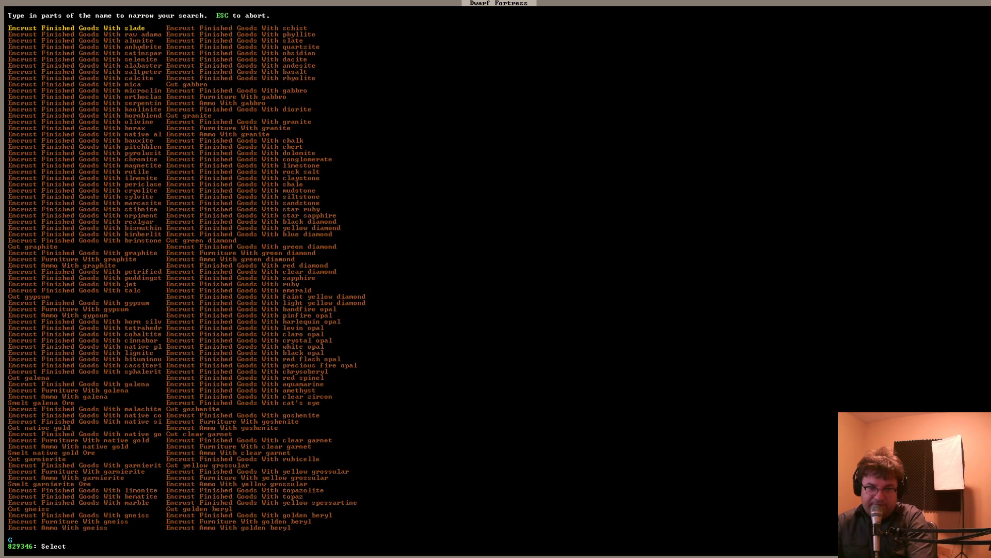
{"action": "type", "text": "STON"}
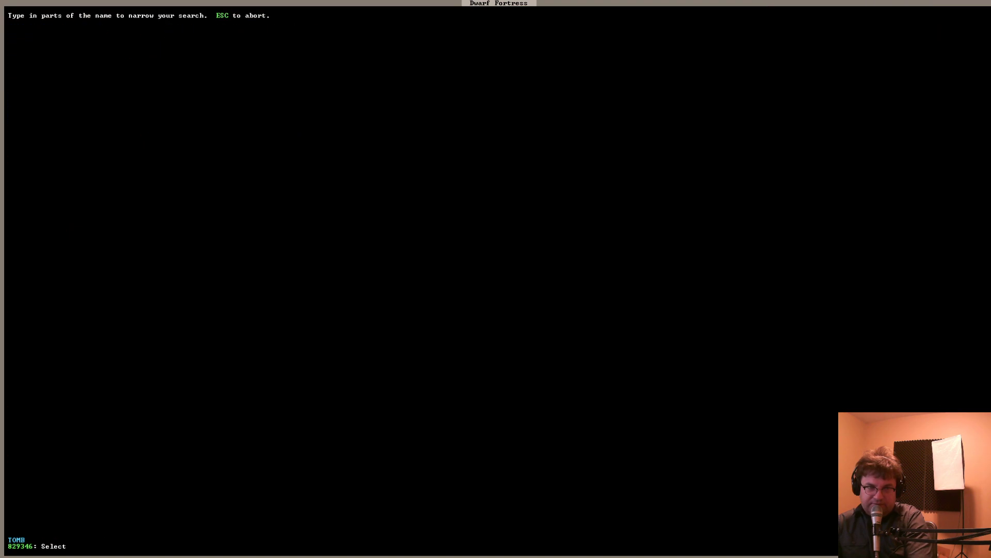
{"action": "key", "text": "Escape"}
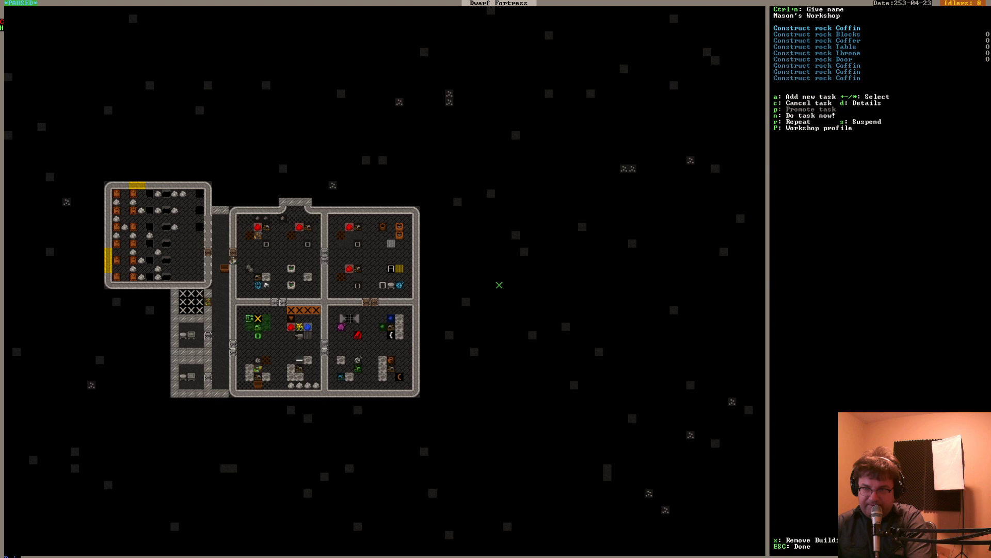
Leave the mason's workshop and bring up the manager's New Order job list
{"action": "key", "text": "Escape"}
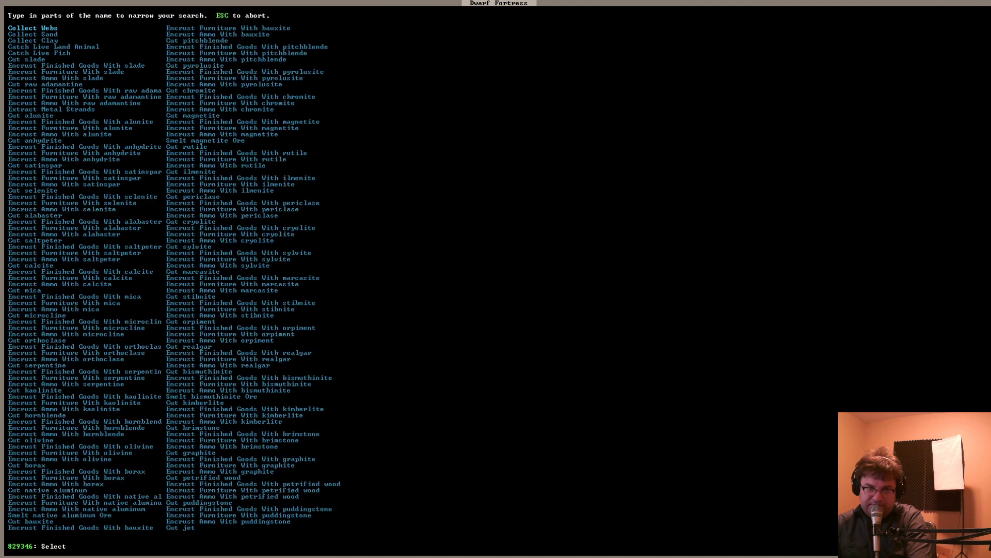
Order Construct rock Coffin, limited to running while at most two coffins exist
{"action": "type", "text": "co"}
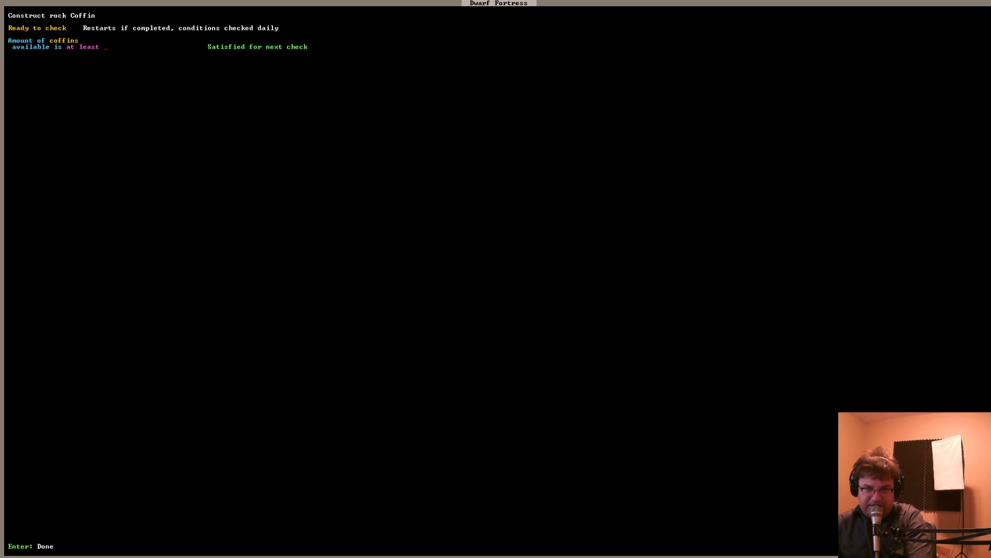
{"action": "type", "text": "2"}
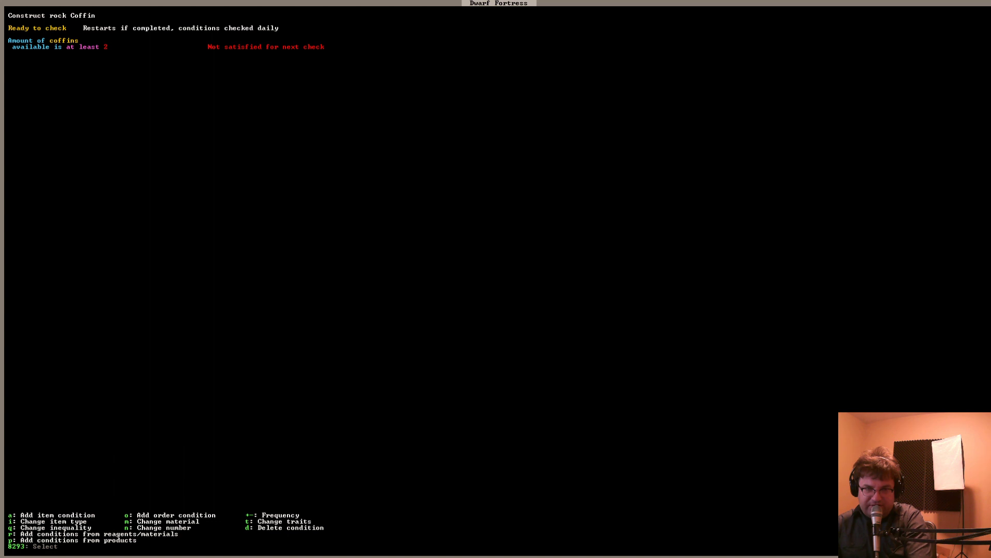
{"action": "key", "text": "q"}
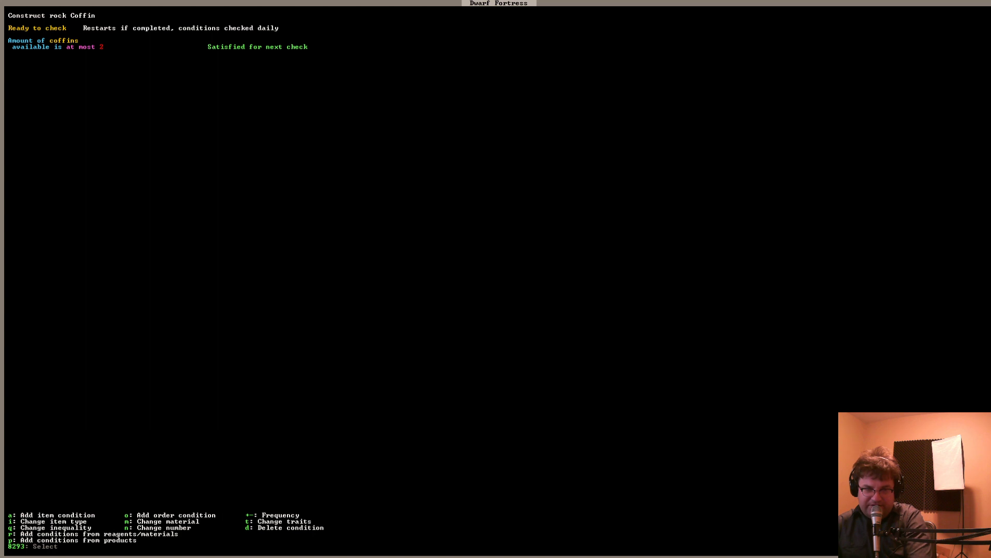
{"action": "type", "text": "4"}
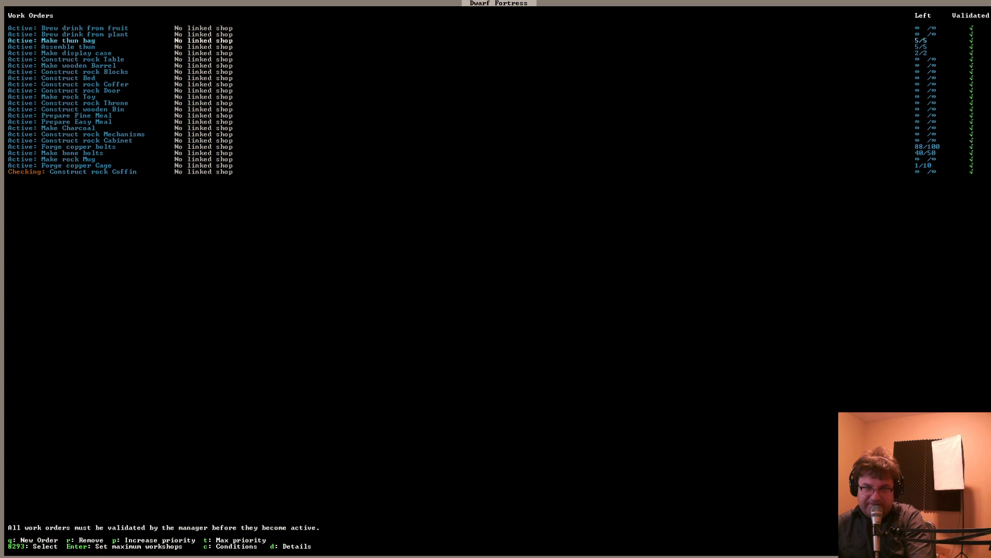
{"action": "key", "text": "up"}
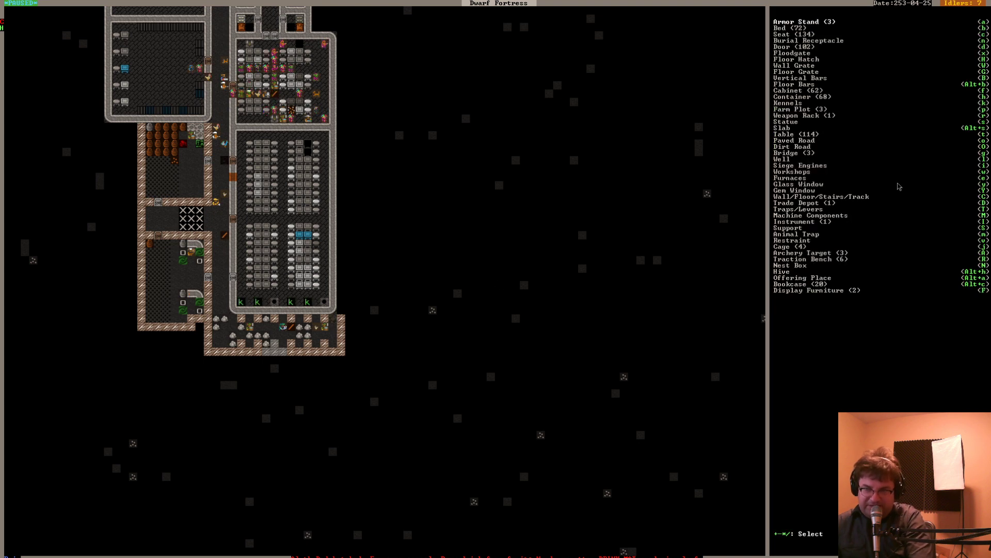
{"action": "mouse_move", "coordinate": [791, 143]}
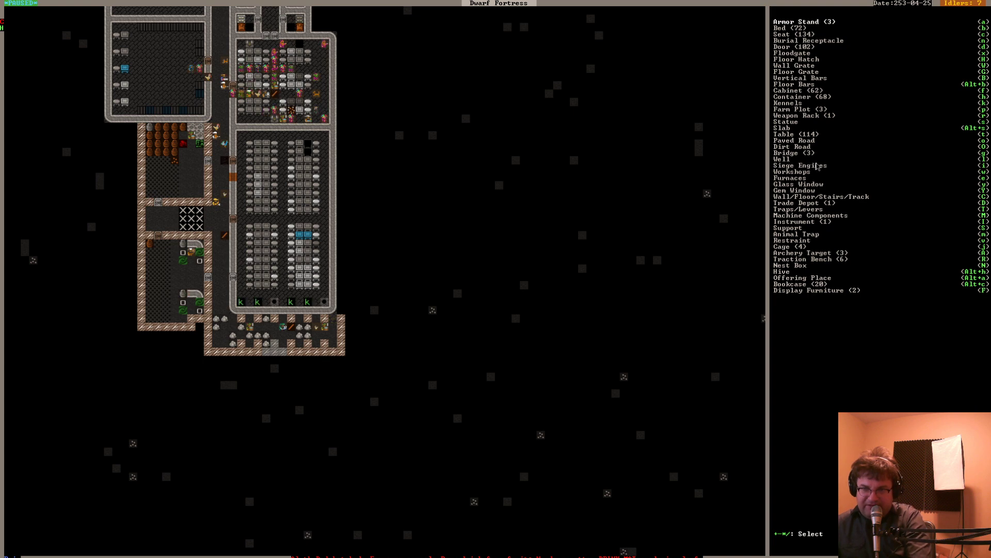
{"action": "mouse_move", "coordinate": [832, 269]}
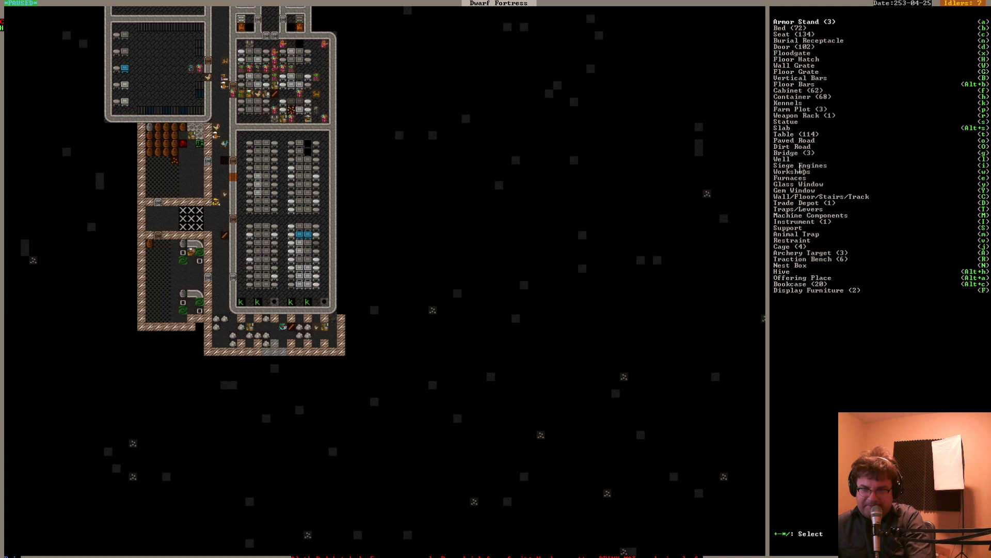
{"action": "mouse_move", "coordinate": [817, 191]}
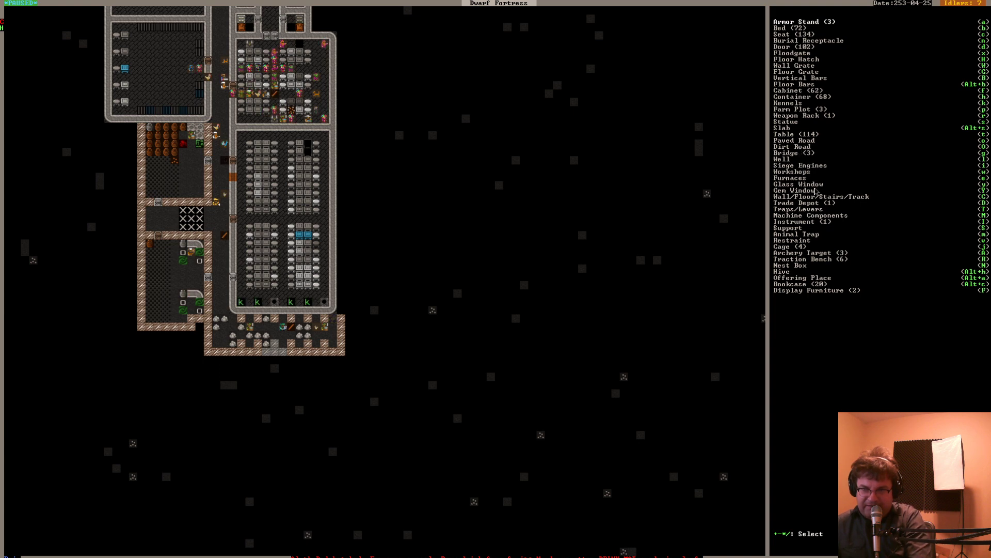
{"action": "mouse_move", "coordinate": [816, 226]}
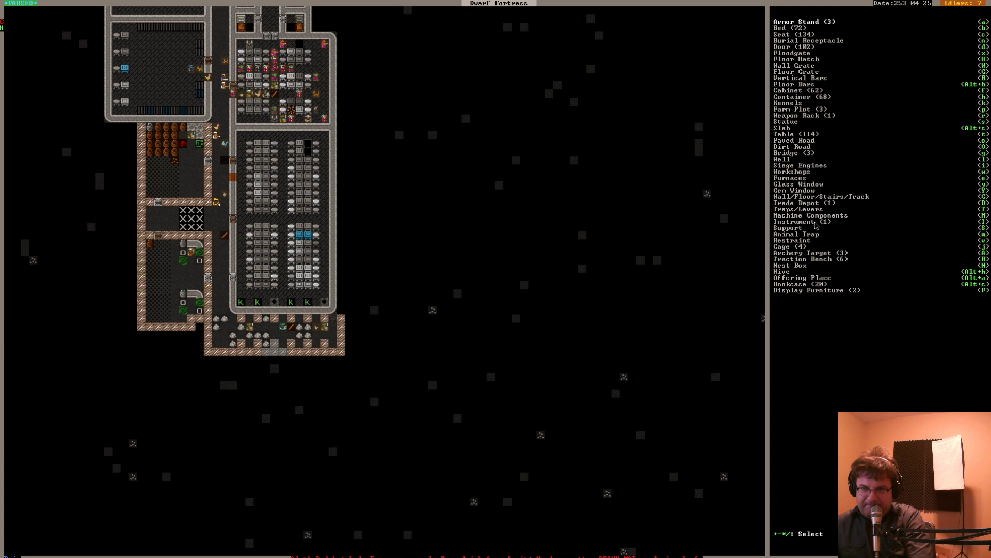
{"action": "mouse_move", "coordinate": [859, 50]}
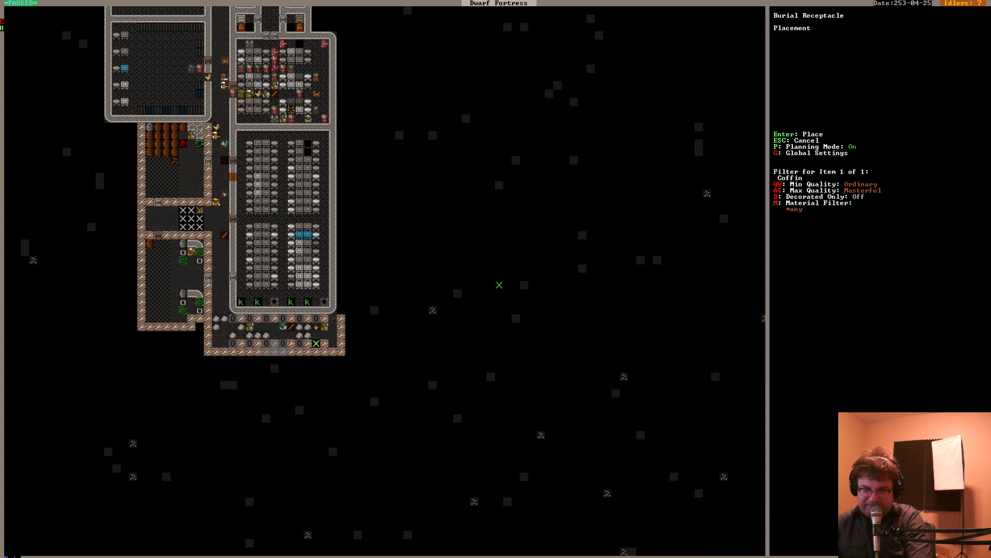
{"action": "key", "text": "Escape"}
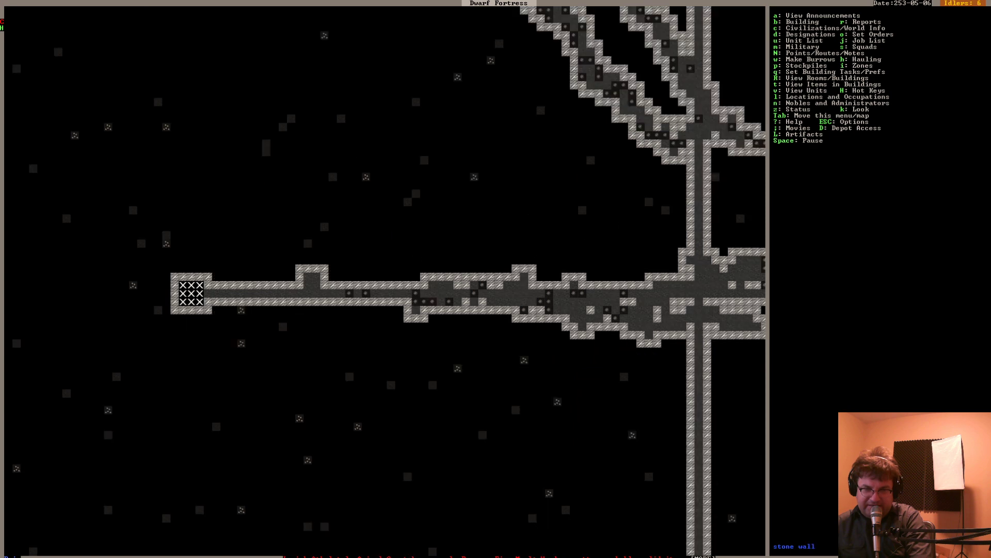
{"action": "key", "text": "u"}
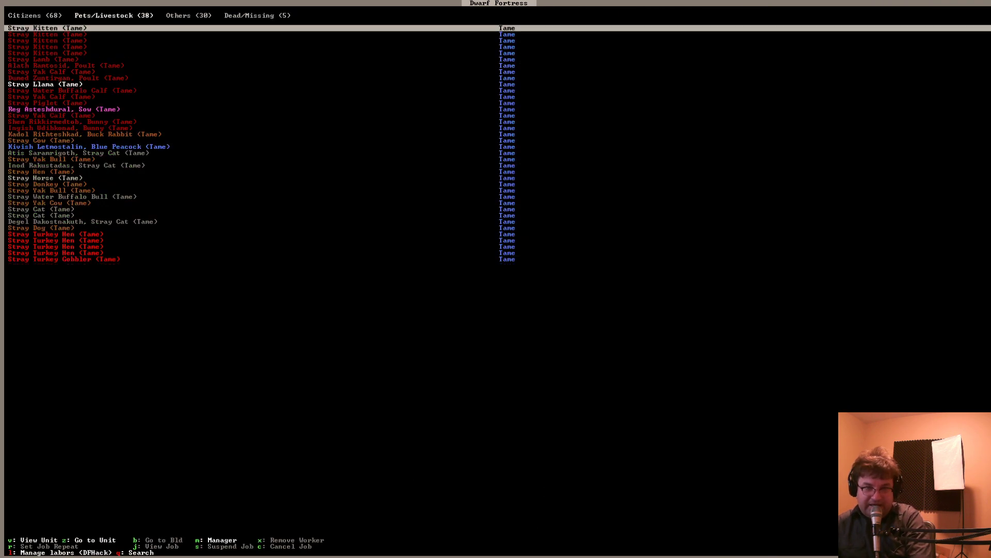
{"action": "key", "text": "down"}
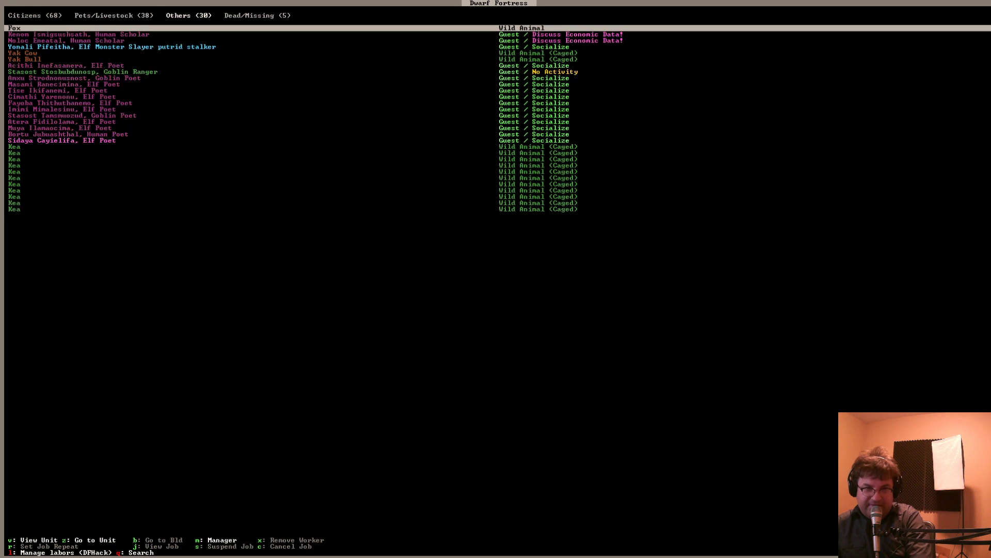
{"action": "left_click", "coordinate": [113, 15]}
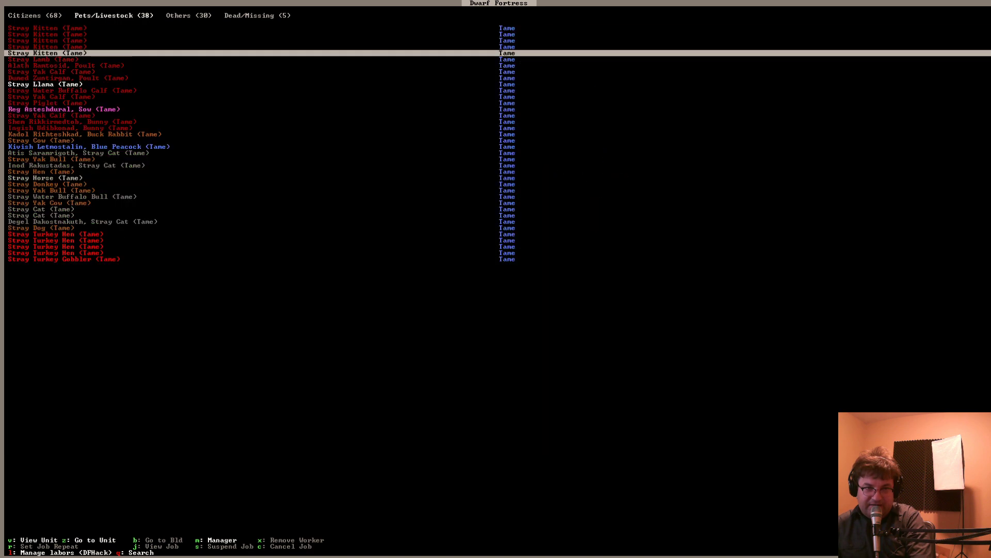
{"action": "left_click", "coordinate": [256, 15]}
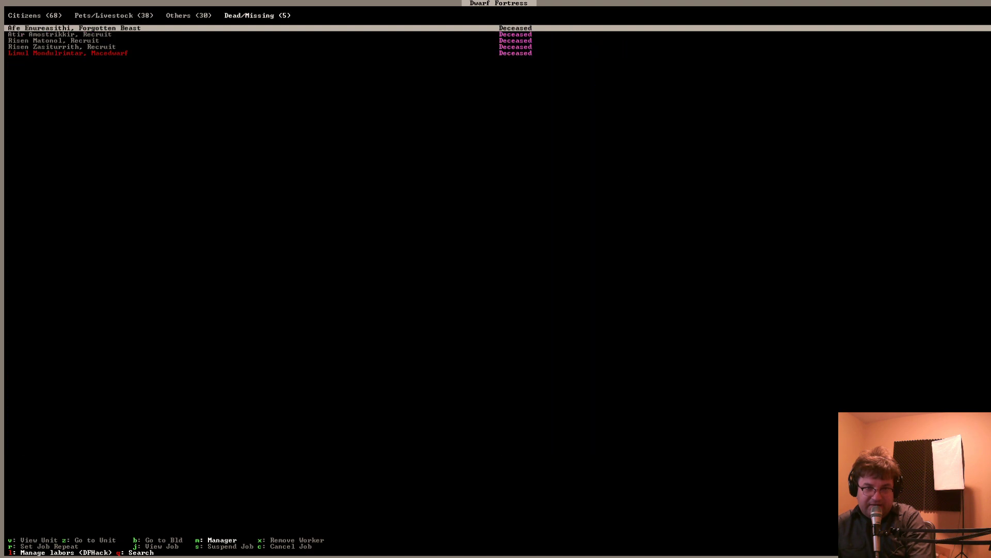
{"action": "left_click", "coordinate": [187, 15]}
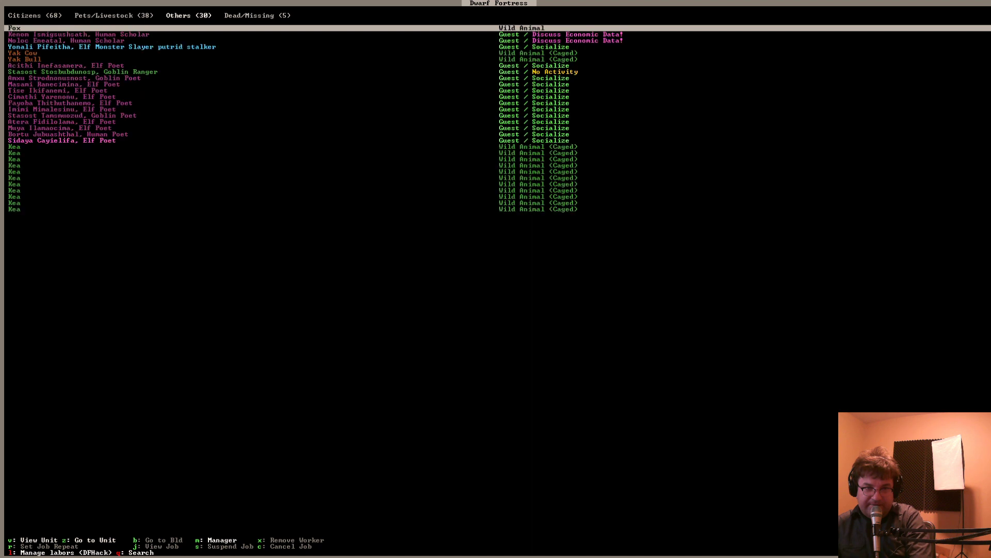
{"action": "left_click", "coordinate": [113, 15]}
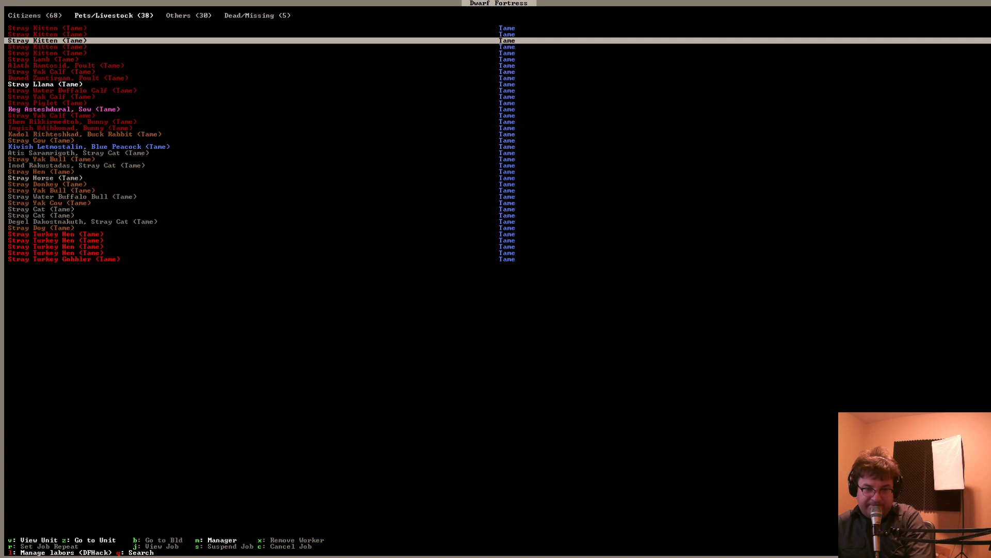
{"action": "left_click", "coordinate": [35, 15]}
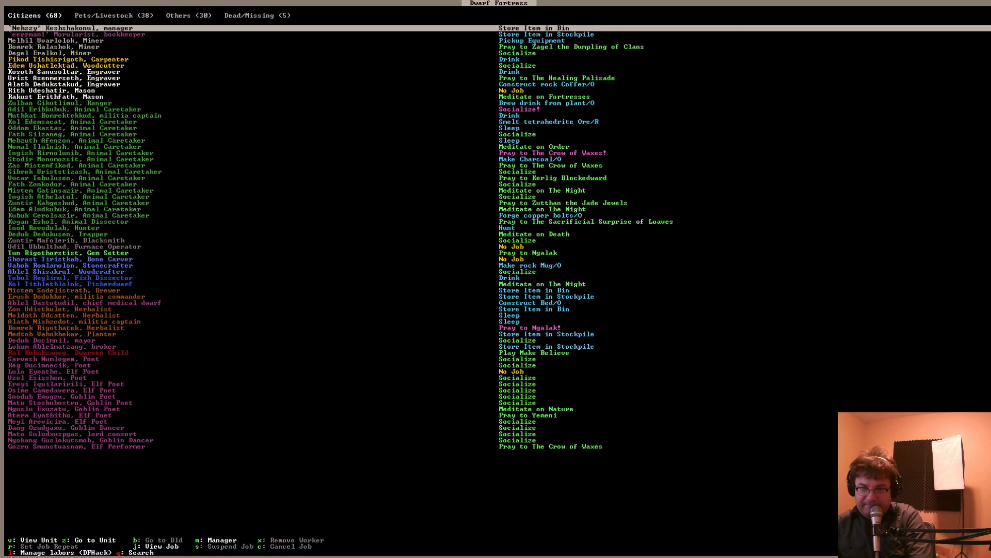
{"action": "left_click", "coordinate": [113, 15]}
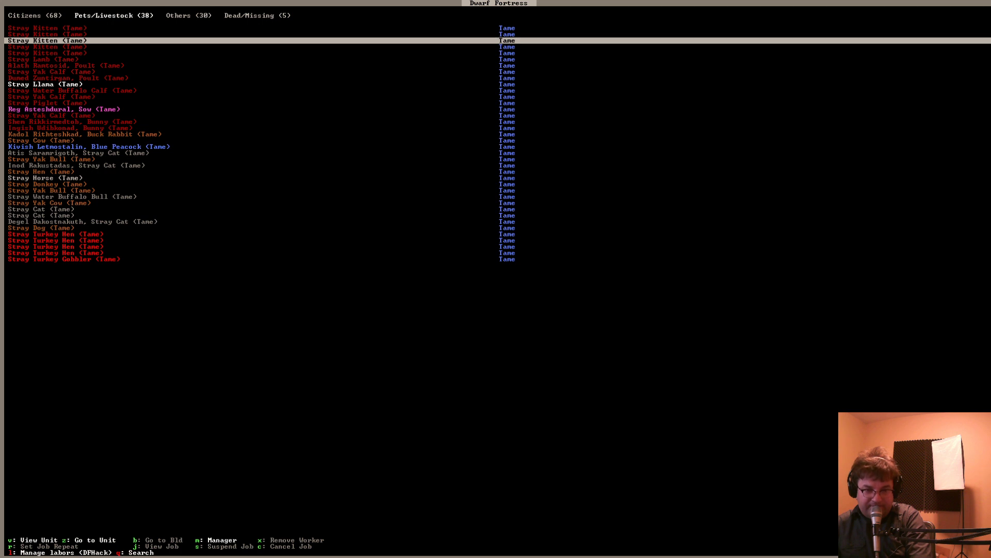
{"action": "key", "text": "Escape"}
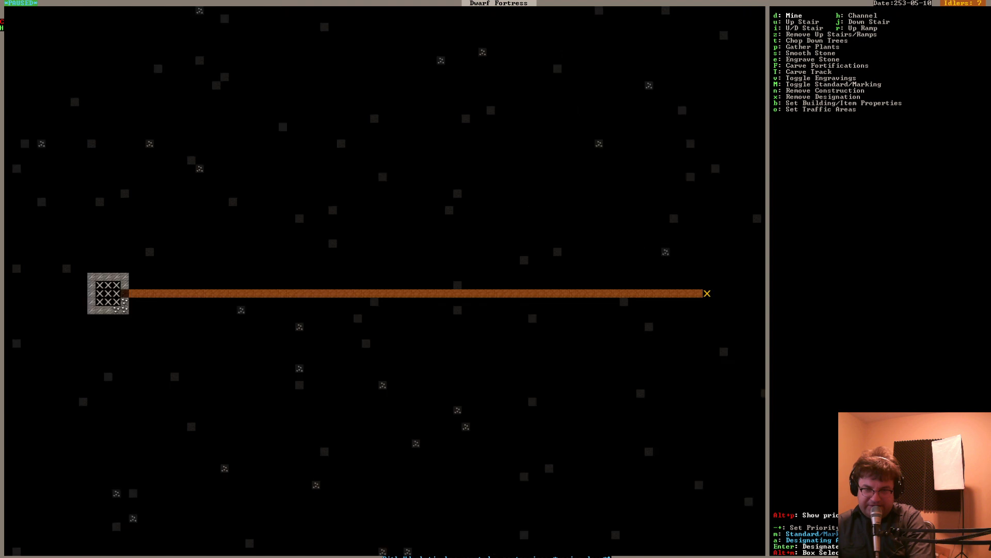
Exit digging designations, dismiss the Options menu, and resume play on the stair level
{"action": "key", "text": "Escape"}
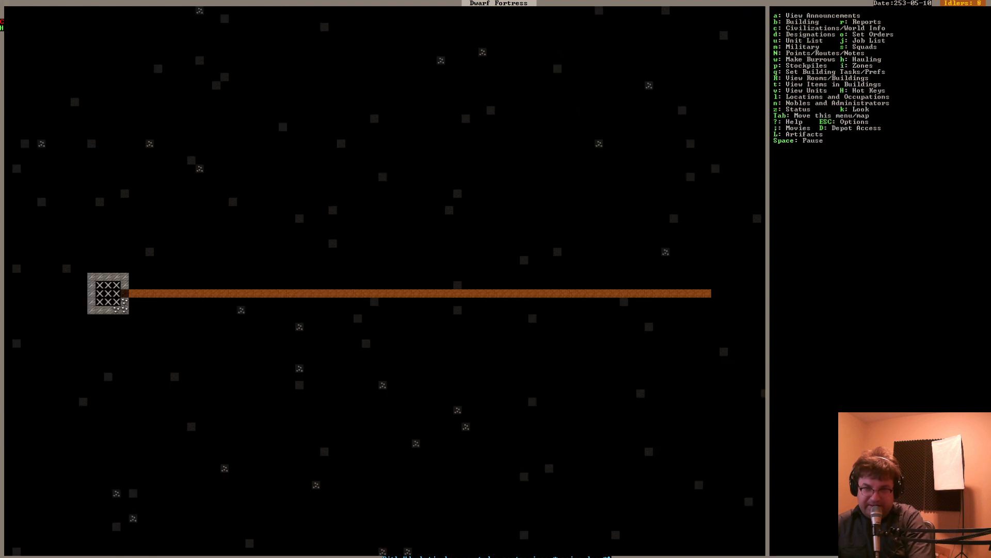
{"action": "key", "text": "Escape"}
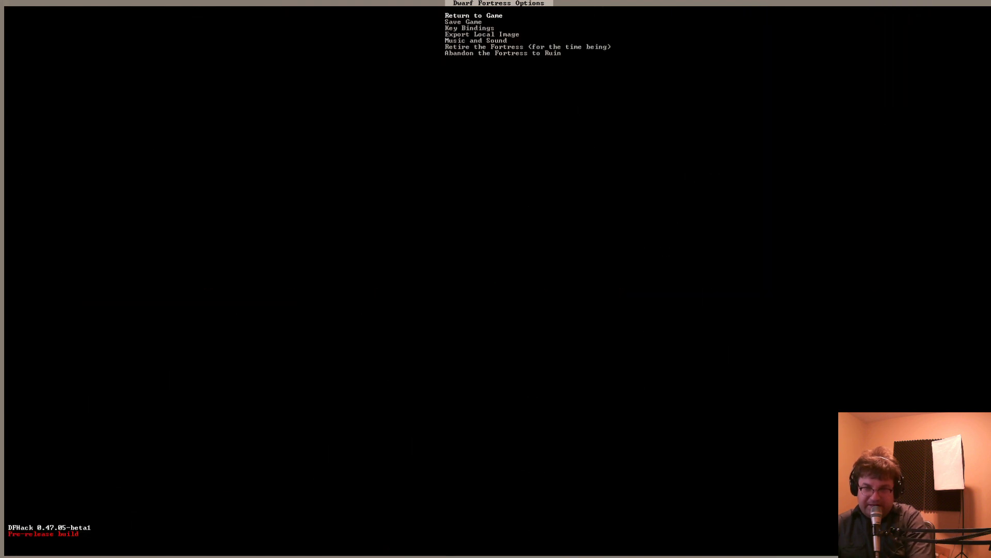
{"action": "left_click", "coordinate": [473, 15]}
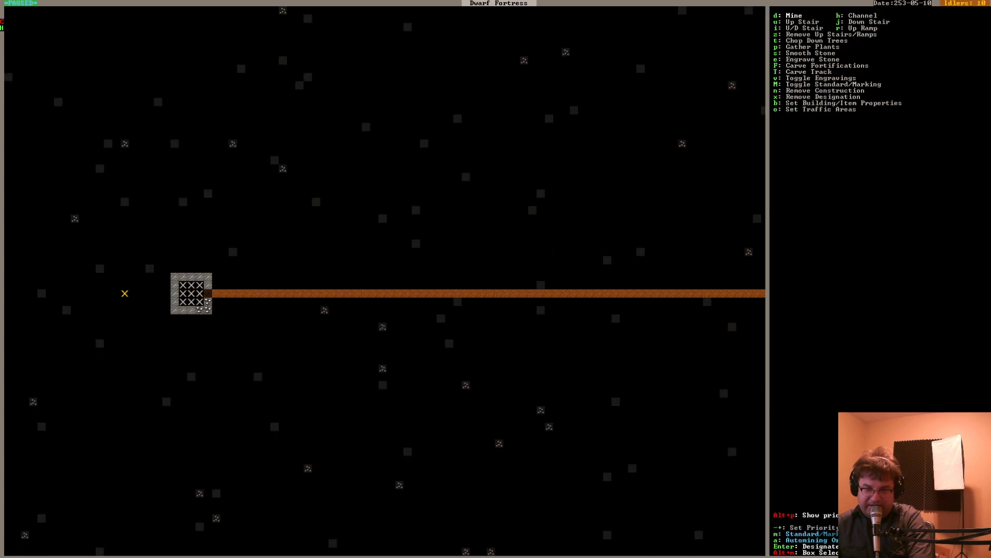
{"action": "key", "text": "Escape"}
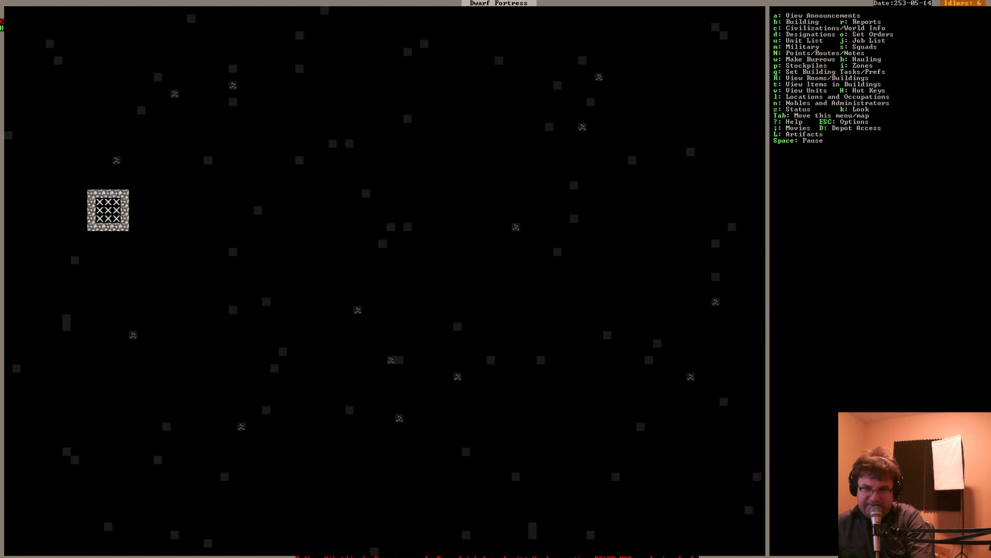
Inspect the T-shaped excavation by the stairs and list locations, showing The Golden Syrup
{"action": "key", "text": "d"}
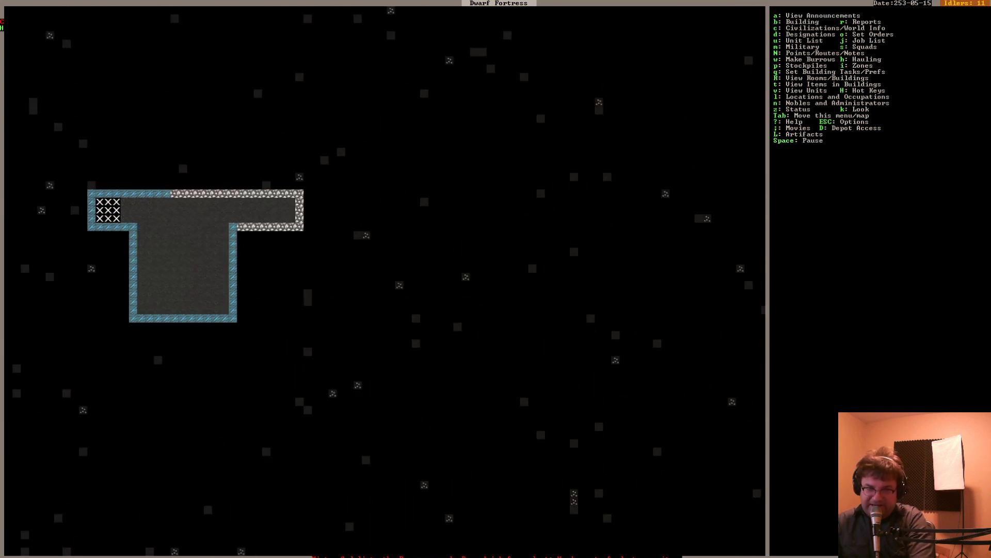
{"action": "key", "text": "d"}
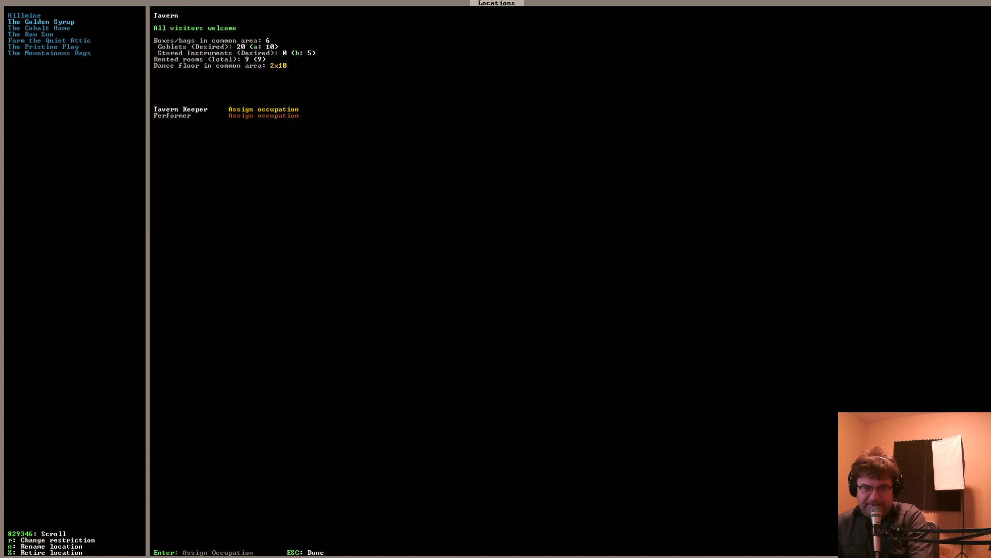
Read the details of The Golden Syrup tavern and The Raw Sun temple
{"action": "left_click", "coordinate": [30, 34]}
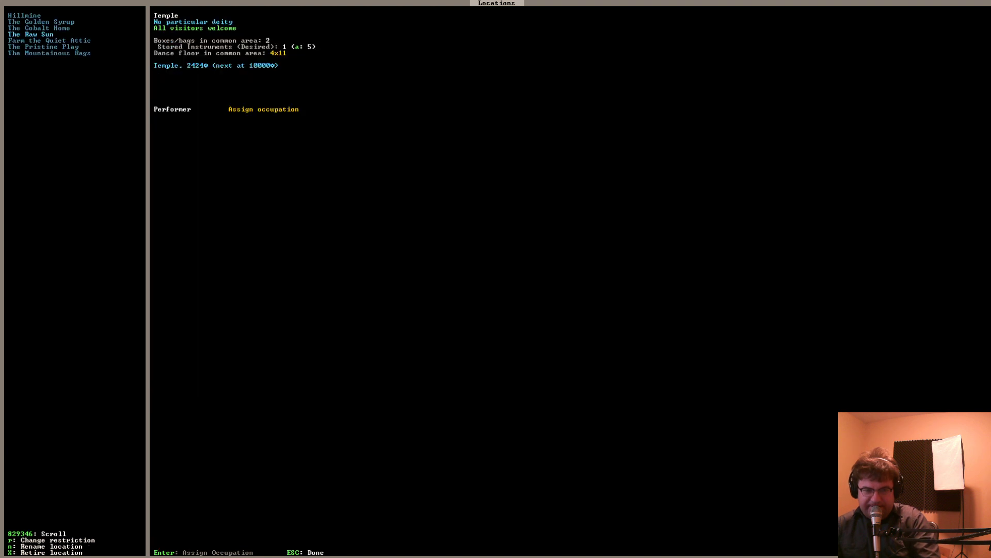
{"action": "left_click", "coordinate": [50, 40]}
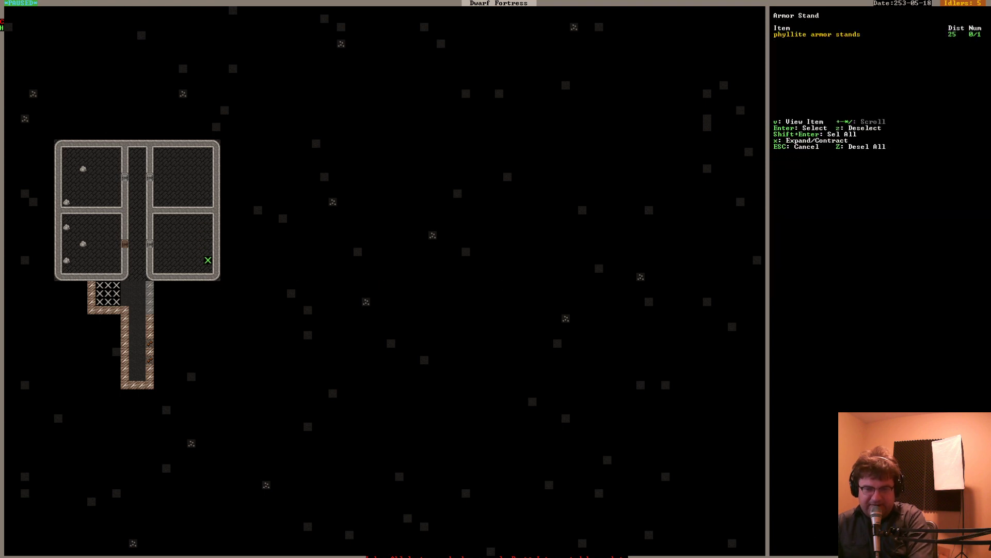
Place a phyllite armor stand and more furniture in the lower-right room
{"action": "key", "text": "Escape"}
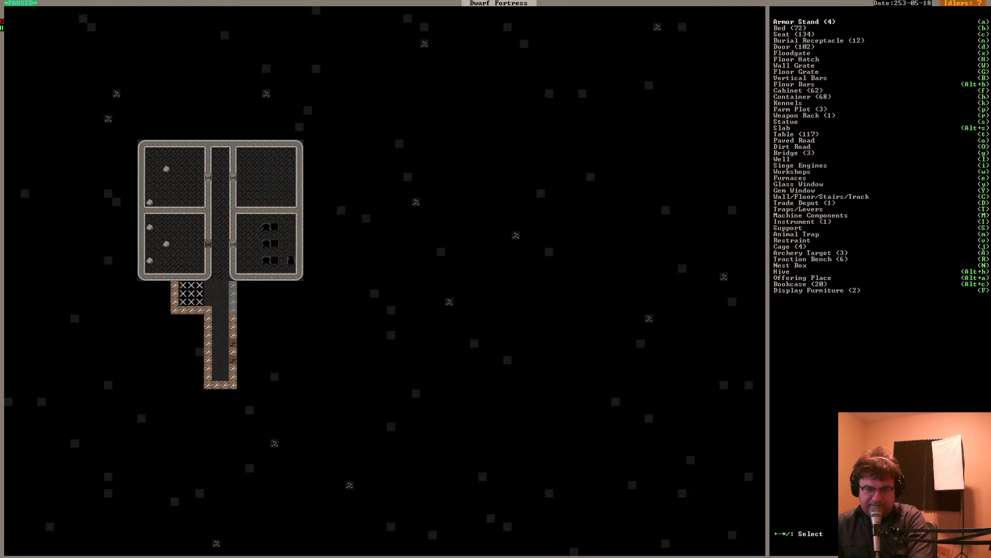
{"action": "key", "text": "Escape"}
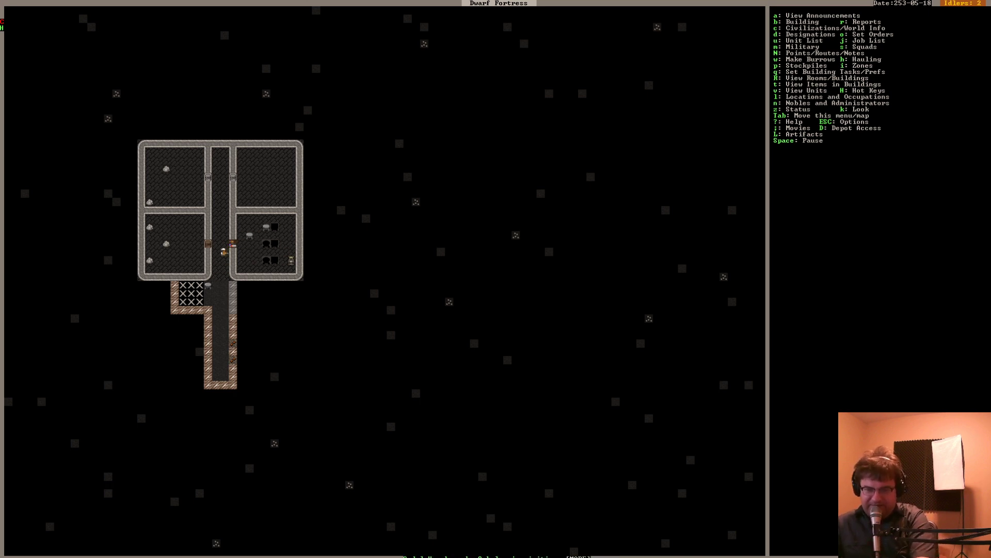
{"action": "key", "text": "d"}
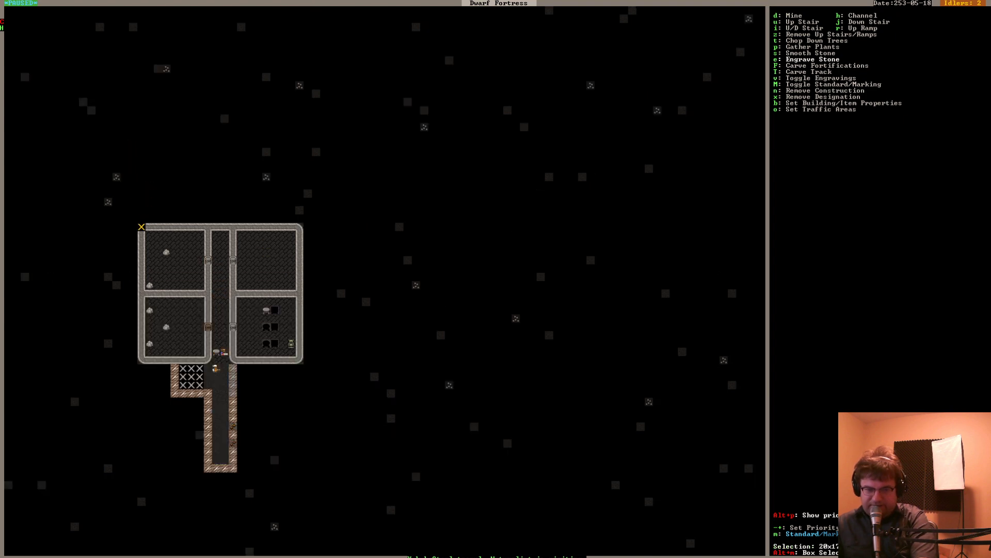
Designate the 20x17 four-room block for Engrave Stone and return to the main fortress
{"action": "key", "text": "Escape"}
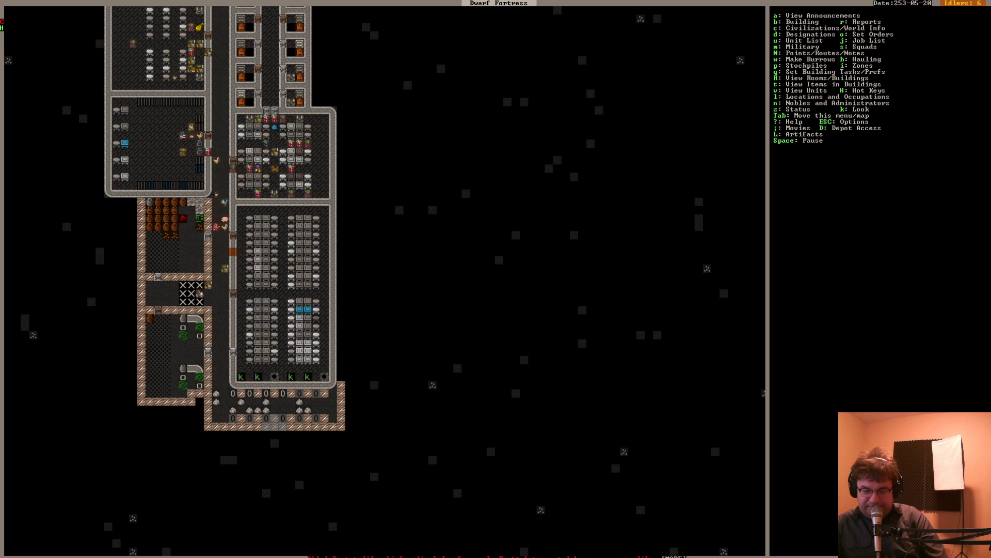
Look at the dark tile east of the fortress: unknown-material coffin on phyllite floor
{"action": "key", "text": "k"}
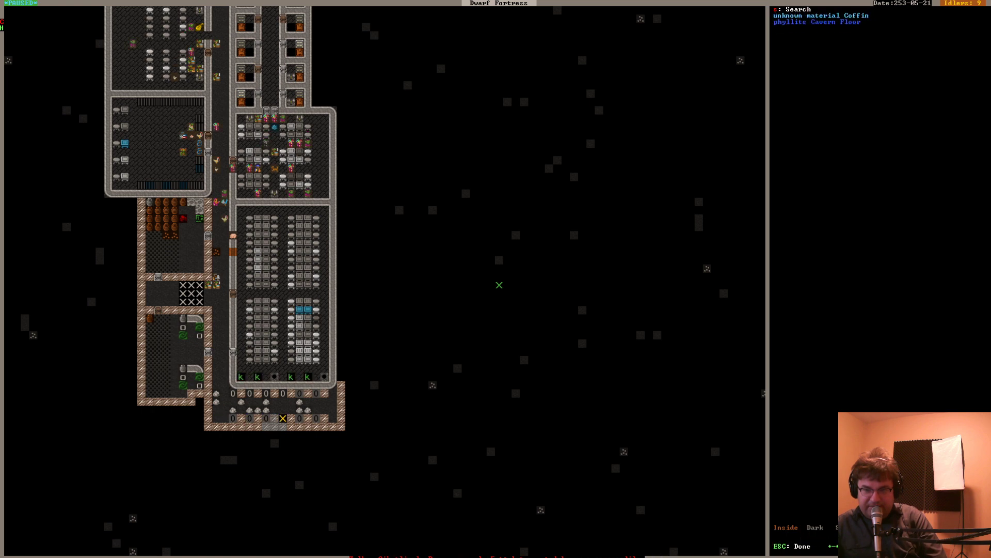
{"action": "key", "text": "d"}
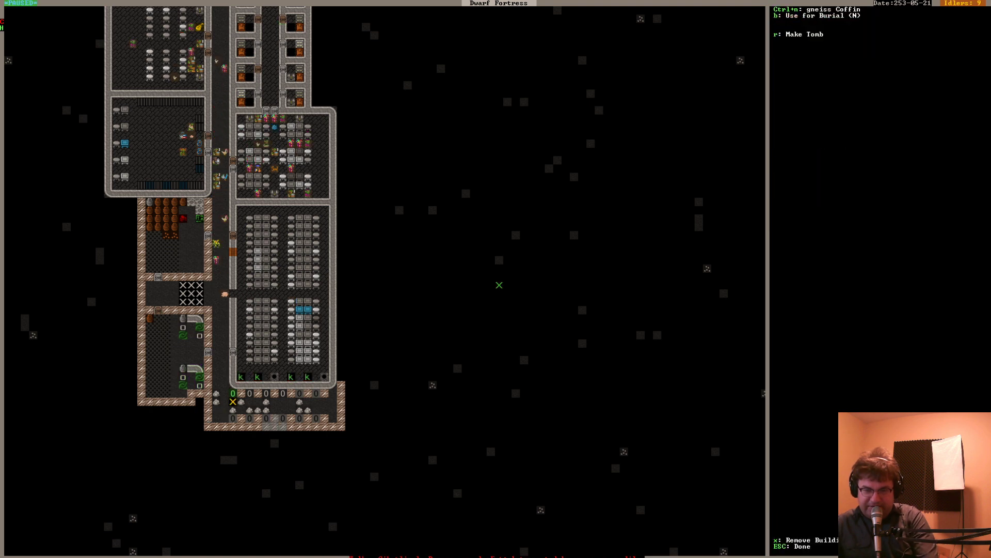
Inspect the tomb's gneiss coffin and the planned coffin still awaiting construction
{"action": "key", "text": "r"}
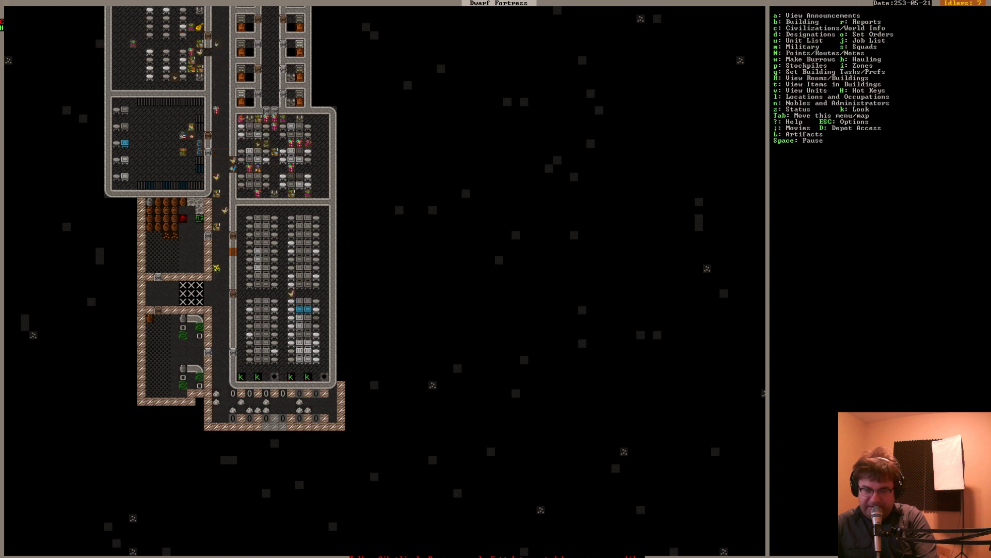
{"action": "key", "text": "Escape"}
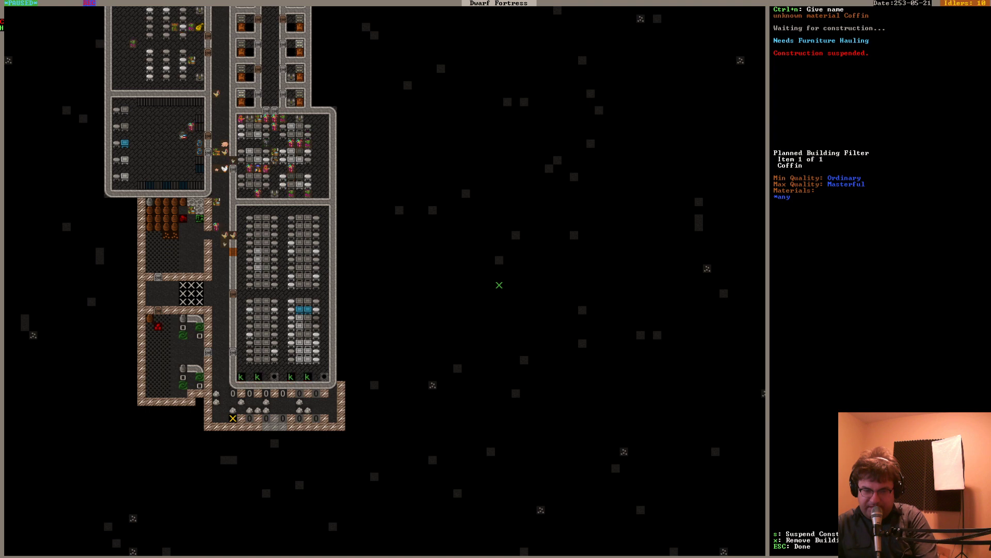
{"action": "key", "text": "Escape"}
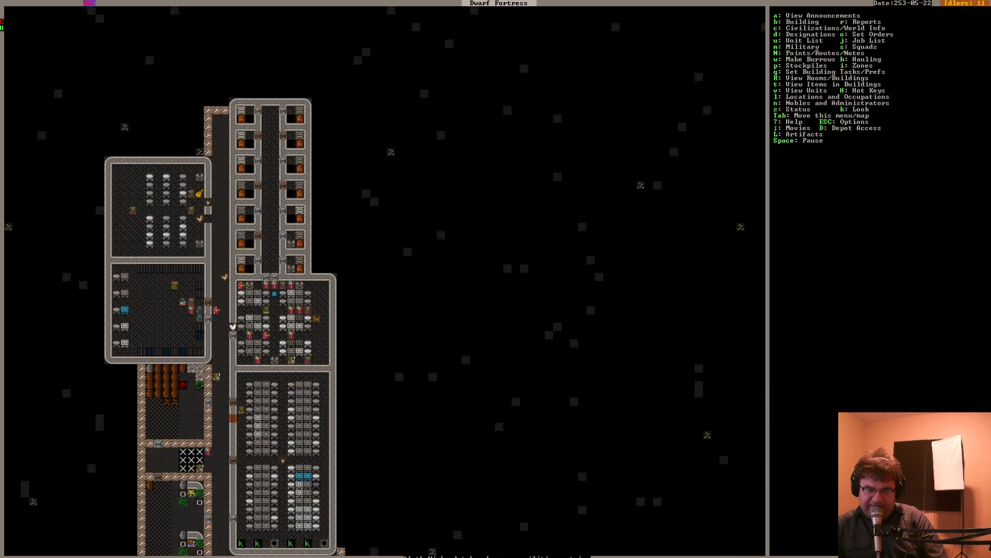
{"action": "scroll", "scroll_direction": "down", "scroll_amount": 3}
{"action": "type", "text": "BUCK"}
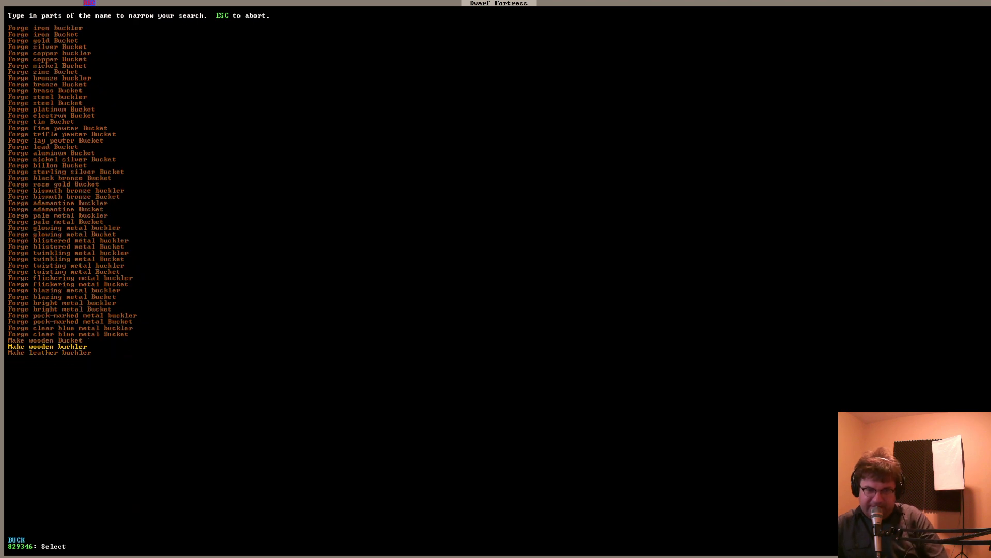
Queue a Make wooden Bucket job and dismiss the job-cancellation announcements
{"action": "left_click", "coordinate": [46, 340]}
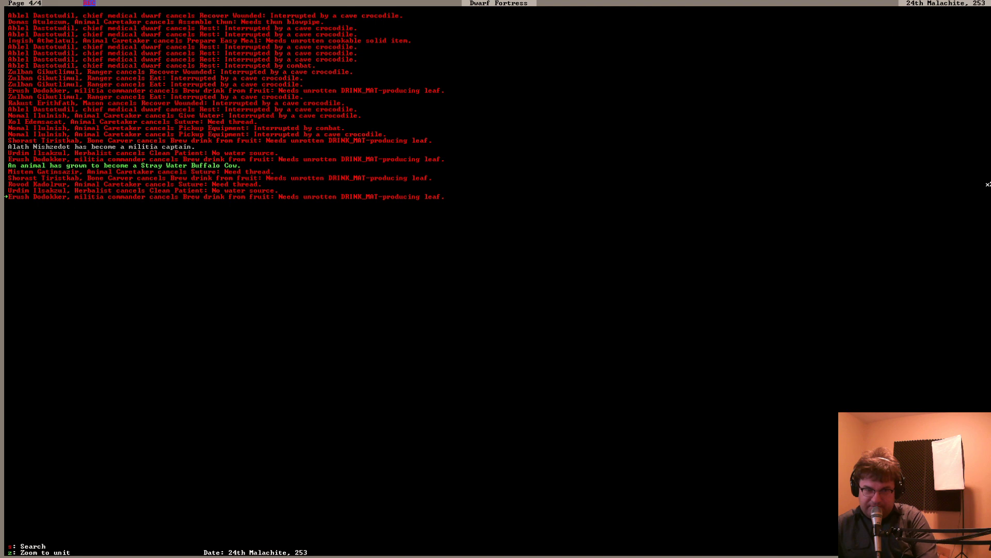
{"action": "key", "text": "Escape"}
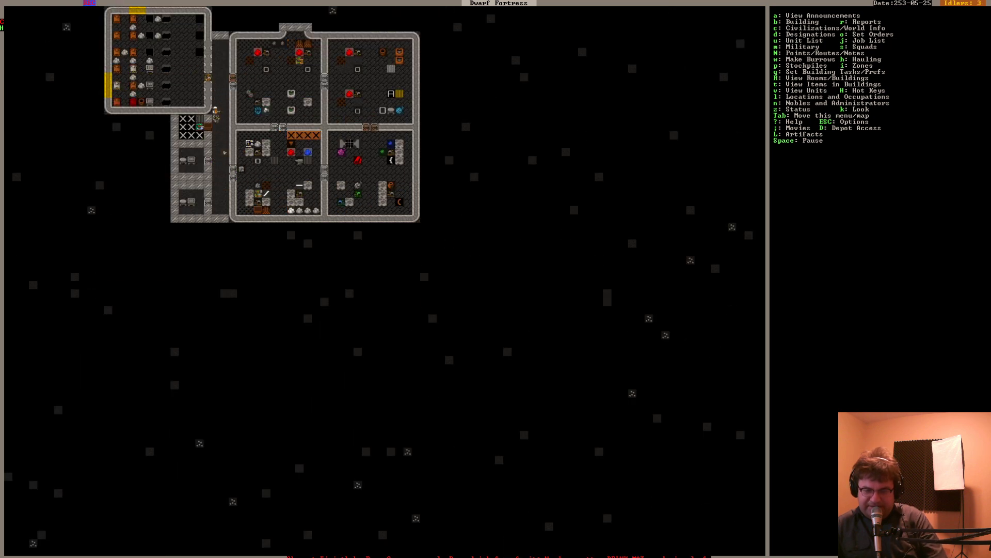
View the planned Farmer Guildhall in the Locations and Occupations list
{"action": "key", "text": "d"}
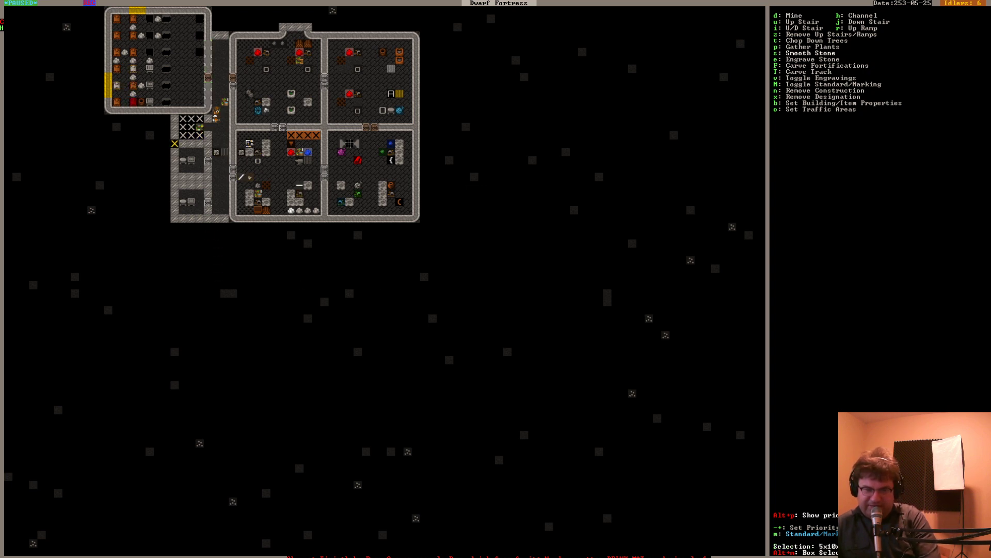
{"action": "key", "text": "Escape"}
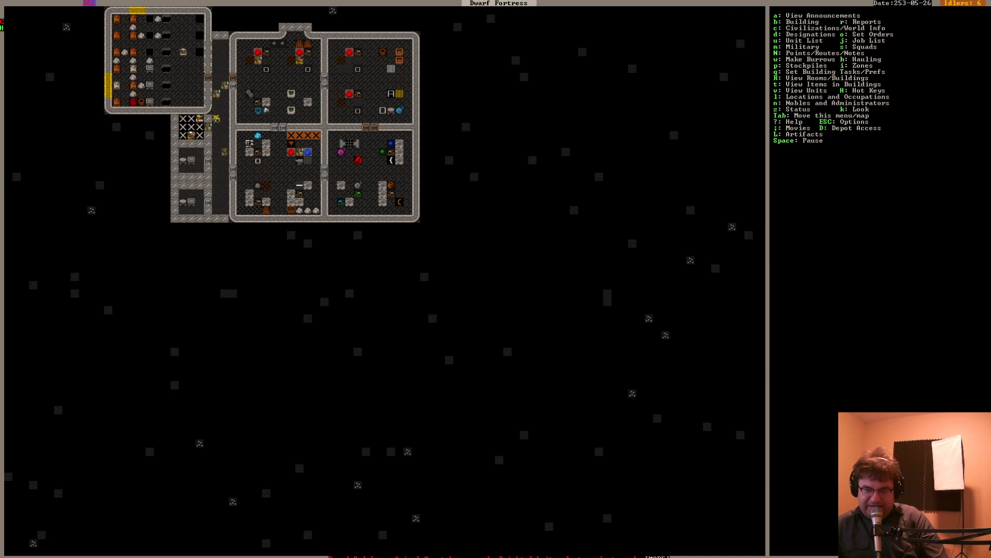
{"action": "key", "text": "l"}
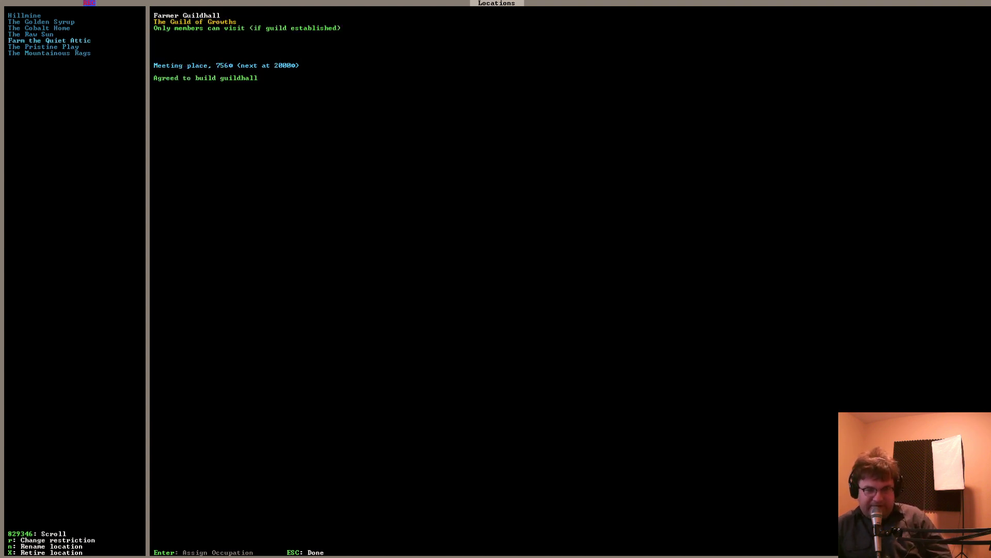
{"action": "key", "text": "Escape"}
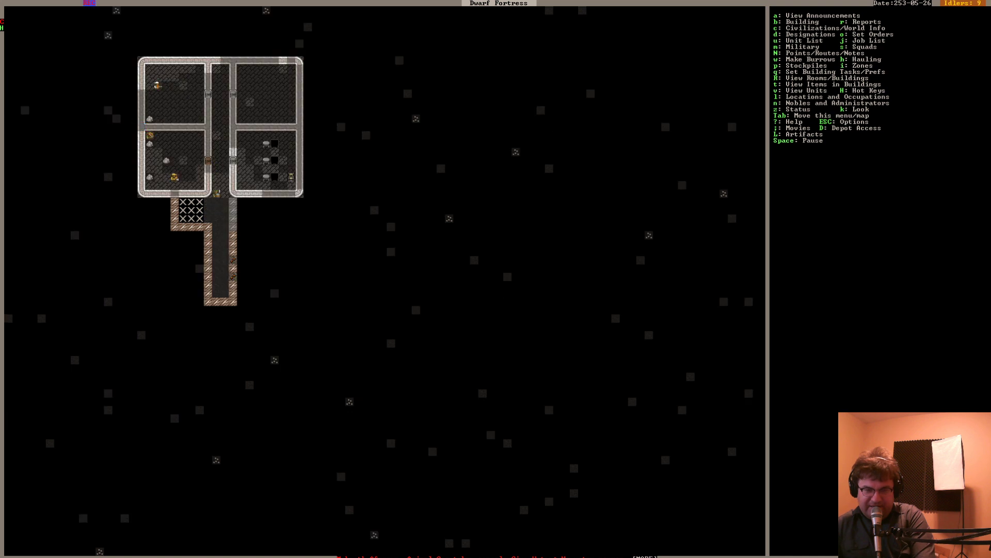
Place rows of planned tables in the lower-left room, then move on to chairs
{"action": "key", "text": "b"}
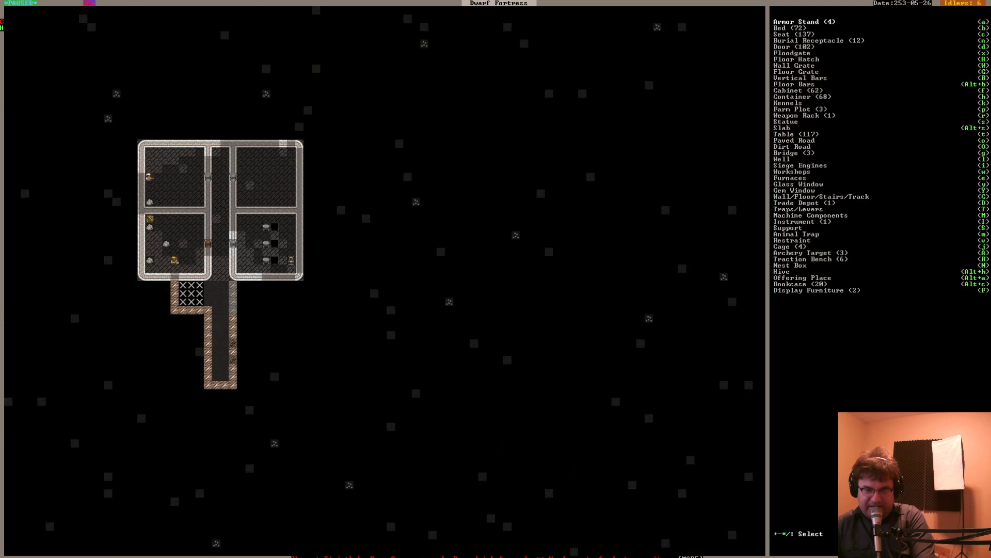
{"action": "left_click", "coordinate": [782, 127]}
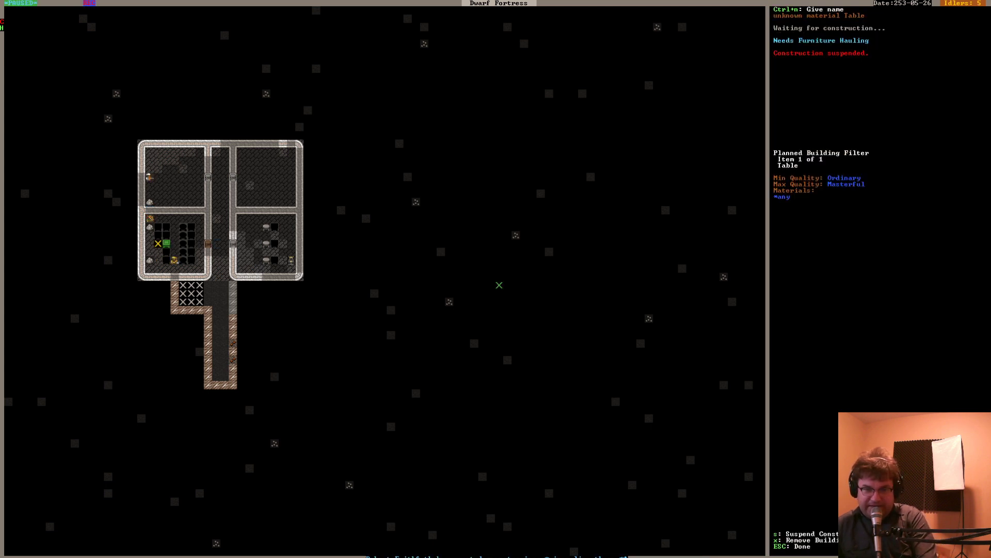
{"action": "key", "text": "Escape"}
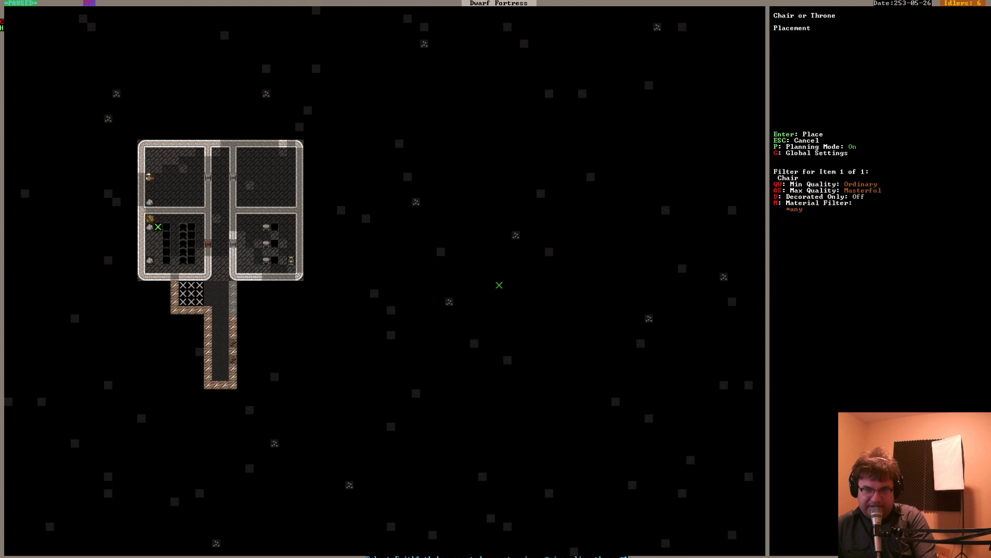
{"action": "mouse_move", "coordinate": [158, 227]}
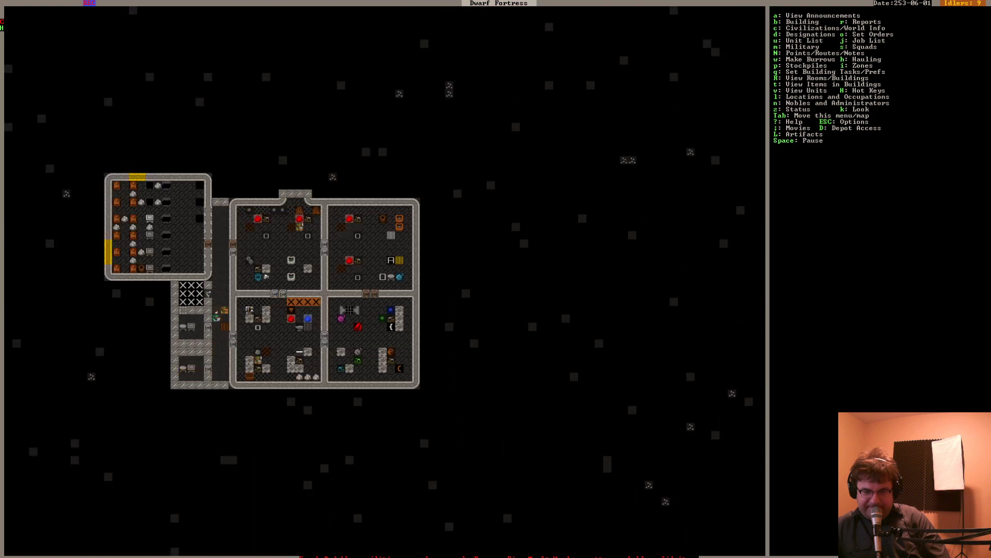
Review the Library (20 bookcases, five tables, five chairs) and Temple location entries
{"action": "key", "text": "l"}
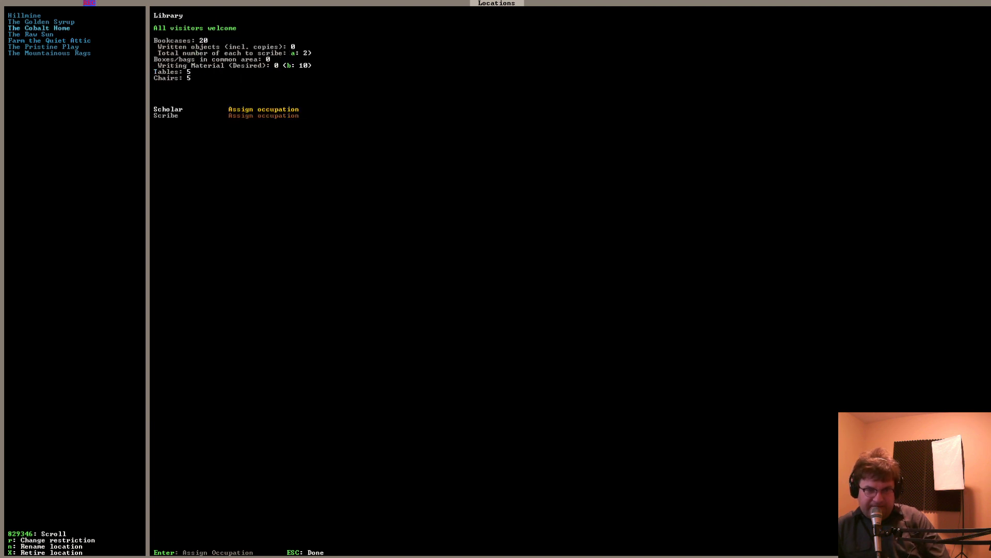
{"action": "left_click", "coordinate": [40, 20]}
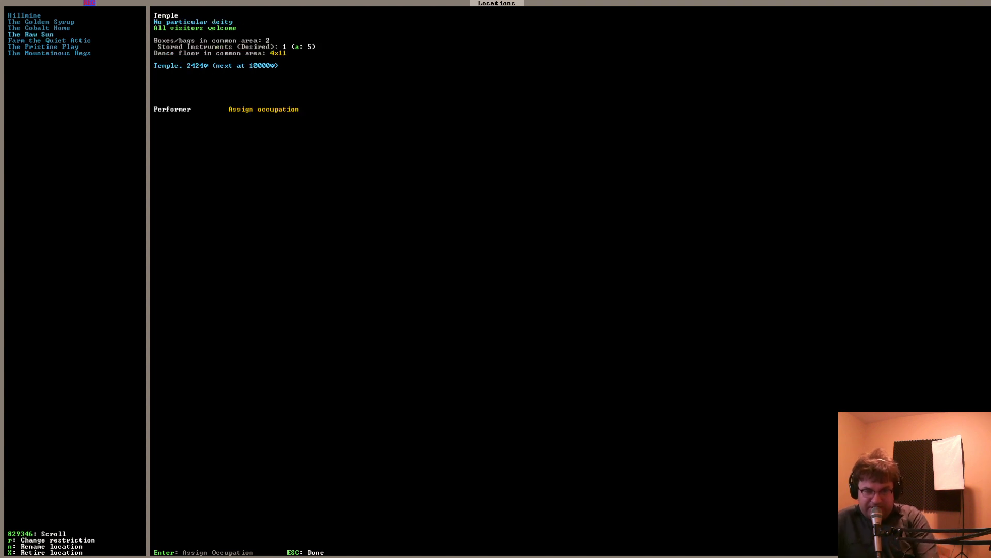
{"action": "key", "text": "Escape"}
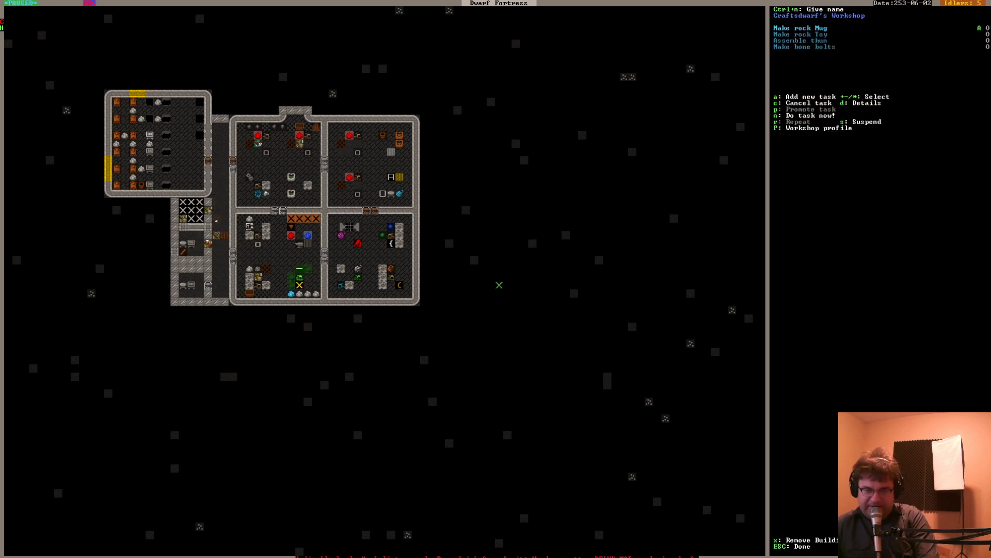
Queue a five-count Assemble thun job at the craftsdwarf's workshop
{"action": "key", "text": "Escape"}
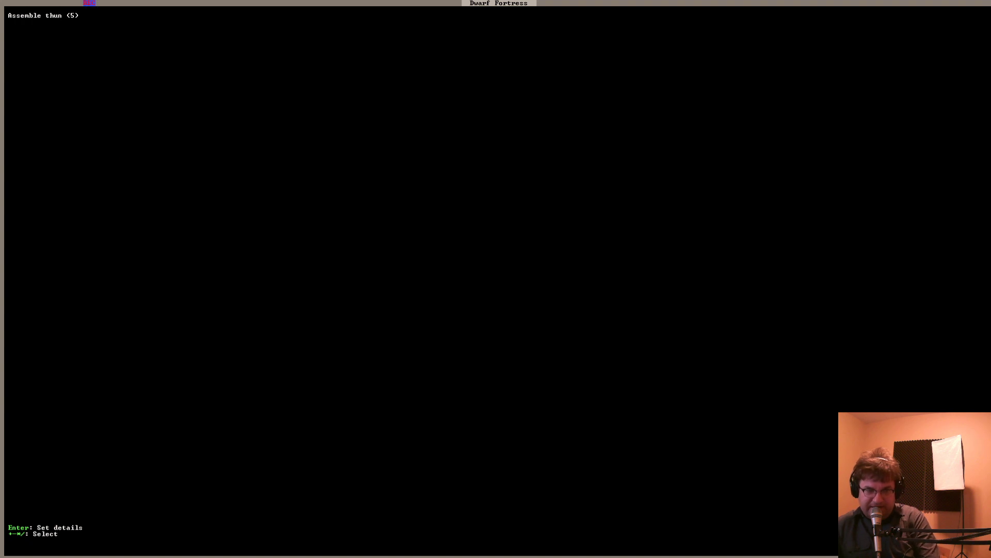
{"action": "key", "text": "Escape"}
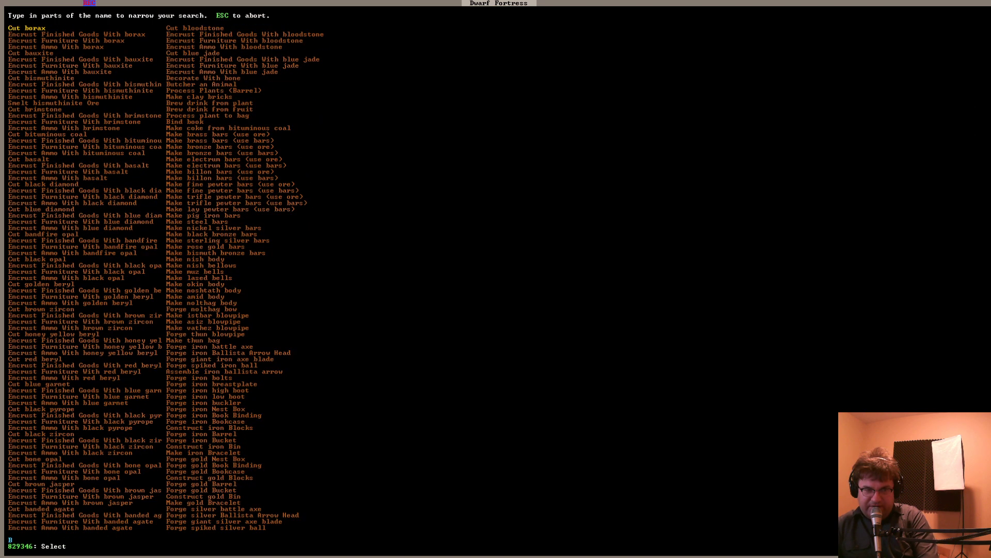
{"action": "type", "text": "thu"}
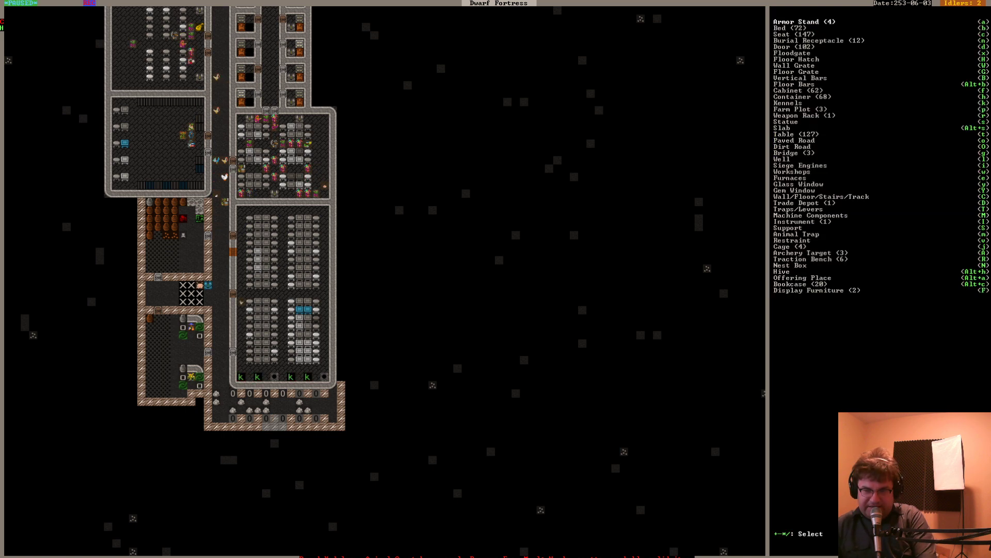
{"action": "key", "text": "Escape"}
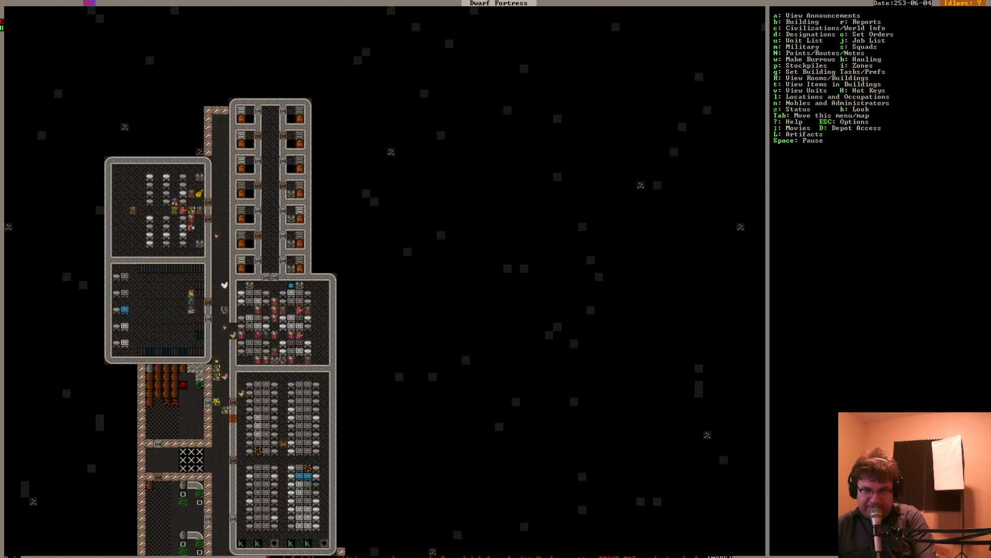
Mark the furnished dining hall for engraving
{"action": "key", "text": "d"}
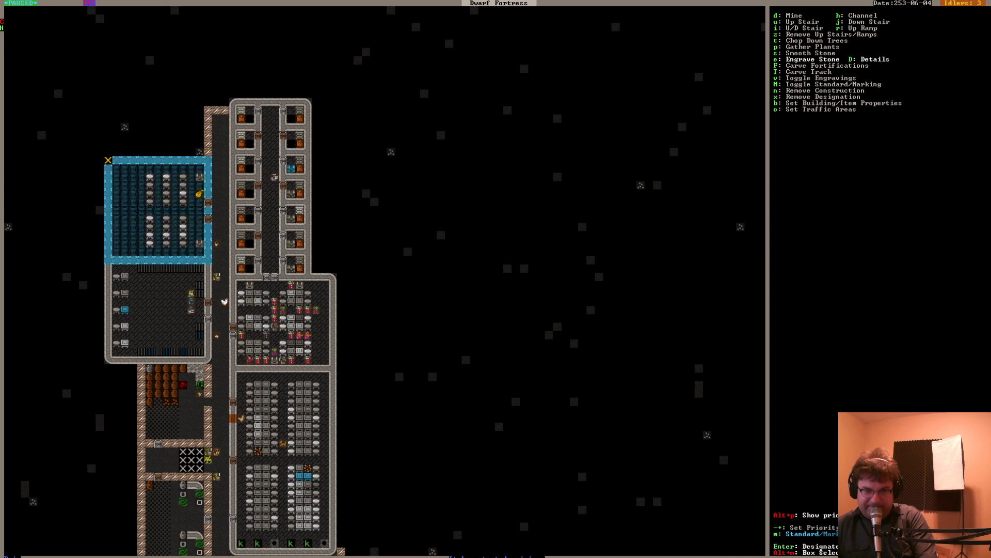
{"action": "key", "text": "Escape"}
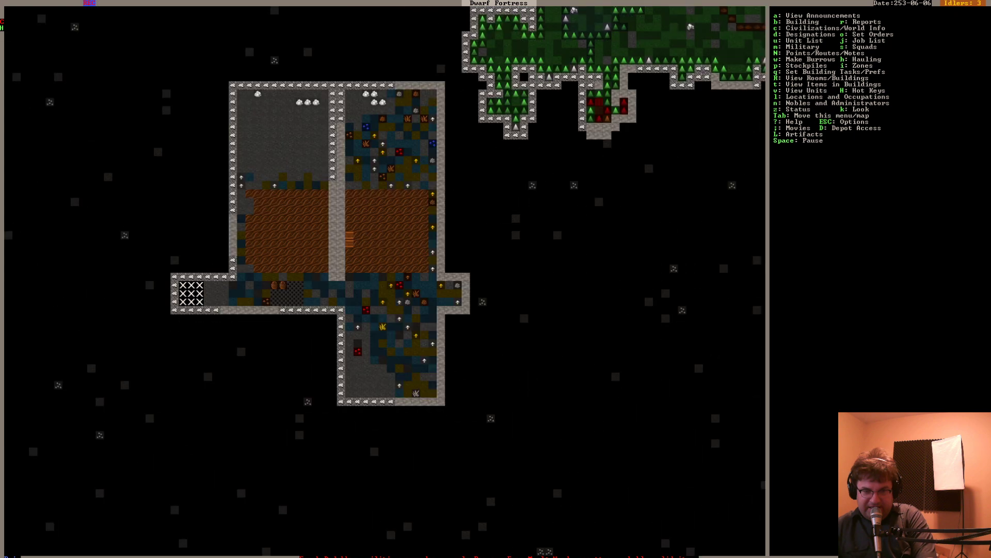
Open the Overall Health Report and view the militia commander's health
{"action": "key", "text": "z"}
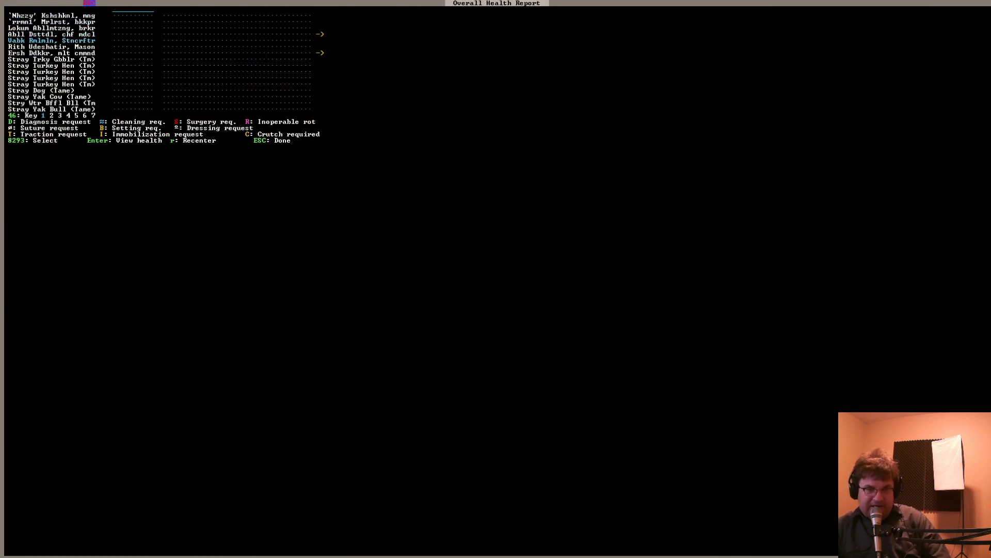
{"action": "key", "text": "up"}
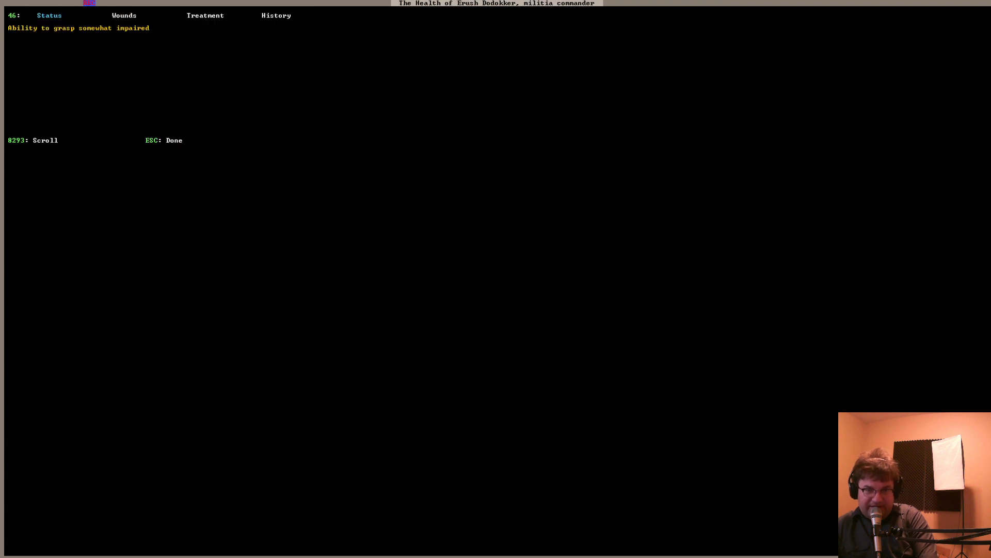
{"action": "key", "text": "Escape"}
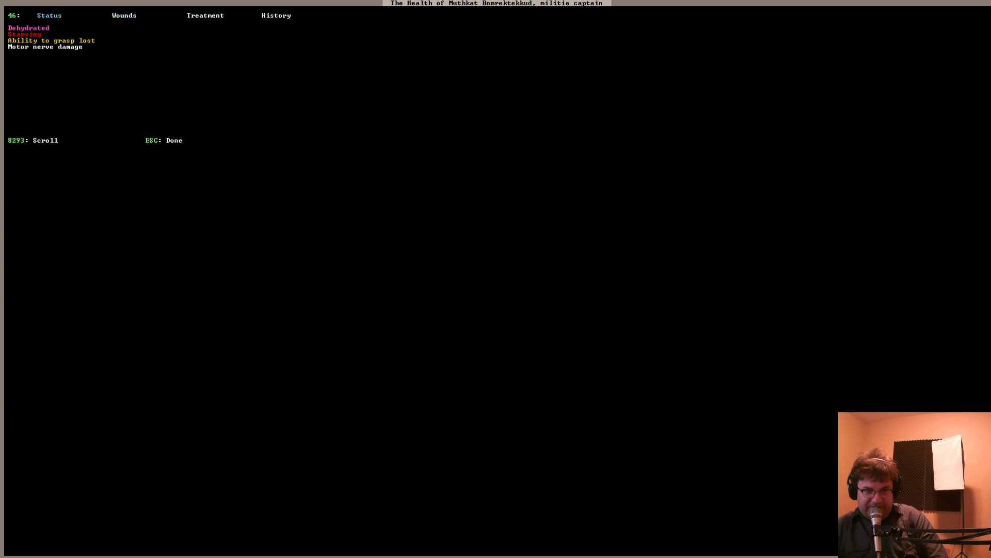
Browse the militia captain's Status, Wounds and History tabs
{"action": "left_click", "coordinate": [124, 15]}
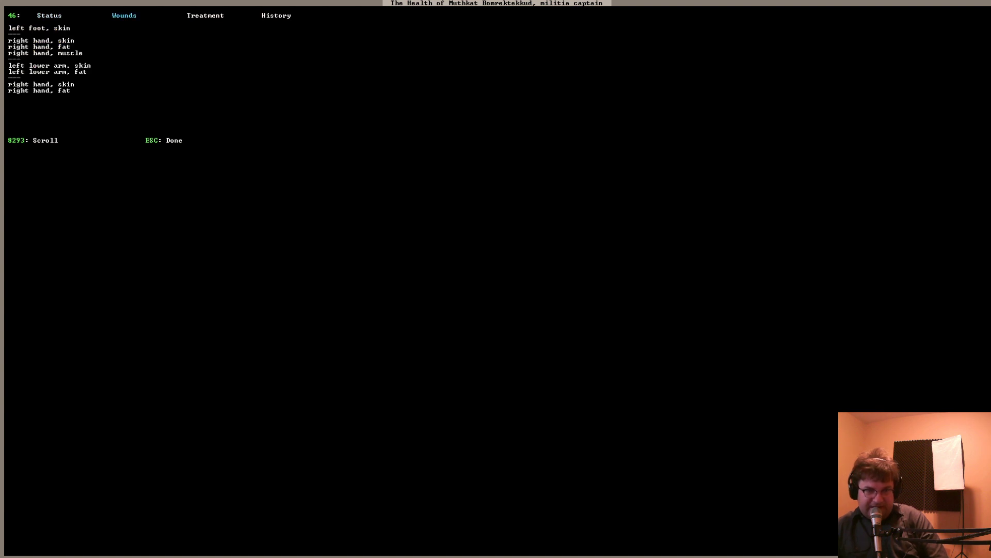
{"action": "left_click", "coordinate": [276, 15]}
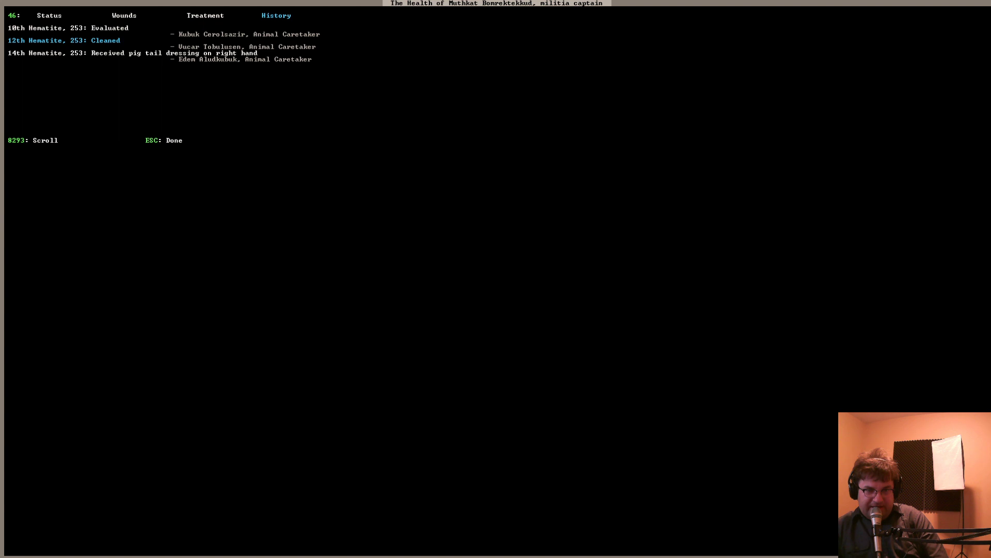
{"action": "left_click", "coordinate": [205, 15]}
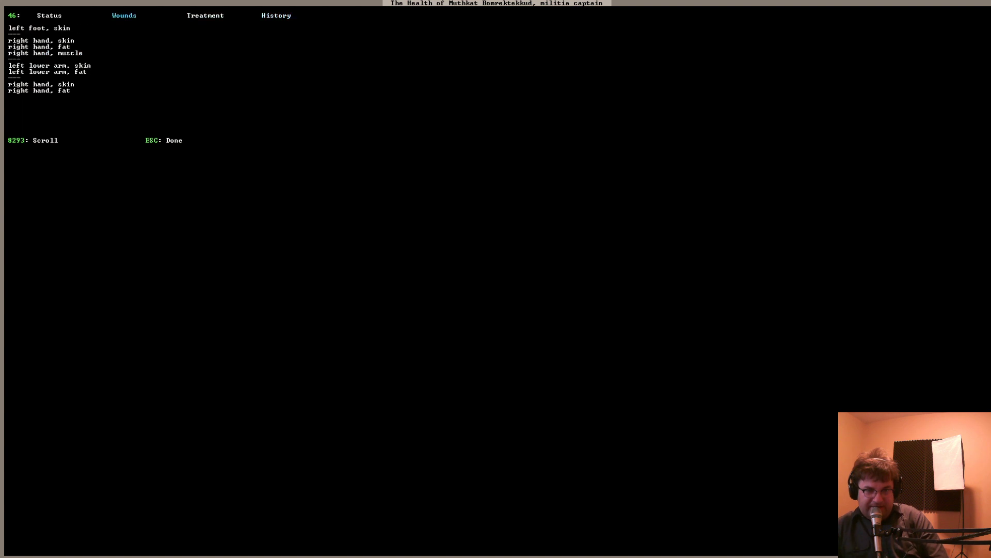
{"action": "left_click", "coordinate": [49, 15]}
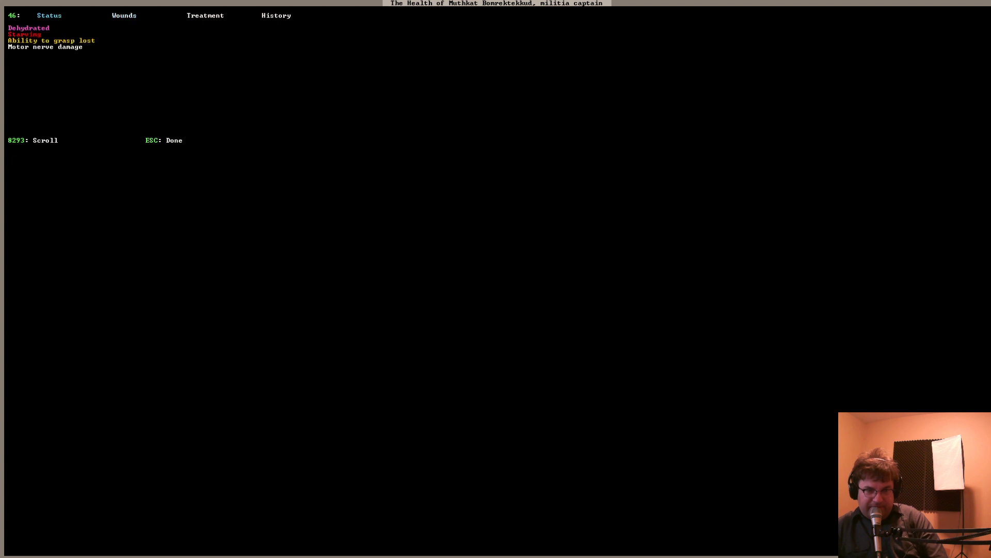
{"action": "left_click", "coordinate": [276, 15]}
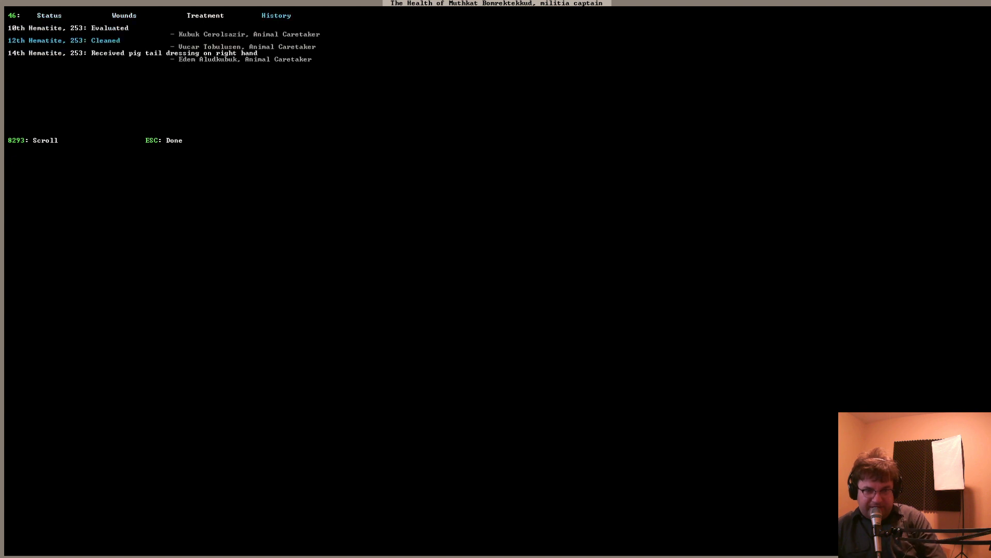
Check Pets/Livestock, then open the captain's profile listing Modest Quarters, chest and cabinet
{"action": "key", "text": "Escape"}
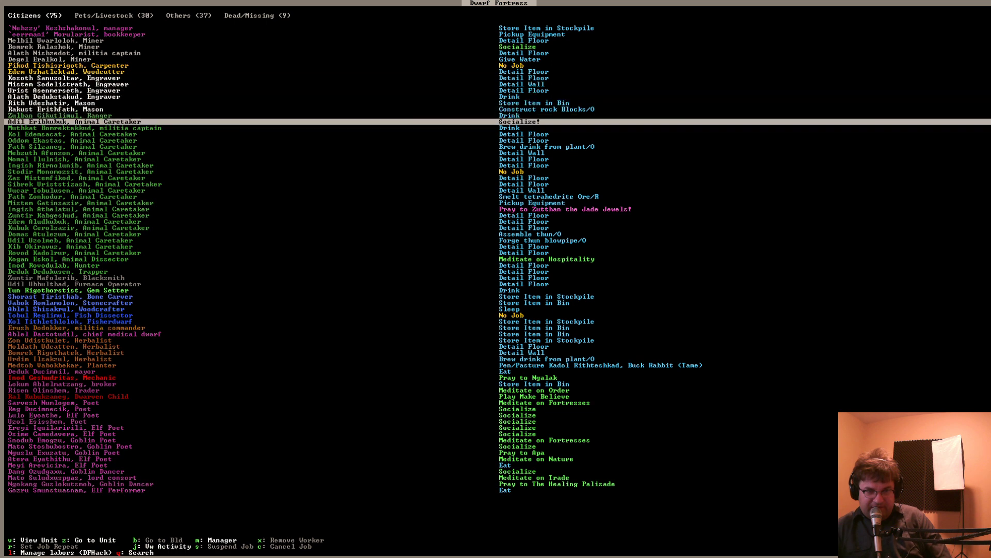
{"action": "left_click", "coordinate": [115, 15]}
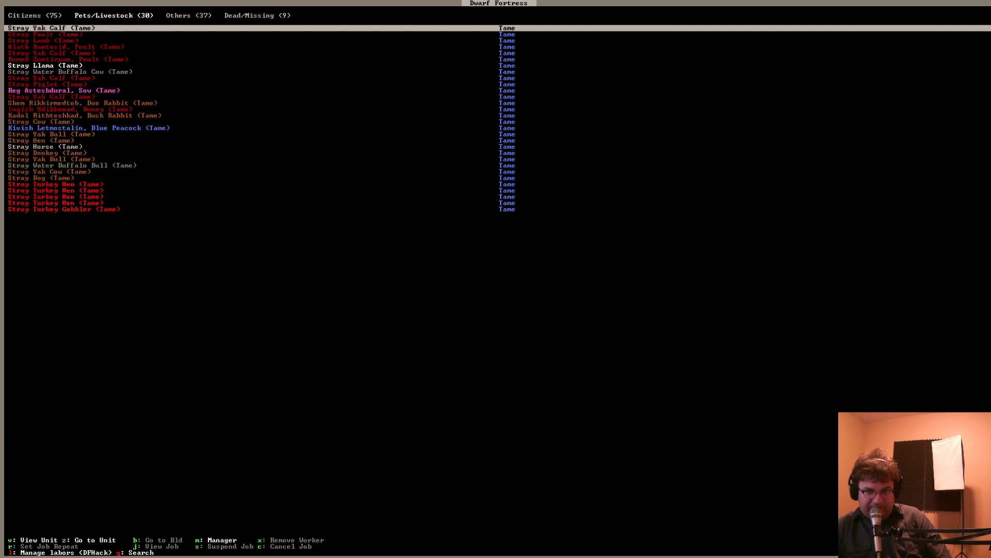
{"action": "left_click", "coordinate": [34, 15]}
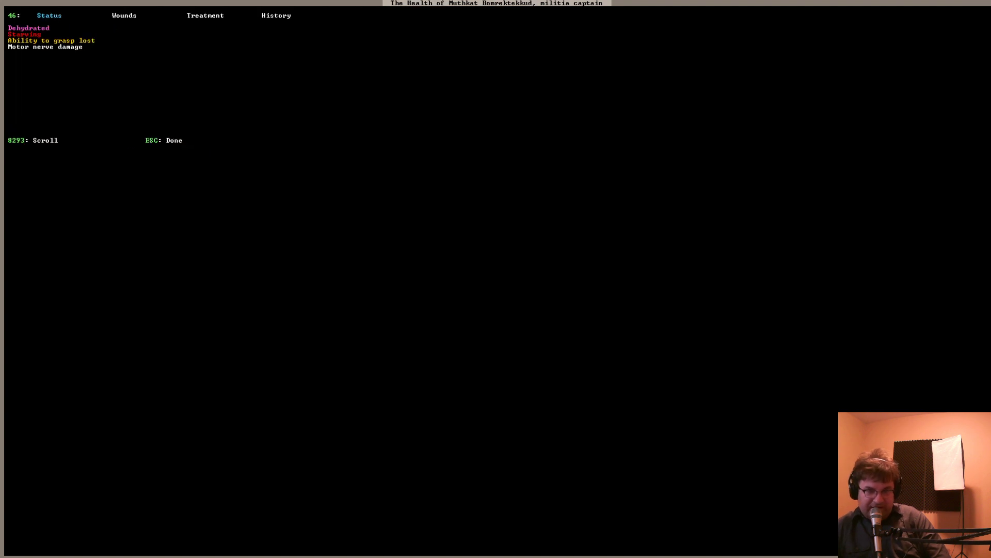
{"action": "left_click", "coordinate": [124, 15]}
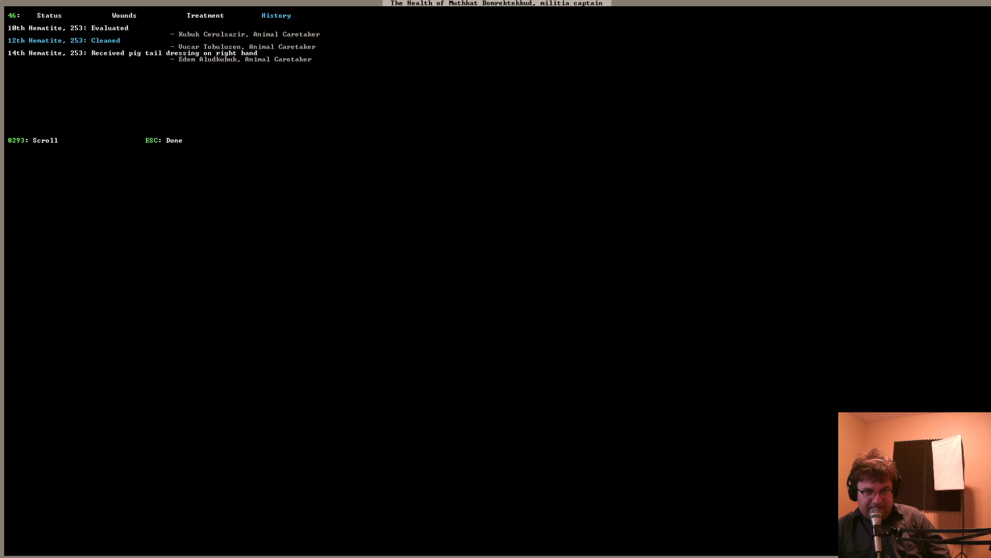
{"action": "left_click", "coordinate": [49, 15]}
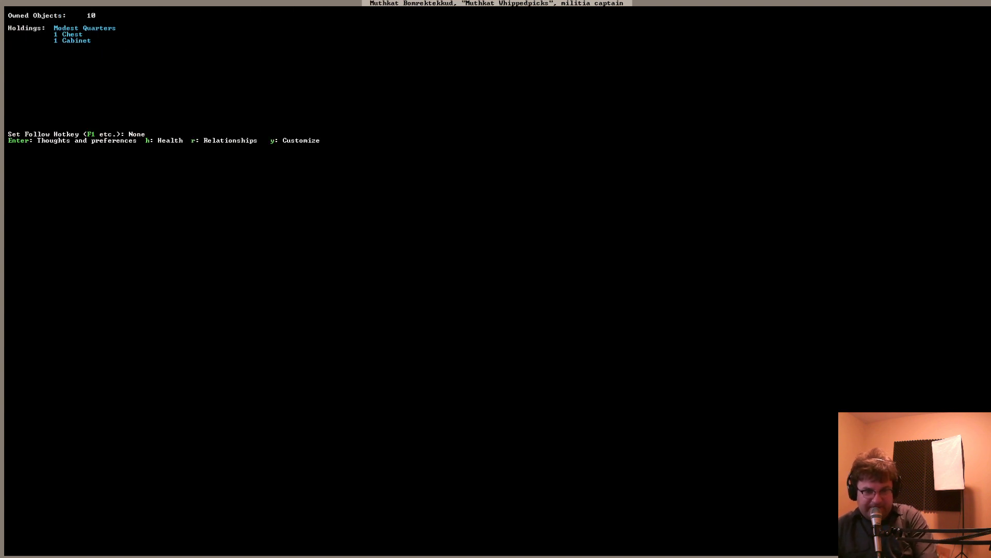
Select The Golden Syrup tavern to see its unassigned tavern keeper and performer
{"action": "key", "text": "Enter"}
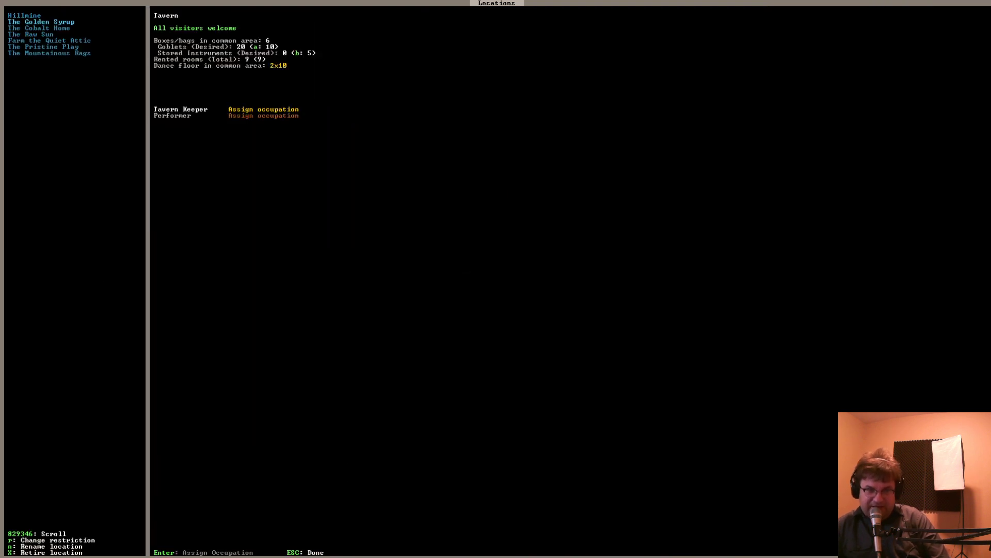
Leave the library's Locations details and bring up the Building furniture list
{"action": "left_click", "coordinate": [25, 15]}
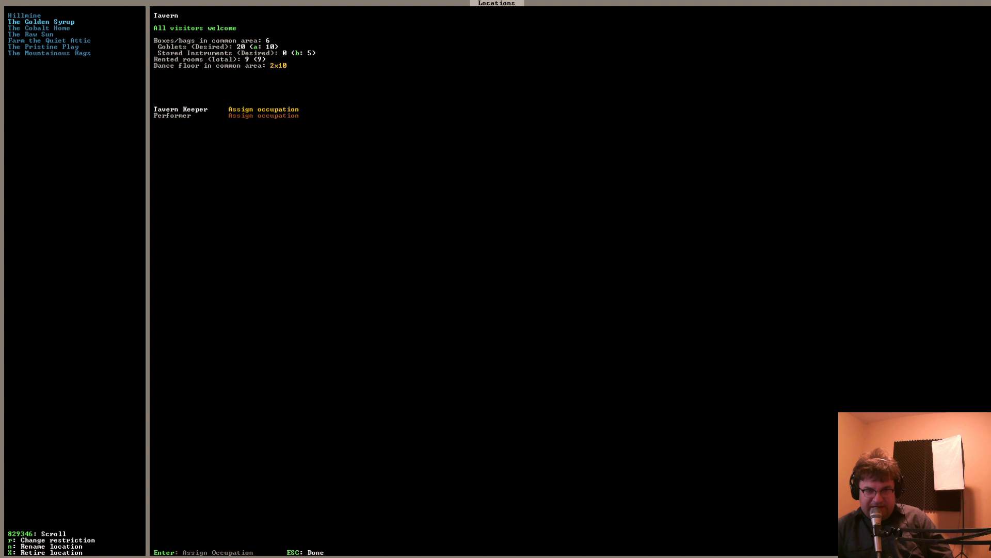
{"action": "key", "text": "Escape"}
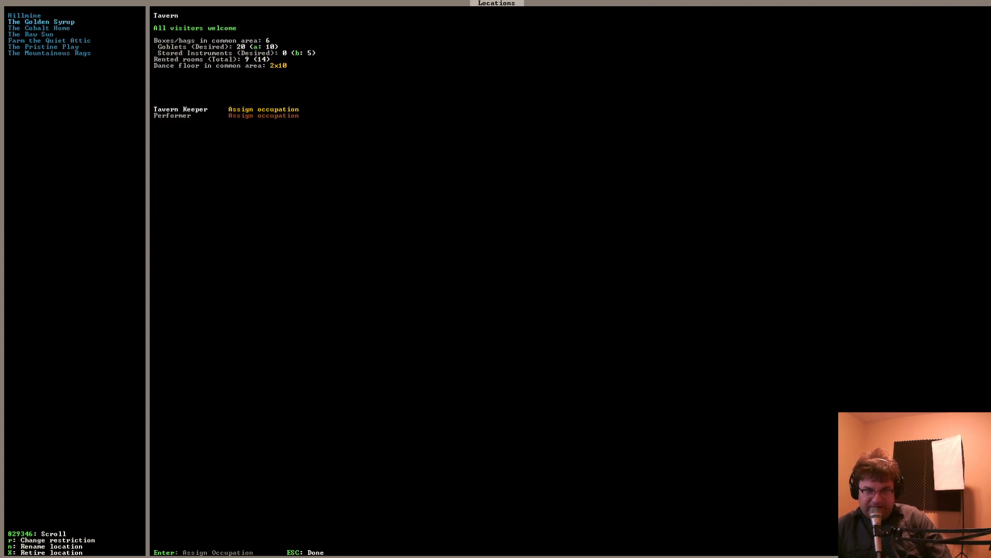
{"action": "left_click", "coordinate": [41, 27]}
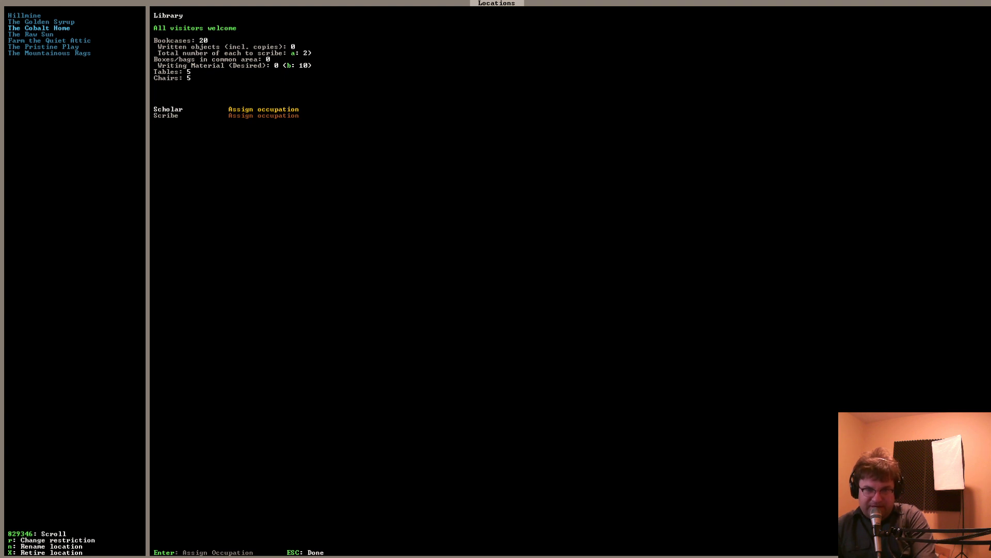
{"action": "key", "text": "Escape"}
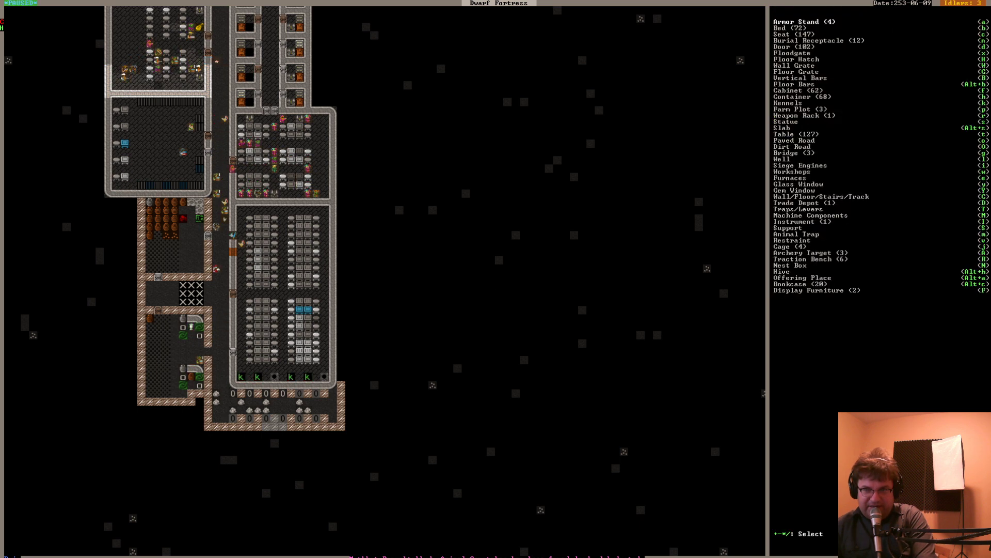
In Work Orders, give Construct rock Coffer maximum priority and return to the map
{"action": "left_click", "coordinate": [791, 96]}
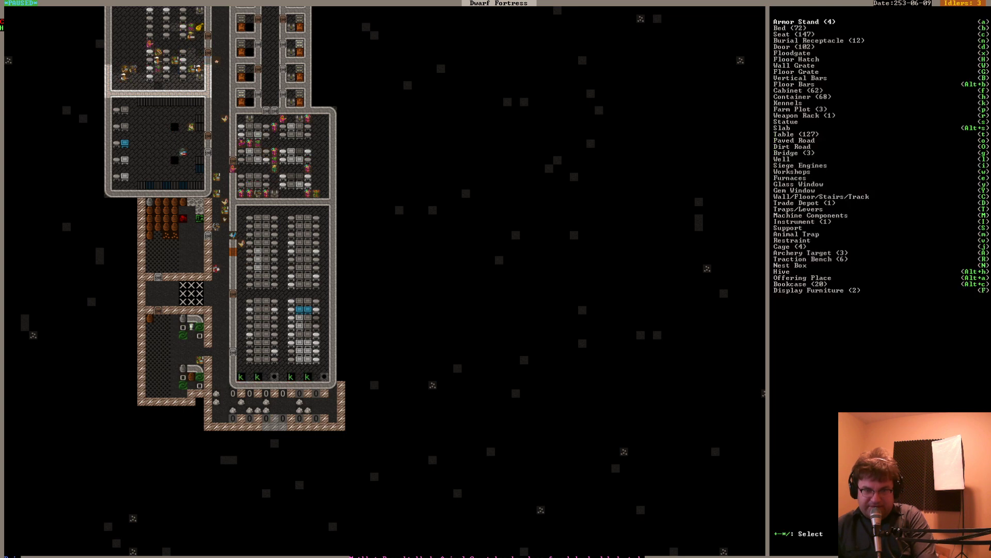
{"action": "key", "text": "Escape"}
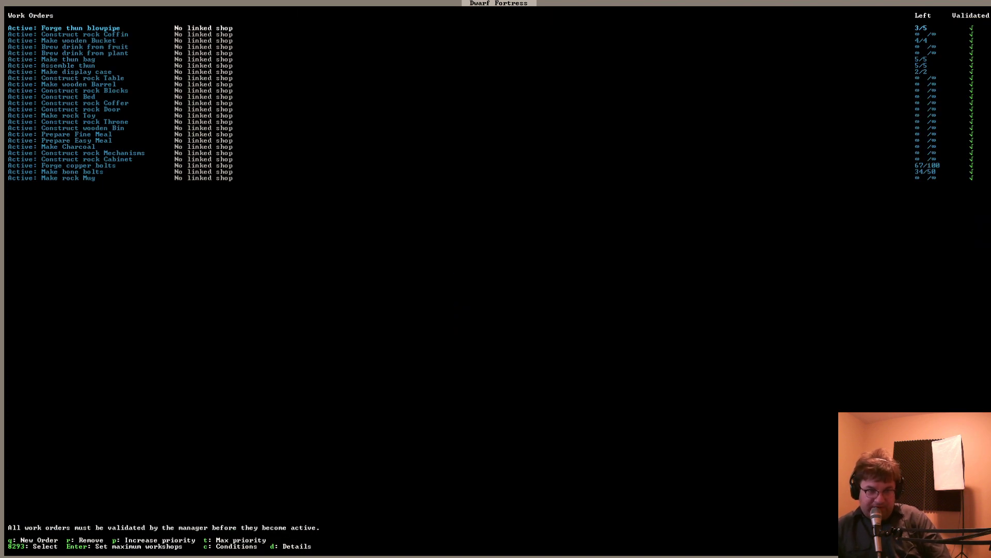
{"action": "left_click", "coordinate": [59, 71]}
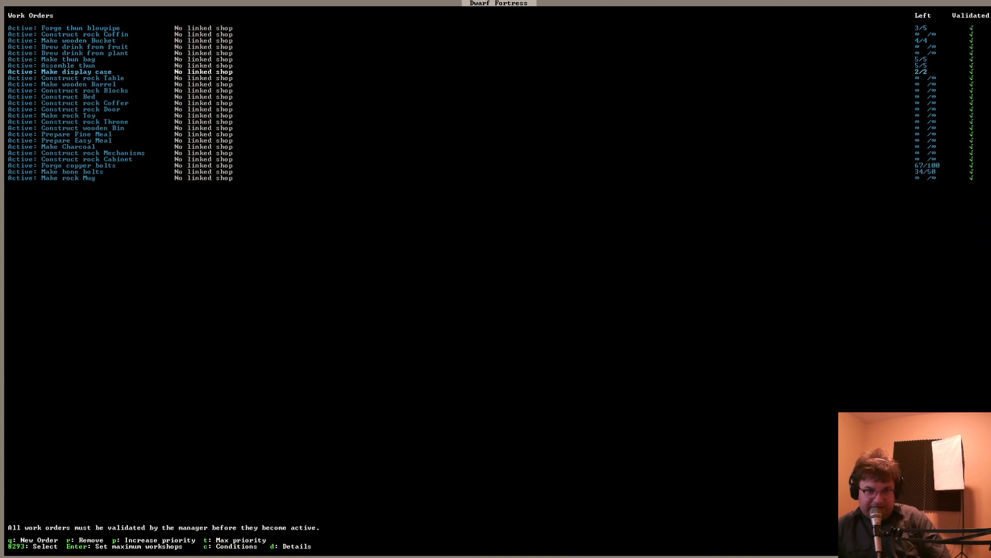
{"action": "key", "text": "down"}
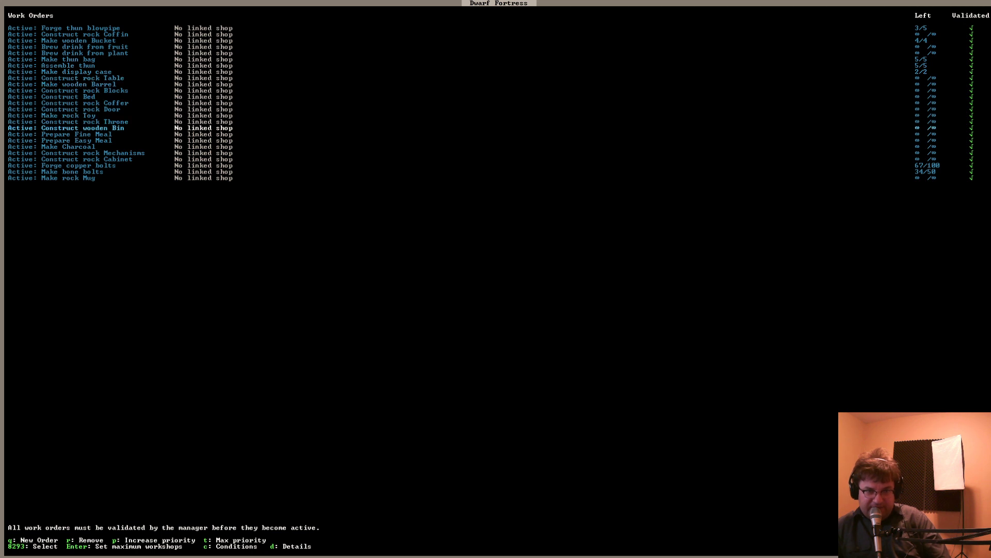
{"action": "key", "text": "down"}
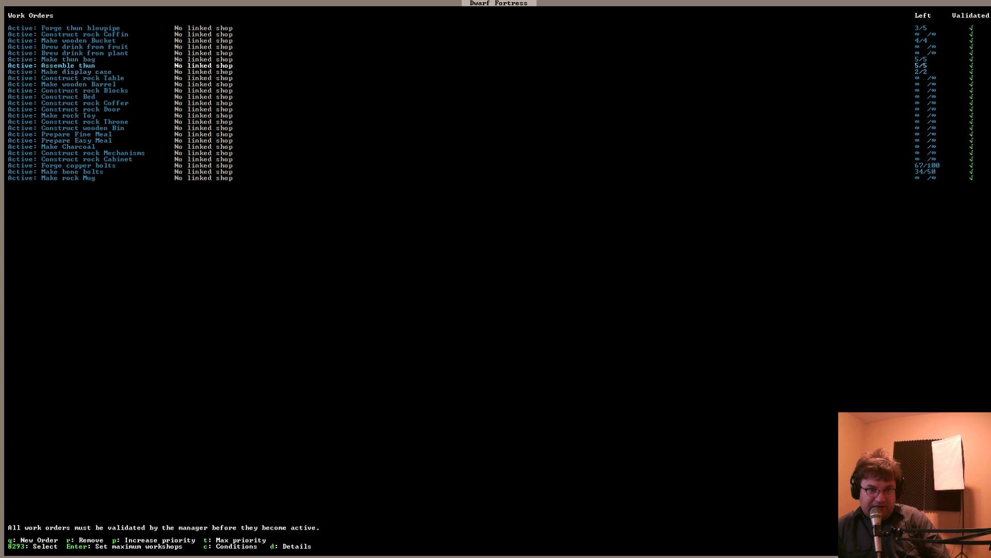
{"action": "key", "text": "up"}
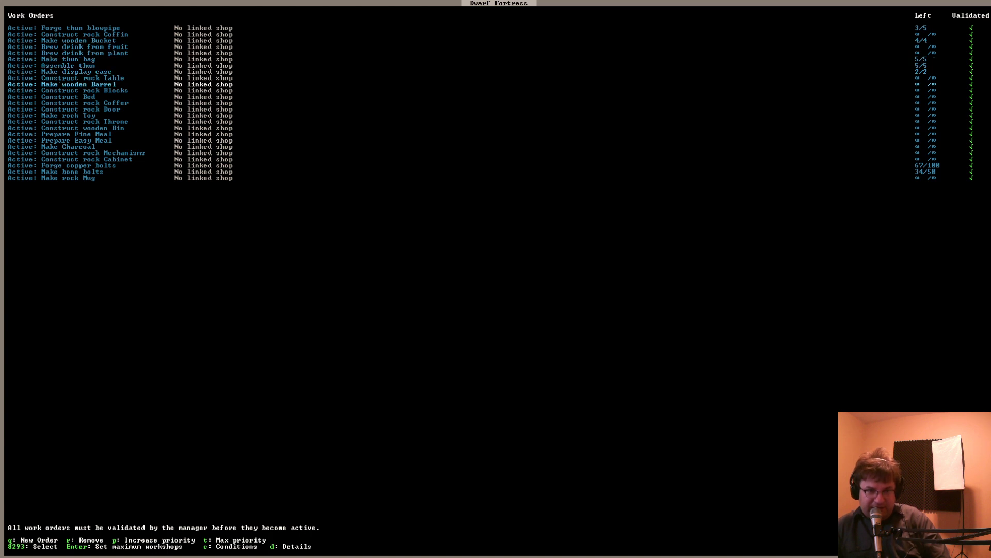
{"action": "key", "text": "down"}
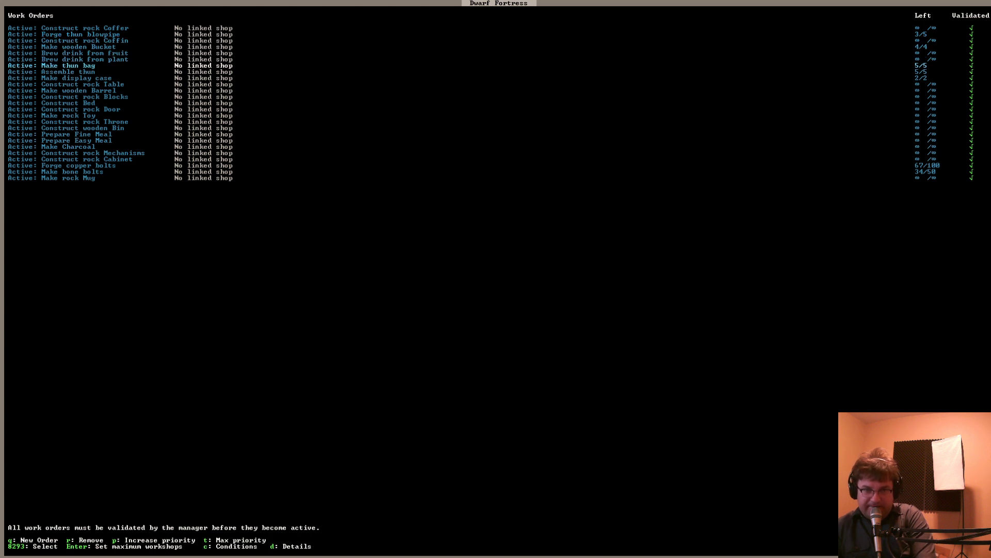
{"action": "key", "text": "Down"}
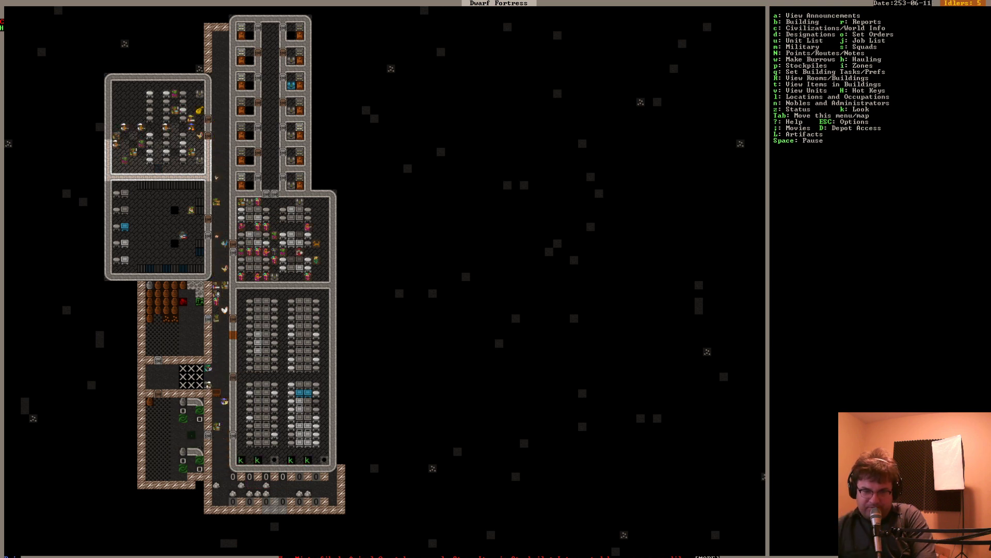
Close the smelter's task view and move to the bedroom level to place a table
{"action": "scroll", "scroll_direction": "down", "scroll_amount": 3}
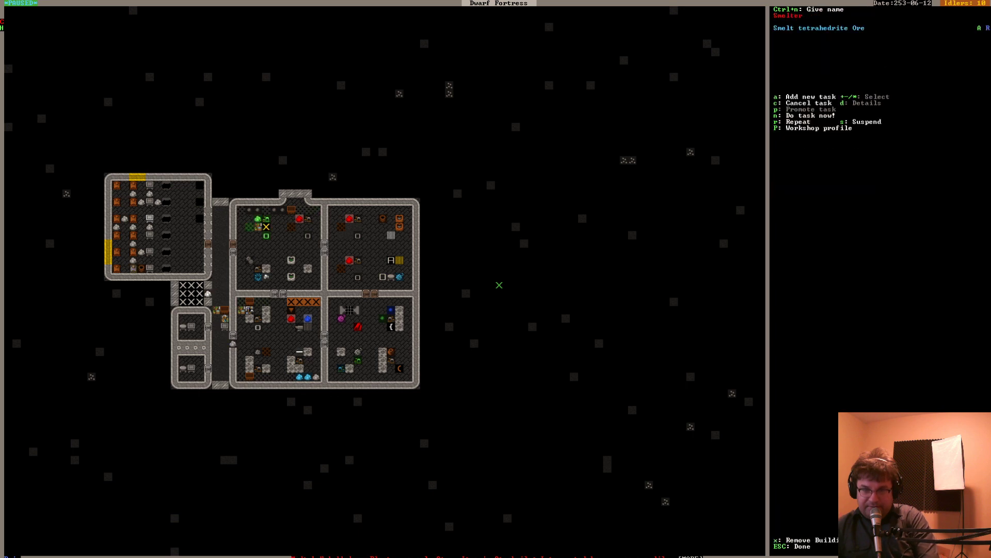
{"action": "key", "text": "Escape"}
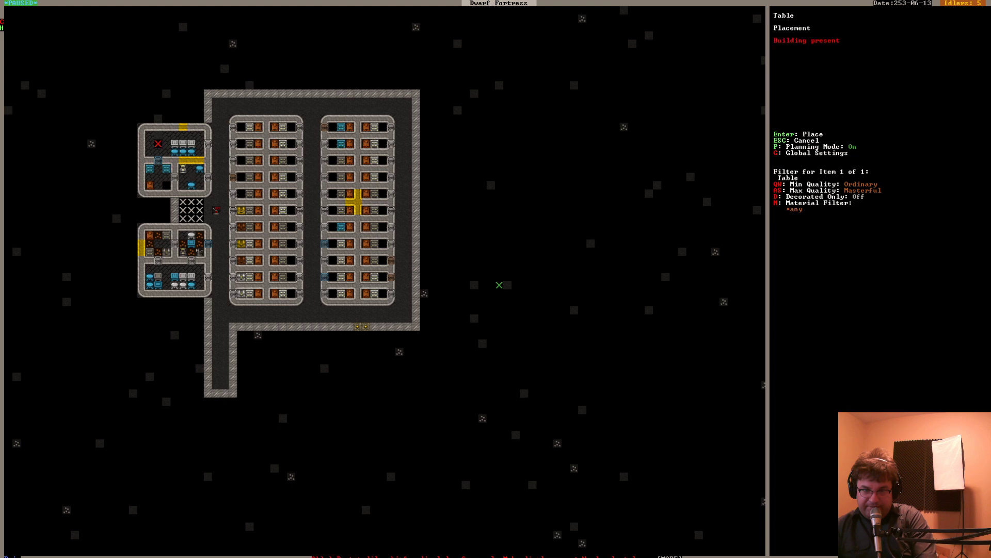
Cancel table placement to check Mayor Deduk Ducimnil's rooms and needs
{"action": "key", "text": "Escape"}
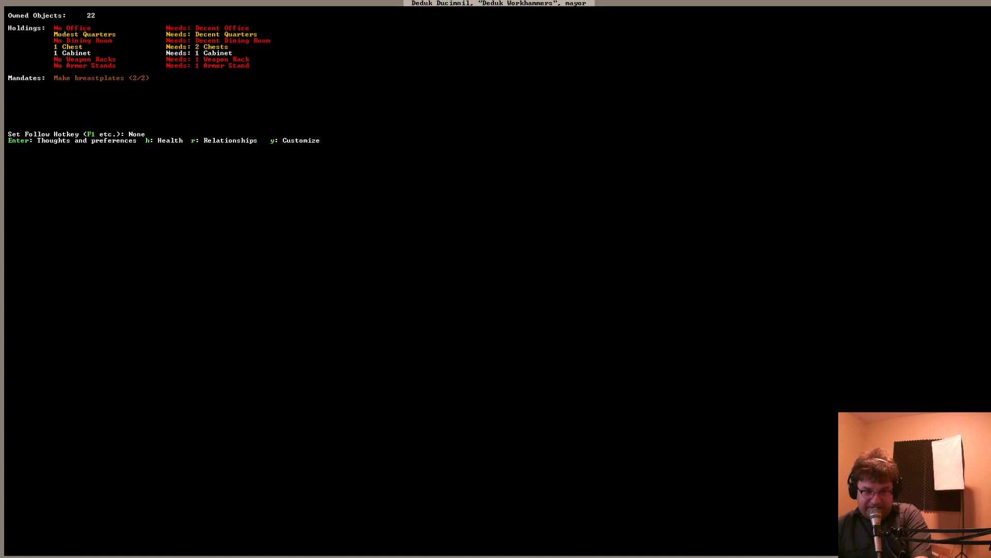
Close the mayor's needs summary and resume Table placement on the bedroom level
{"action": "key", "text": "Escape"}
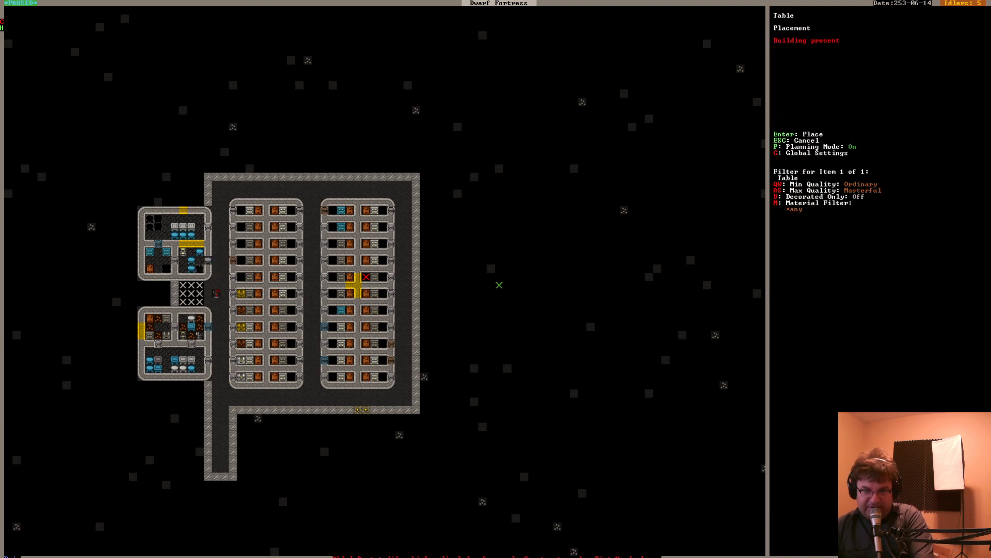
Slate the microcline throne in the small upper-left room for removal
{"action": "key", "text": "Escape"}
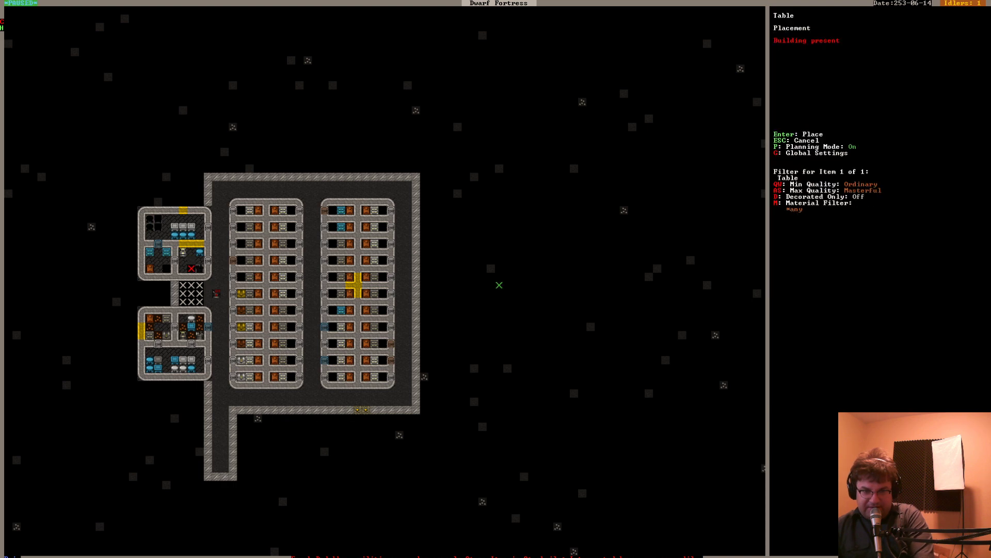
{"action": "key", "text": "Escape"}
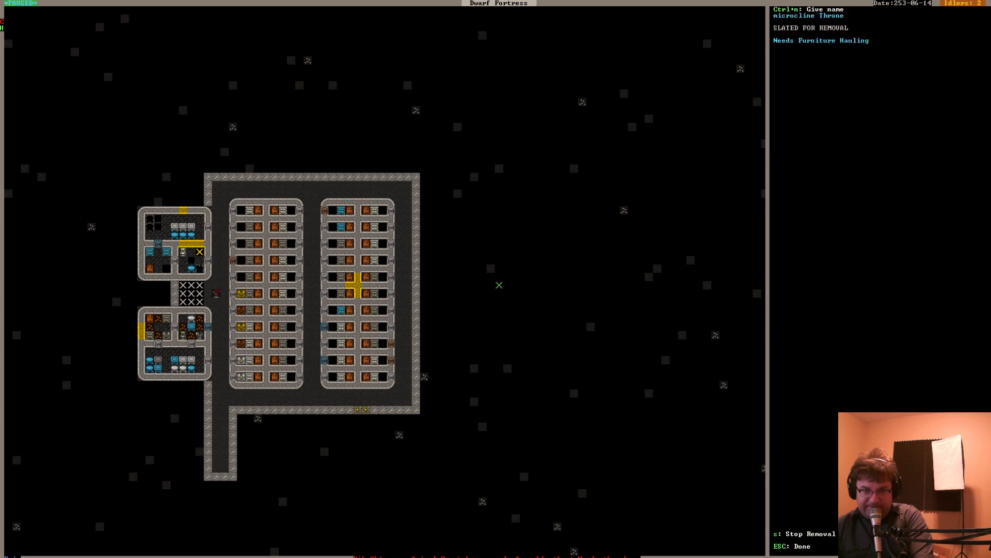
{"action": "key", "text": "Escape"}
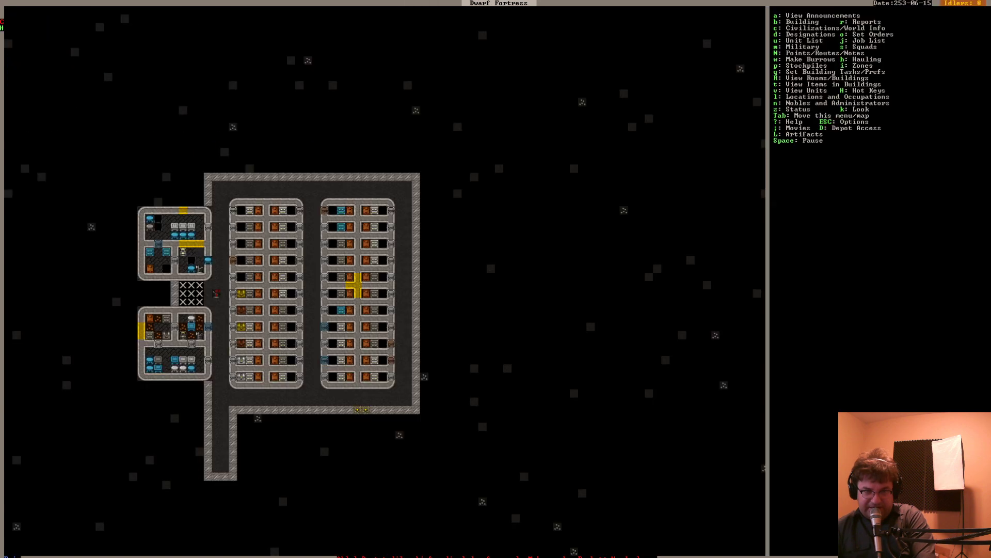
Close the furniture list and open the Designations menu for digging work
{"action": "key", "text": "b"}
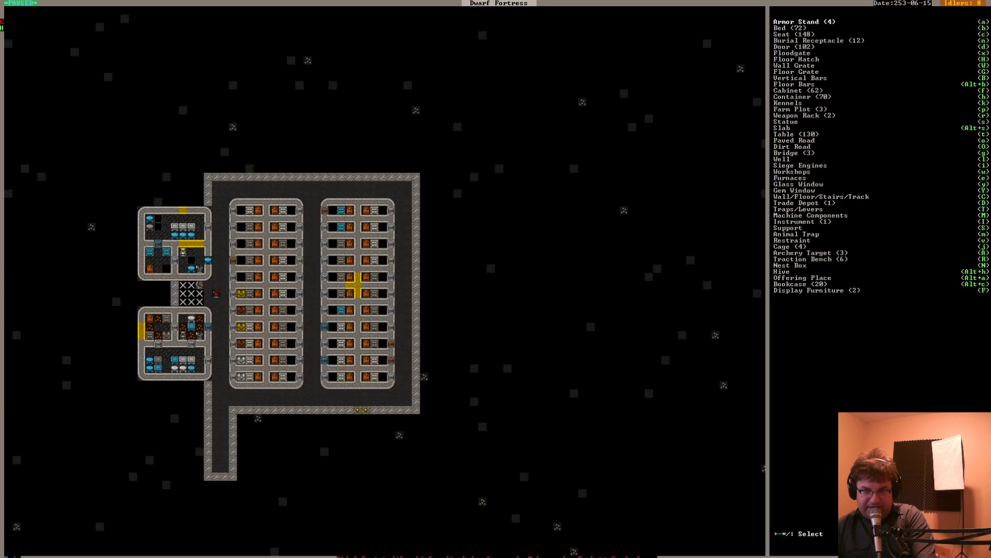
{"action": "key", "text": "Escape"}
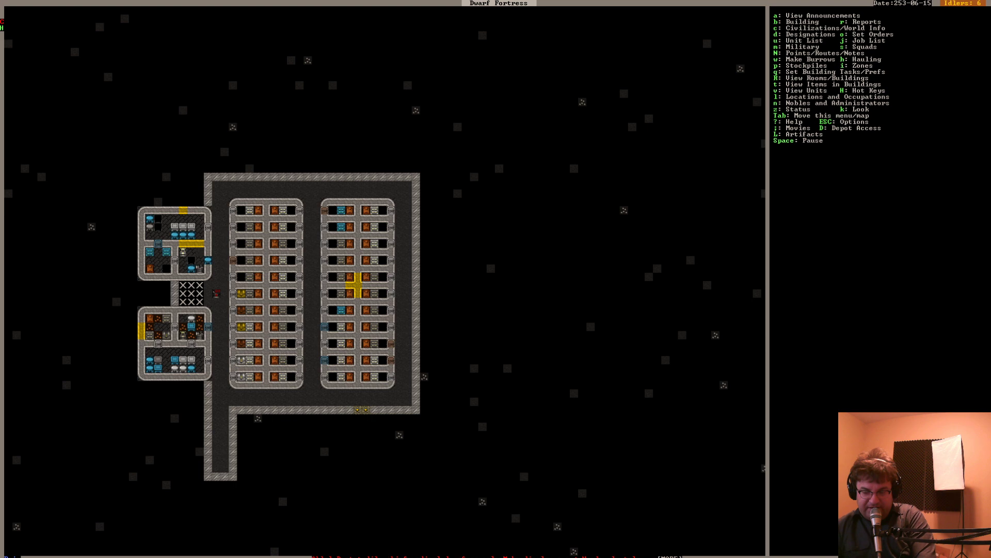
{"action": "key", "text": "d"}
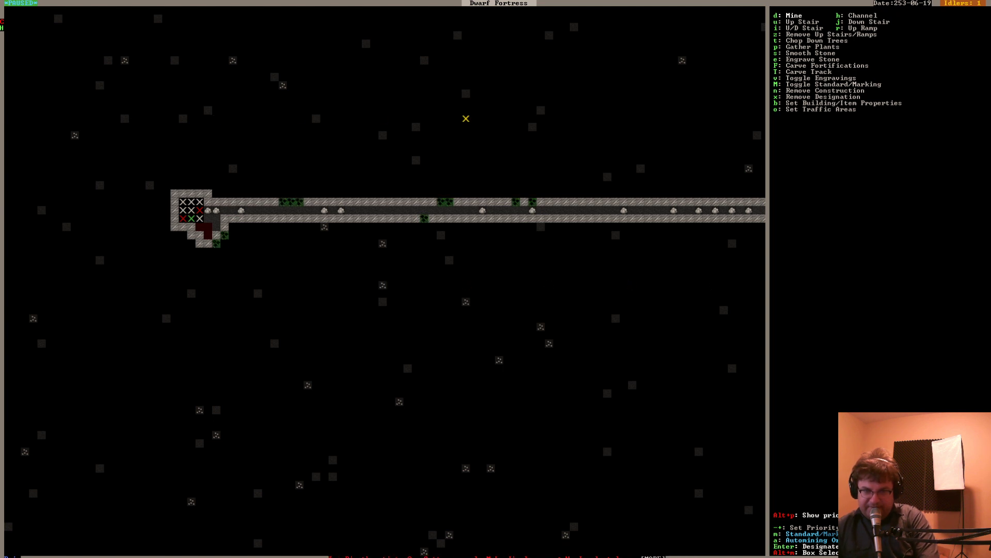
{"action": "key", "text": "Escape"}
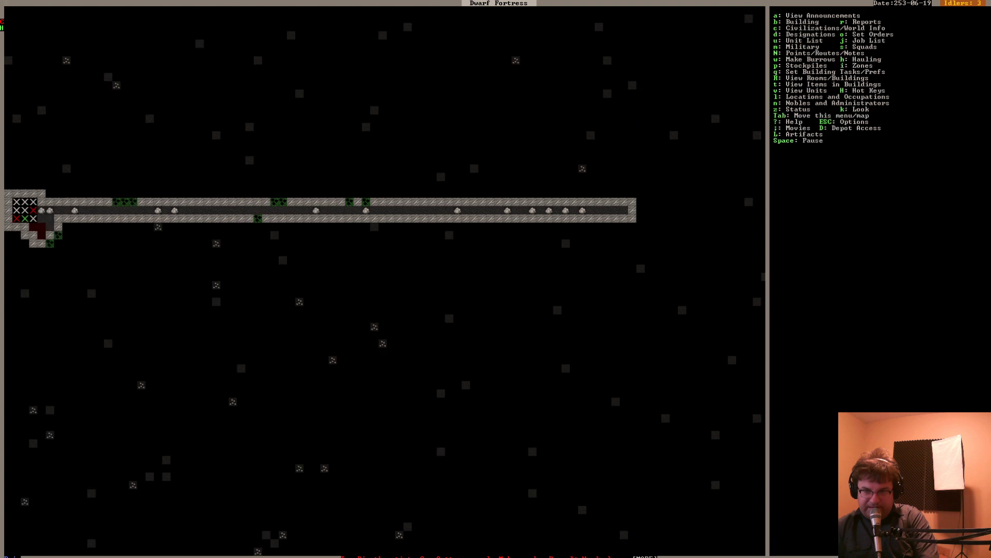
{"action": "key", "text": "d"}
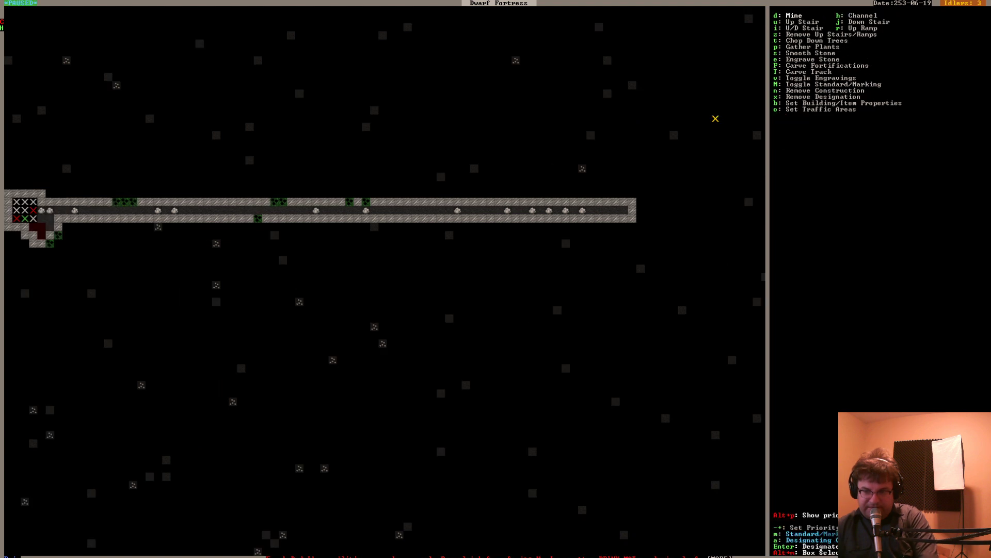
{"action": "key", "text": "Escape"}
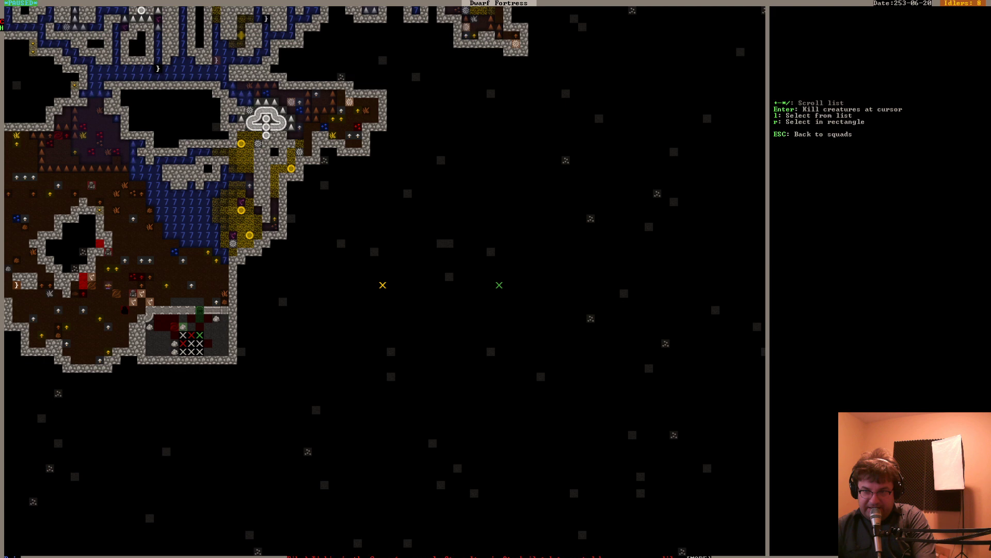
Give a squad a kill order targeting the cave crocodile
{"action": "key", "text": "l"}
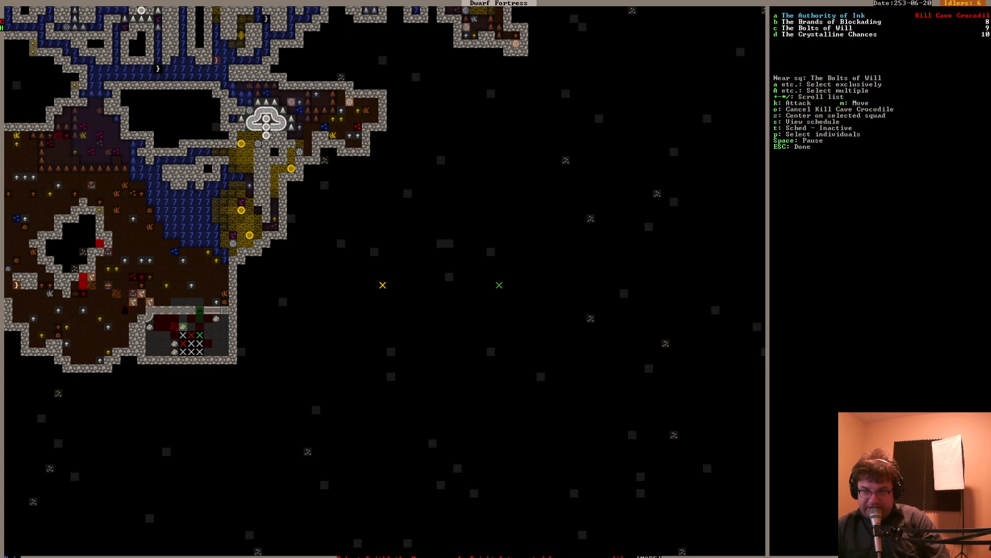
{"action": "key", "text": "Escape"}
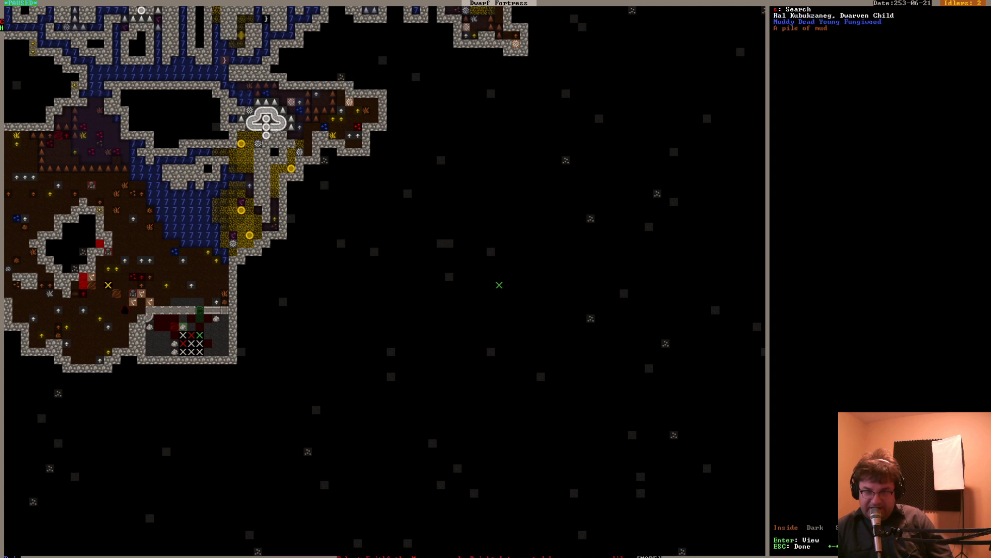
Check the squad orders and inspect cavern creatures, including the olm on muddy fungus
{"action": "key", "text": "Escape"}
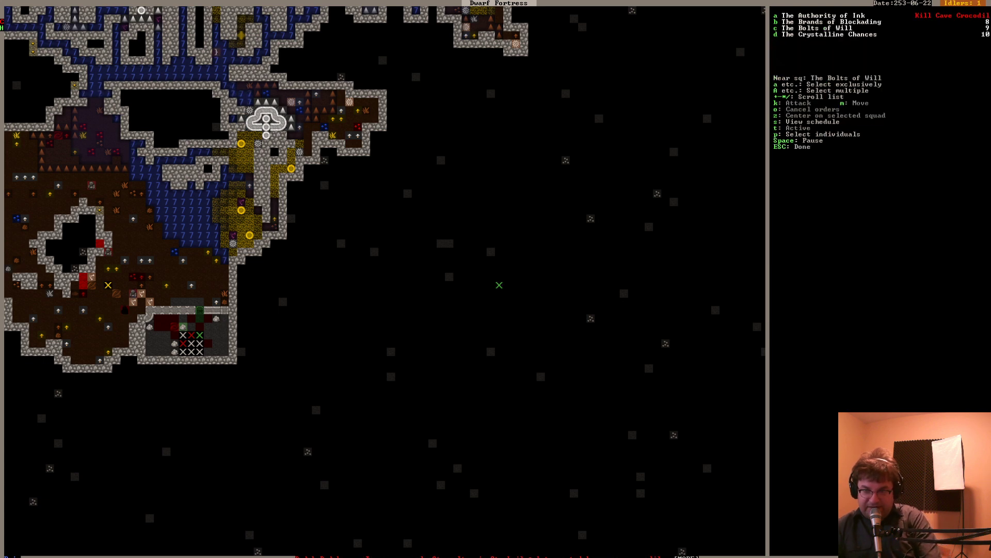
{"action": "key", "text": "Escape"}
{"action": "type", "text": "olm"}
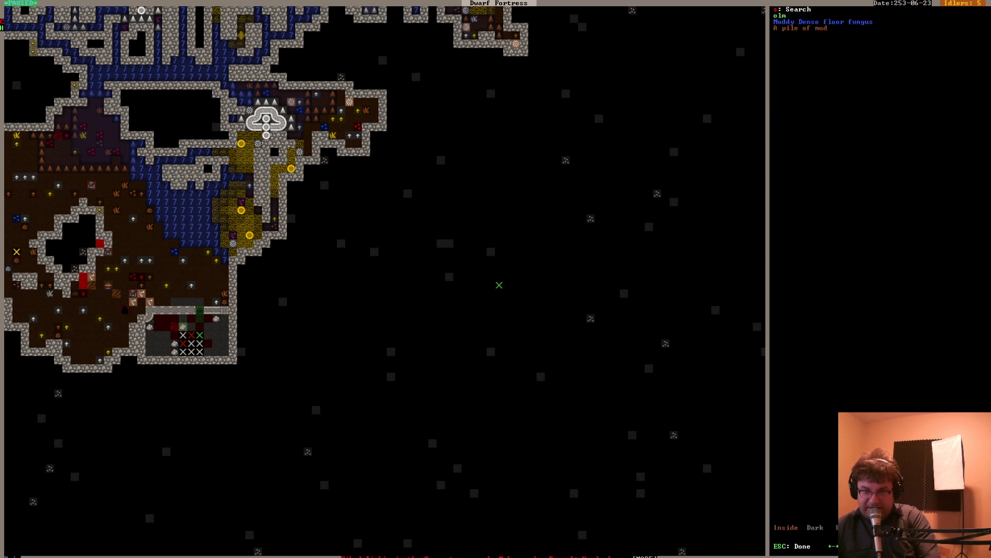
{"action": "key", "text": "Escape"}
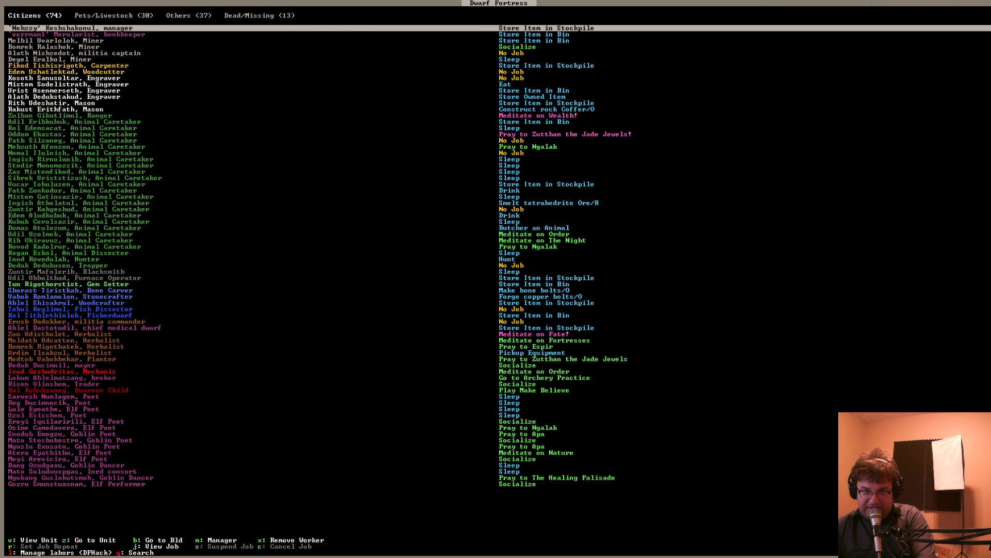
Browse the Others and Dead/Missing unit tabs, then return to Others and Citizens
{"action": "left_click", "coordinate": [187, 15]}
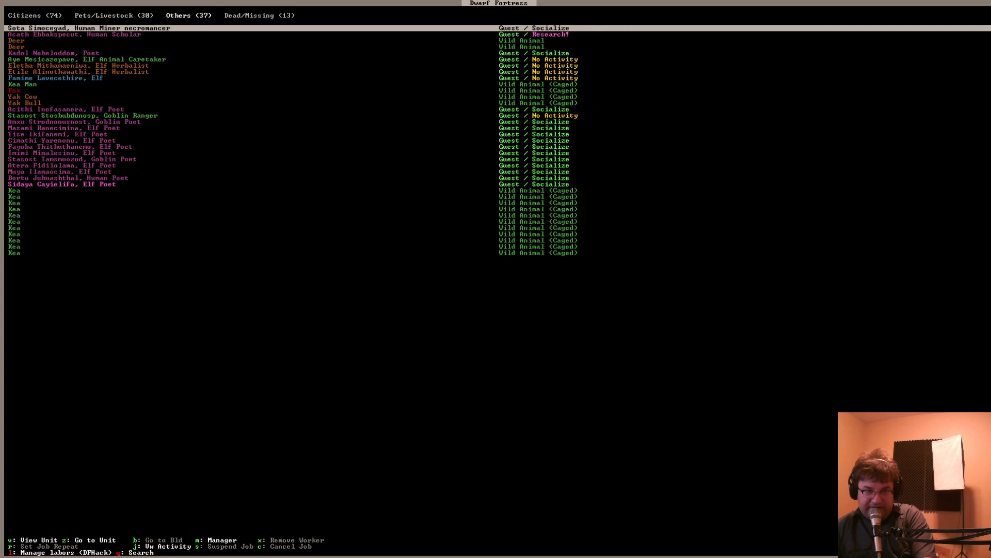
{"action": "left_click", "coordinate": [258, 15]}
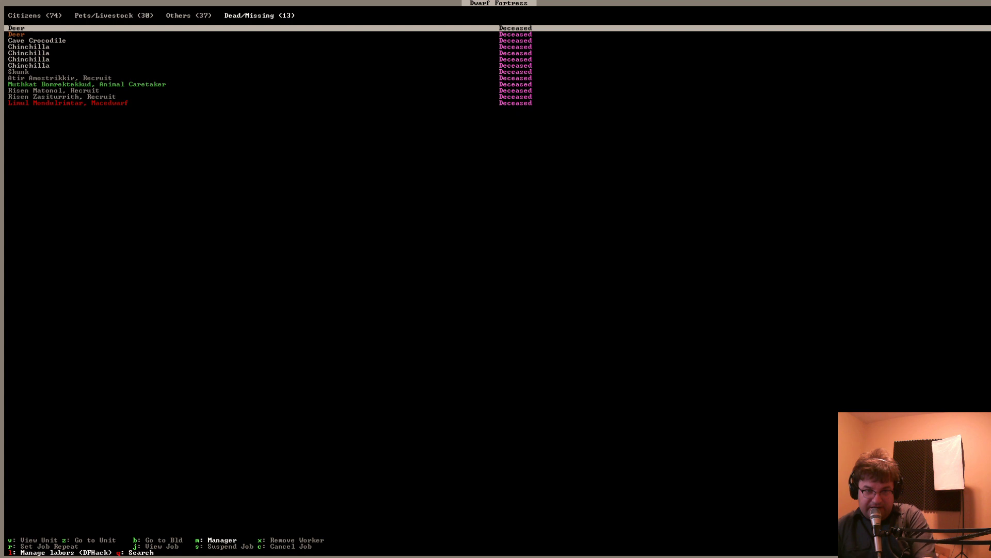
{"action": "left_click", "coordinate": [183, 15]}
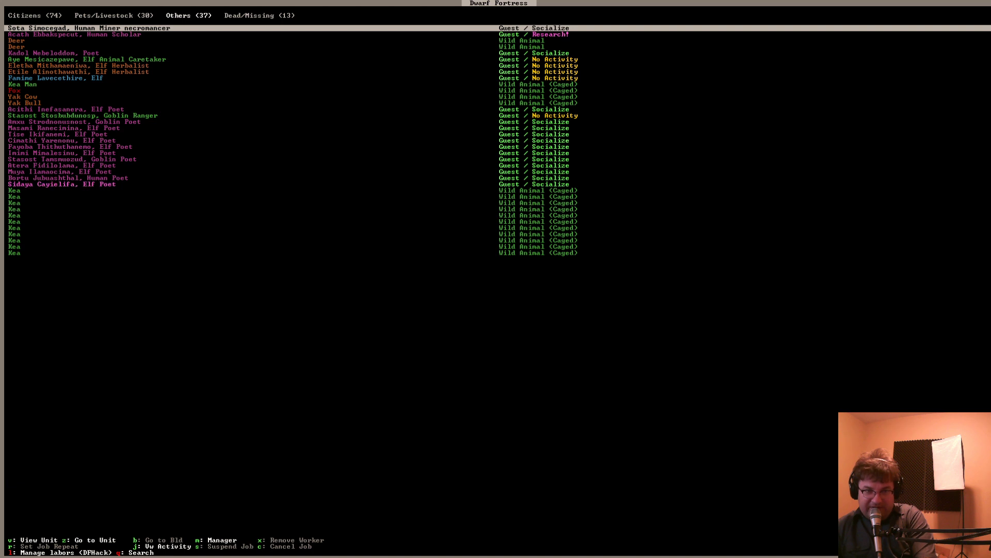
{"action": "left_click", "coordinate": [112, 15]}
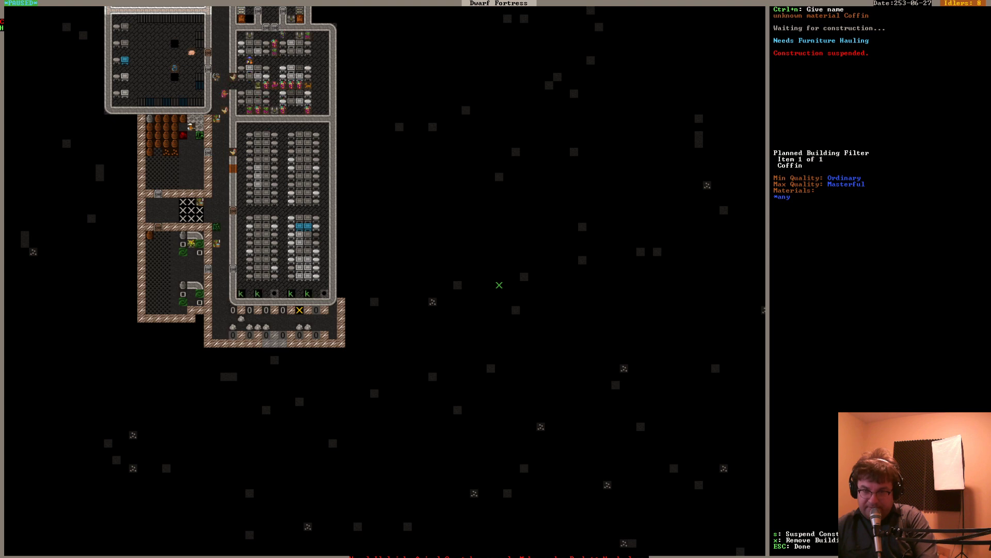
Add another Construct rock Coffin task to the mason's workshop queue
{"action": "key", "text": "Escape"}
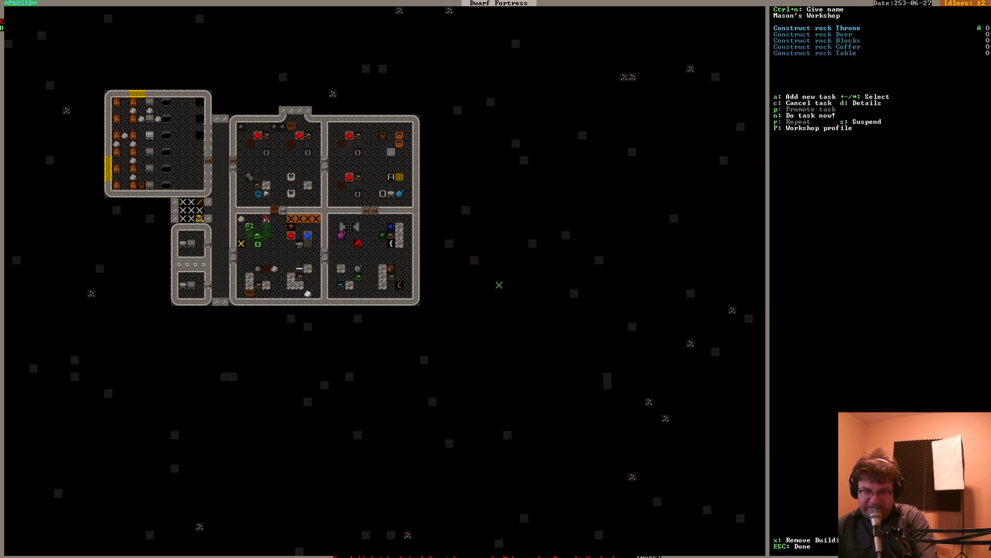
{"action": "key", "text": "a"}
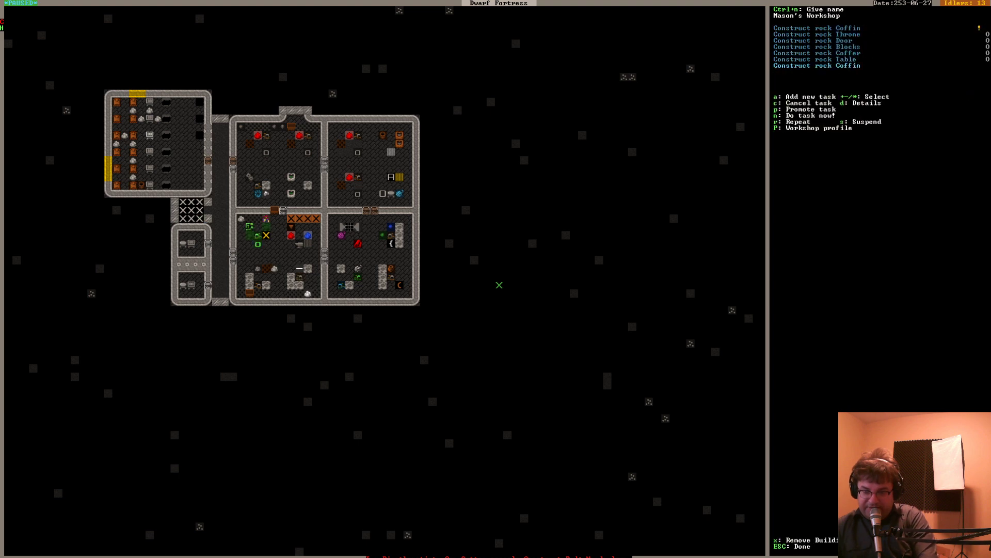
{"action": "key", "text": "Escape"}
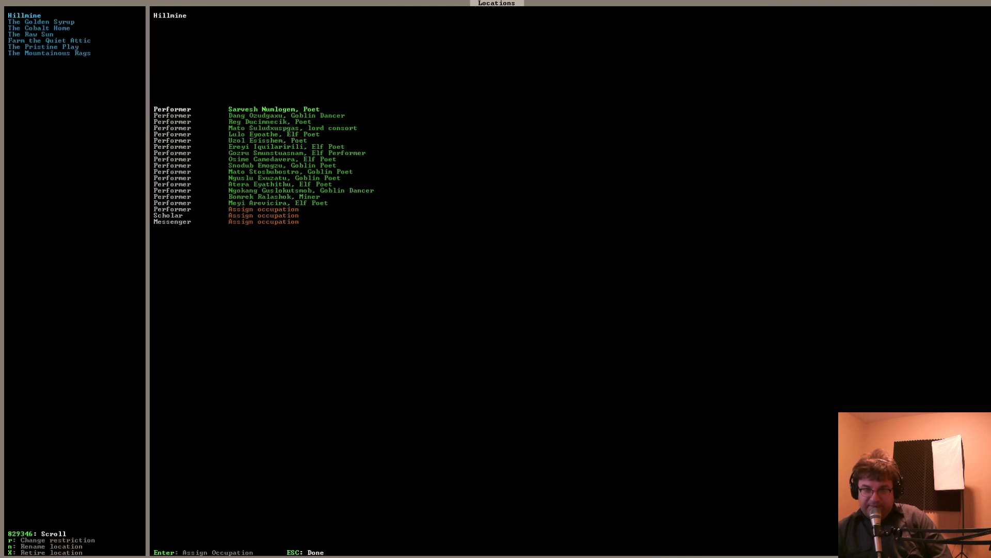
Browse the Locations list from Hillmine's performers to The Raw Sun temple's details
{"action": "left_click", "coordinate": [43, 47]}
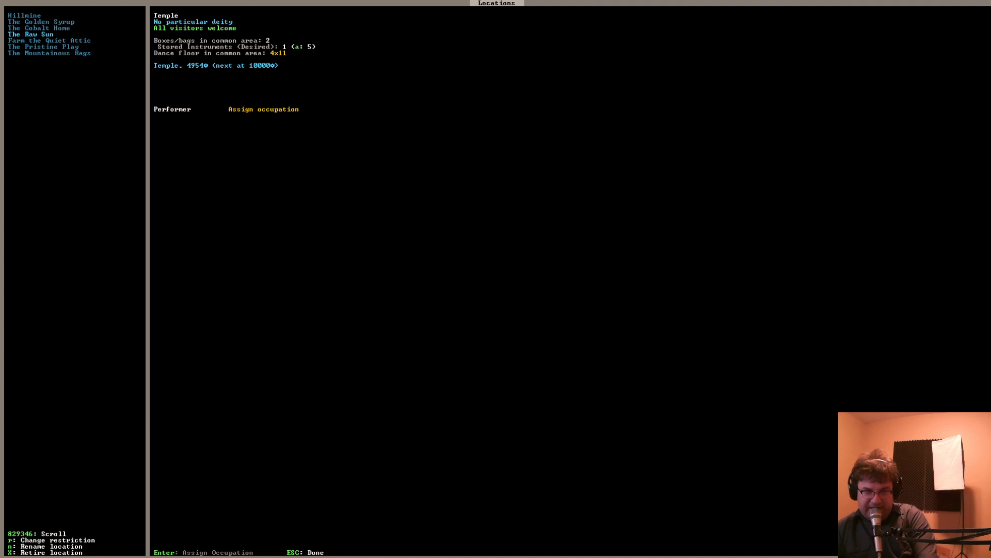
{"action": "key", "text": "Escape"}
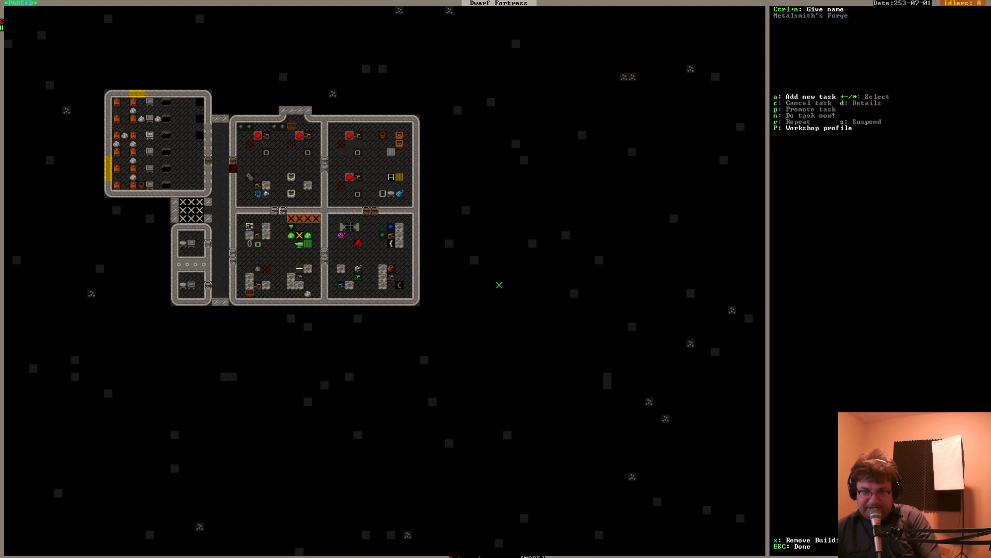
Add a Make rock instrument job for a kurik to the mason's workshop
{"action": "key", "text": "a"}
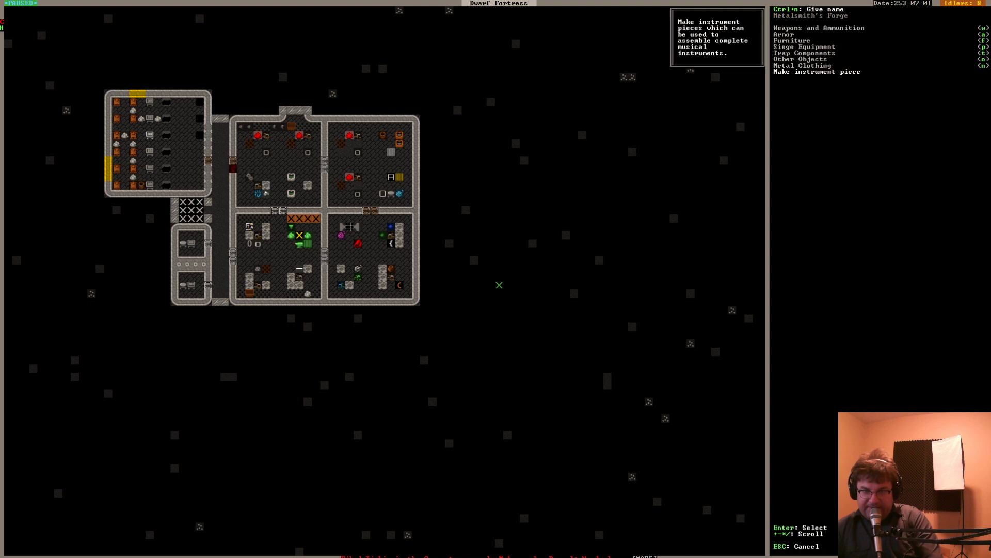
{"action": "left_click", "coordinate": [816, 71]}
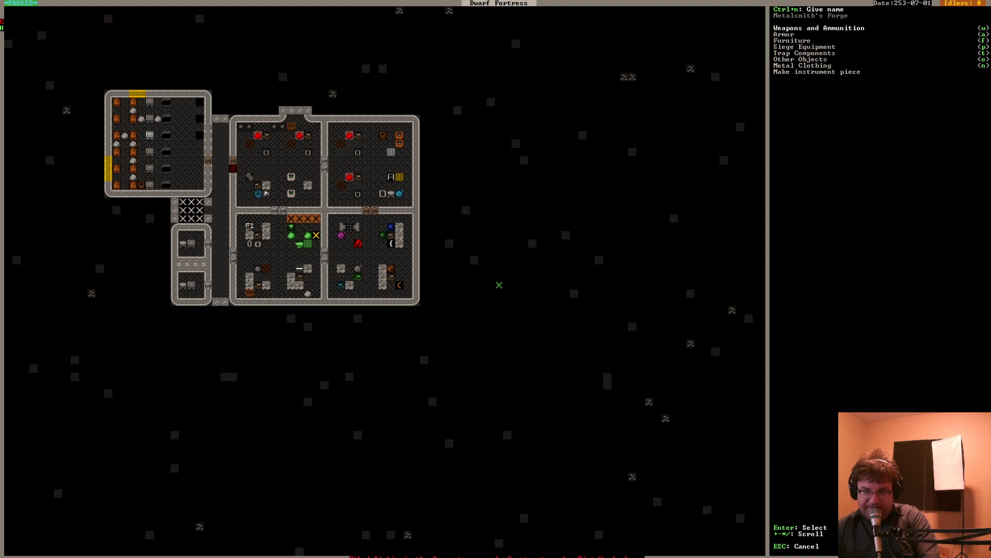
{"action": "key", "text": "Escape"}
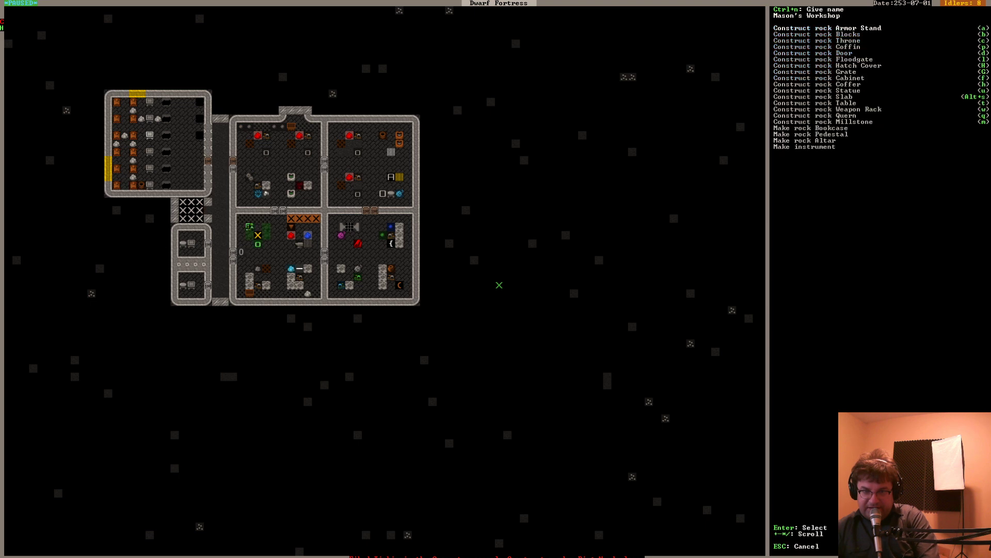
{"action": "mouse_move", "coordinate": [805, 146]}
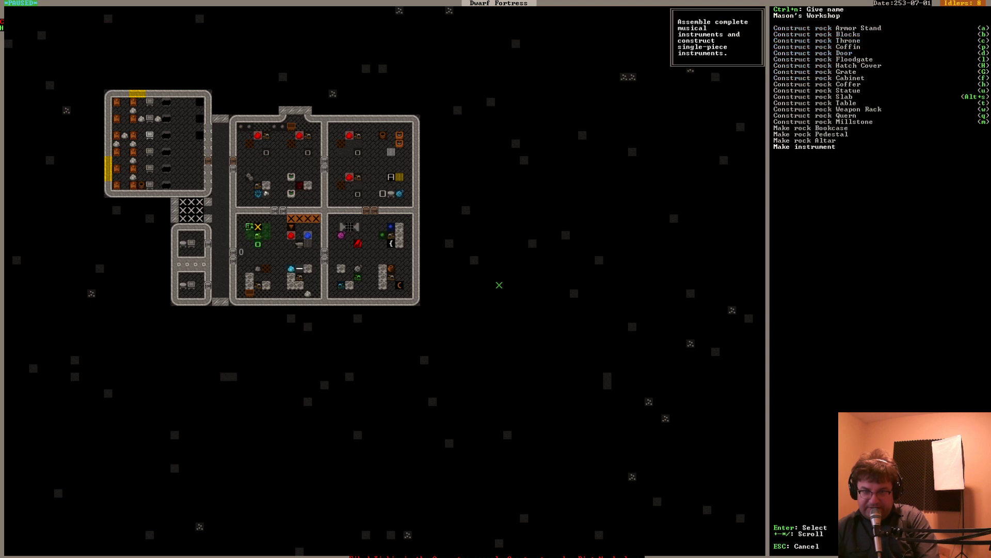
{"action": "left_click", "coordinate": [803, 147]}
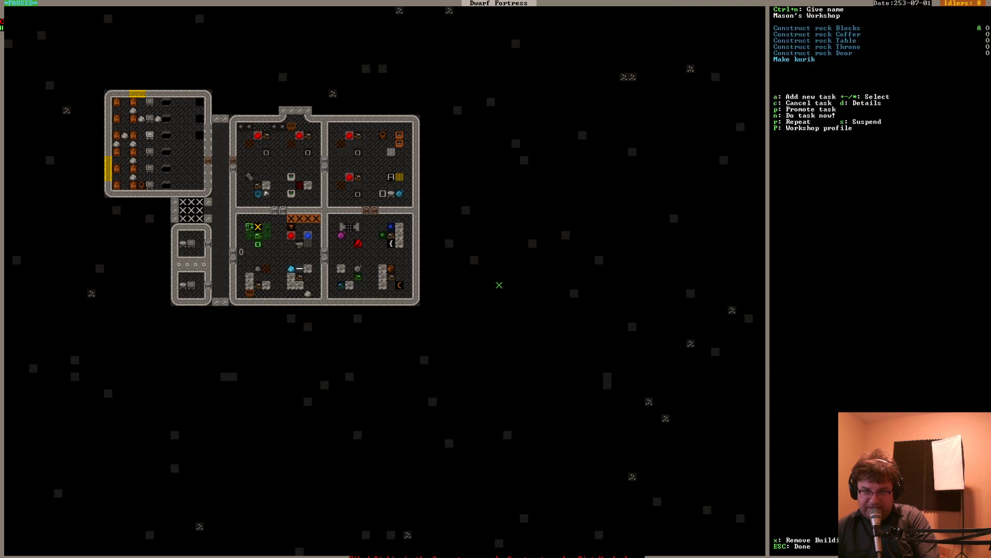
{"action": "left_click", "coordinate": [795, 59]}
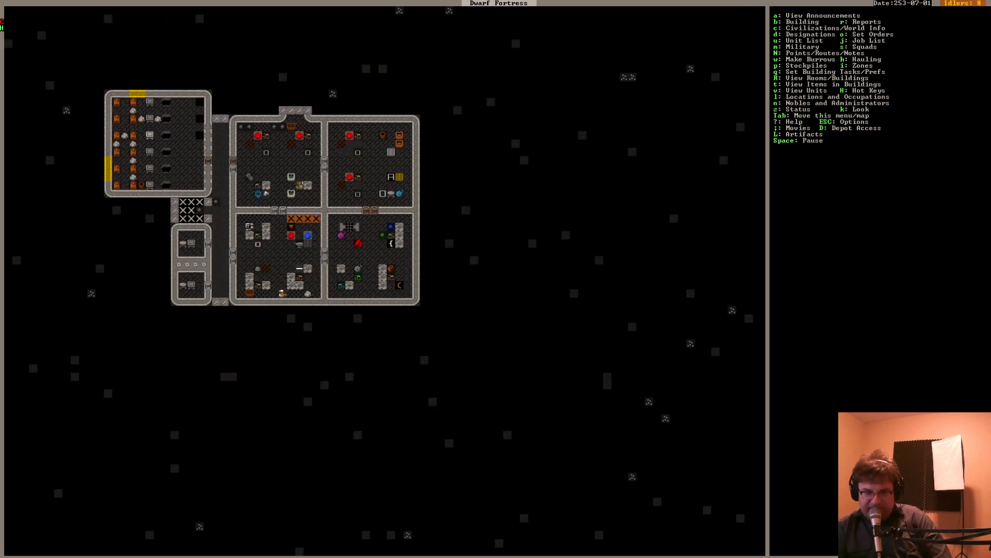
Show the bedroom level's job list with dozens of suspended building constructions
{"action": "left_click", "coordinate": [256, 234]}
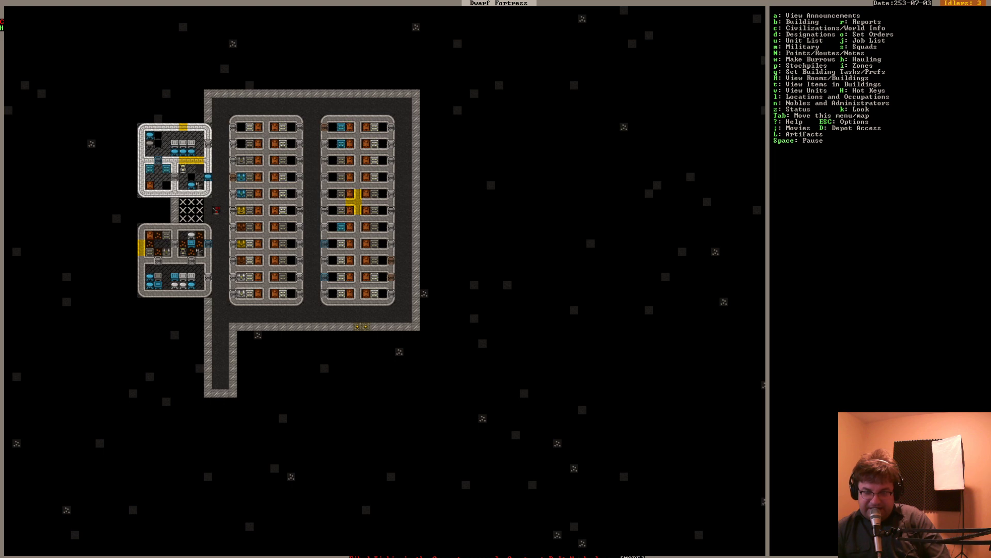
{"action": "key", "text": "n"}
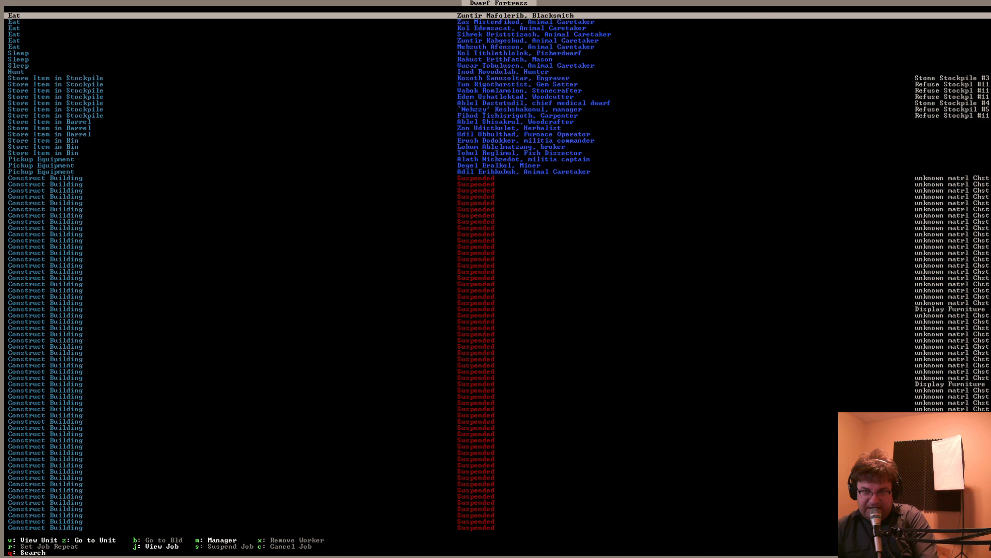
Filter work orders with 'REA' down to copper breastplate, then start placing a weapon rack
{"action": "key", "text": "q"}
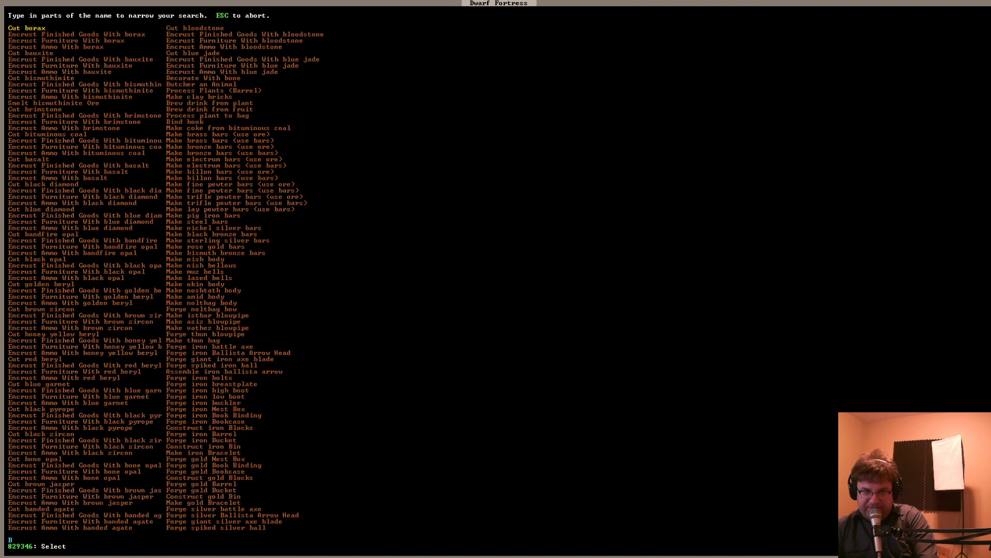
{"action": "type", "text": "REA"}
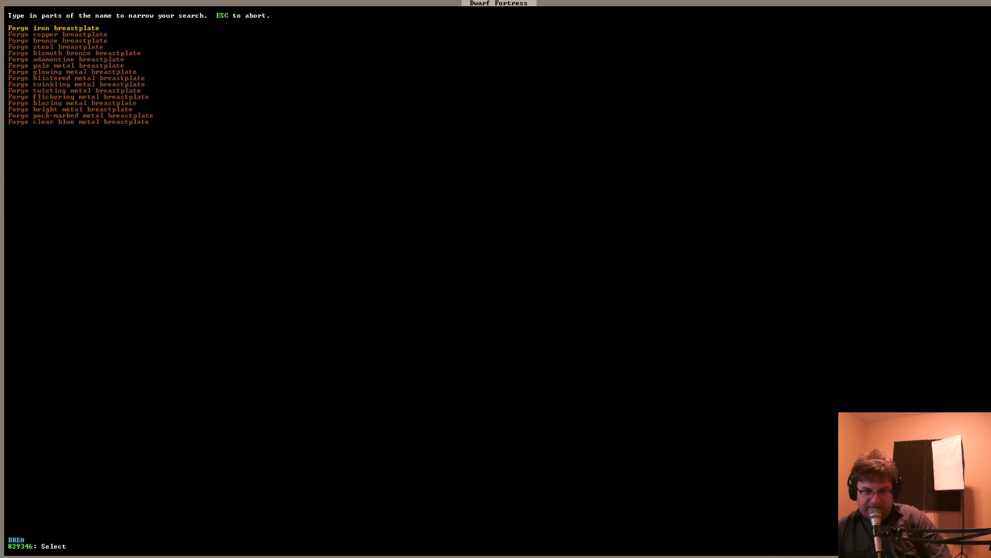
{"action": "key", "text": "down"}
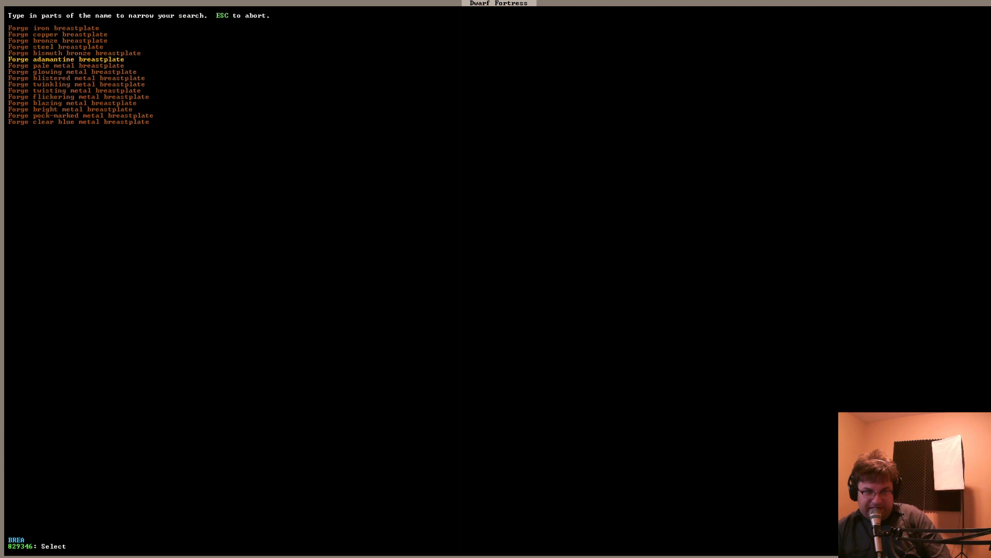
{"action": "key", "text": "down"}
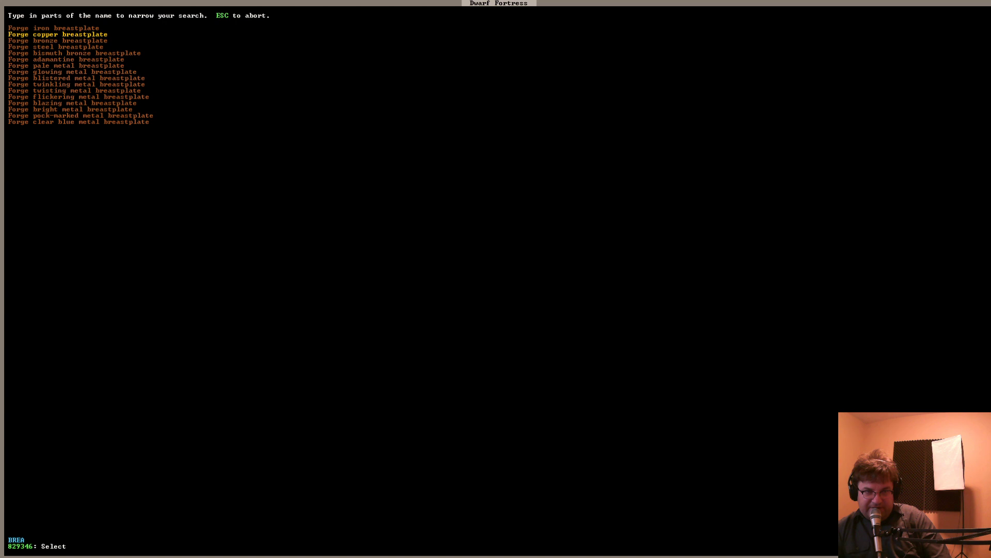
{"action": "left_click", "coordinate": [57, 33]}
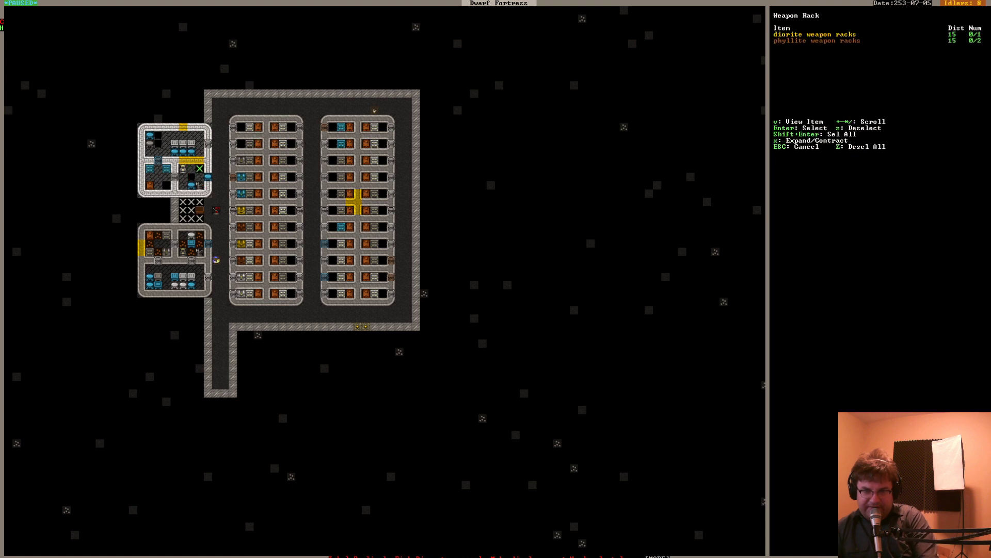
Confirm the weapon rack, leave look mode, and move up to the main fortress level
{"action": "key", "text": "Escape"}
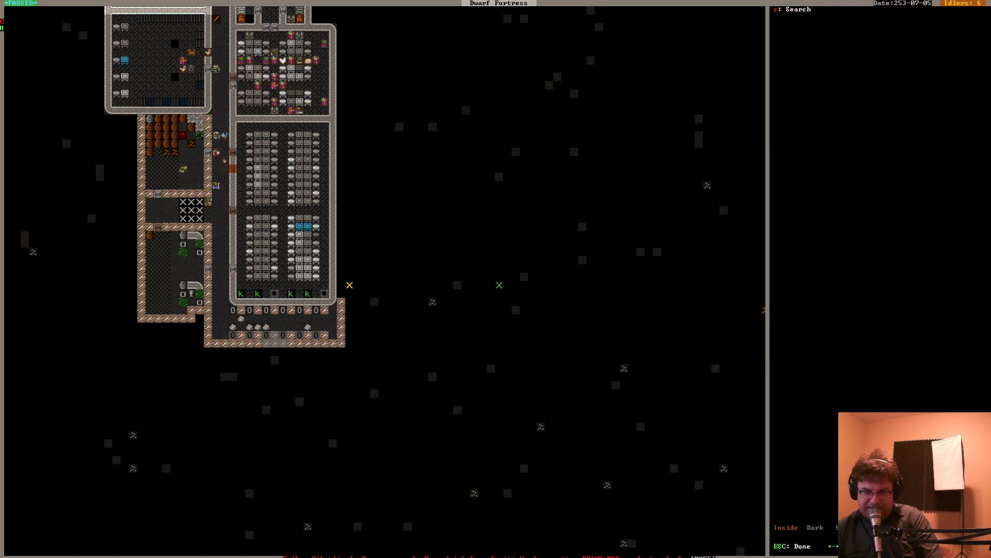
{"action": "key", "text": "Escape"}
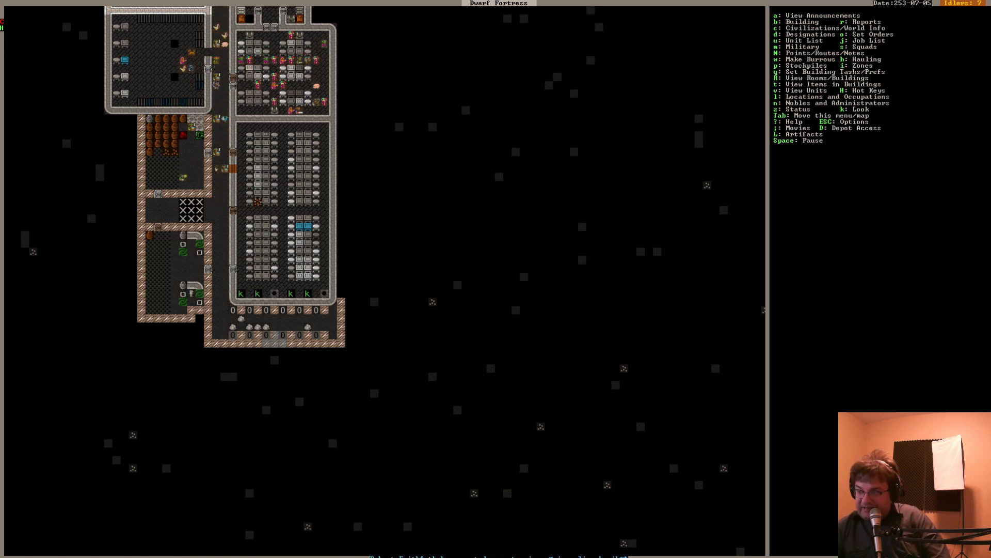
{"action": "scroll", "scroll_direction": "down", "scroll_amount": 3}
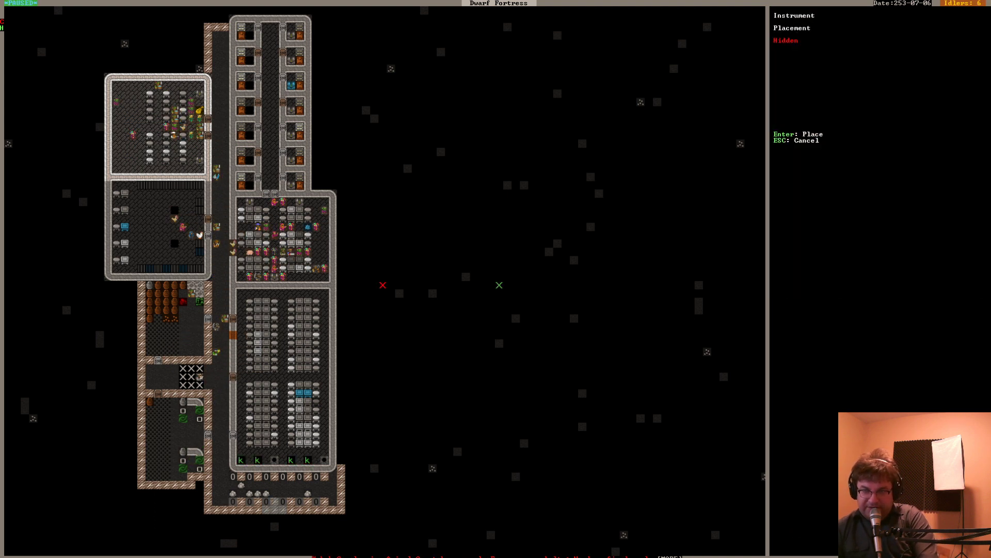
Cancel the instrument and table placements and go back to the bedroom level
{"action": "key", "text": "Escape"}
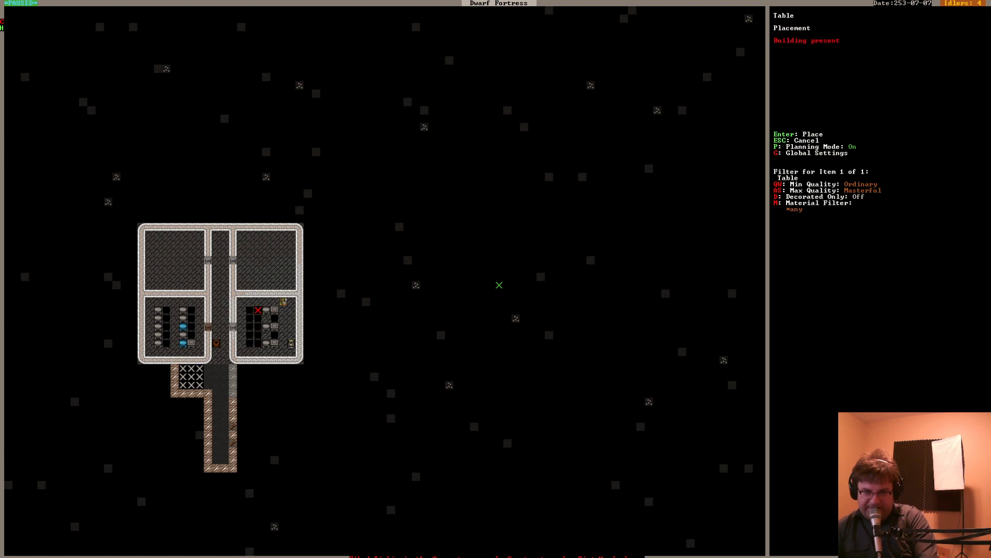
{"action": "key", "text": "Escape"}
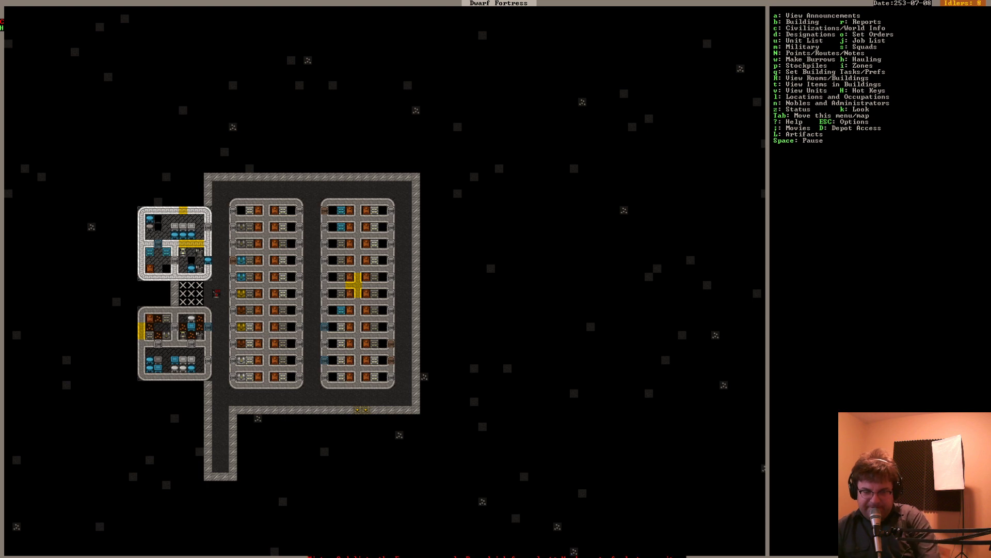
Designate the gap between the two room blocks for mining, then go to the surface
{"action": "key", "text": "d"}
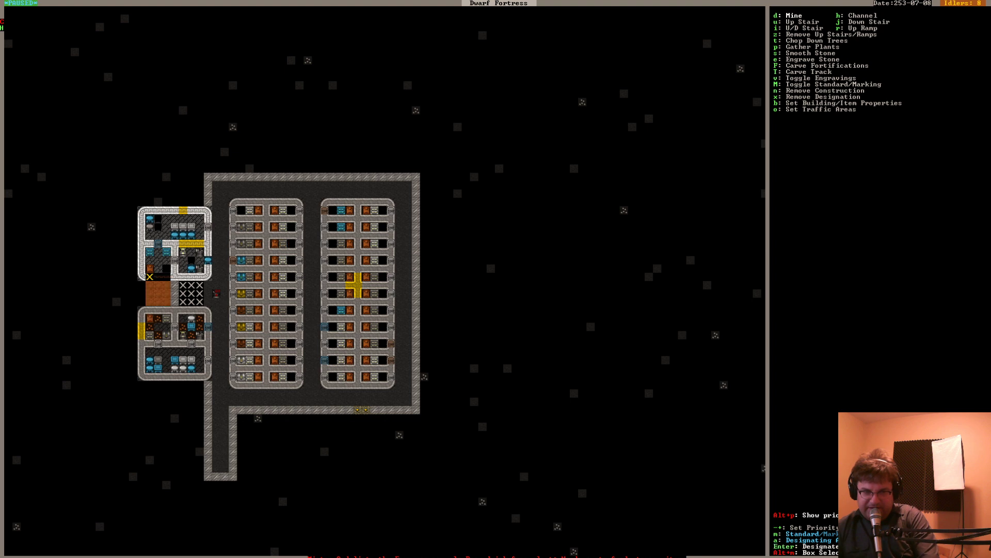
{"action": "key", "text": "Escape"}
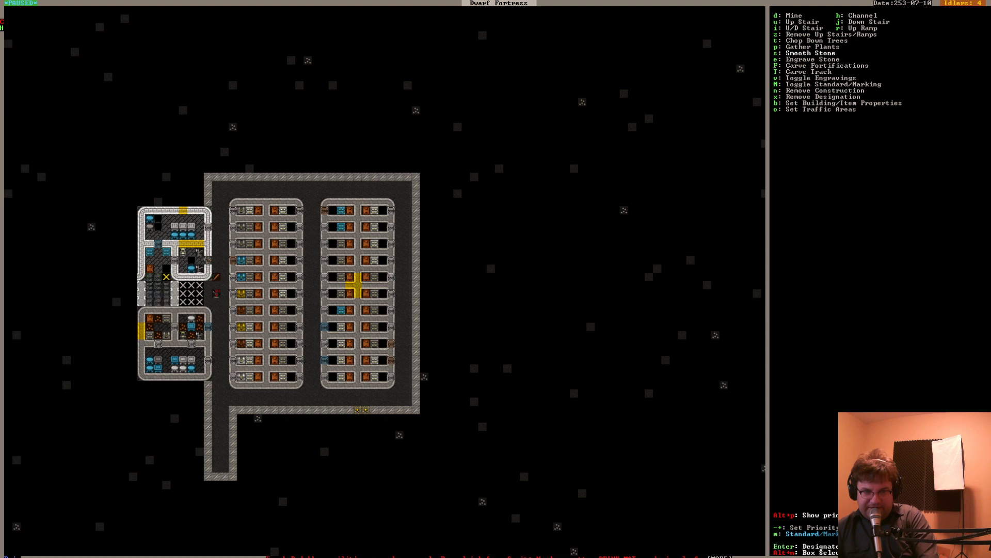
{"action": "key", "text": "Escape"}
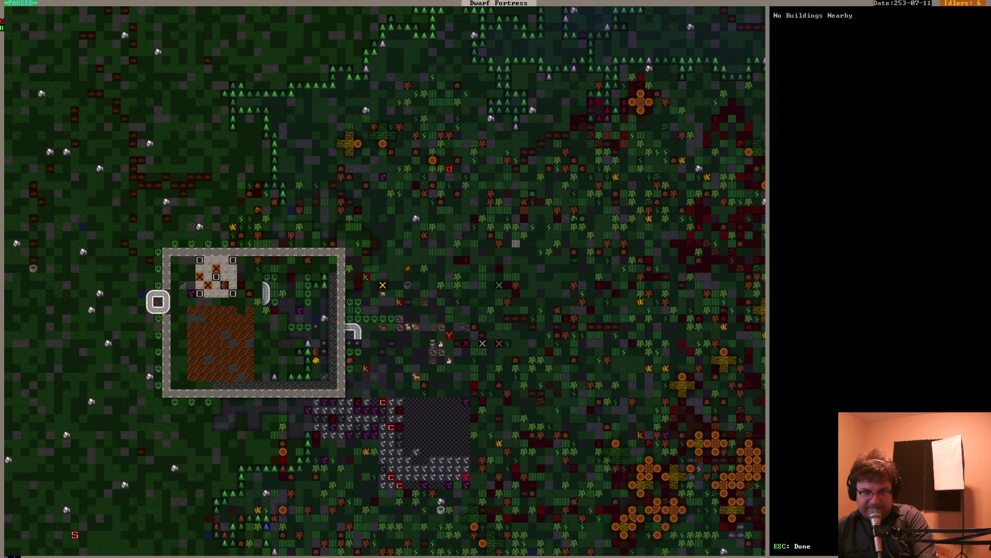
Mark the caged keas, yaks and fox as pending for hauling to the trade depot
{"action": "left_click", "coordinate": [212, 278]}
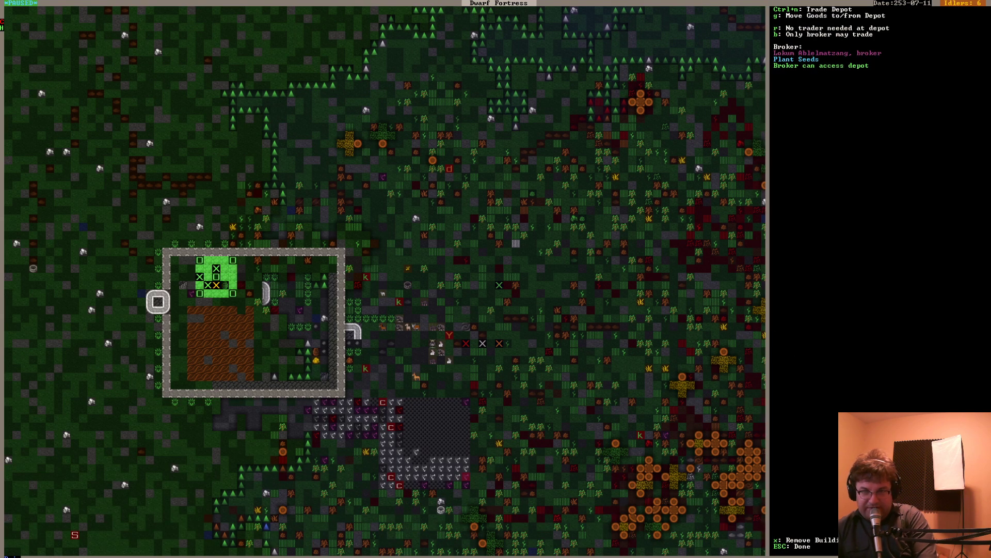
{"action": "key", "text": "g"}
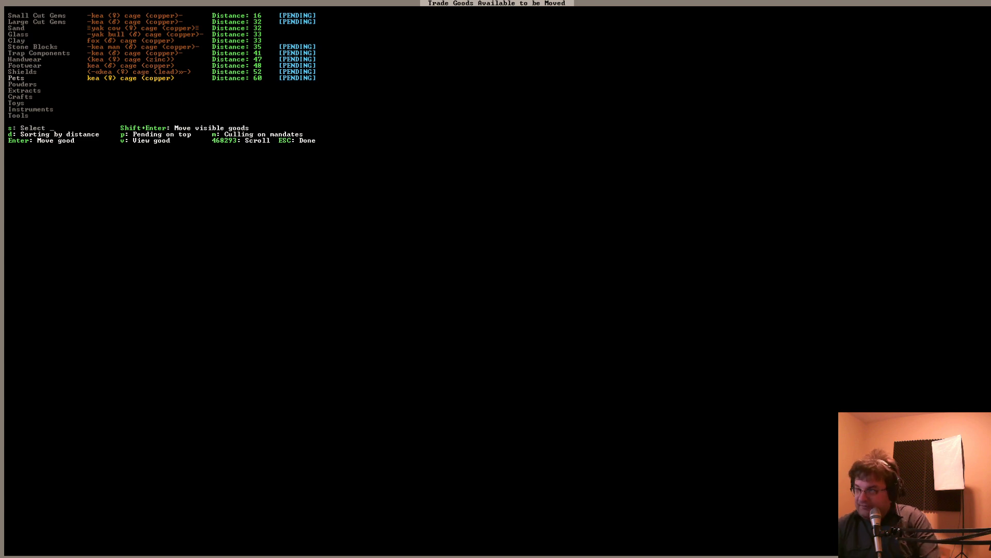
{"action": "key", "text": "Escape"}
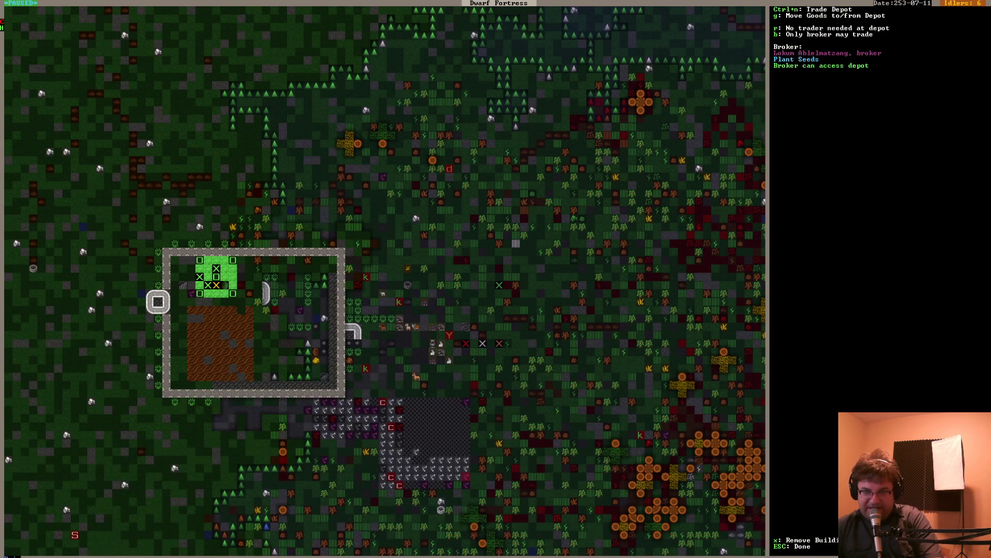
Request a trader at the depot and open trading with the Uzolonul merchants
{"action": "key", "text": "Escape"}
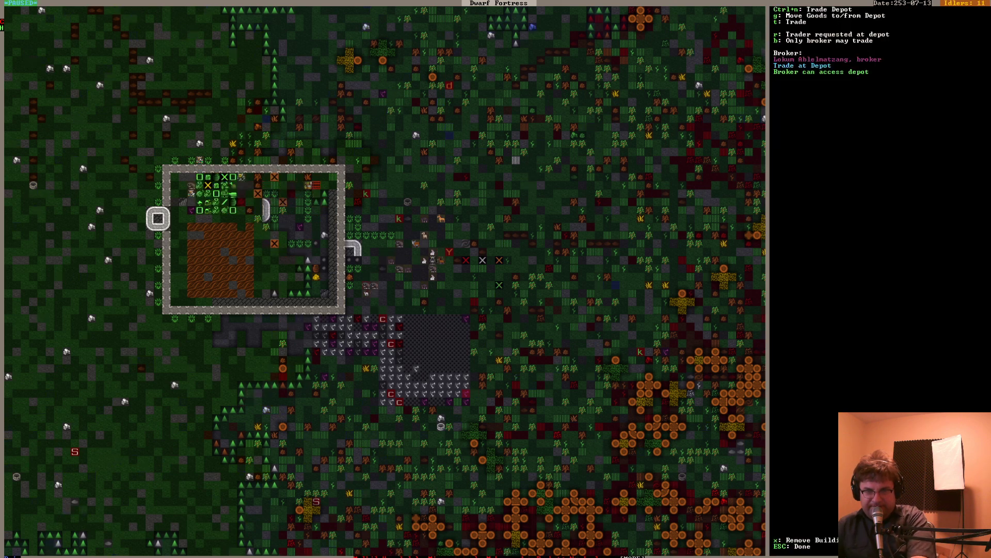
{"action": "key", "text": "t"}
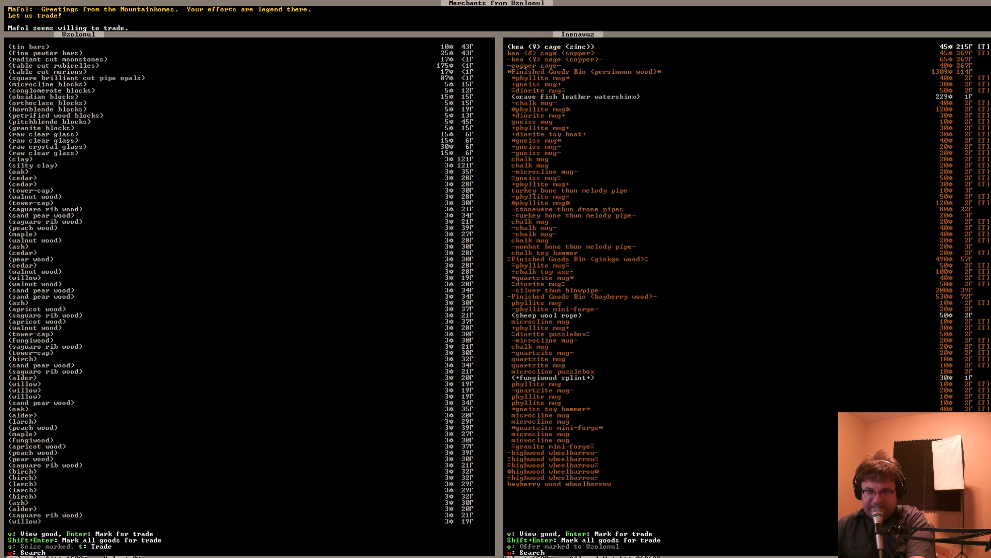
{"action": "left_click", "coordinate": [31, 53]}
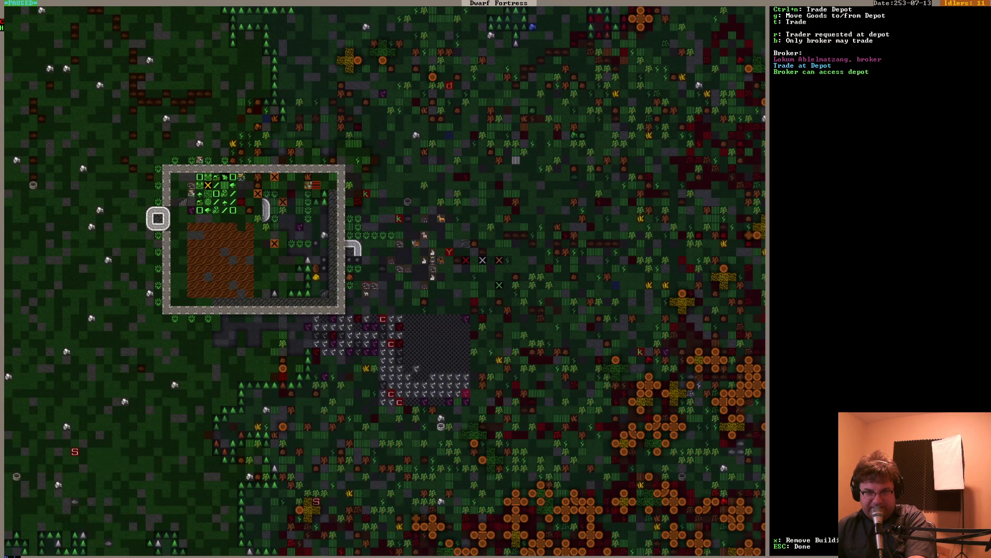
{"action": "key", "text": "Escape"}
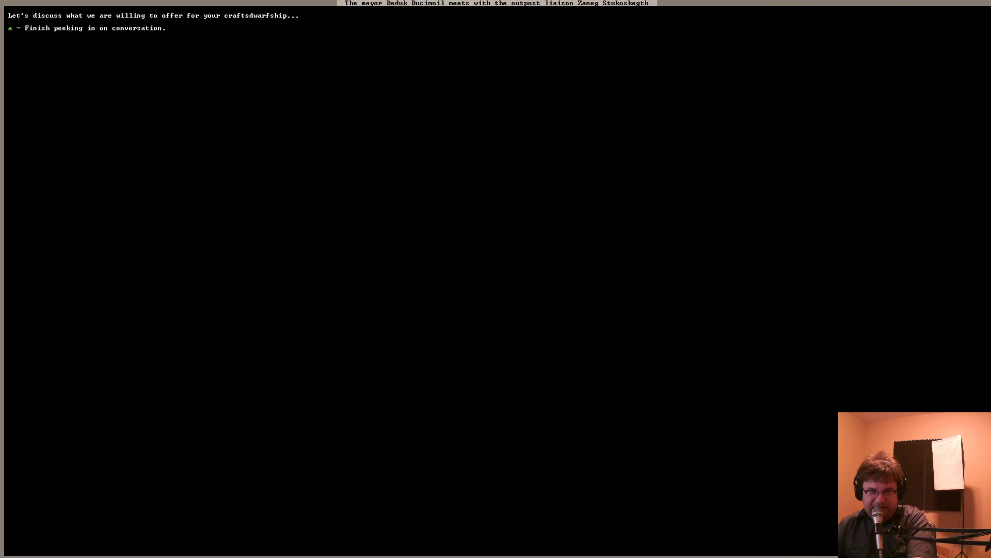
Continue the mayor's talk with the liaison and review the finalized Uzolonul export agreement
{"action": "key", "text": "a"}
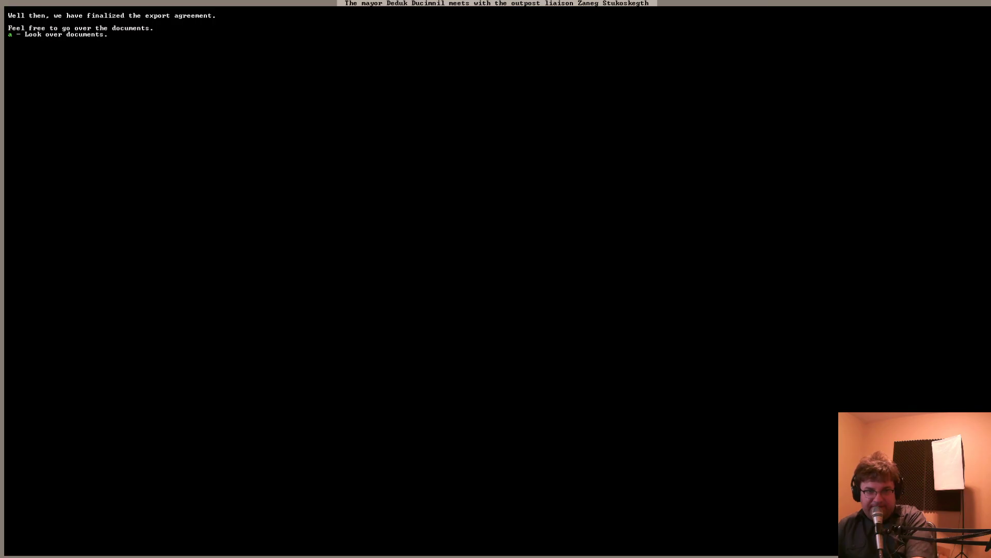
{"action": "key", "text": "a"}
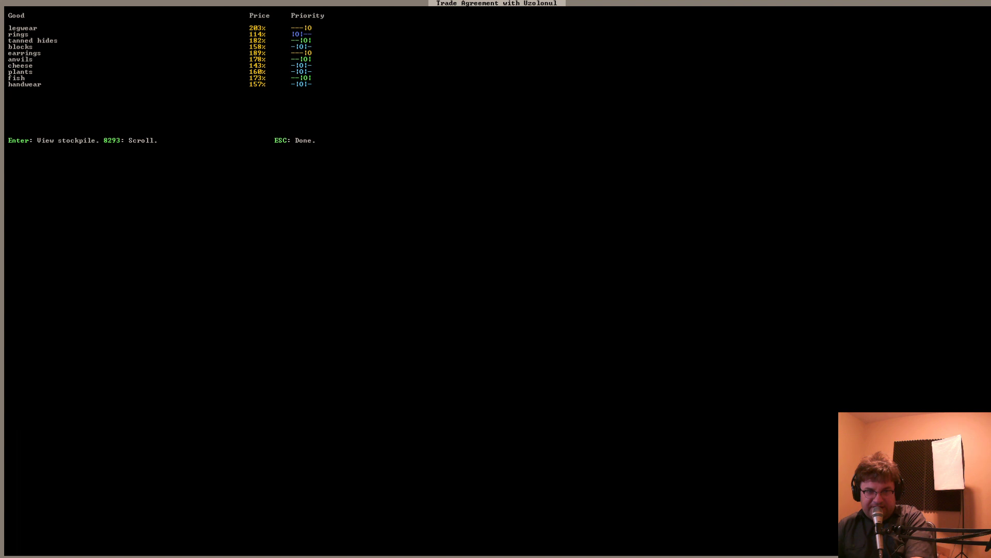
{"action": "key", "text": "Escape"}
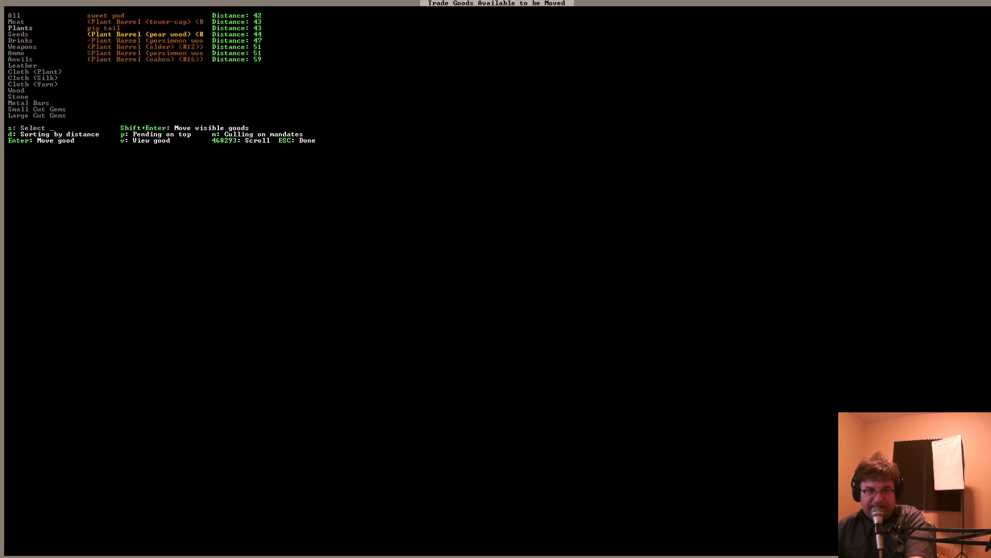
Close the goods-to-move list and reopen trading with the Uzolonul merchants
{"action": "key", "text": "Escape"}
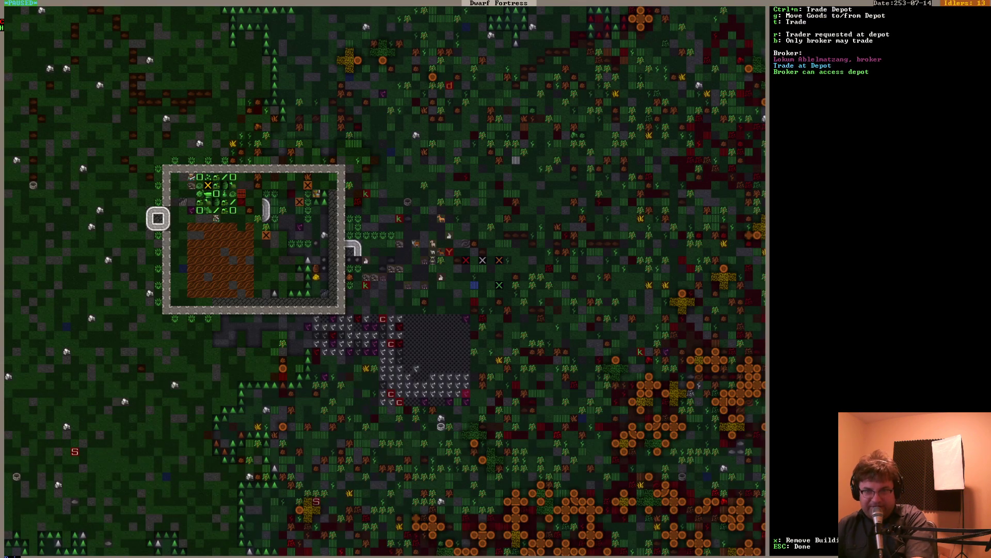
{"action": "key", "text": "Escape"}
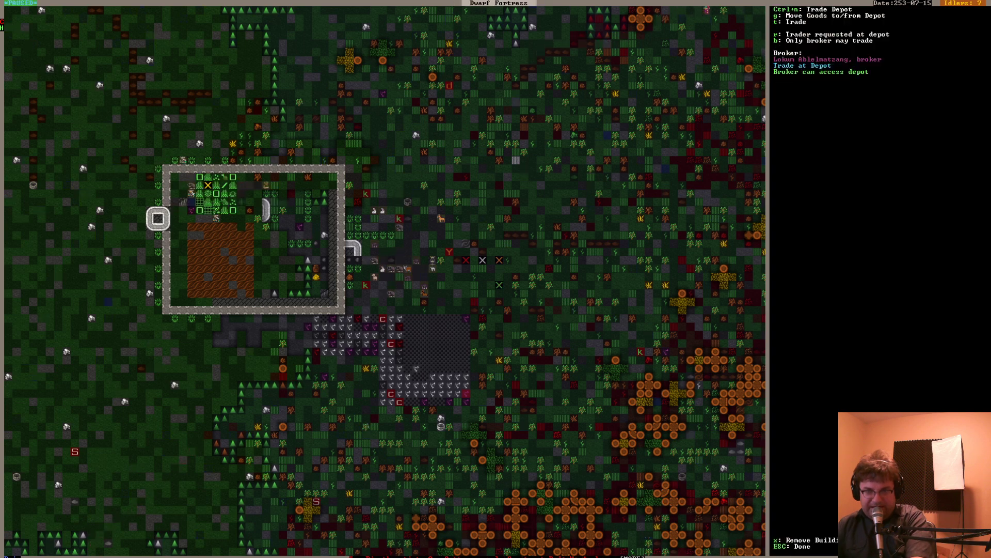
{"action": "key", "text": "g"}
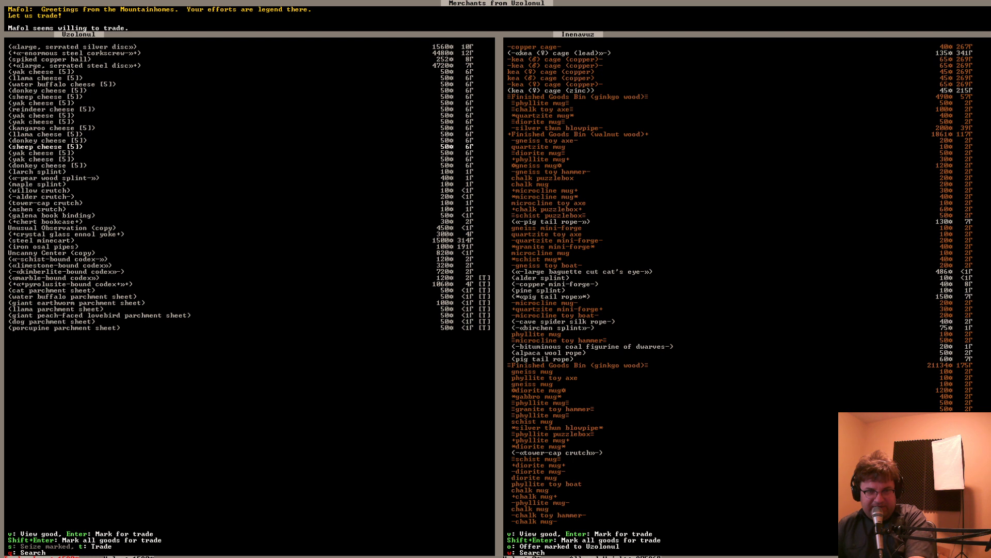
Page through the merchants' goods down to their wood and barrel items
{"action": "key", "text": "down"}
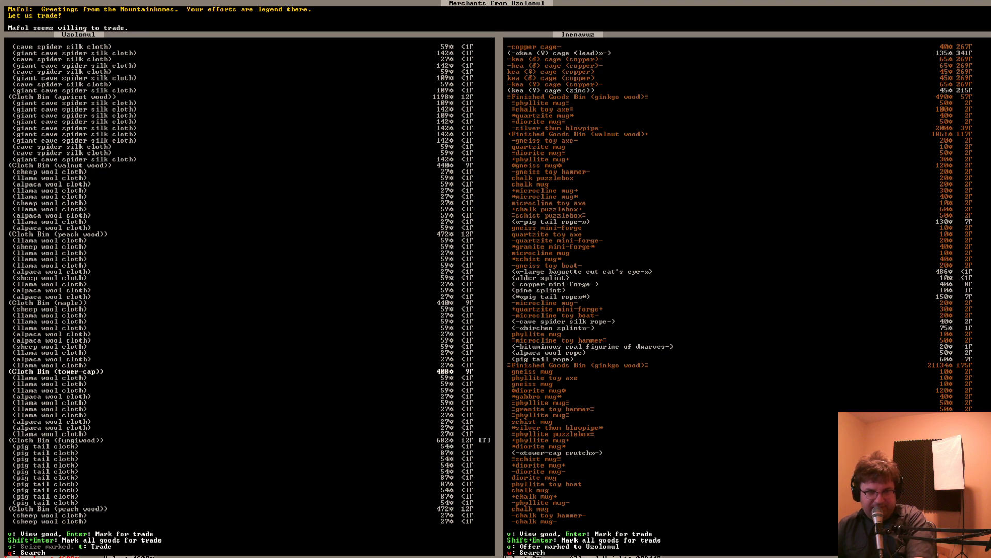
{"action": "key", "text": "Down"}
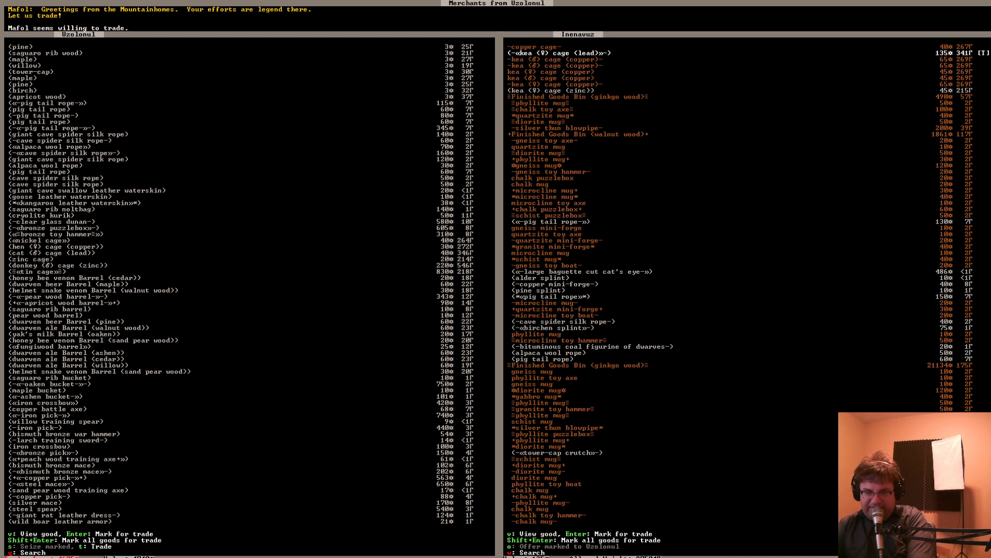
Filter fortress goods for 'kea' and mark the lead kea cage for trade
{"action": "type", "text": "kea"}
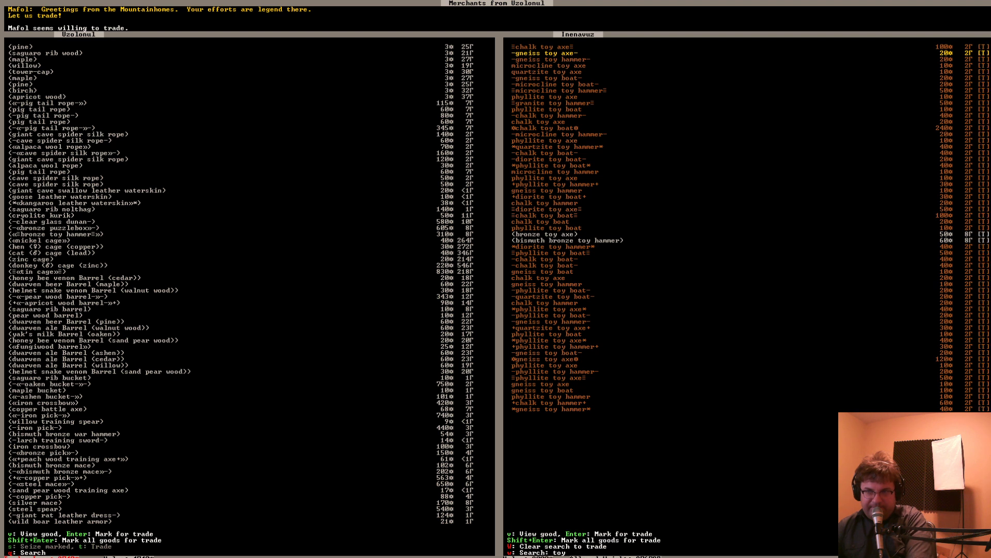
Clear the toy search, then filter goods for 'mug' and 'barr' to mark them
{"action": "key", "text": "Escape"}
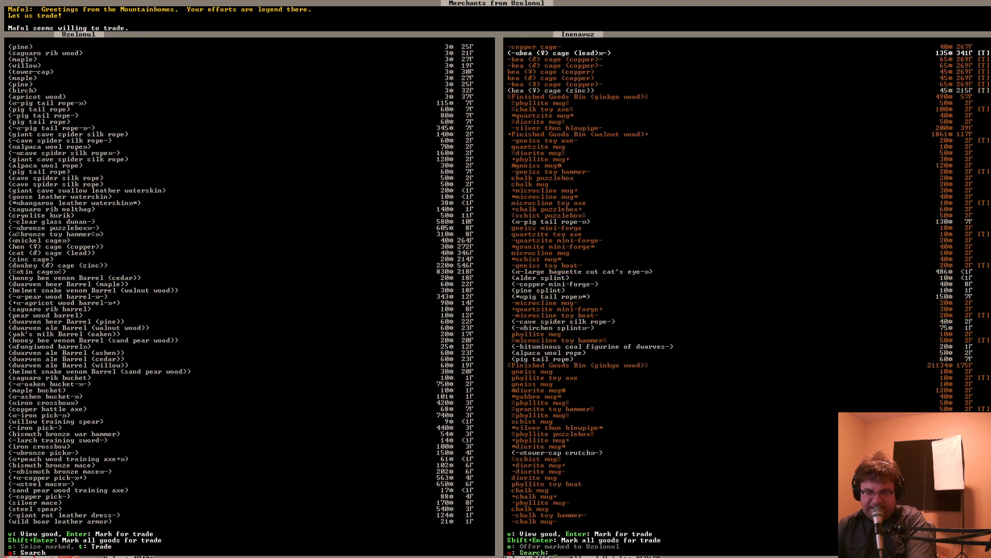
{"action": "type", "text": "mug"}
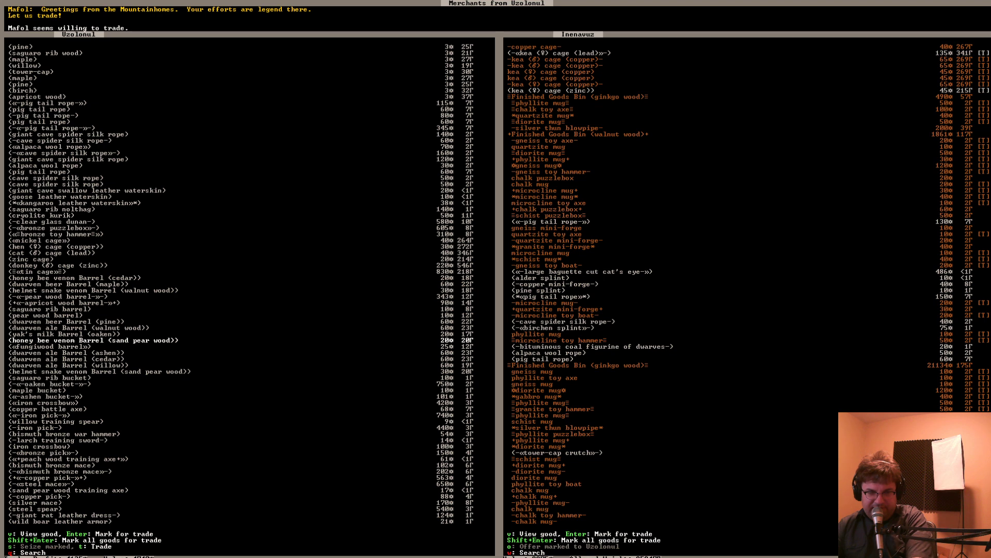
{"action": "type", "text": "barr"}
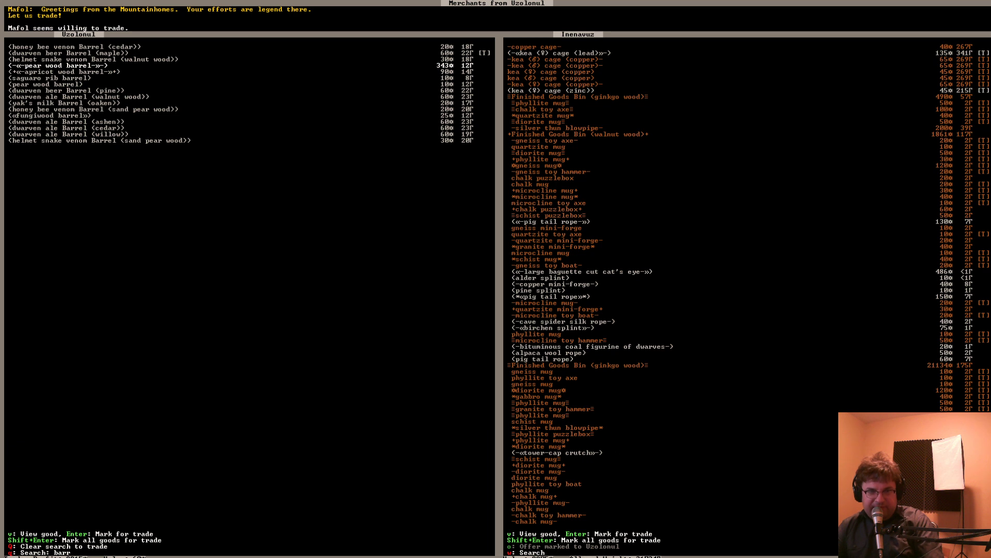
Mark every filtered merchant barrel of ale and venom, then clear the filter
{"action": "key", "text": "down"}
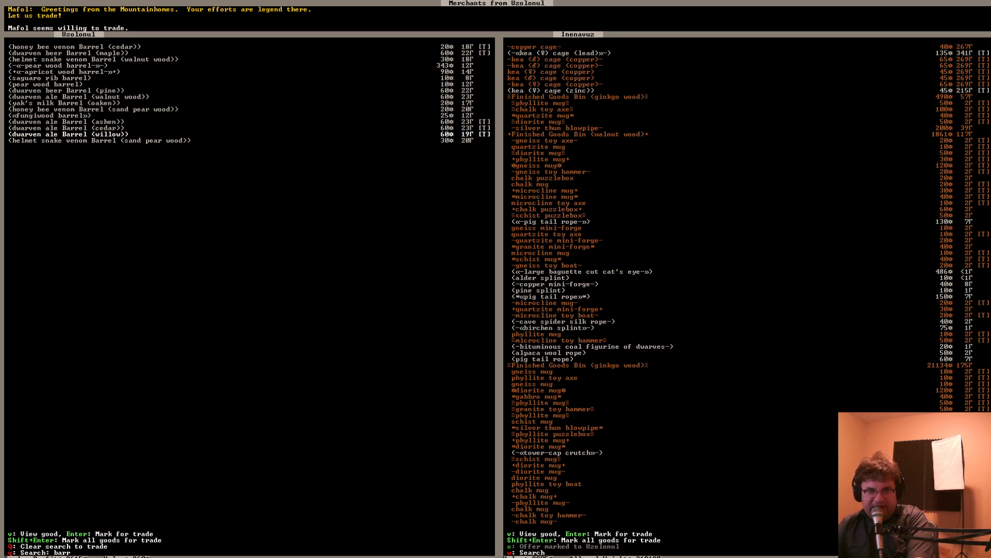
{"action": "key", "text": "Escape"}
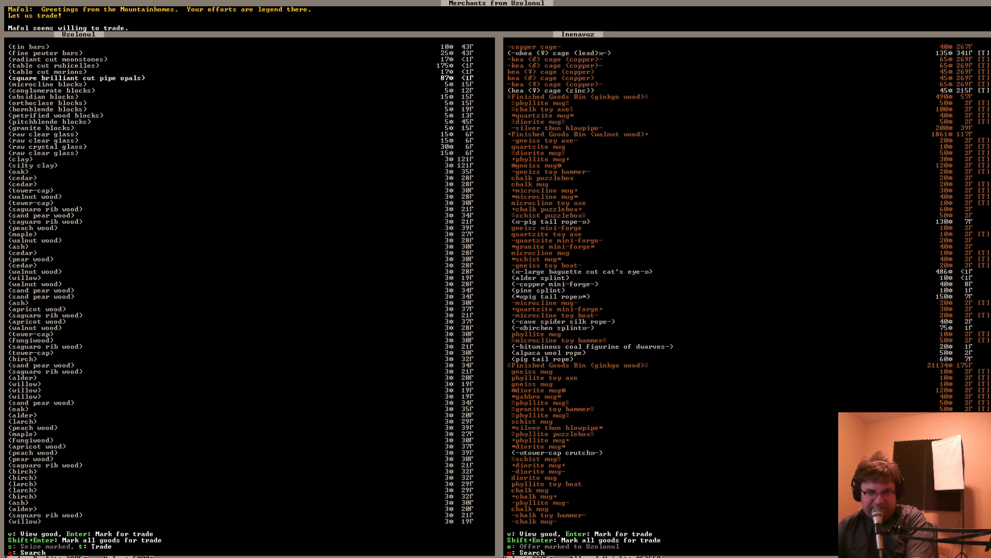
Search merchant goods with 'plum' and mark the plump helmets for trade
{"action": "type", "text": "plum"}
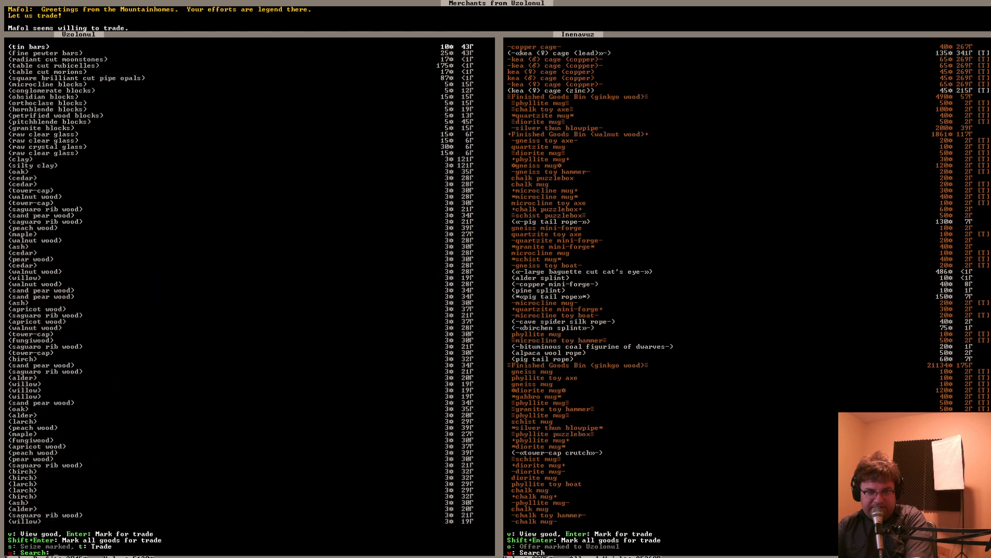
{"action": "type", "text": "p"}
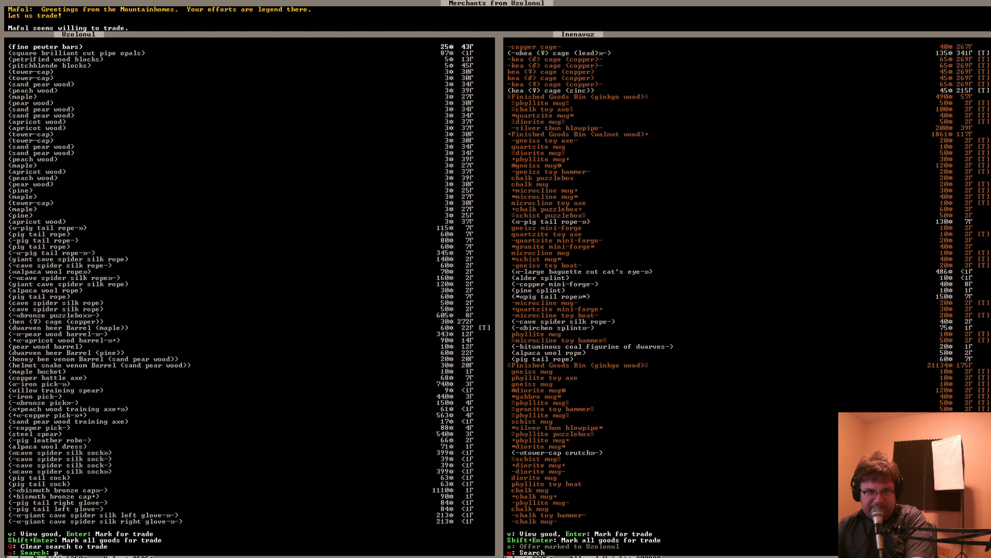
{"action": "type", "text": "ip"}
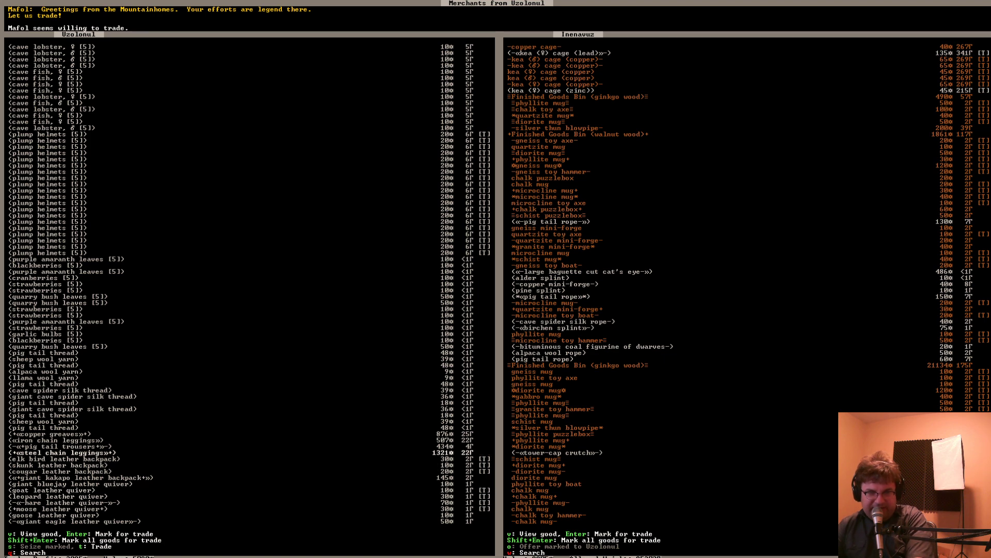
Step through the merchants' food goods, marking the pig tail thread
{"action": "left_click", "coordinate": [70, 409]}
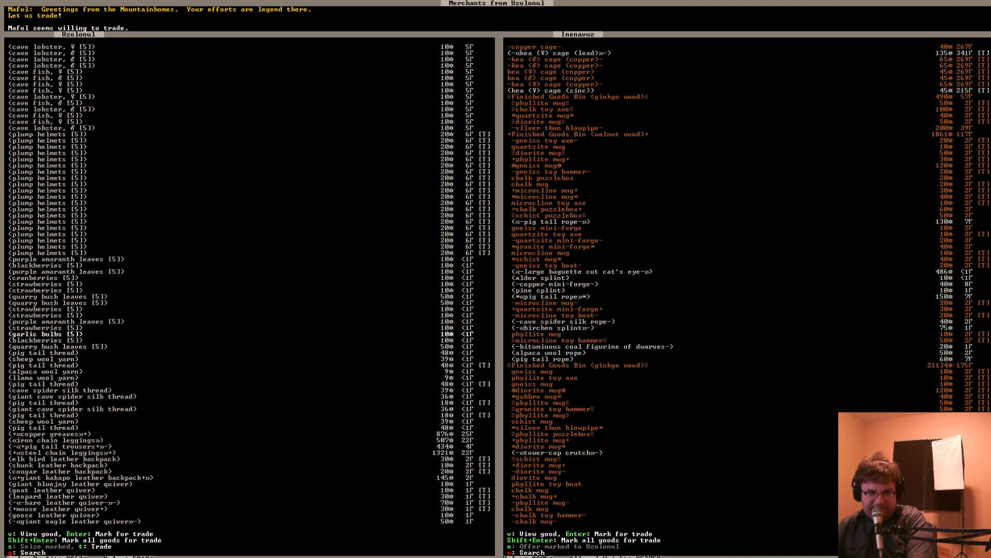
{"action": "key", "text": "Enter"}
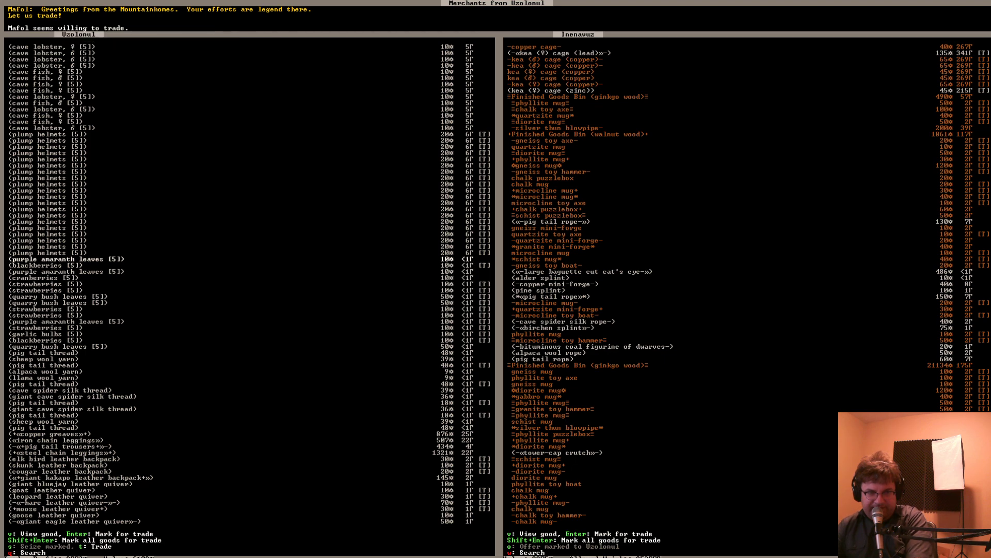
{"action": "key", "text": "Down"}
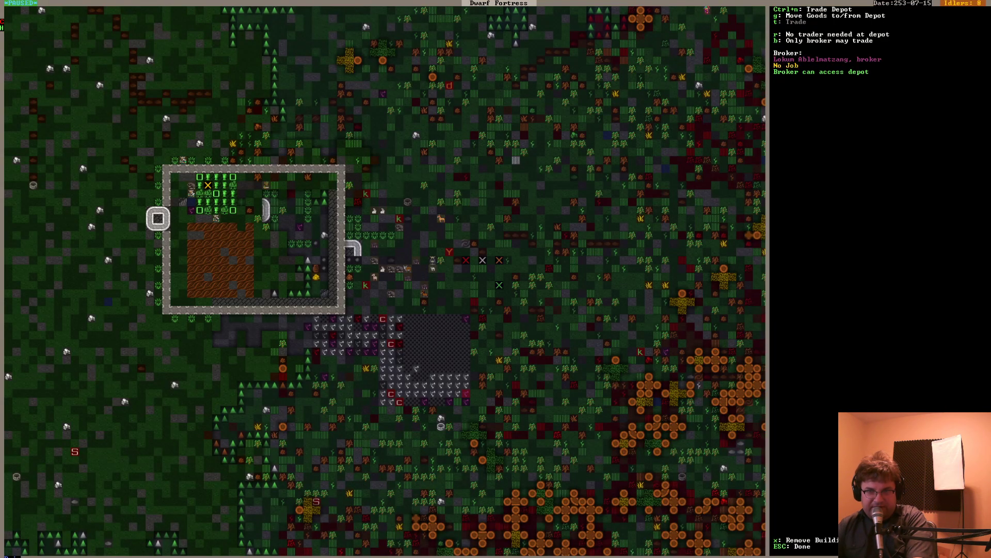
Close the trade depot details to return toward the workshop level
{"action": "key", "text": "g"}
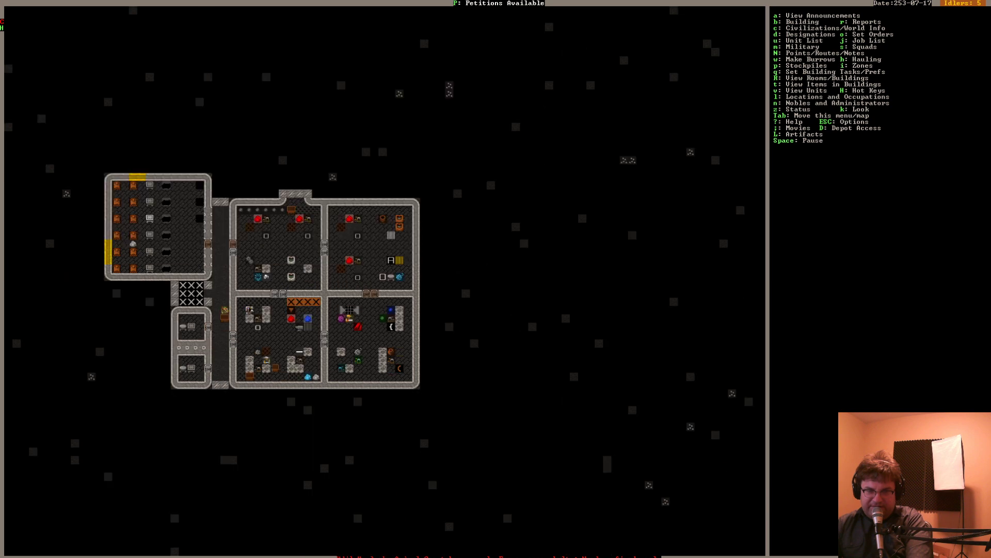
Queue a clear glass item at the glass furnace and a farmer's workshop job
{"action": "left_click", "coordinate": [348, 310]}
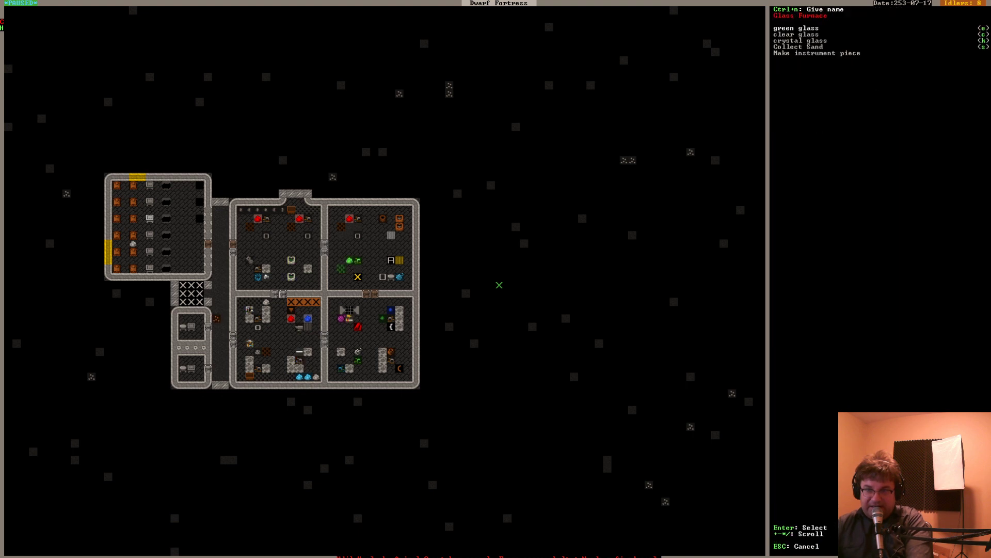
{"action": "left_click", "coordinate": [796, 33]}
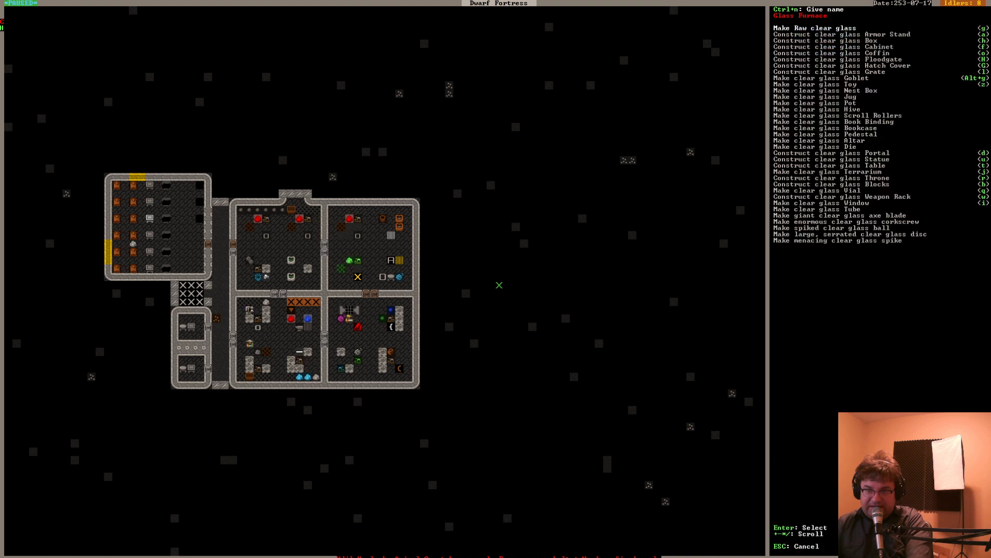
{"action": "left_click", "coordinate": [814, 27]}
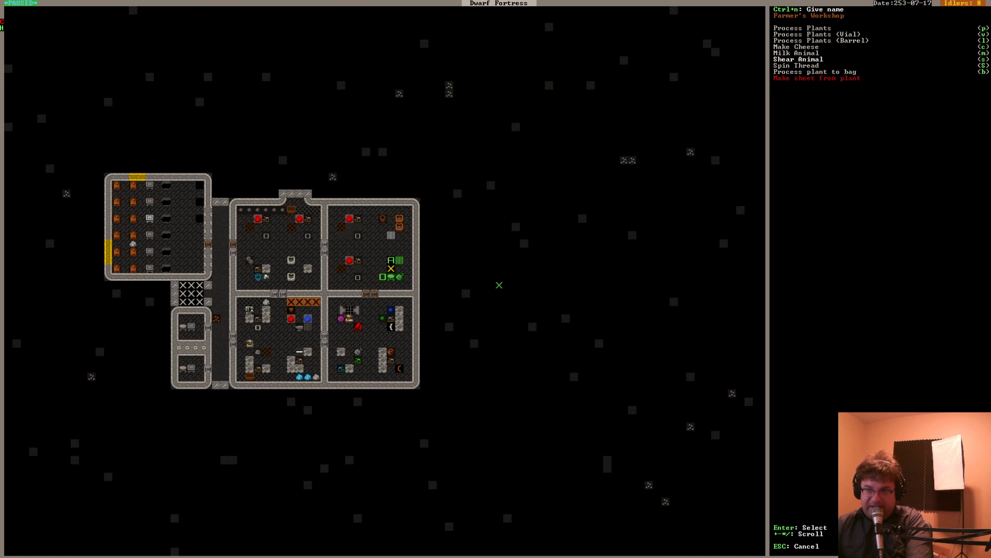
{"action": "left_click", "coordinate": [797, 59]}
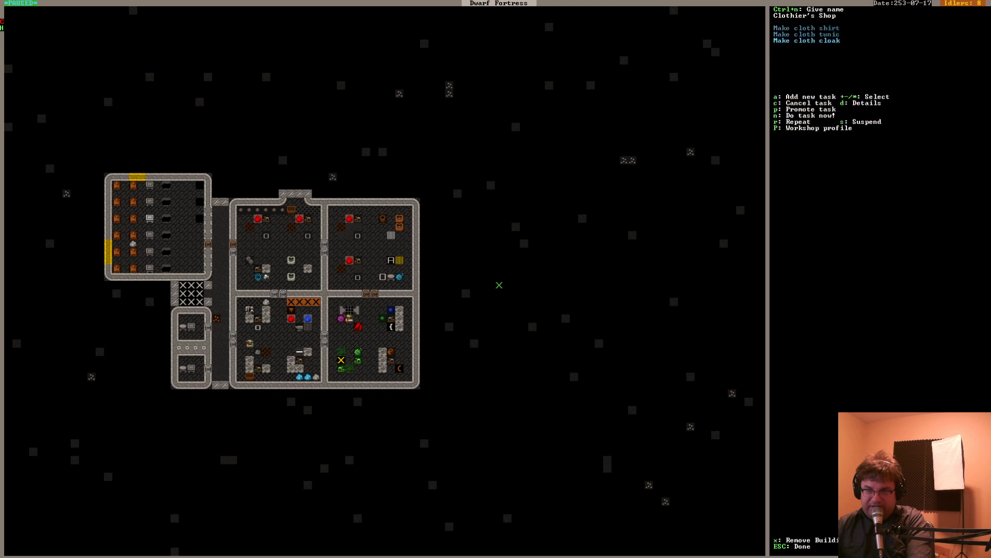
Queue trousers, caps, hoods, gloves, mittens, socks and shoes at the clothier's shop
{"action": "key", "text": "a"}
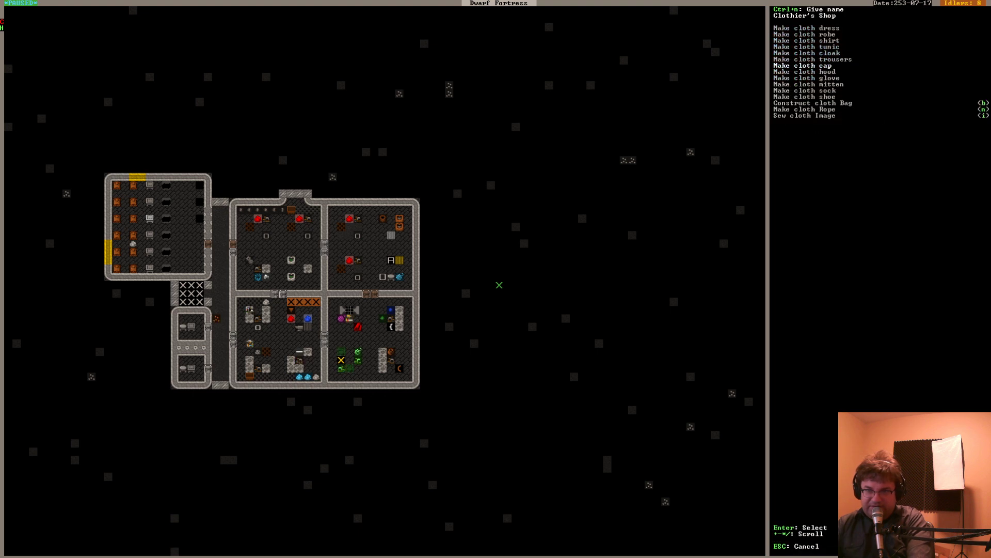
{"action": "key", "text": "down"}
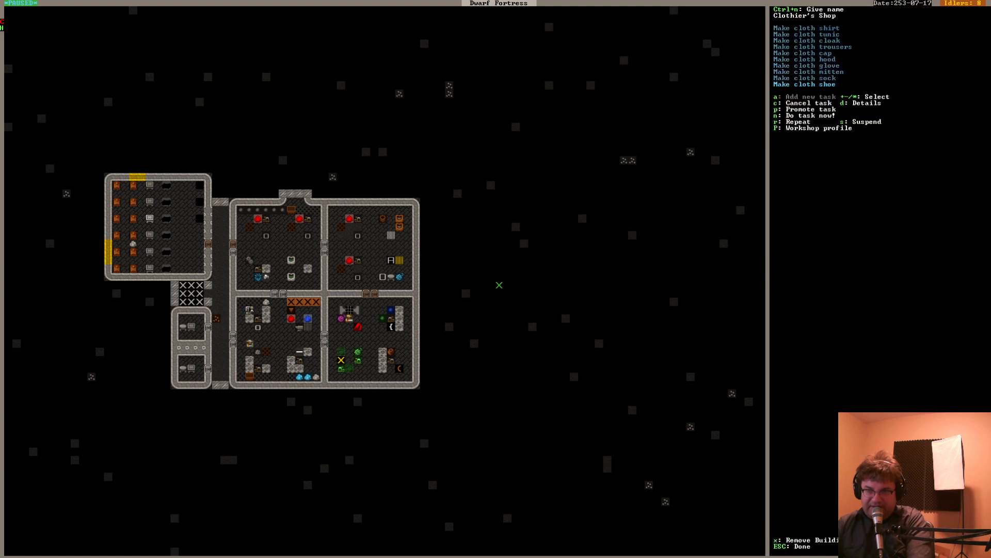
{"action": "key", "text": "Escape"}
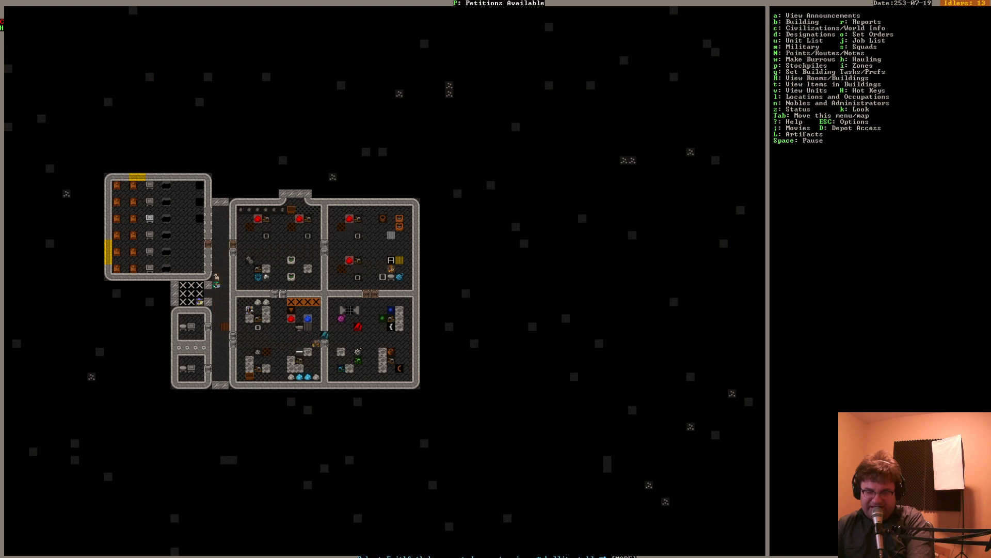
{"action": "key", "text": "n"}
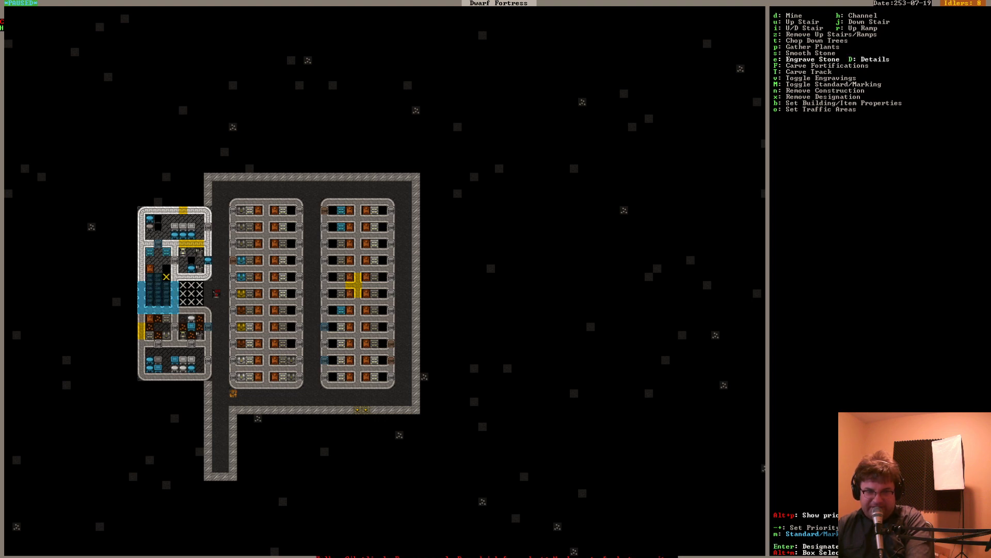
Inspect a stone stockpile #7 tile on smooth phyllite floor in the workshop area
{"action": "key", "text": "Escape"}
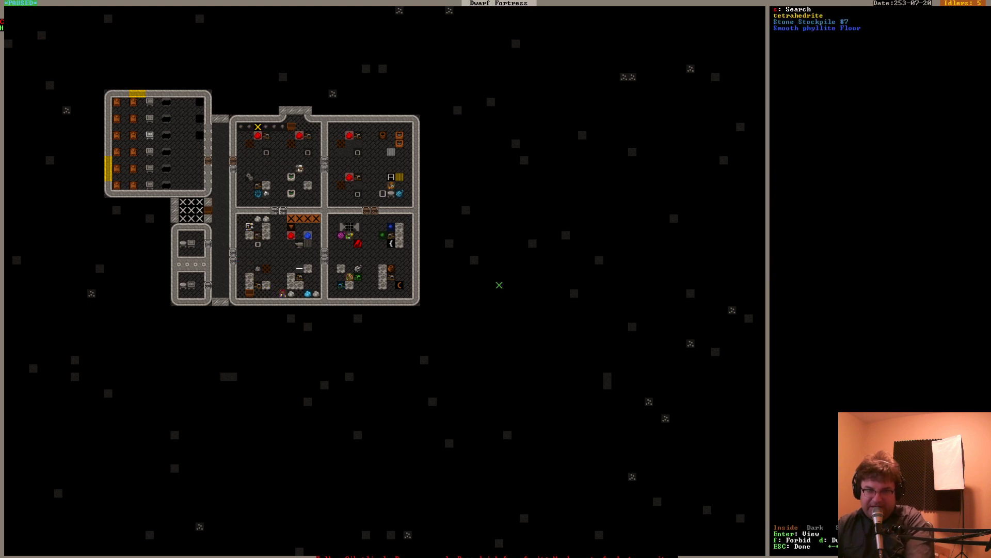
{"action": "key", "text": "Escape"}
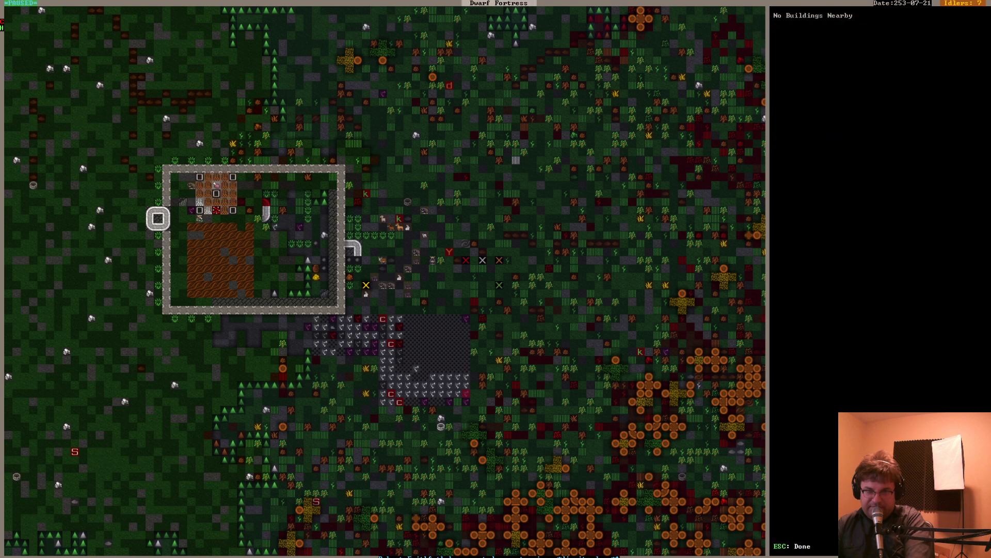
Climb back up to the surface level around the walled depot area
{"action": "key", "text": "Escape"}
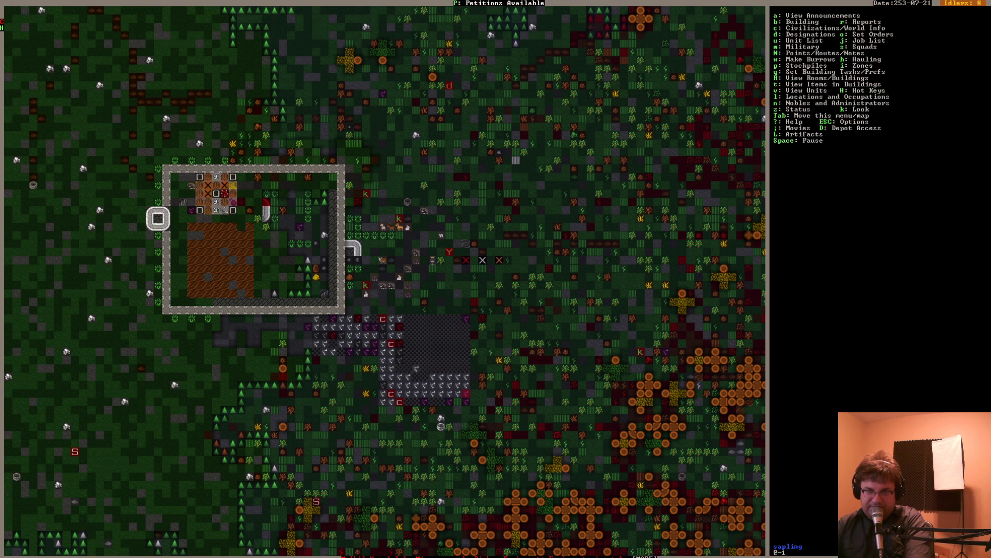
Query the trade depot to check on the broker and the depot goods
{"action": "key", "text": "Escape"}
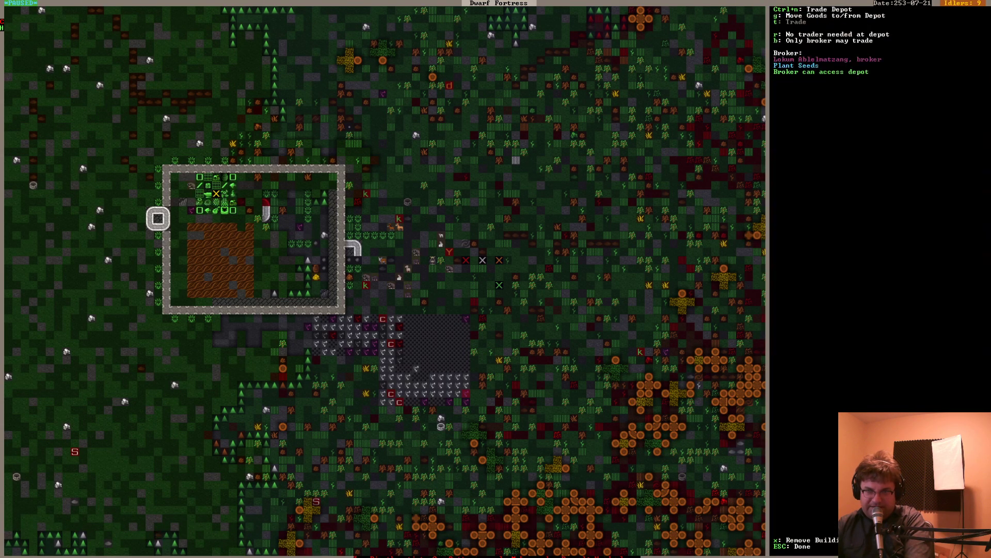
{"action": "key", "text": "g"}
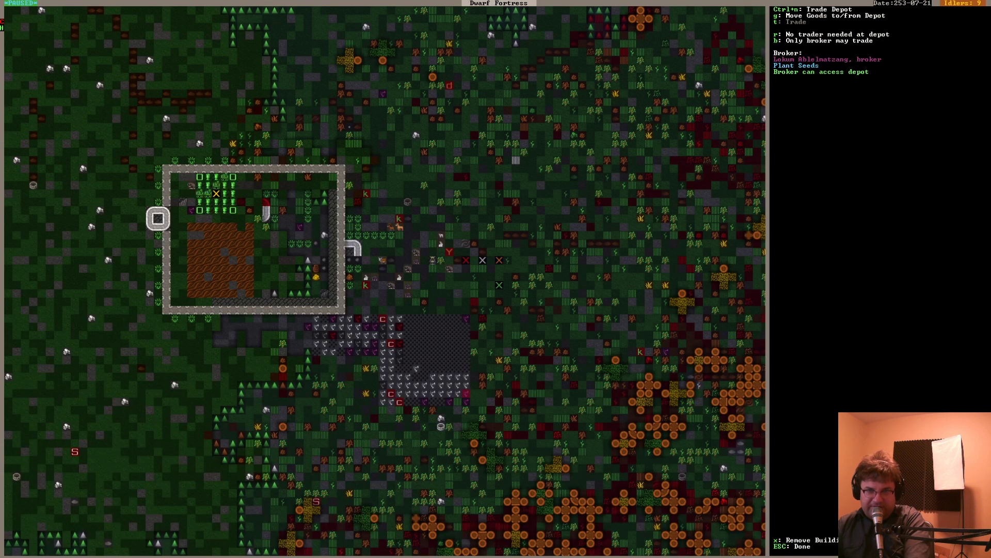
{"action": "key", "text": "Escape"}
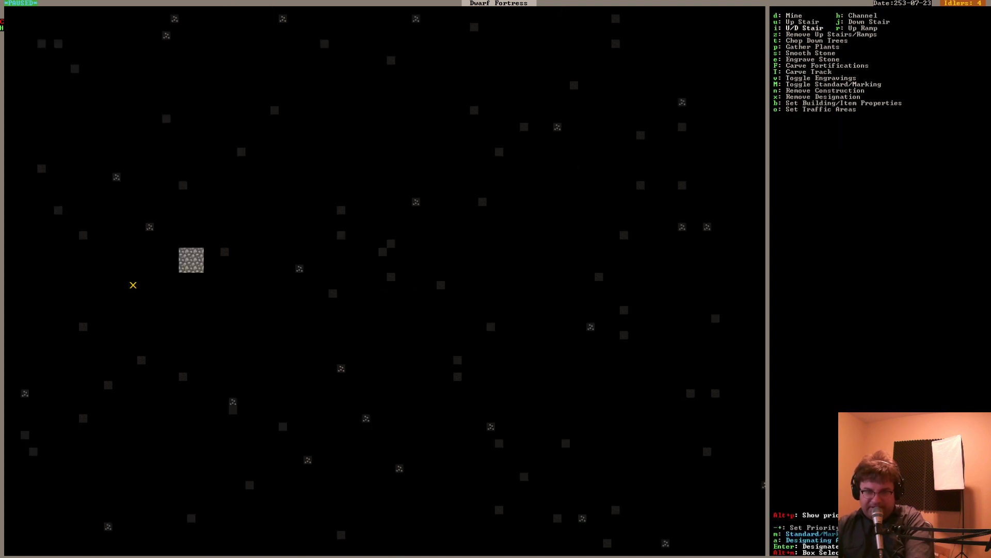
{"action": "mouse_move", "coordinate": [183, 269]}
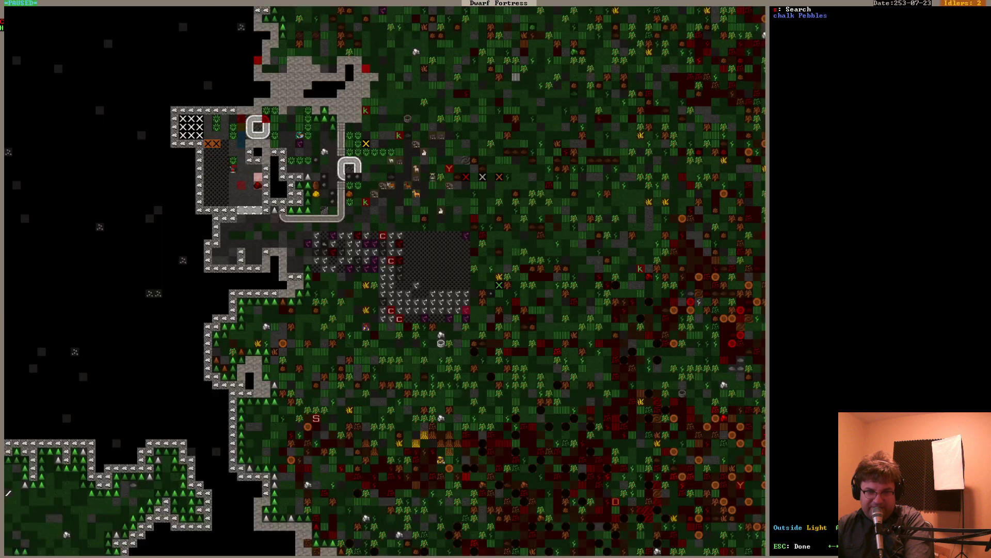
Dismiss the item search panel and return to the surface overview
{"action": "key", "text": "Escape"}
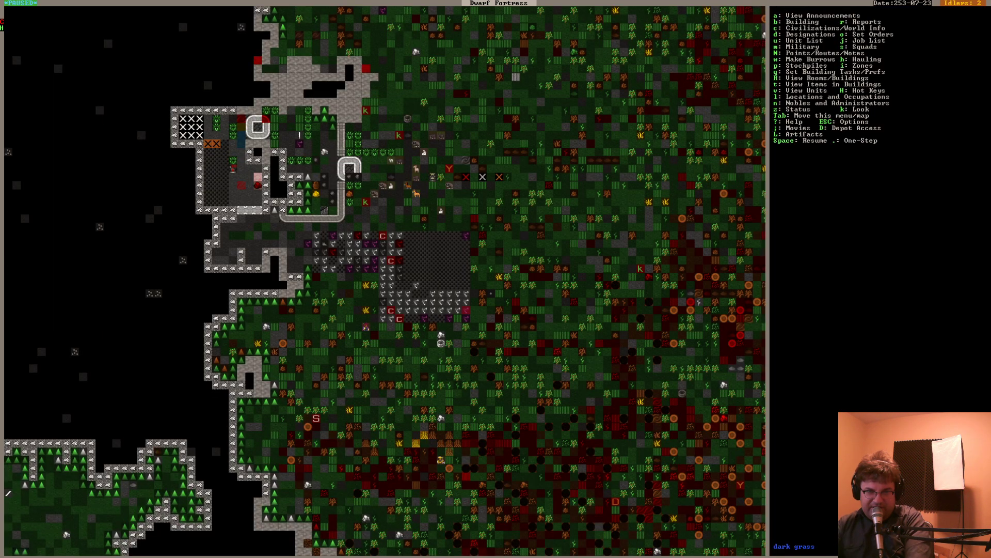
{"action": "scroll", "scroll_direction": "up", "scroll_amount": 3}
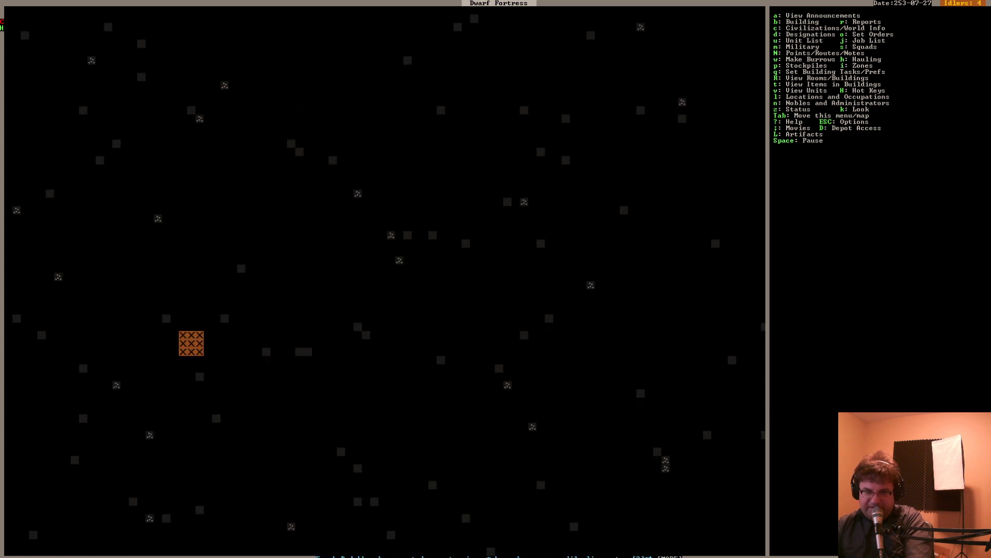
Let time run while viewing a deeper, mostly unexcavated fortress level
{"action": "key", "text": "Escape"}
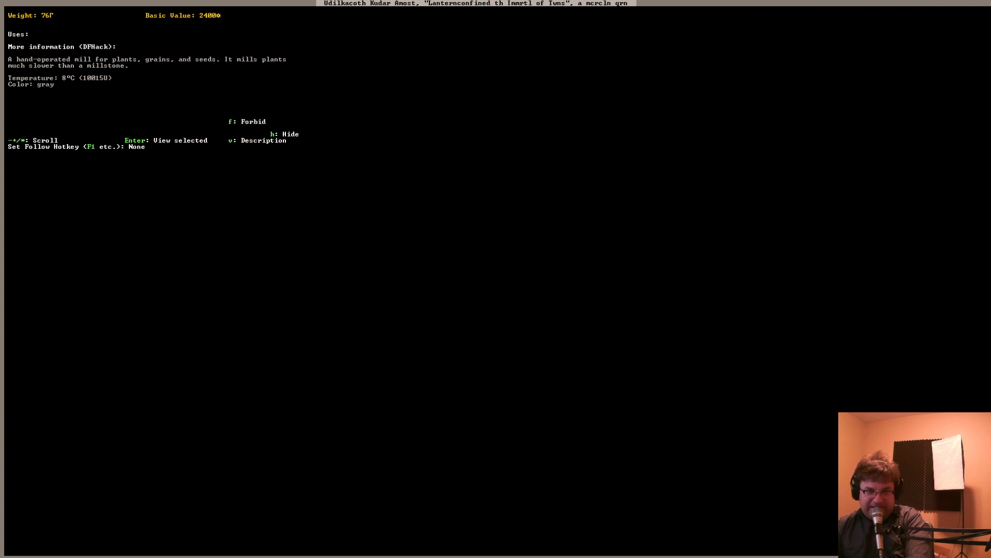
Read the hand-operated quern's description, valued 2400, and return to the workshop map
{"action": "key", "text": "v"}
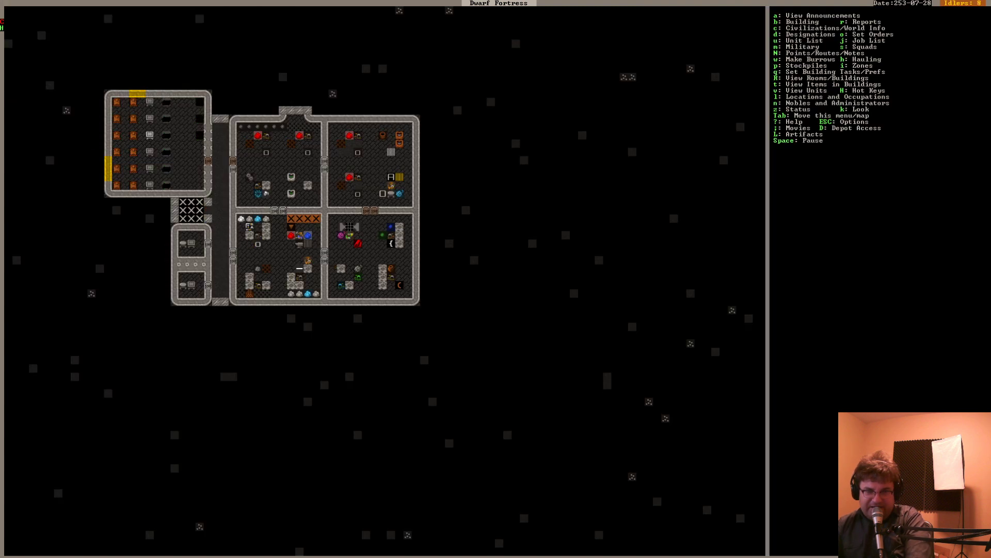
Mark two rectangular dig areas east of the workshops, removing the designation strip between them
{"action": "key", "text": "d"}
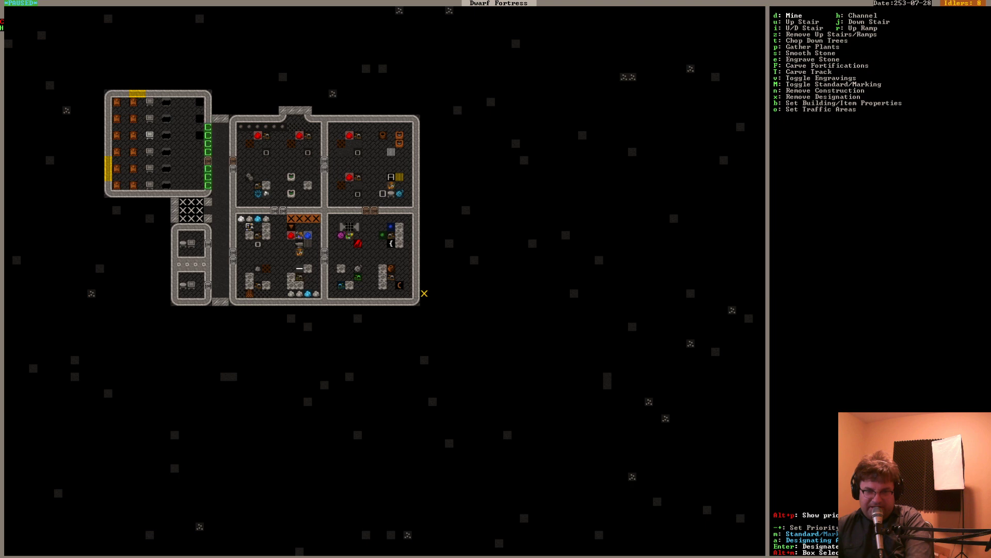
{"action": "mouse_move", "coordinate": [508, 211]}
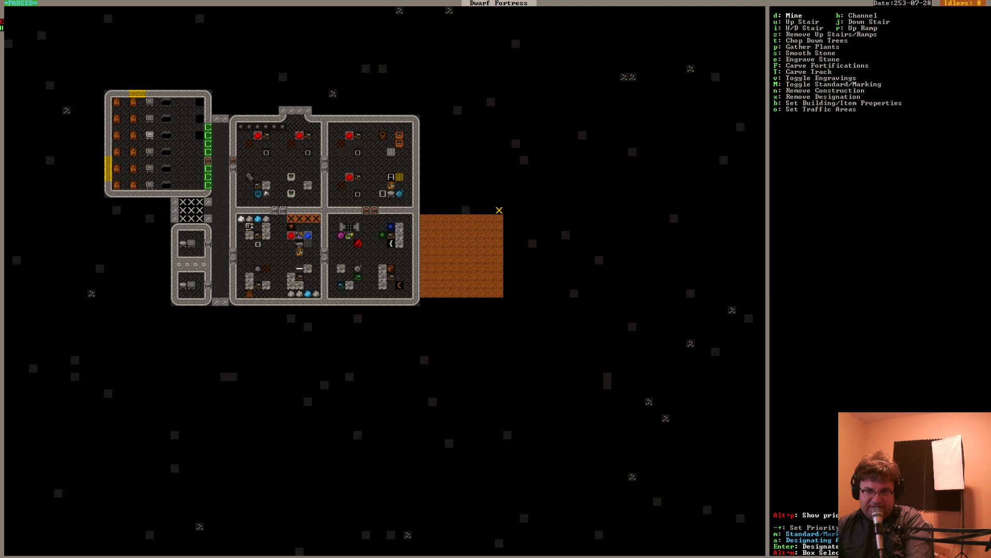
{"action": "mouse_move", "coordinate": [424, 127]}
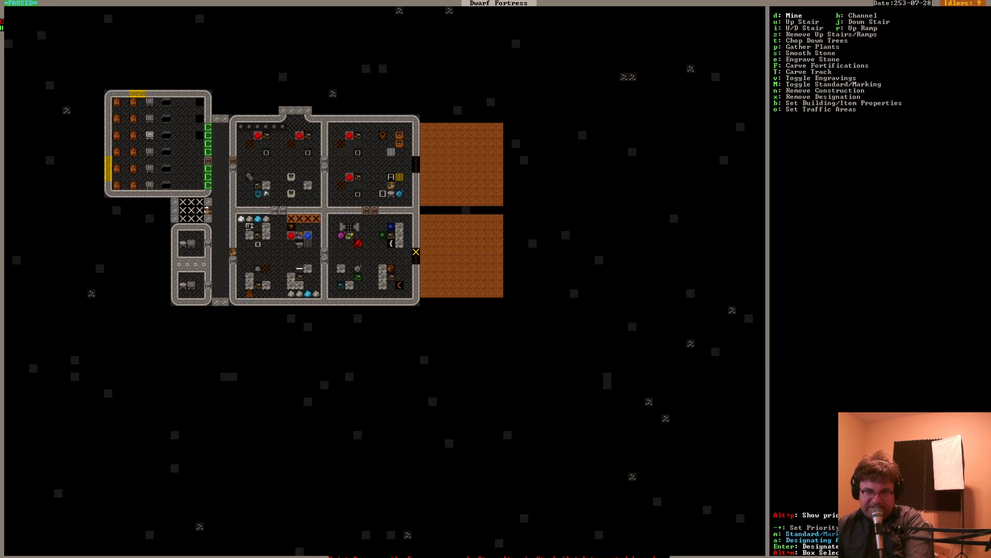
{"action": "key", "text": "Escape"}
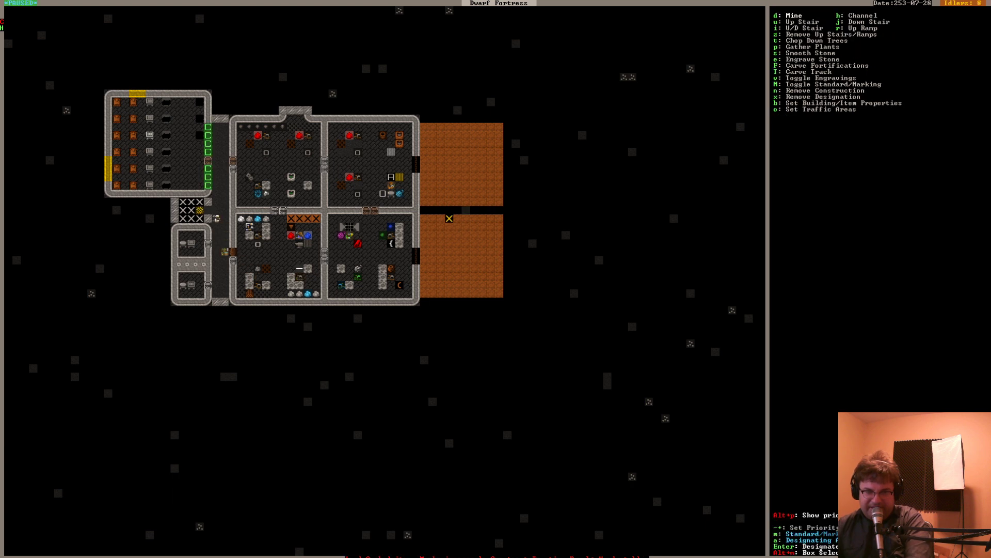
{"action": "key", "text": "Escape"}
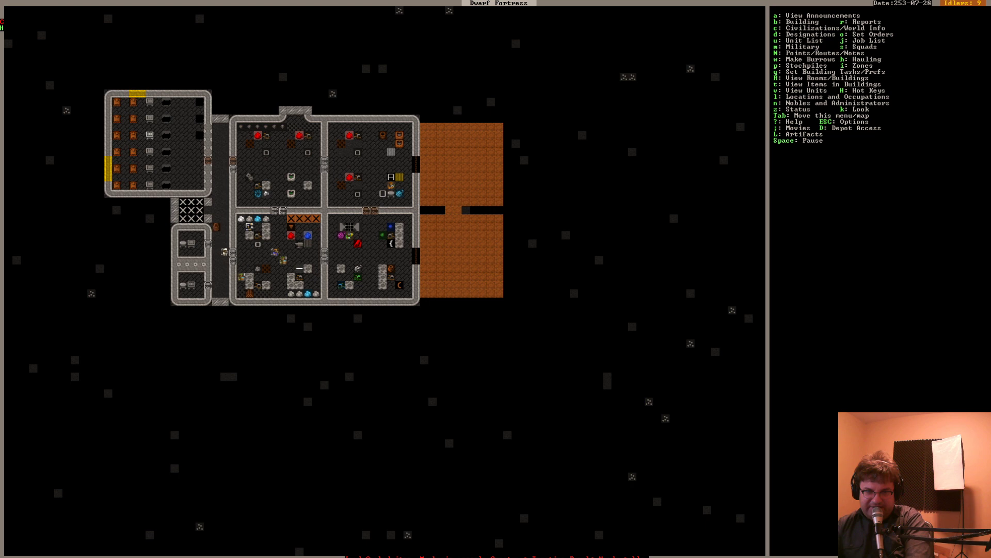
{"action": "key", "text": "d"}
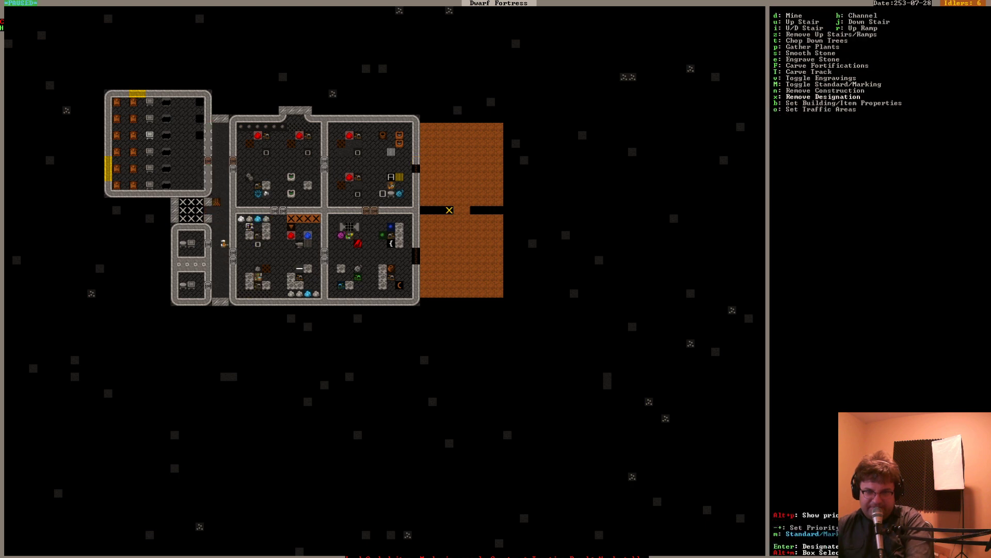
{"action": "key", "text": "Escape"}
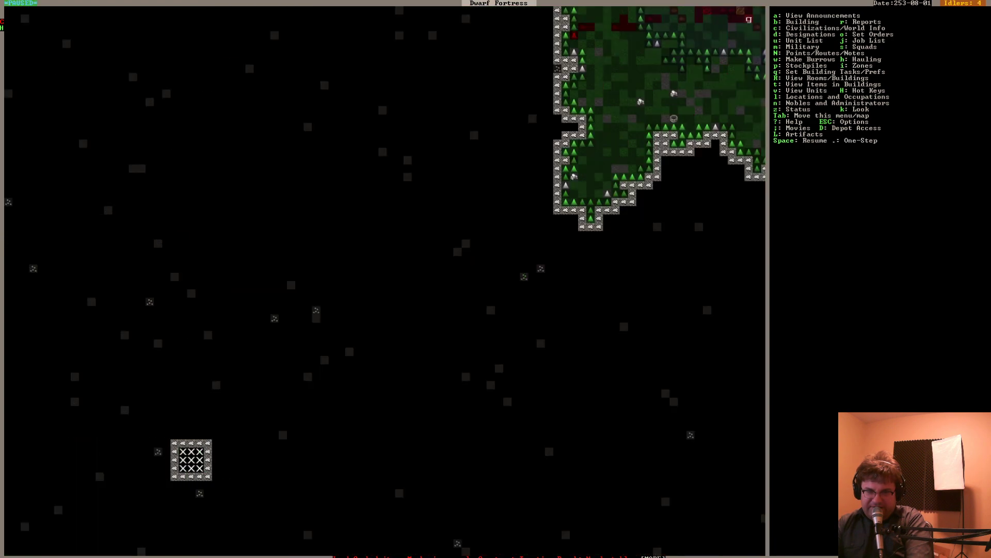
View the stair-block level just below the surface near the stairway
{"action": "scroll", "scroll_direction": "down", "scroll_amount": 3}
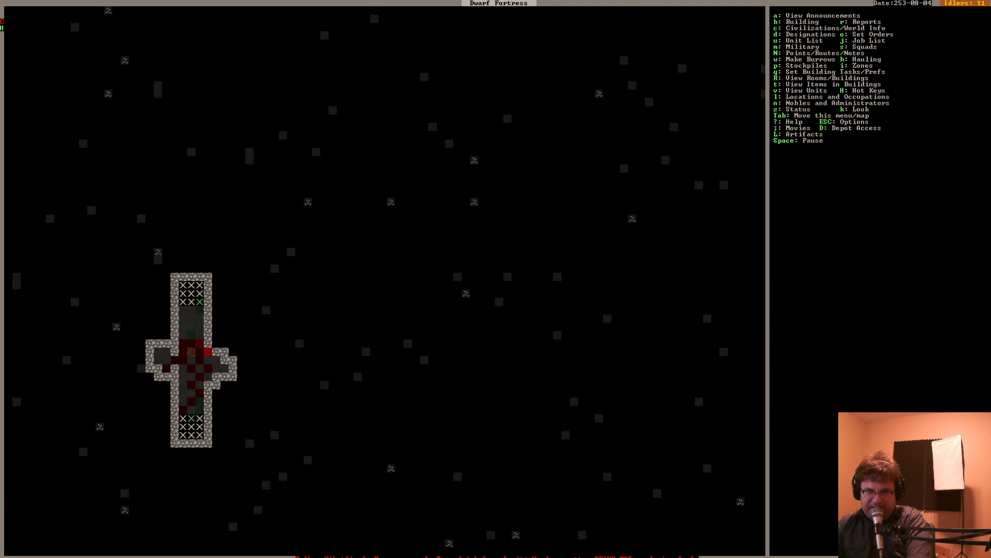
Check the mayor's room REQUIRE entry in the nobles and administrators list
{"action": "key", "text": "n"}
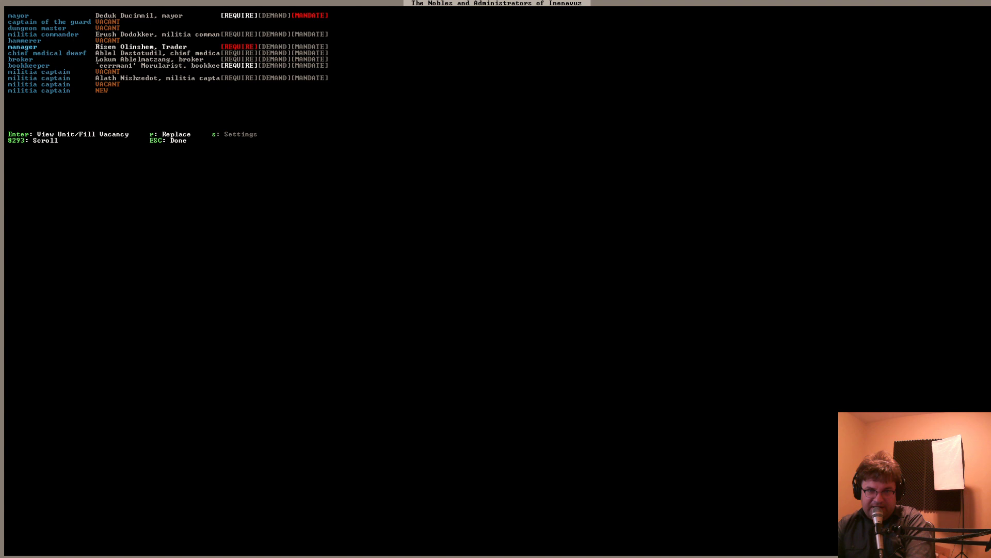
{"action": "key", "text": "Escape"}
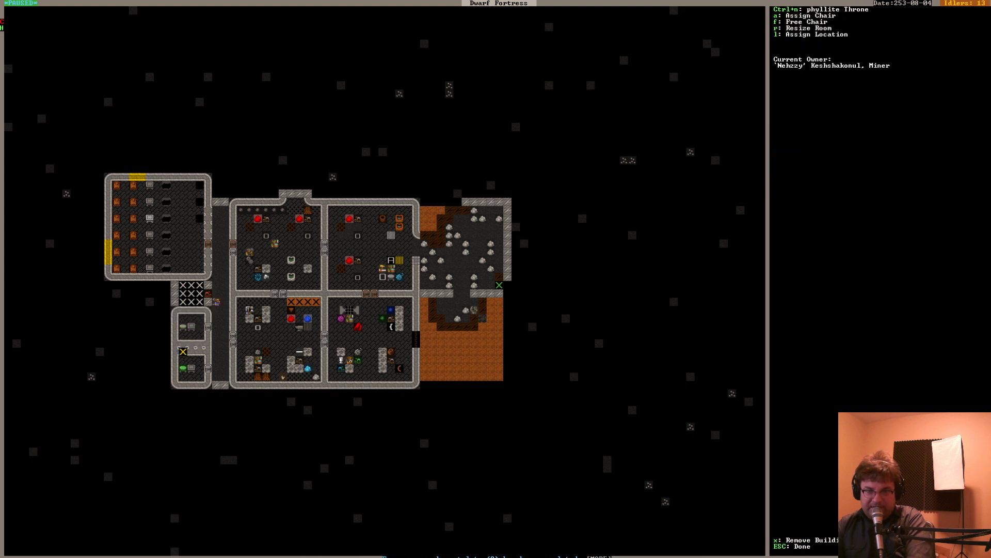
View the phyllite throne's room settings to see its current owner
{"action": "left_click", "coordinate": [777, 15]}
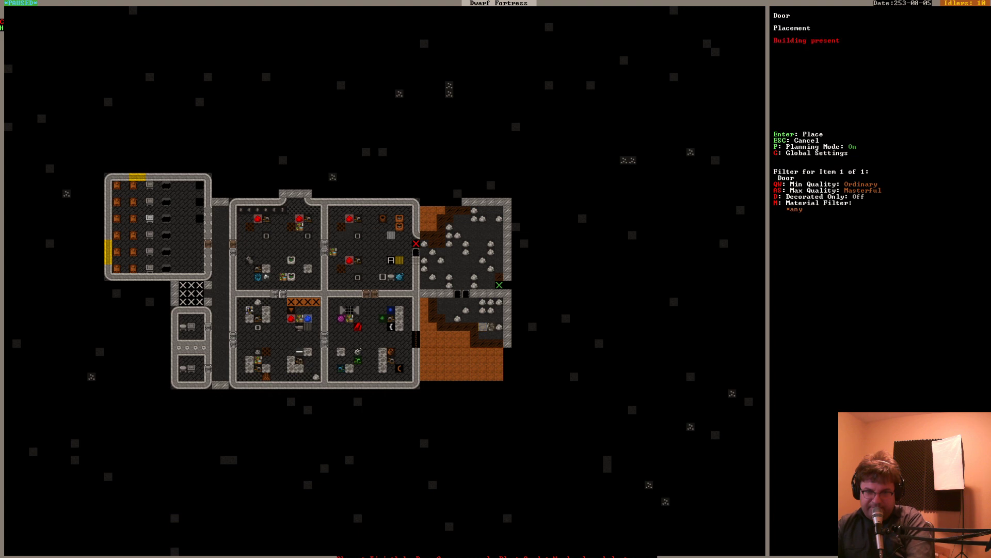
Exit back to the main map on the mostly unexcavated level with the small room
{"action": "key", "text": "Escape"}
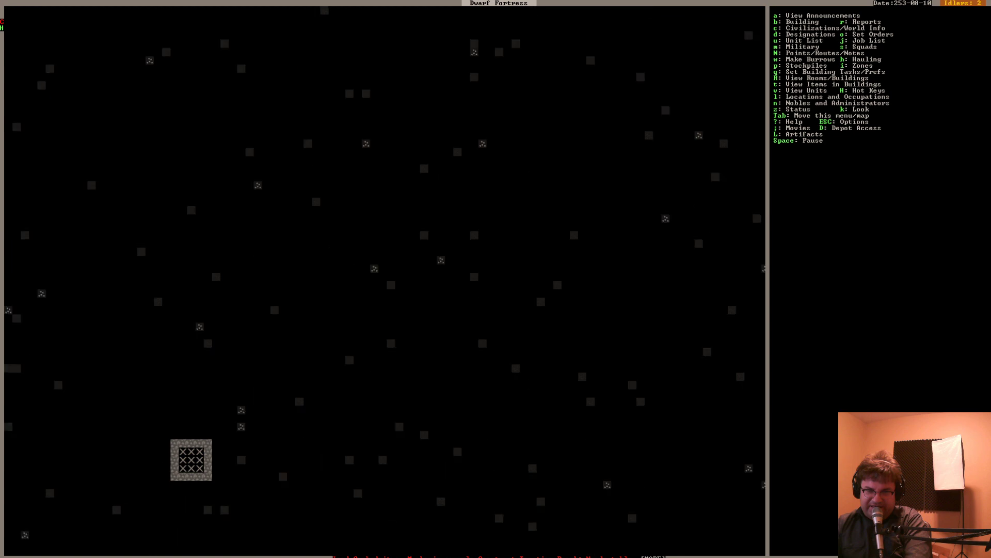
Nickname the militia captain 'Wally' from his unit screen
{"action": "key", "text": "u"}
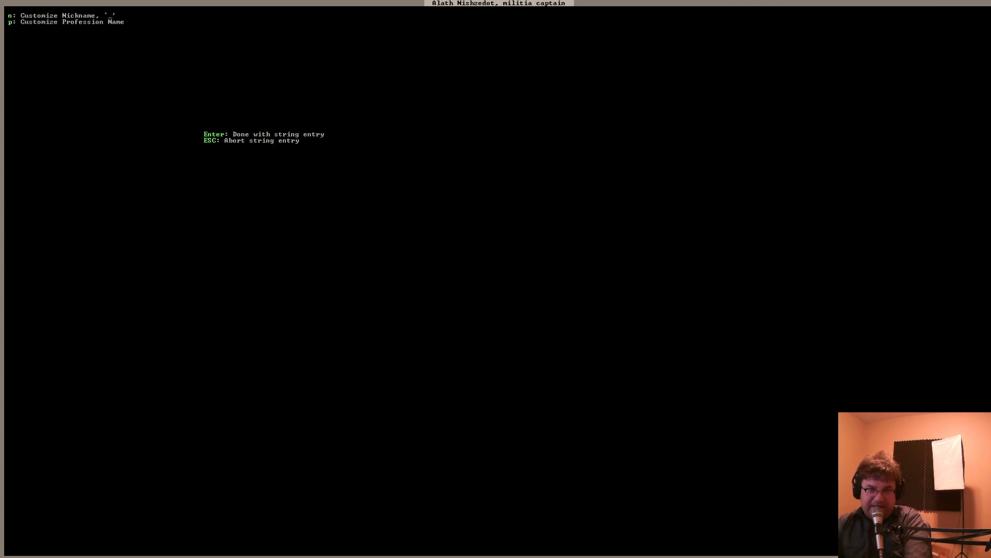
{"action": "type", "text": "Wally"}
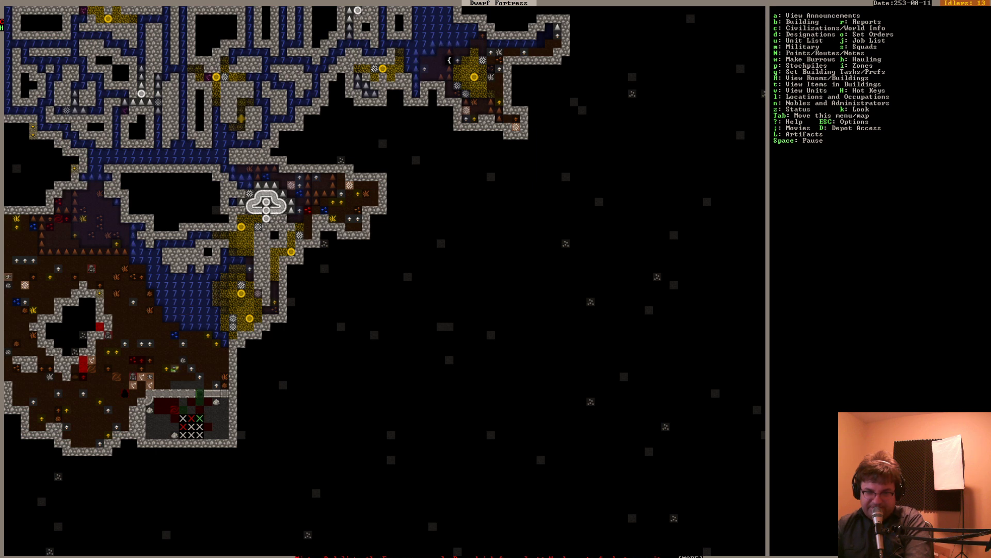
Inspect map tiles to reach the phyllite coffin's burial, citizen and pet options
{"action": "key", "text": "k"}
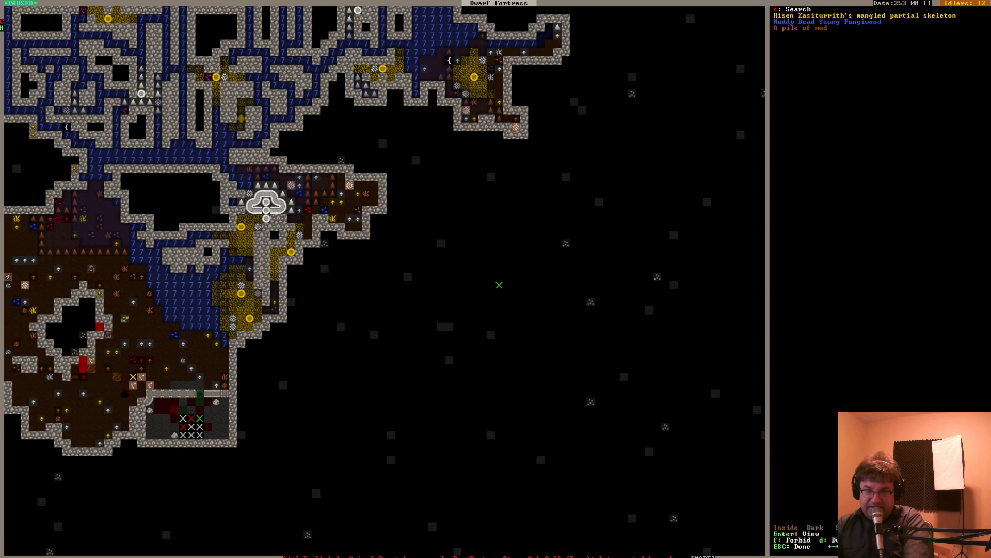
{"action": "key", "text": "Escape"}
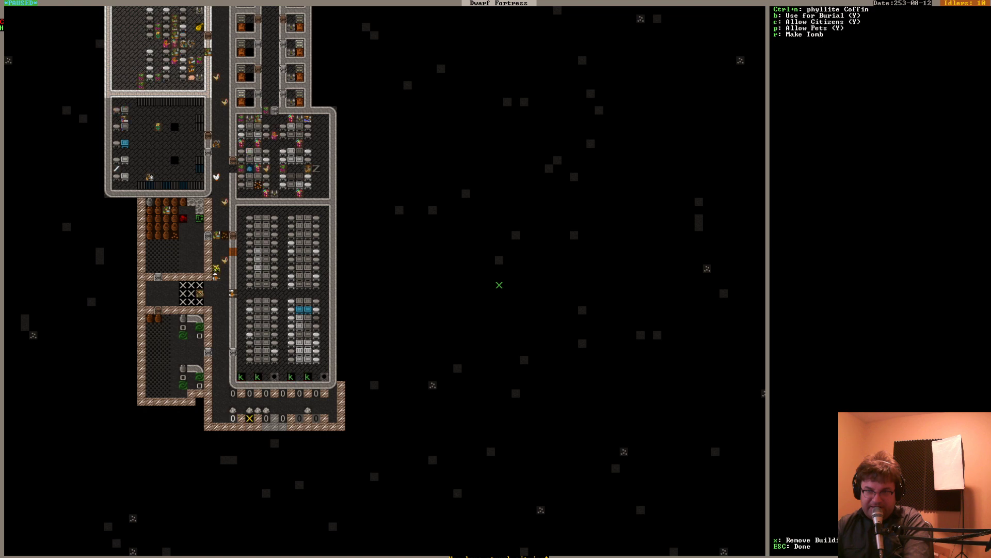
Exit the coffin menu and switch to the level with only the stairwell dug
{"action": "key", "text": "b"}
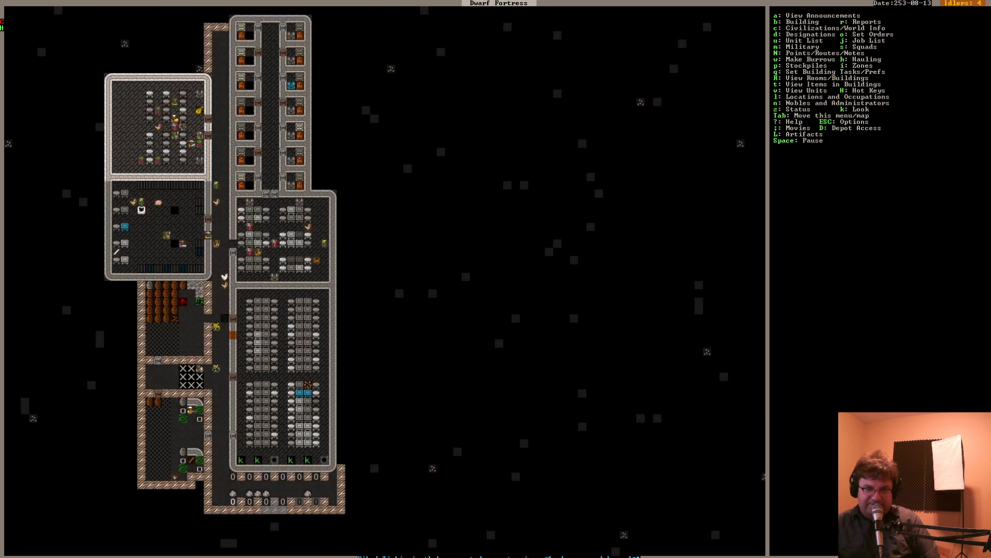
{"action": "key", "text": "l"}
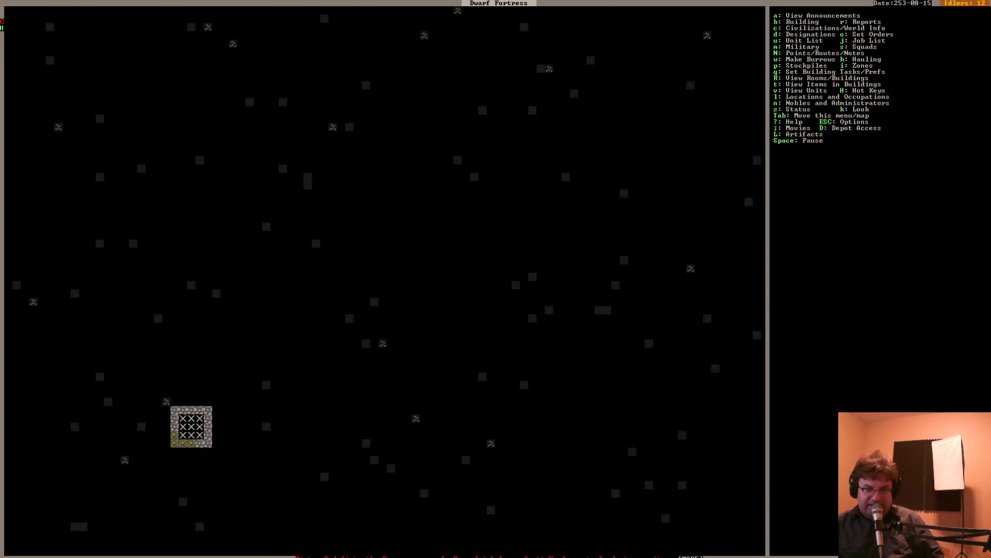
Descend along the stairwell until the water-filled cavern passages appear
{"action": "key", "text": "k"}
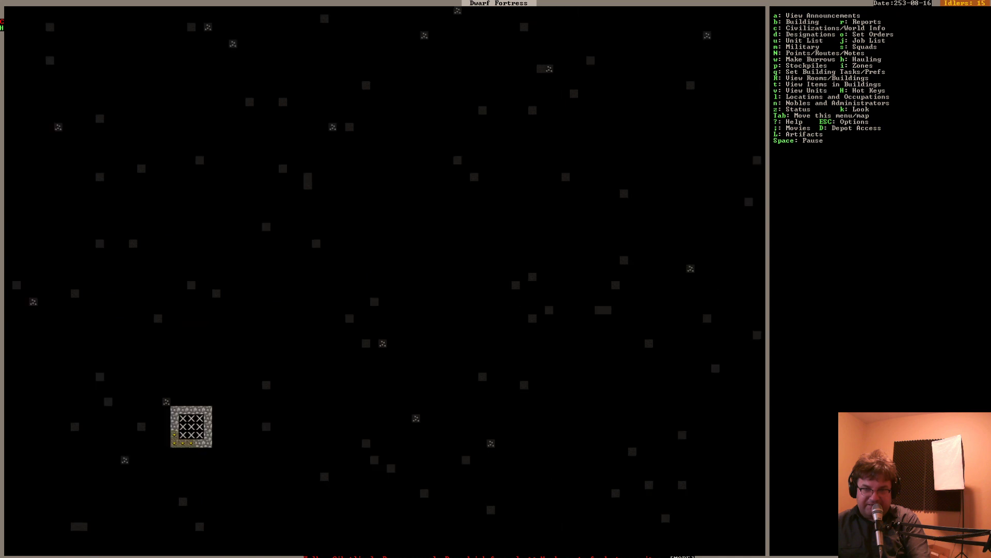
{"action": "key", "text": "d"}
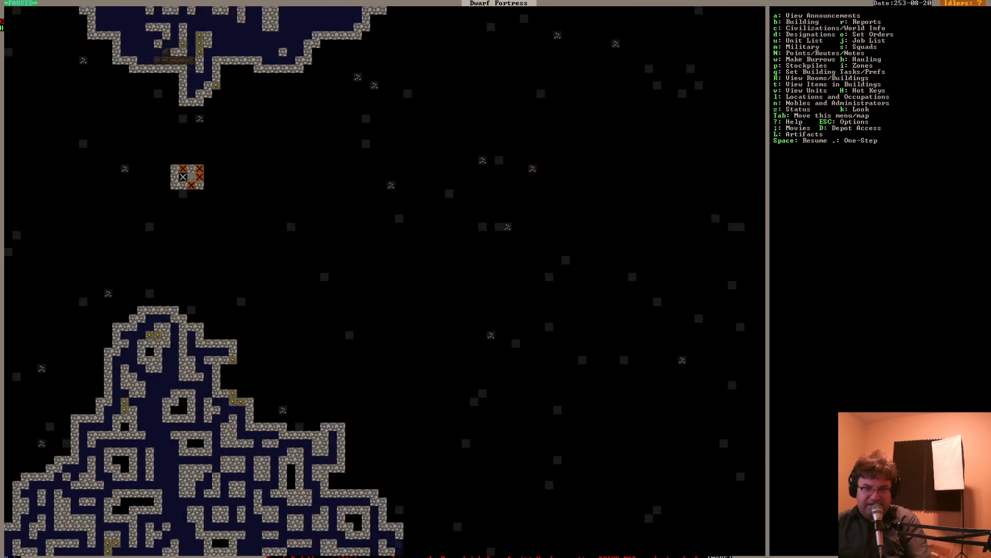
Change z-level to the empty layer crossed by the long orange strip
{"action": "key", "text": "d"}
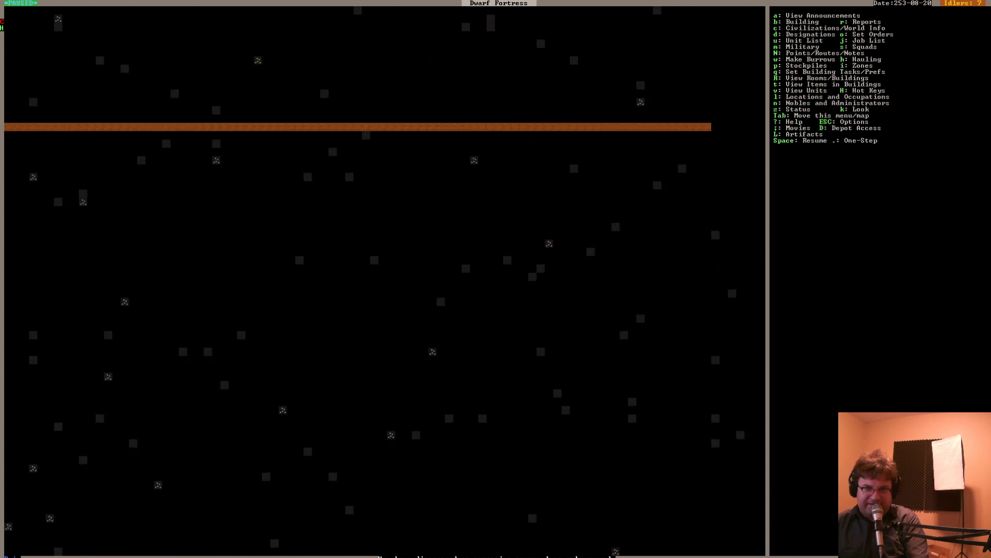
Show the sprawling, water-threaded cavern level with its coloured markings
{"action": "key", "text": "space"}
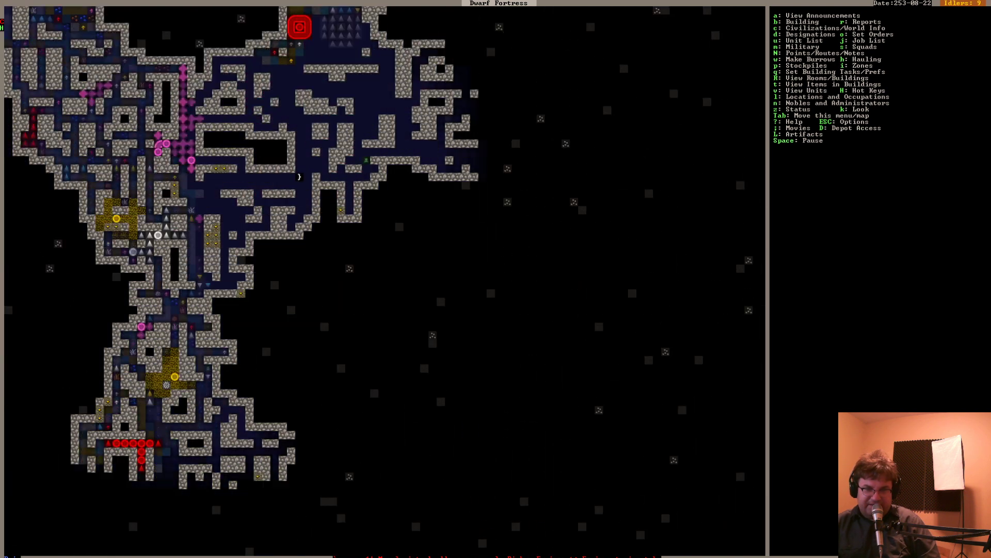
Search new work order jobs for WINDO to list green, clear and crystal glass windows
{"action": "scroll", "scroll_direction": "down", "scroll_amount": 3}
{"action": "type", "text": "WINDO"}
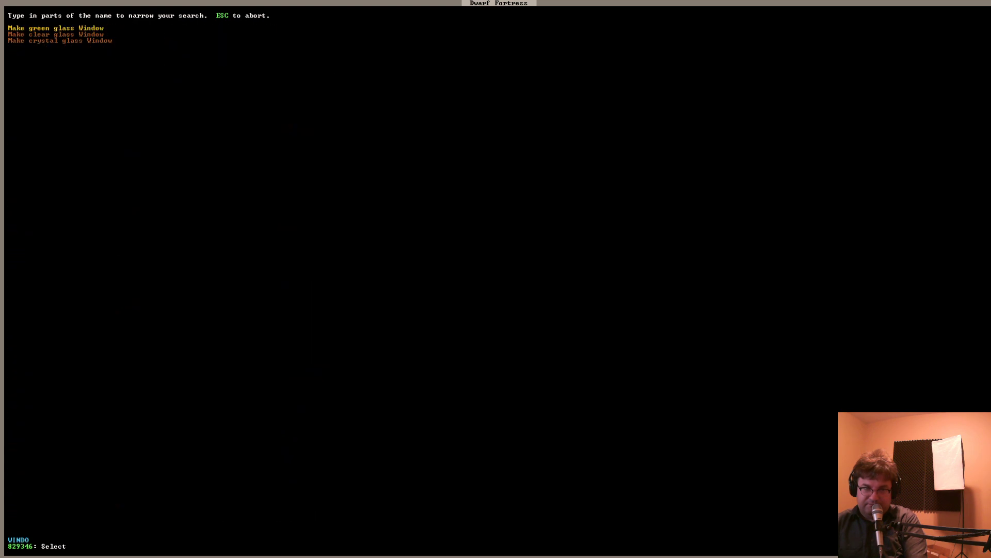
Queue a work order for five clear glass windows and leave the order list
{"action": "left_click", "coordinate": [54, 34]}
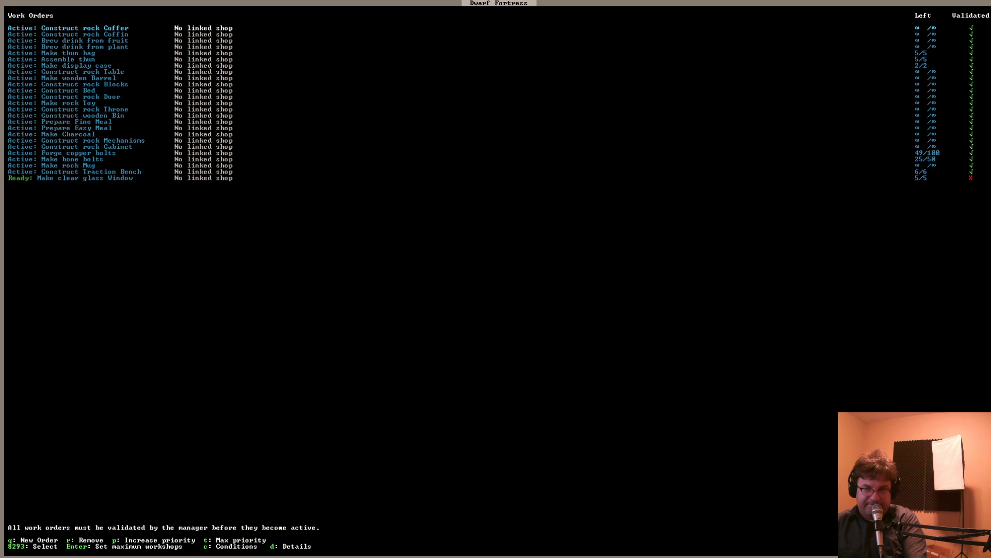
{"action": "key", "text": "Escape"}
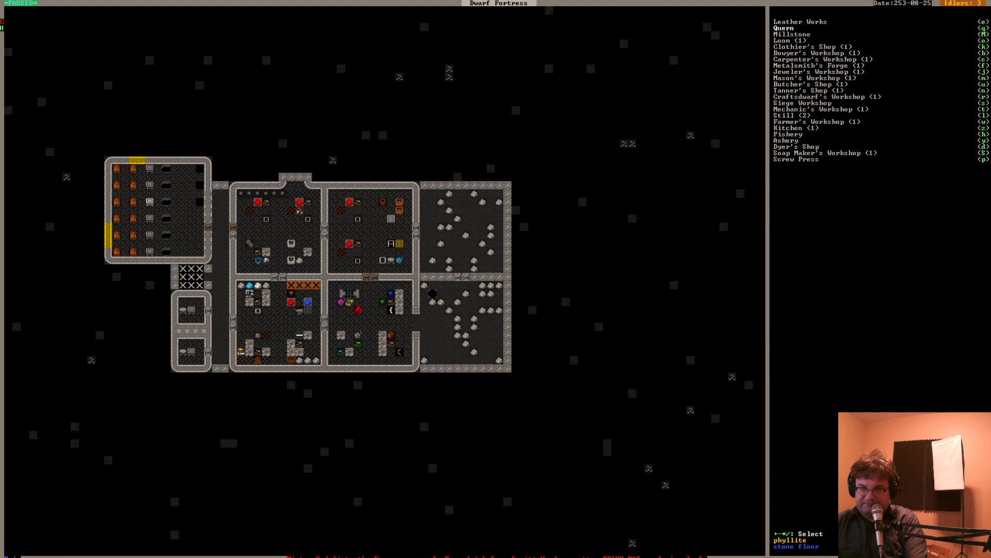
Choose Siege Workshop and place it in the rock-strewn east room
{"action": "left_click", "coordinate": [805, 102]}
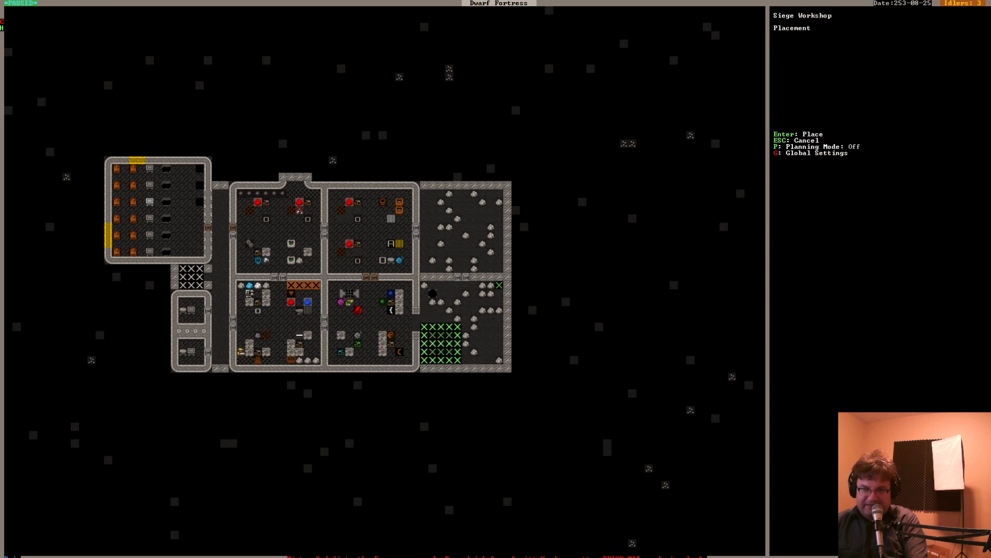
{"action": "key", "text": "Enter"}
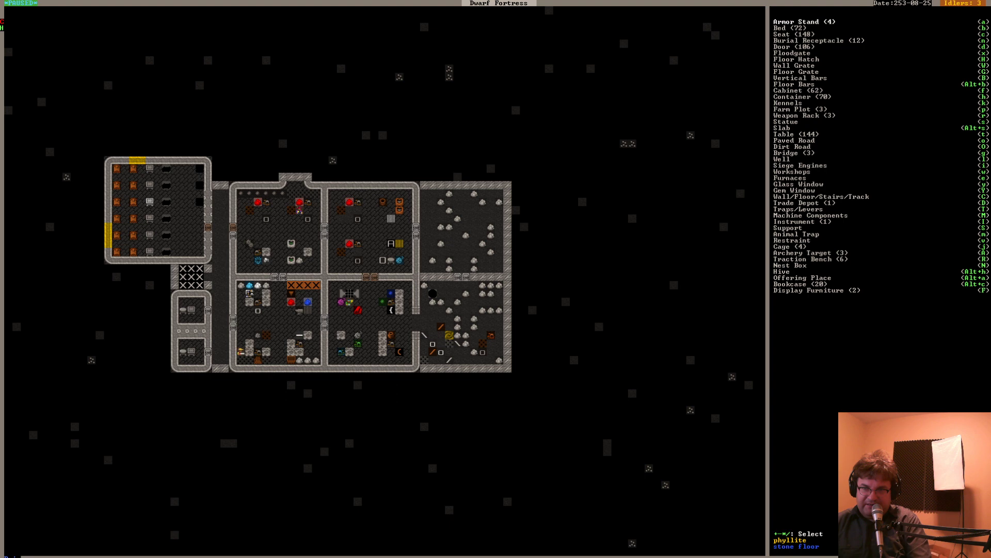
Pick Craftsdwarf's Workshop, place it in the upper-right stone room, and open its material list
{"action": "left_click", "coordinate": [786, 34]}
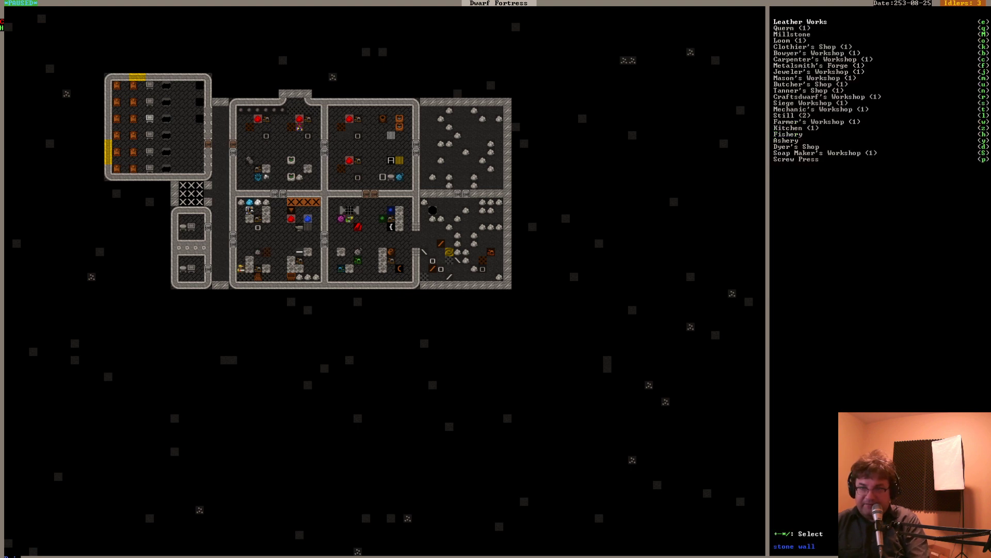
{"action": "left_click", "coordinate": [812, 58]}
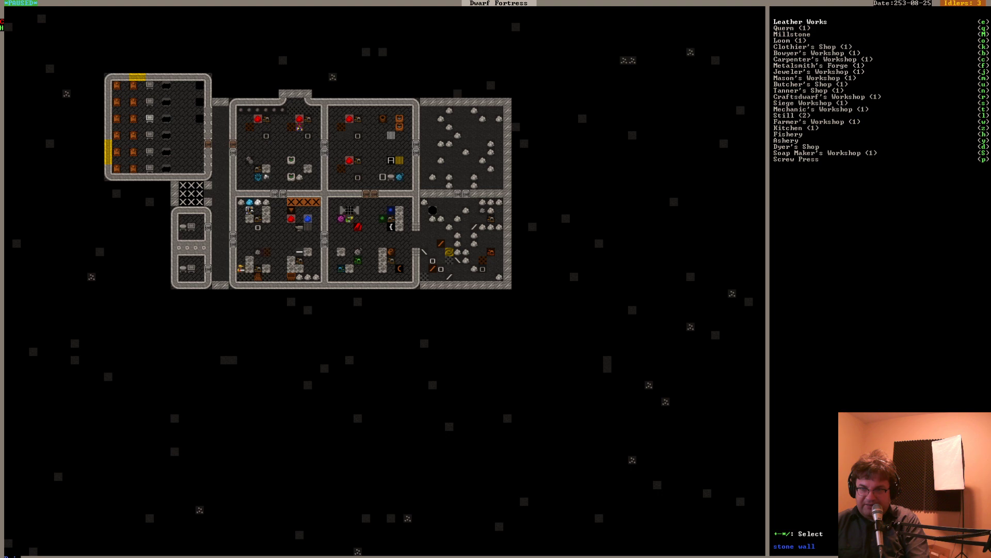
{"action": "left_click", "coordinate": [817, 96]}
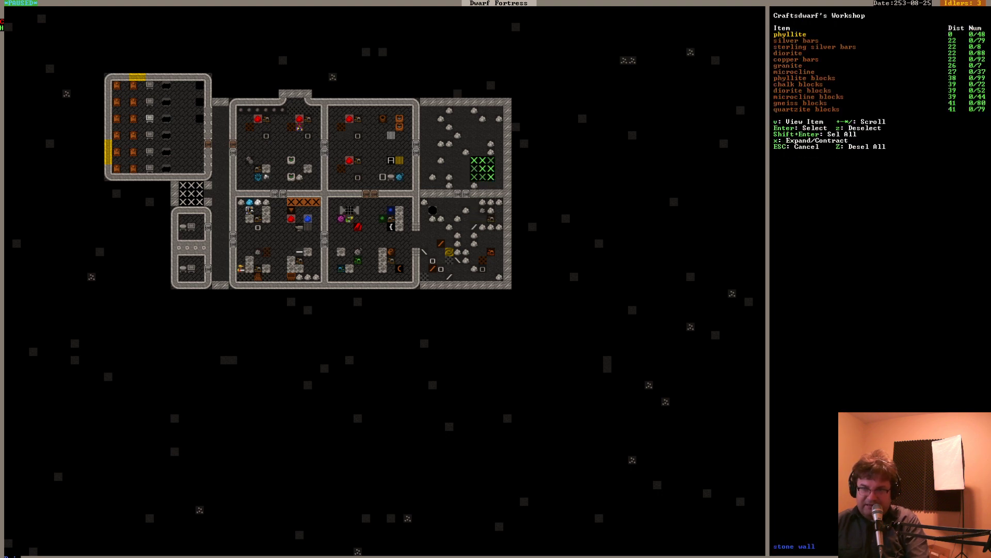
{"action": "key", "text": "Escape"}
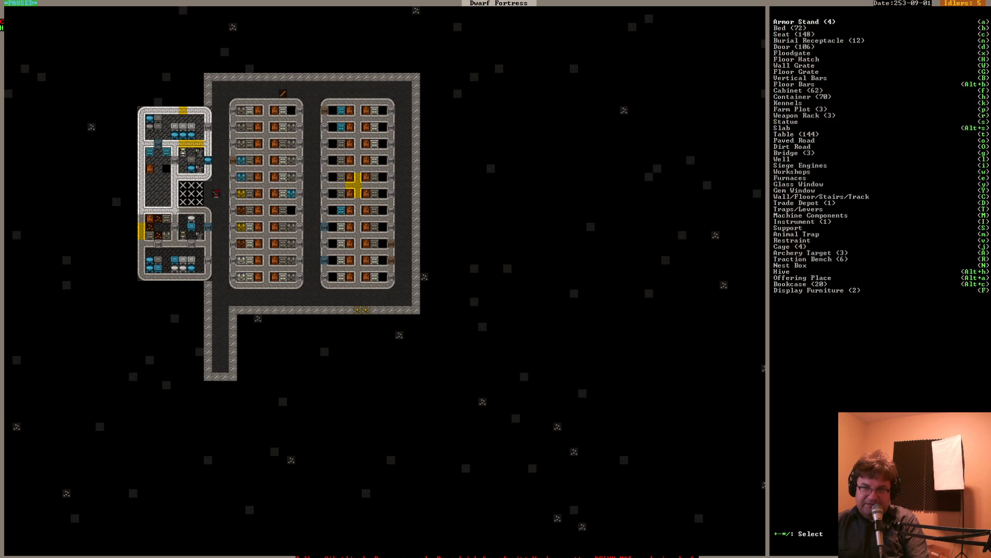
Bring up the furniture build list over the bedroom block, showing 72 beds
{"action": "key", "text": "d"}
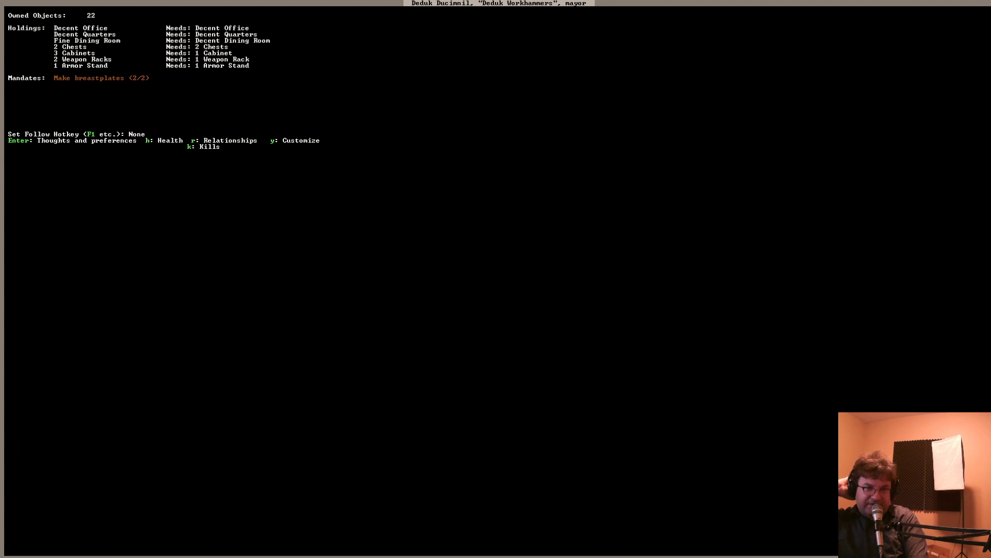
Leave the mayor's Holdings and Needs sheet and return to the bedroom-hall map
{"action": "key", "text": "Escape"}
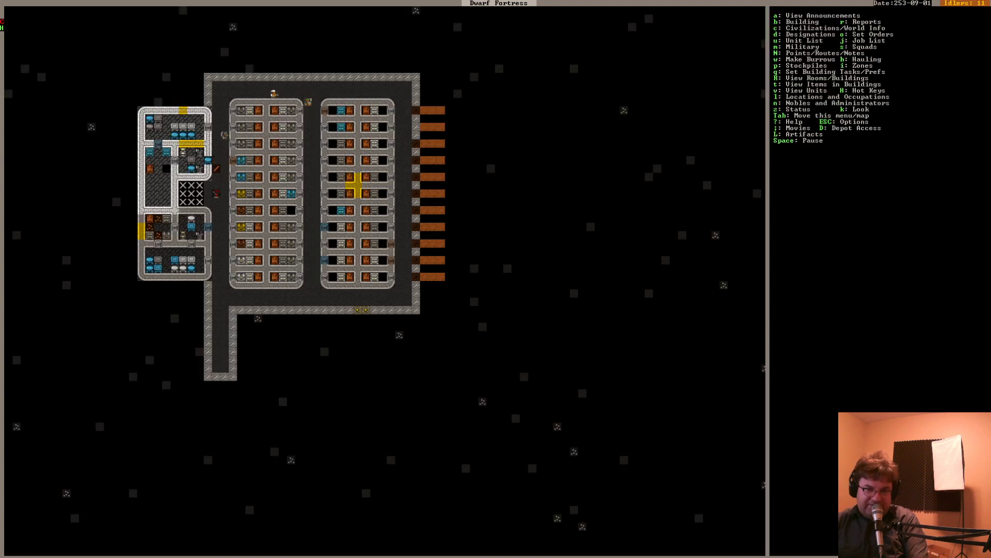